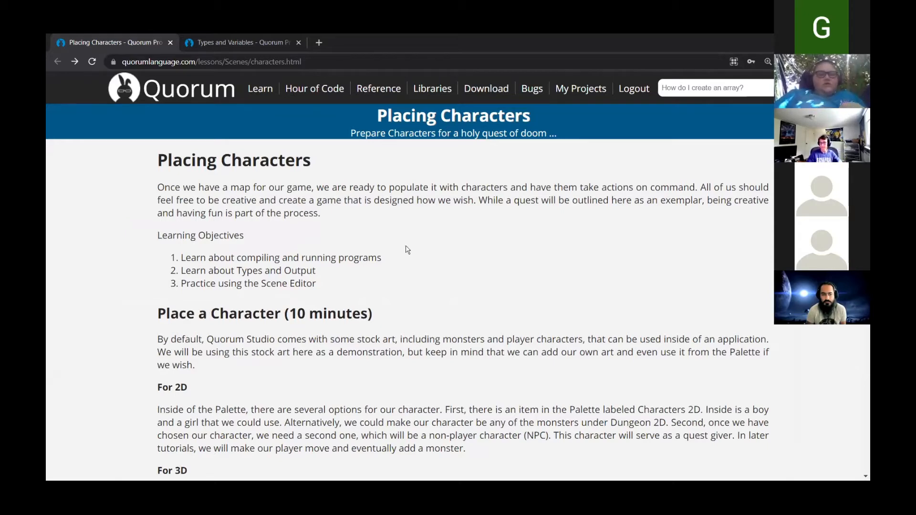
mouse_move(439, 400)
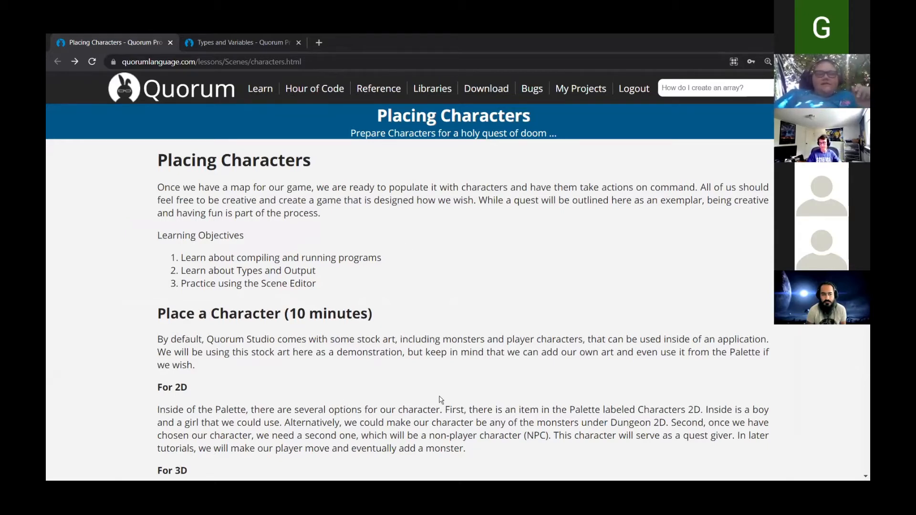
Collapse the Placing Characters on a Map project and show EPIQ2021's Scene.qs 3D map.
scroll("down", 3)
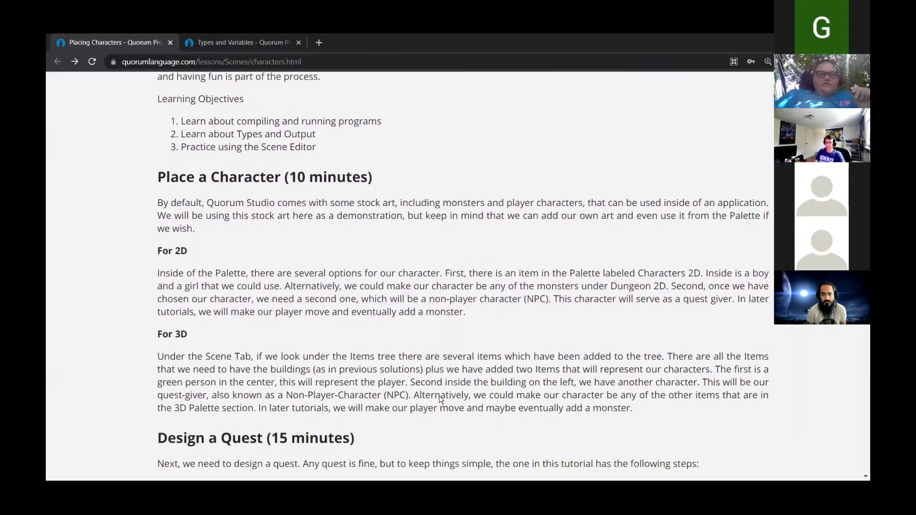
scroll("down", 3)
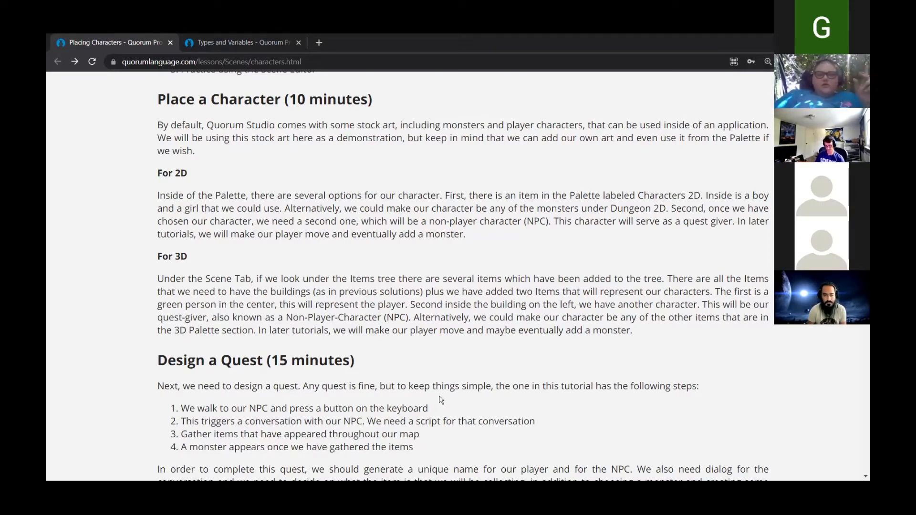
scroll("down", 3)
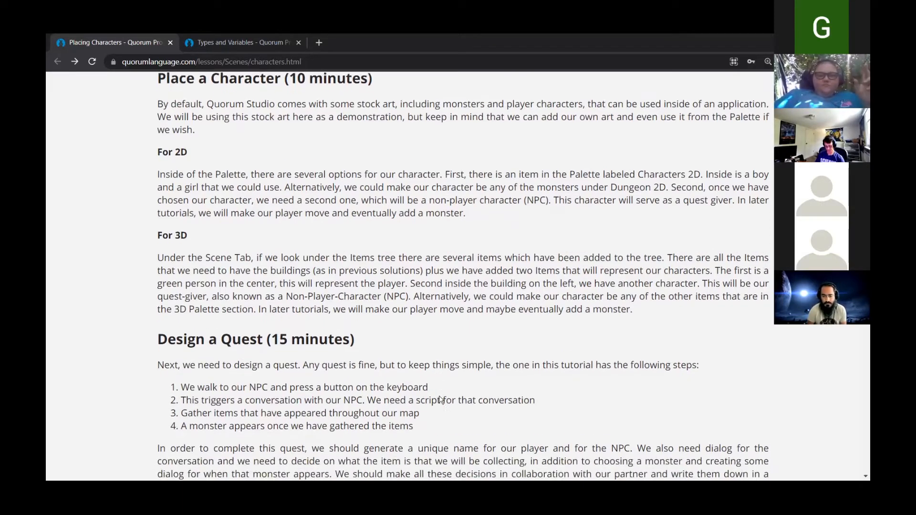
scroll("down", 3)
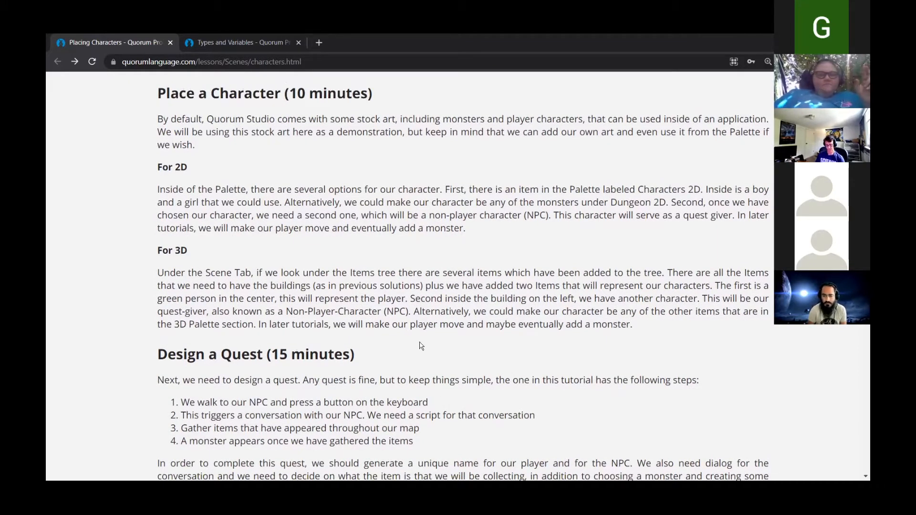
scroll("down", 3)
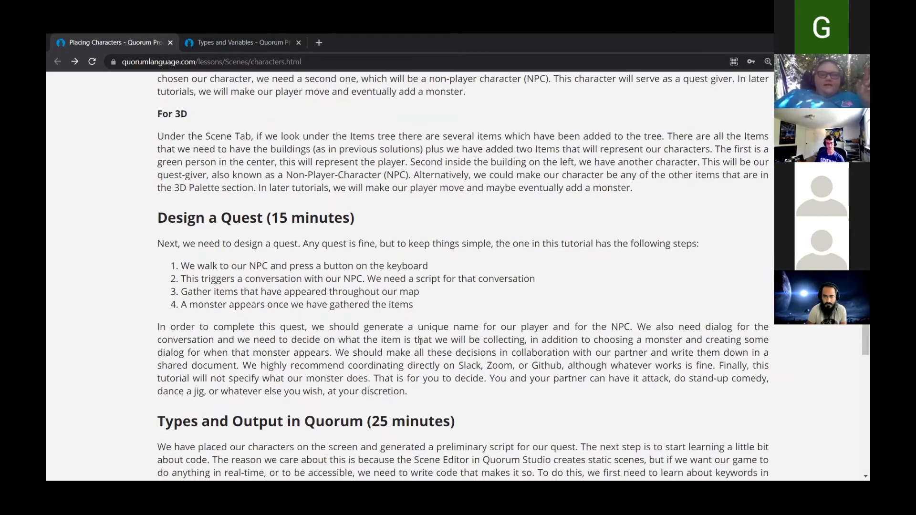
scroll("down", 3)
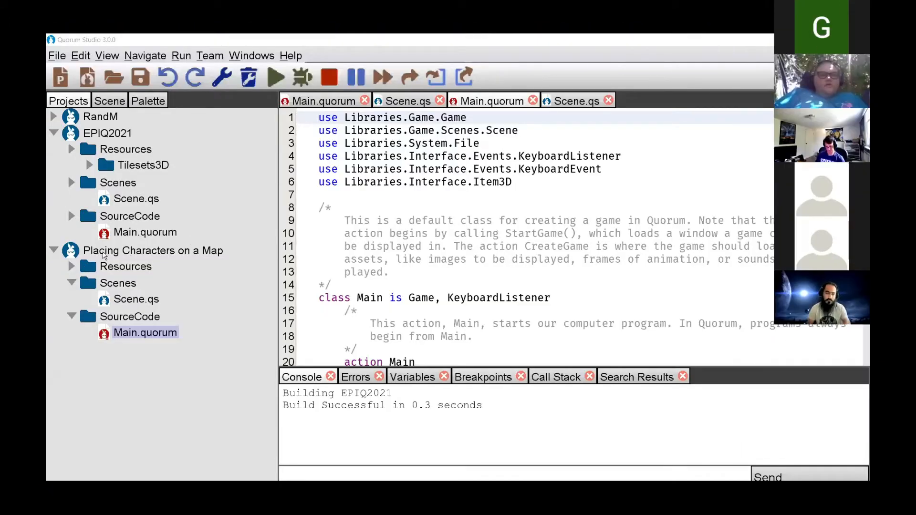
left_click(53, 251)
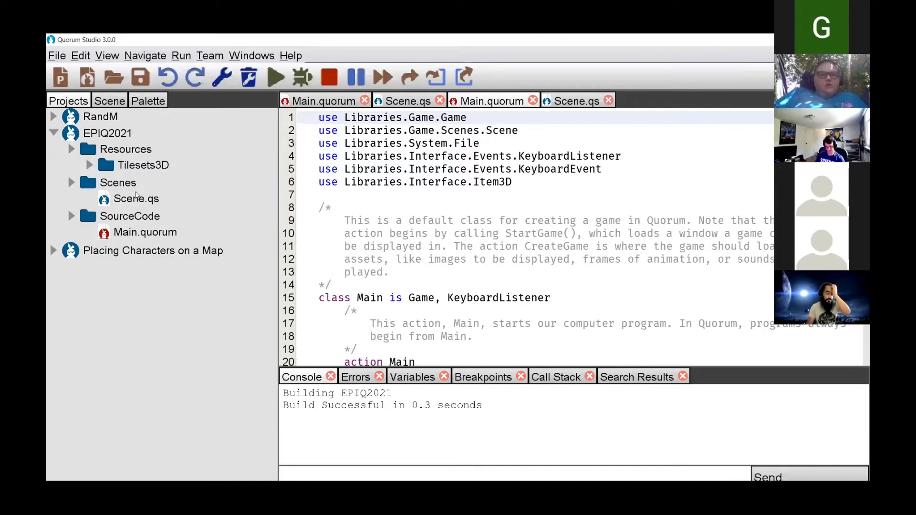
left_click(136, 199)
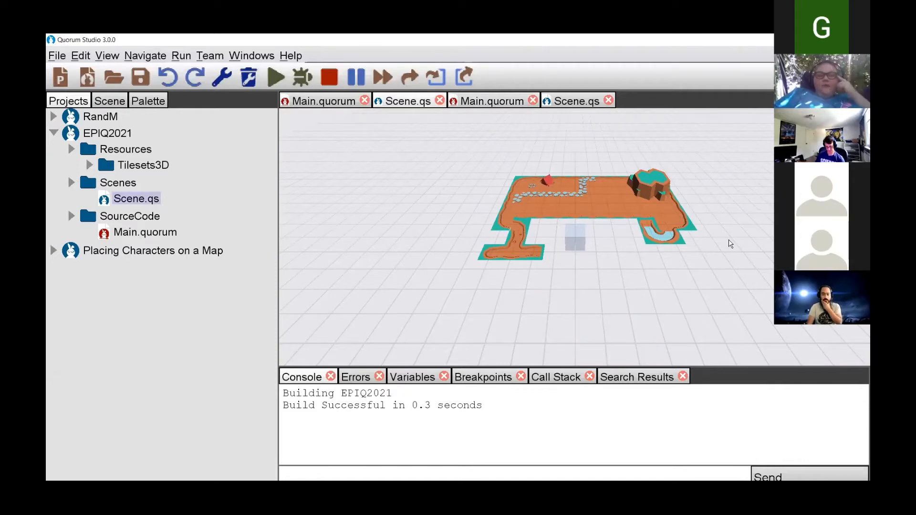
mouse_move(660, 168)
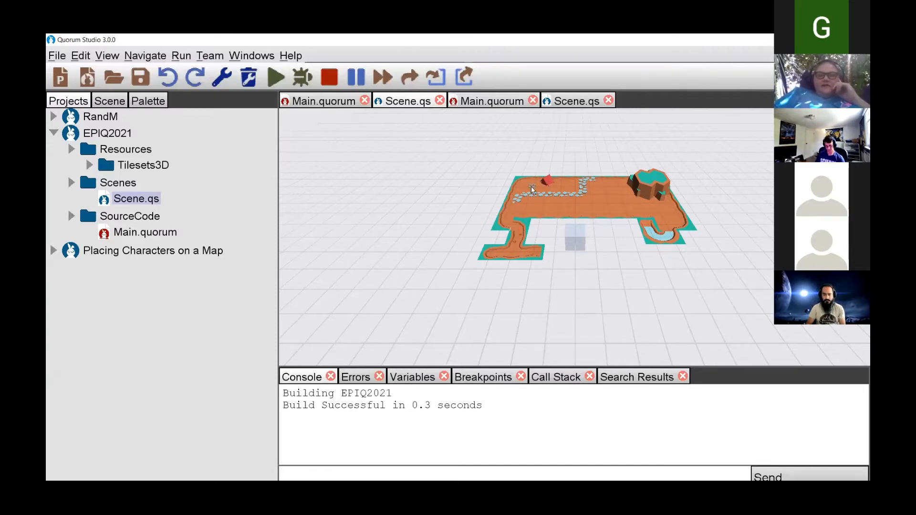
mouse_move(654, 203)
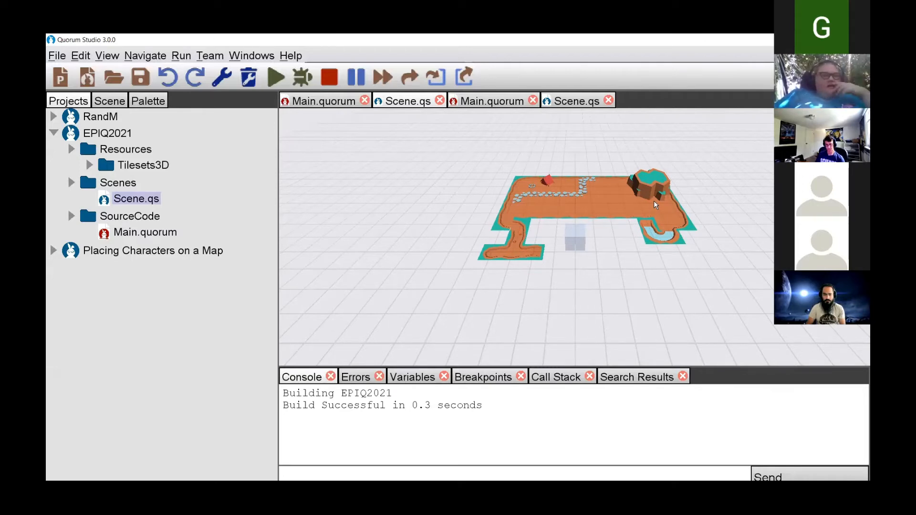
mouse_move(276, 235)
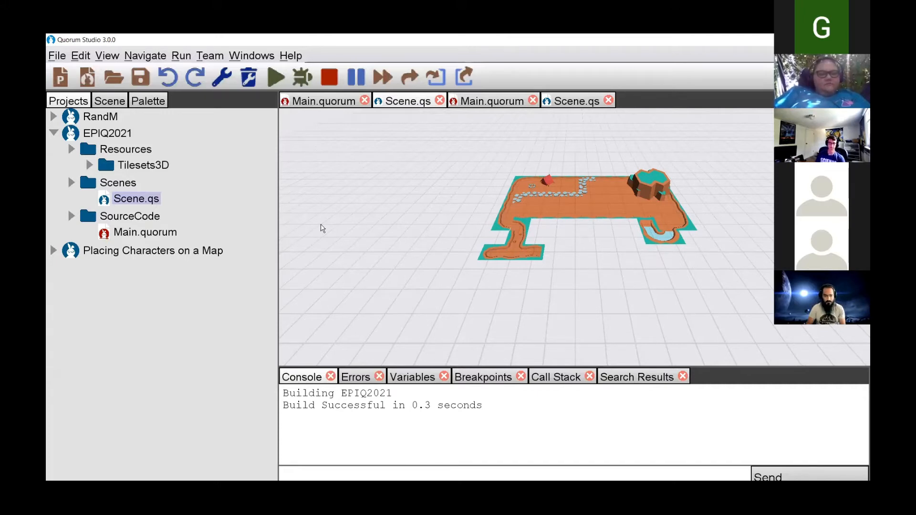
mouse_move(260, 186)
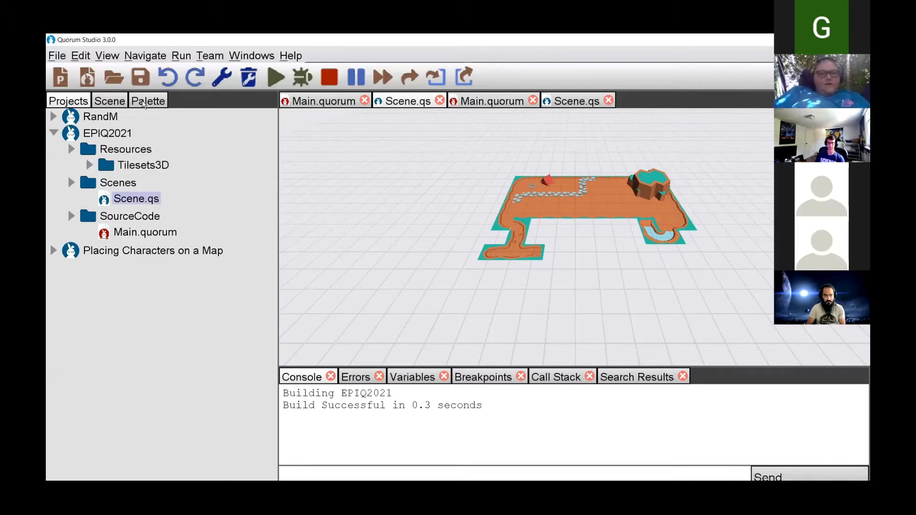
From the Palette's Space 3D humanoids, place a Black Astronaut on the map with properties showing.
left_click(148, 100)
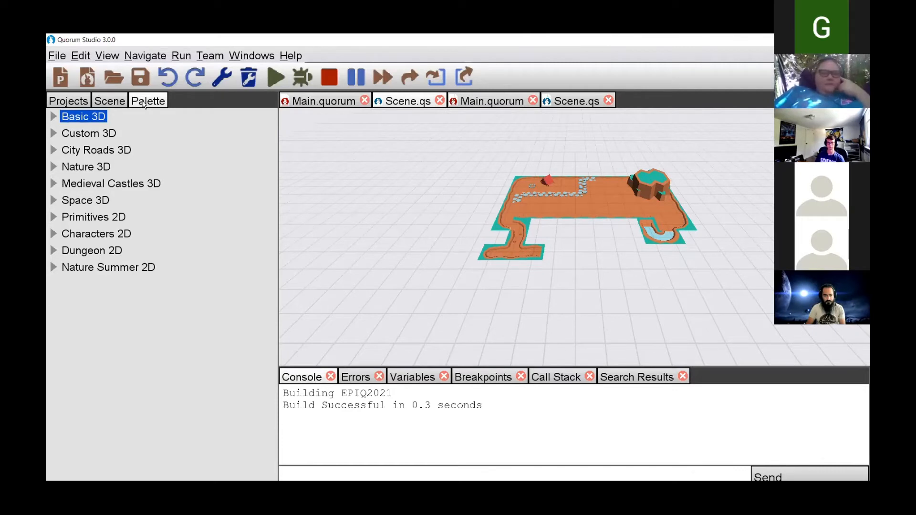
left_click(86, 166)
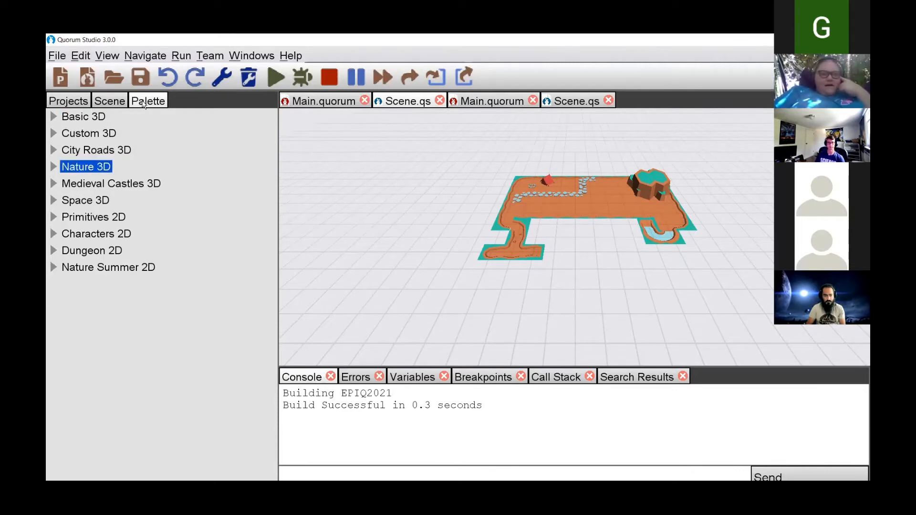
left_click(85, 200)
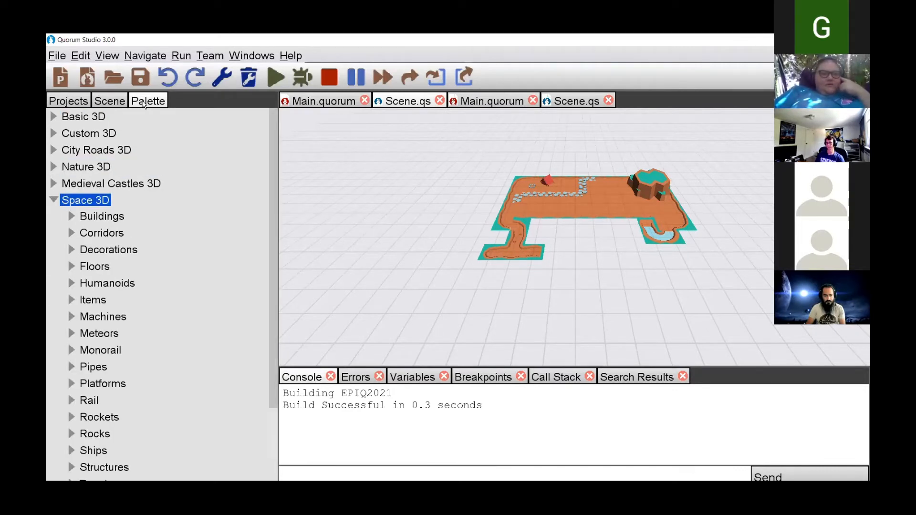
left_click(107, 283)
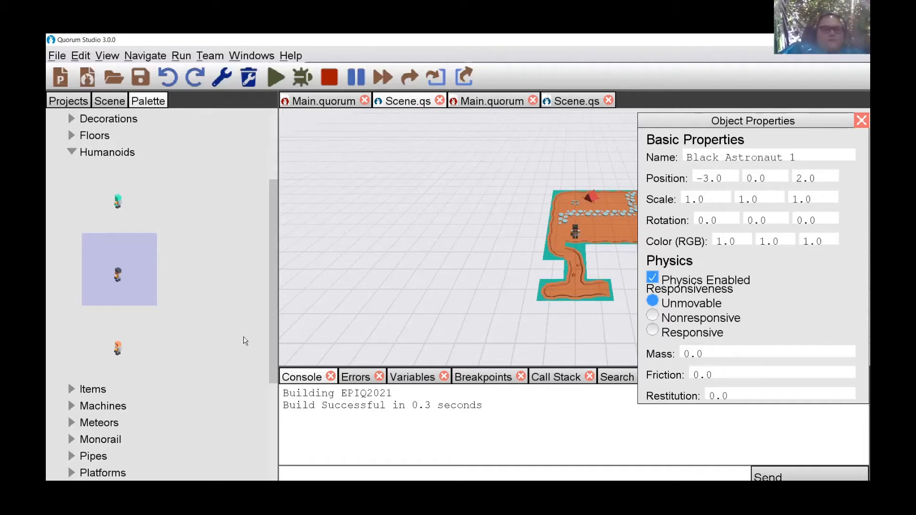
Place an Alien figure on the map and select the astronaut, now named Black Astronaut.
left_click(116, 347)
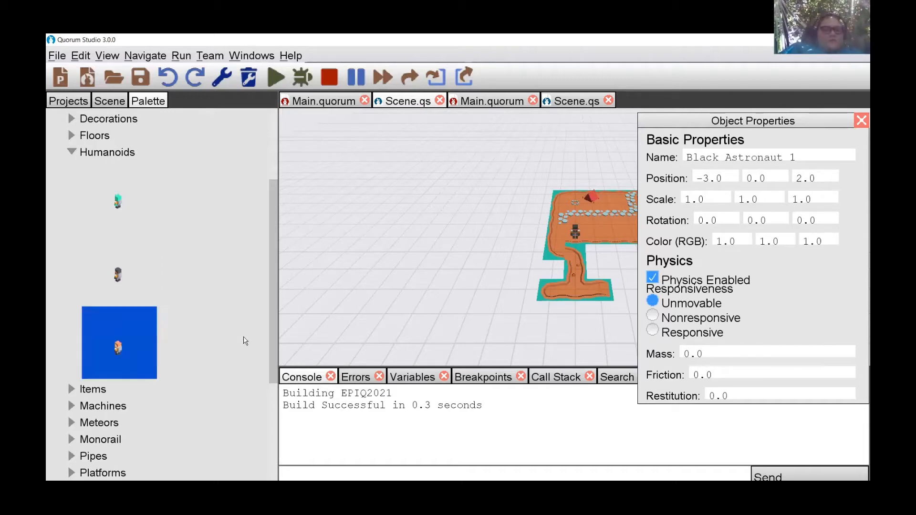
left_click(119, 202)
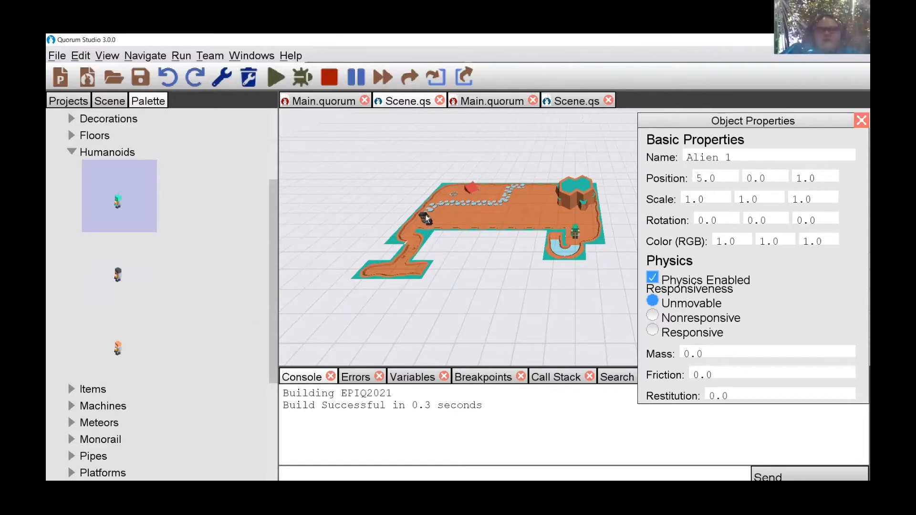
left_click(861, 120)
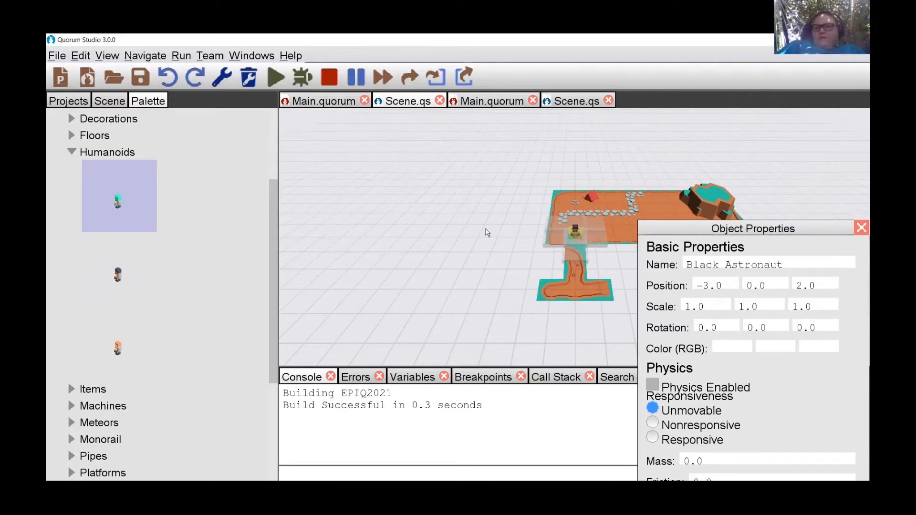
left_click(575, 228)
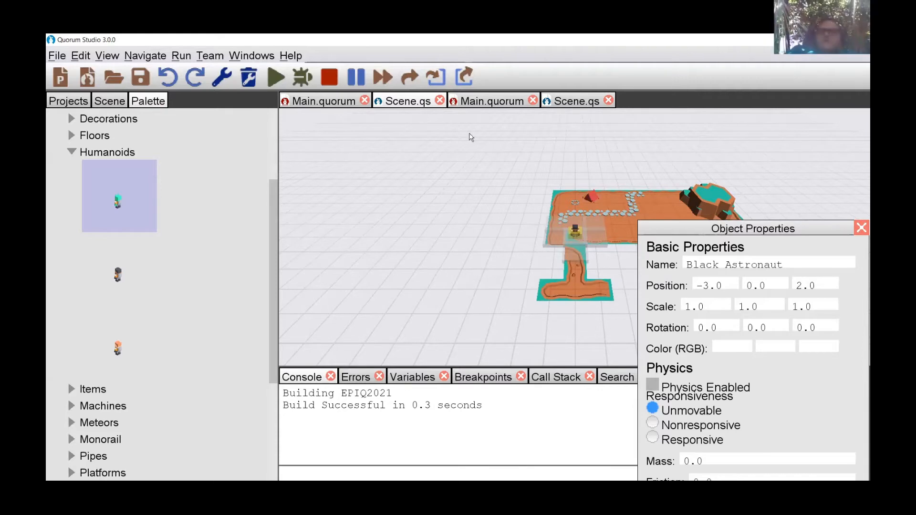
mouse_move(649, 80)
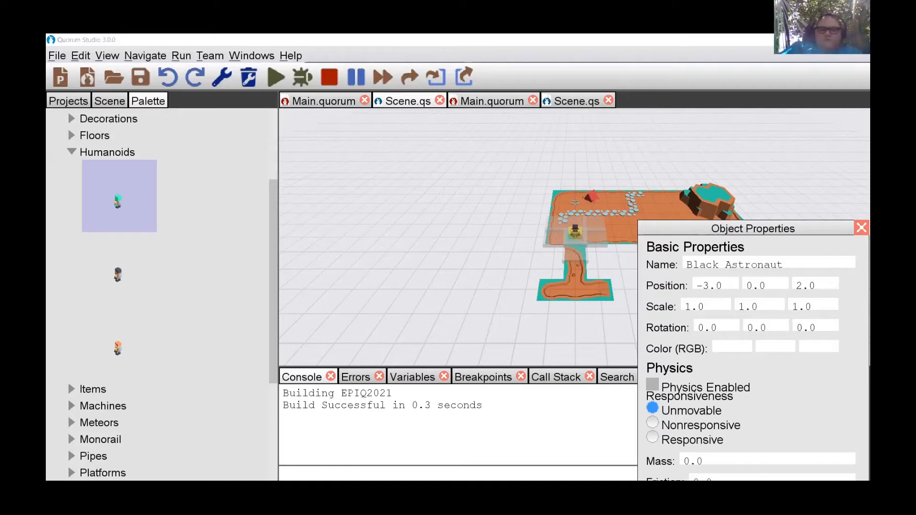
mouse_move(732, 46)
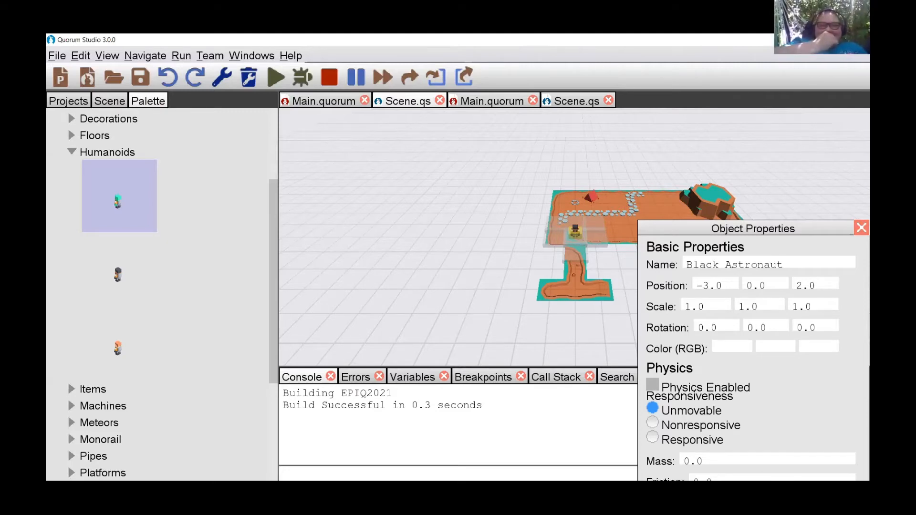
mouse_move(863, 320)
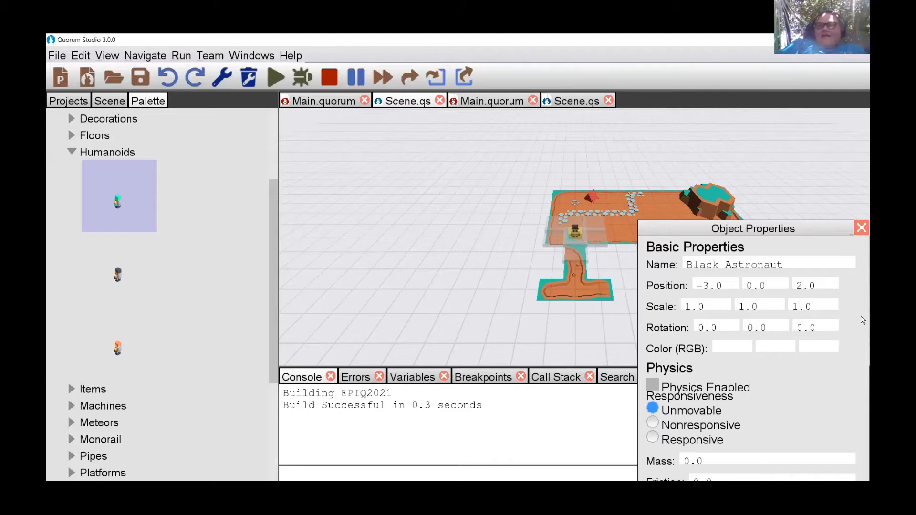
mouse_move(760, 64)
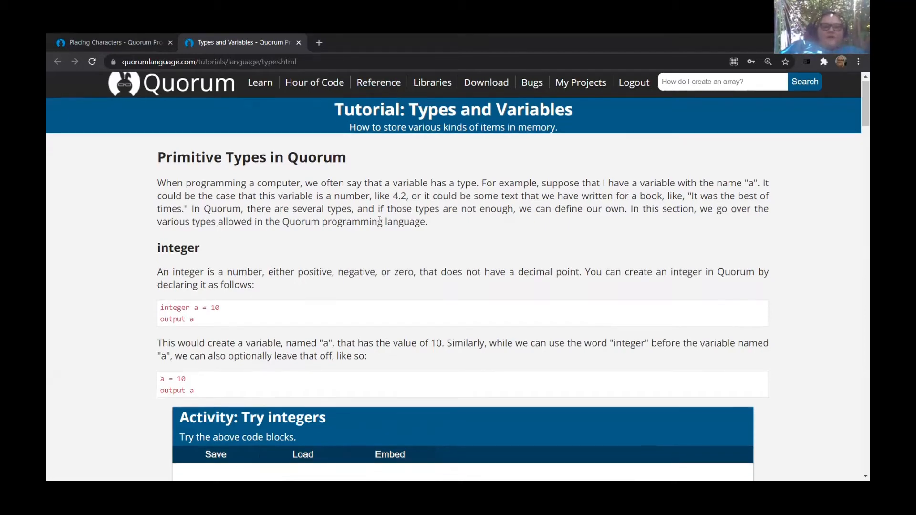
View the Primitive Types section on integers in the Types and Variables tutorial.
scroll("down", 3)
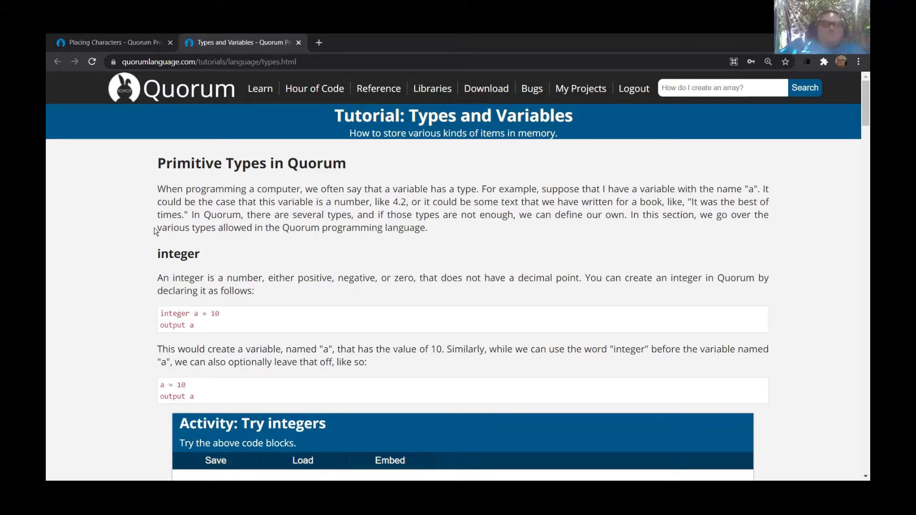
mouse_move(141, 285)
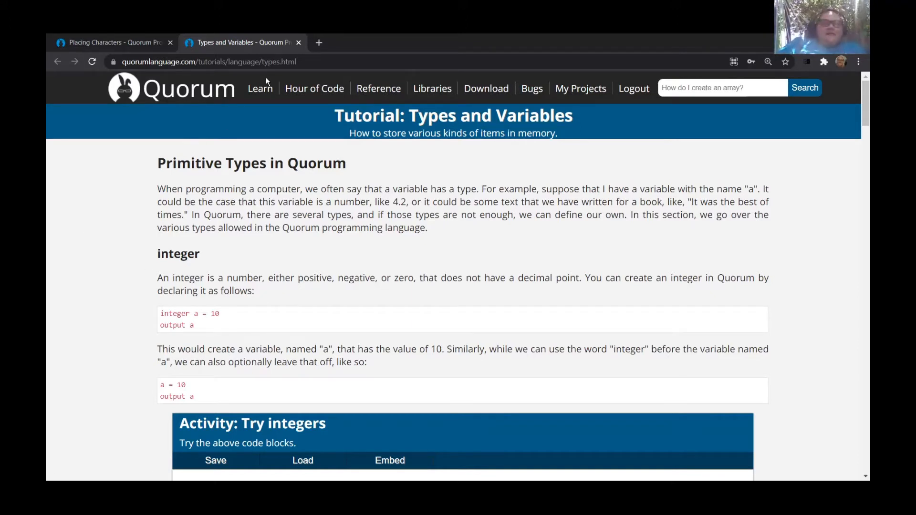
scroll("down", 3)
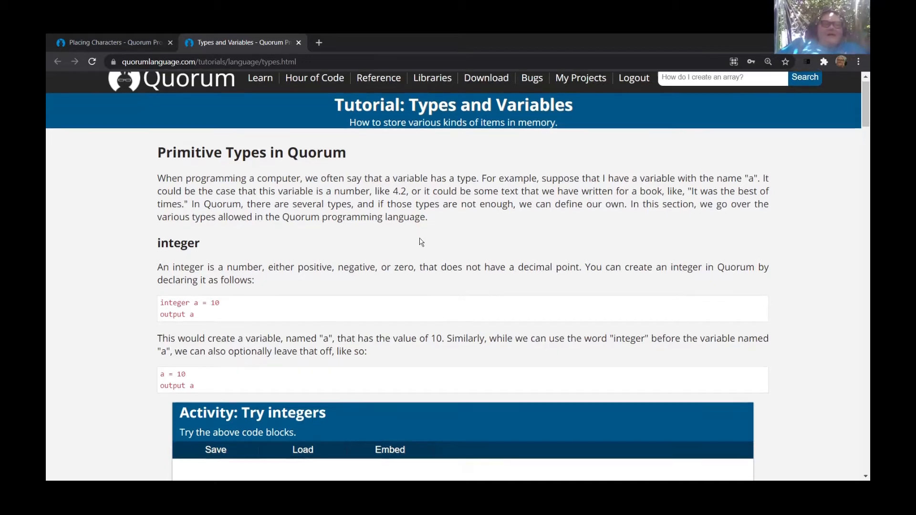
scroll("down", 3)
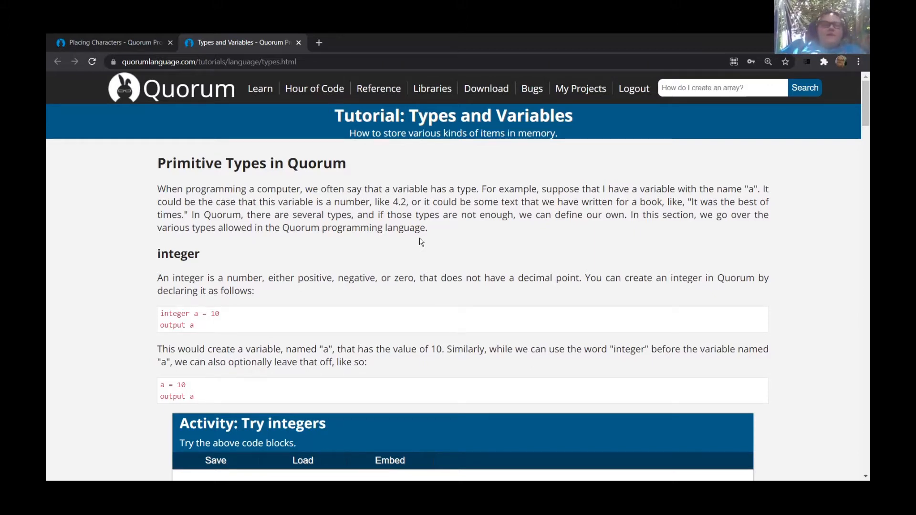
scroll("down", 3)
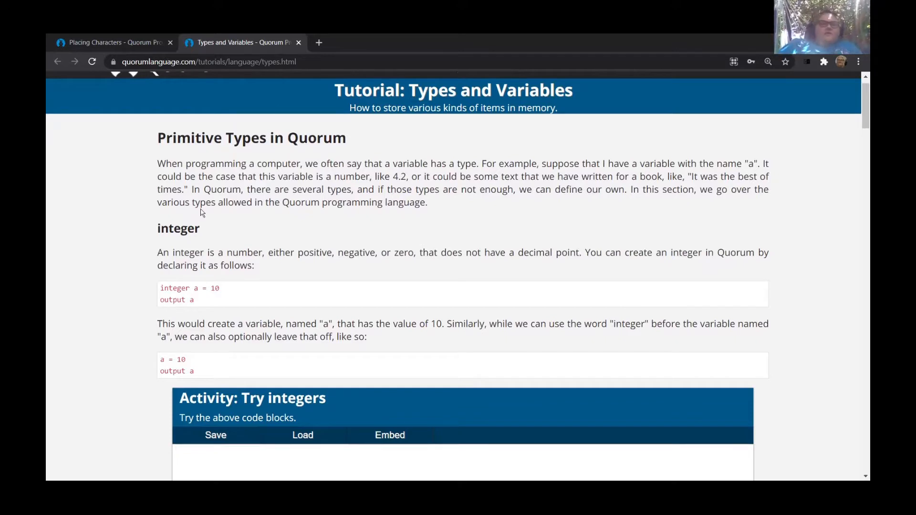
mouse_move(232, 356)
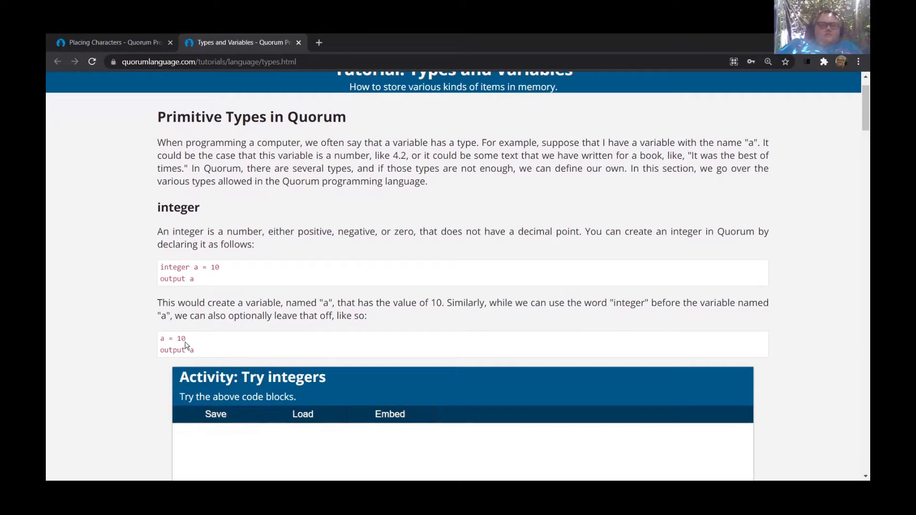
mouse_move(263, 360)
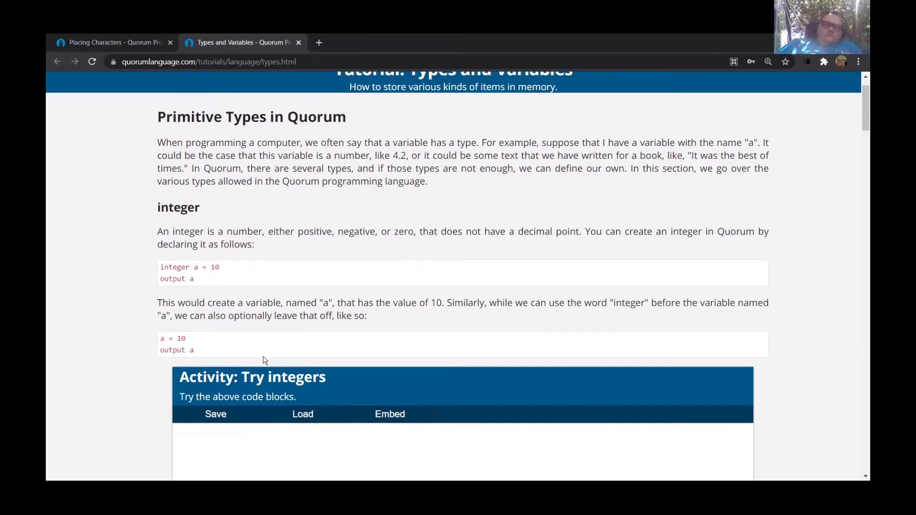
mouse_move(466, 332)
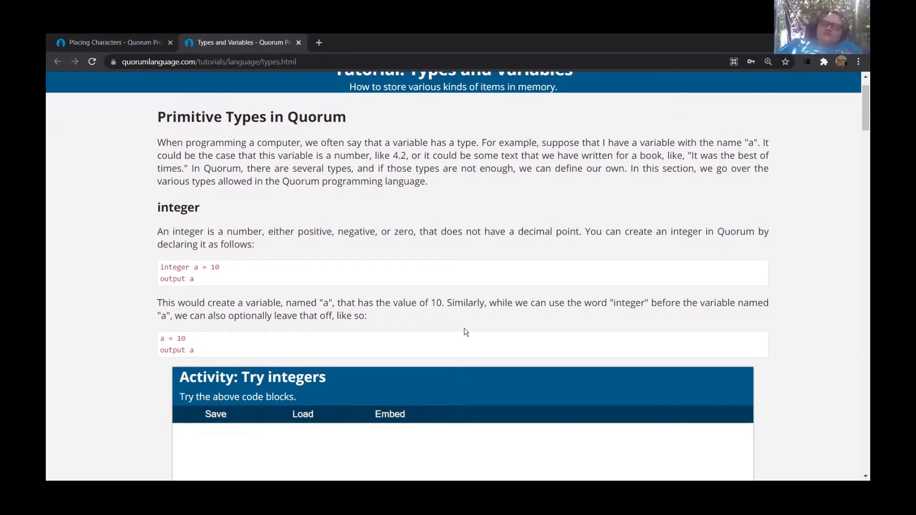
scroll("down", 3)
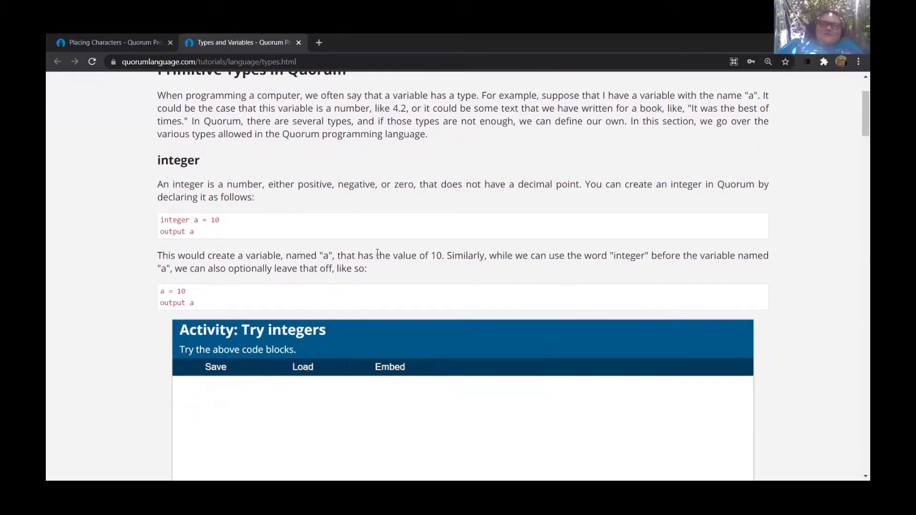
mouse_move(160, 290)
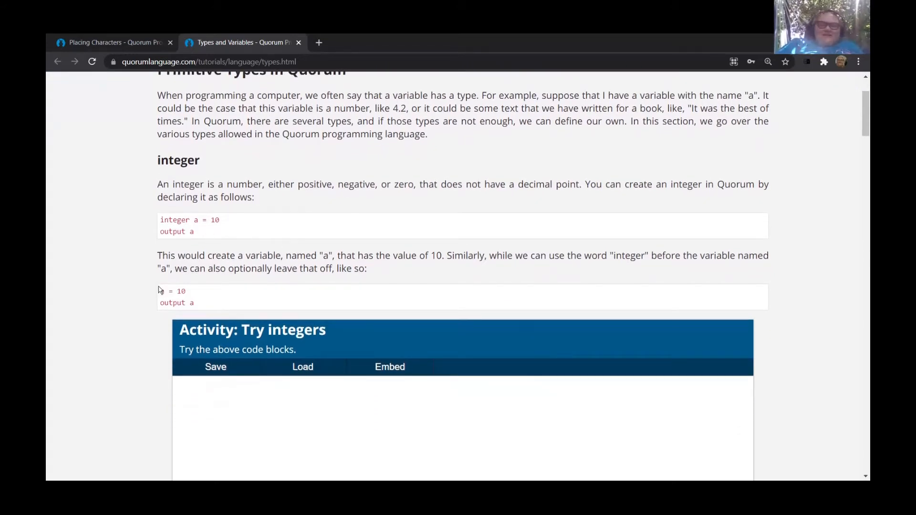
type("a")
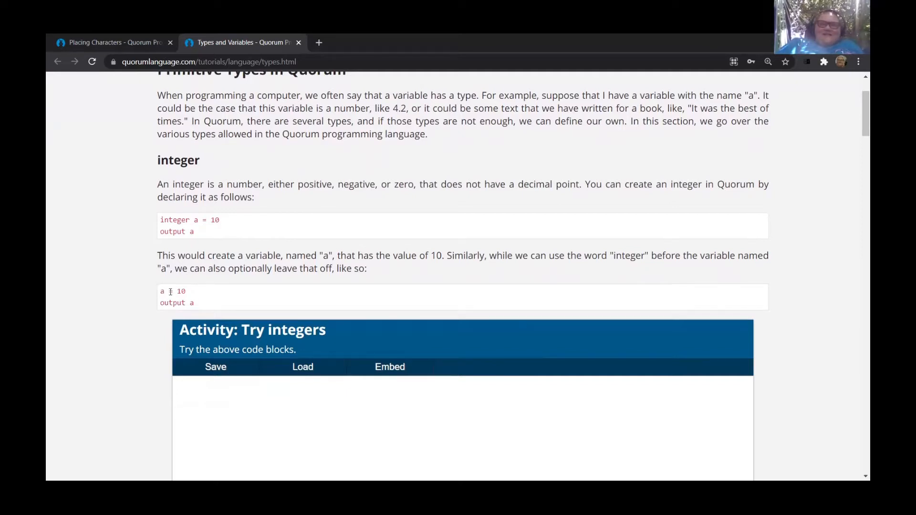
mouse_move(246, 297)
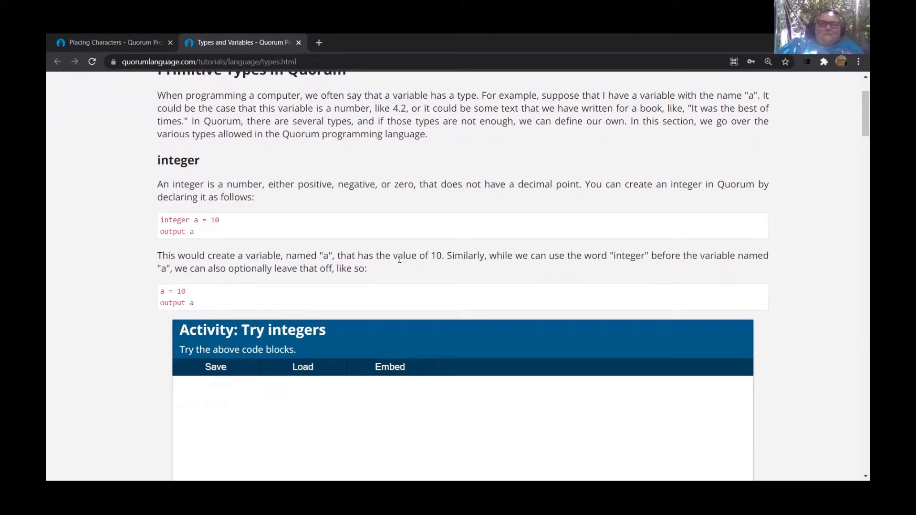
scroll("down", 3)
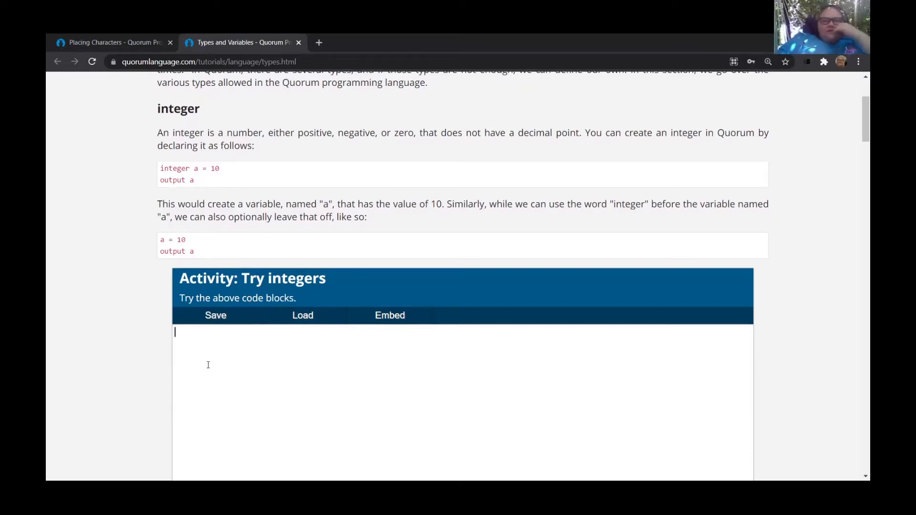
type("a")
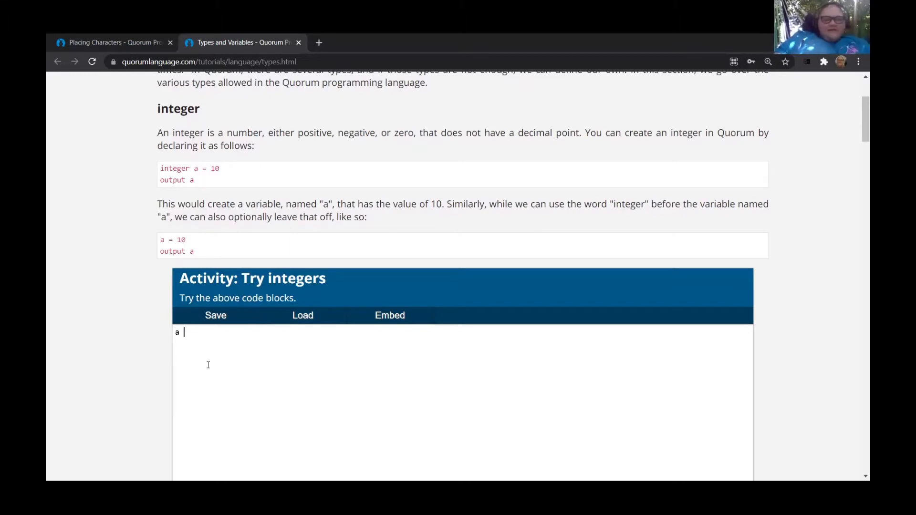
type("=")
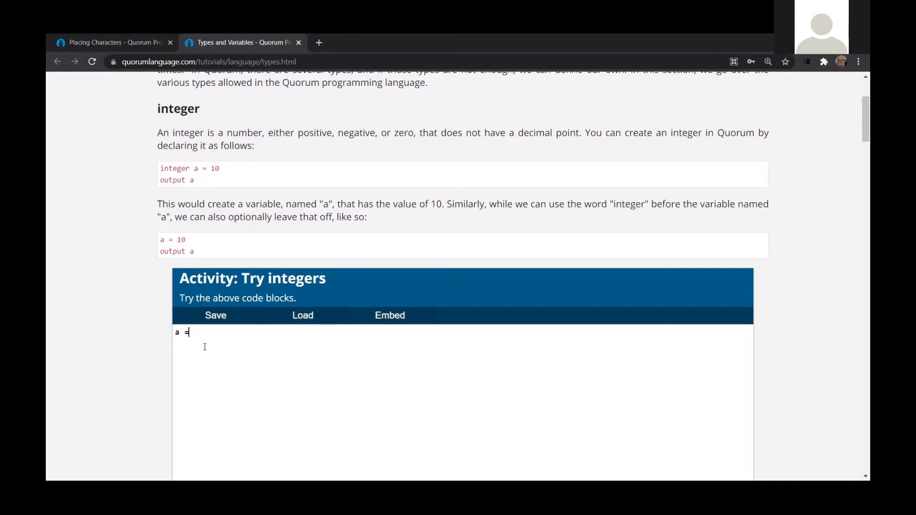
key("BackSpace")
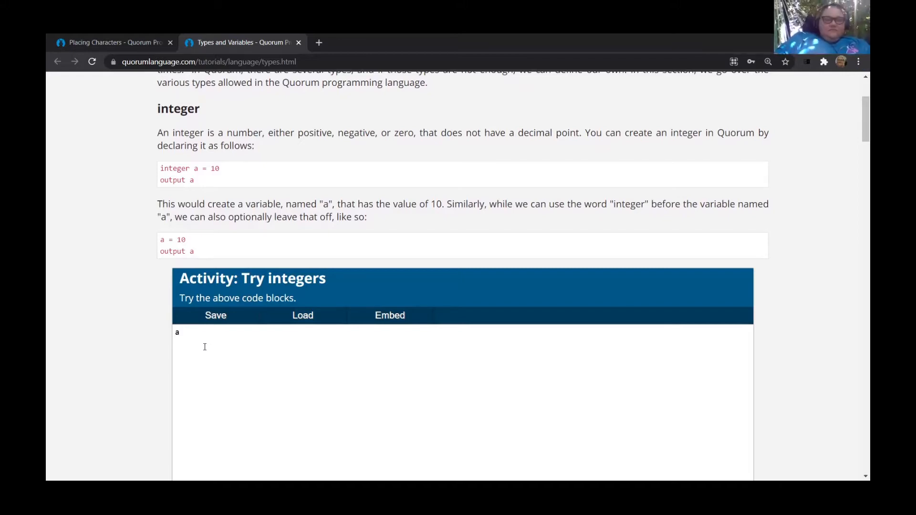
type("=")
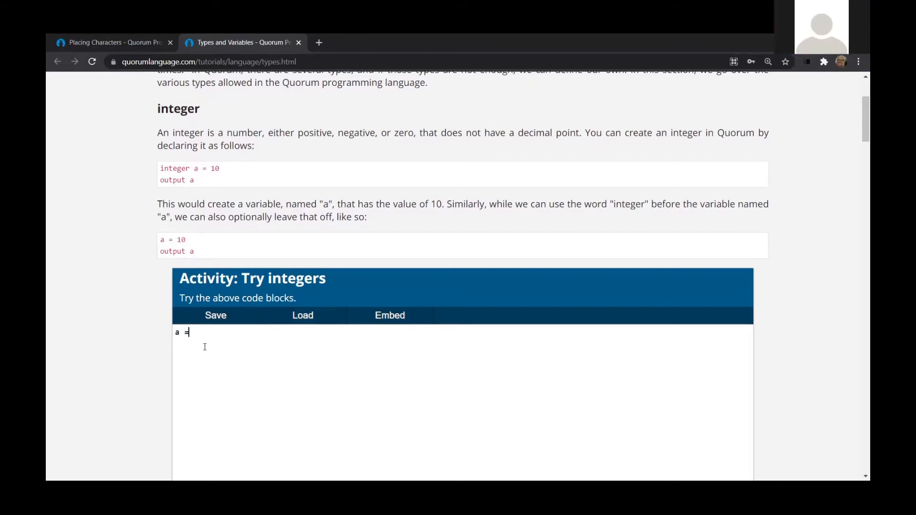
type("10")
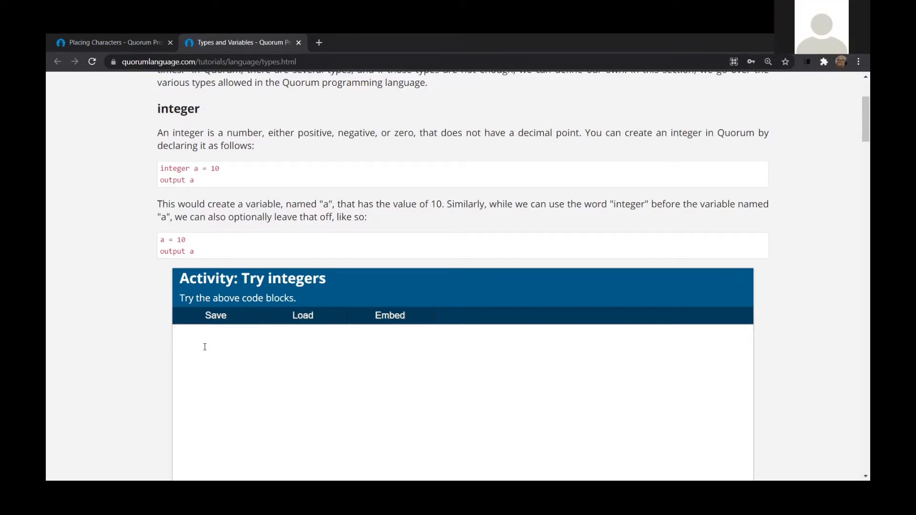
left_click(204, 345)
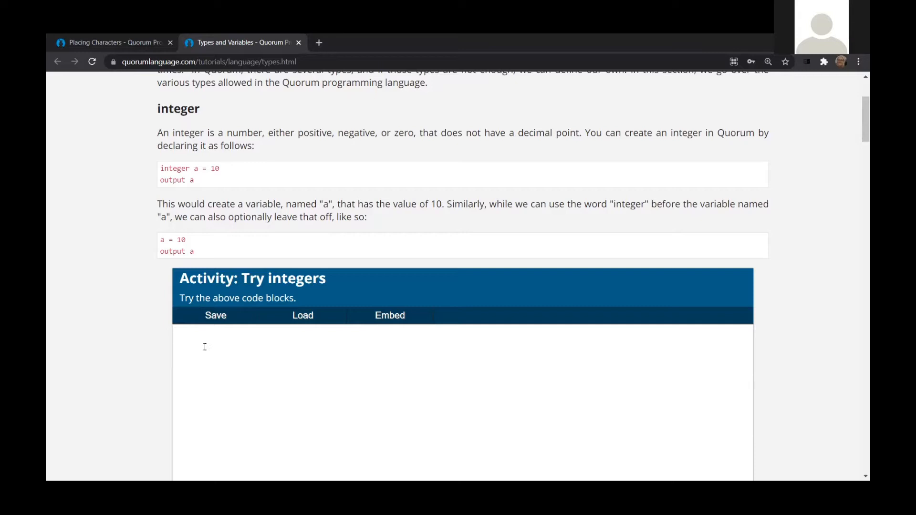
left_click(204, 332)
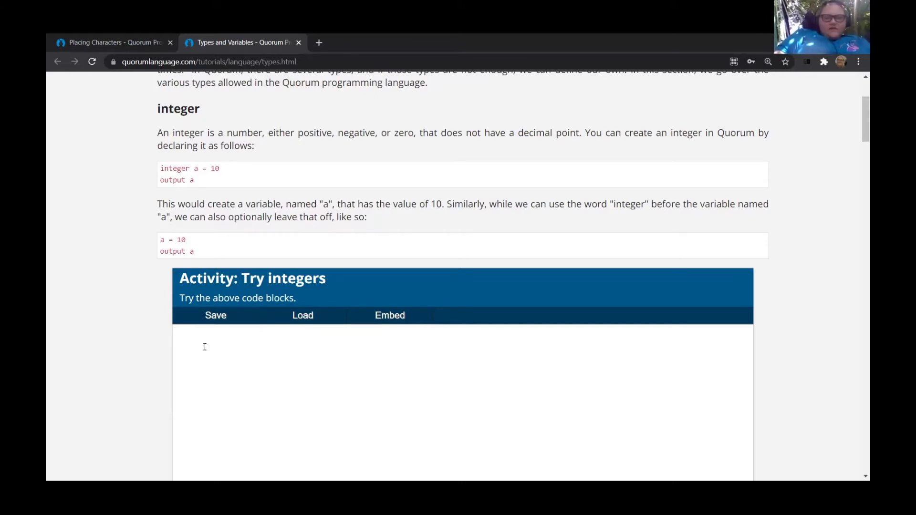
Enter 'integer a = 10' and 'output a' in the Try integers editor.
type("integ")
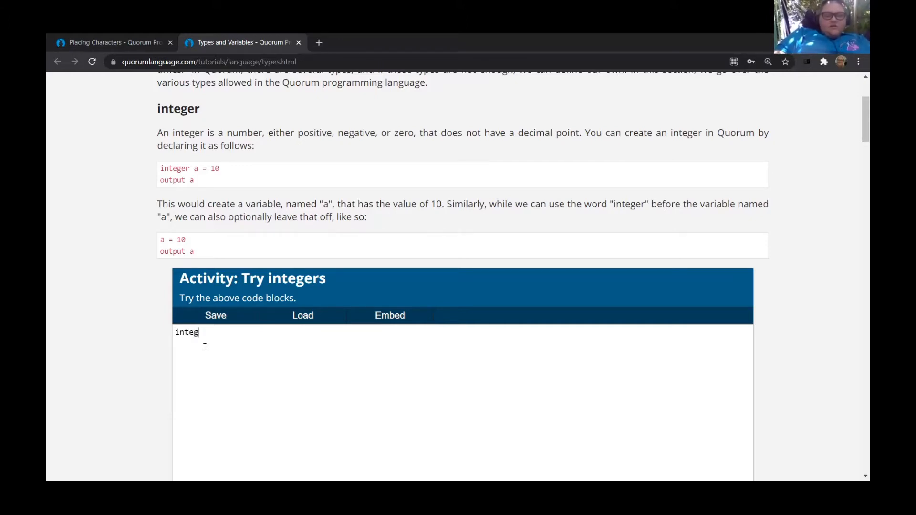
type("er")
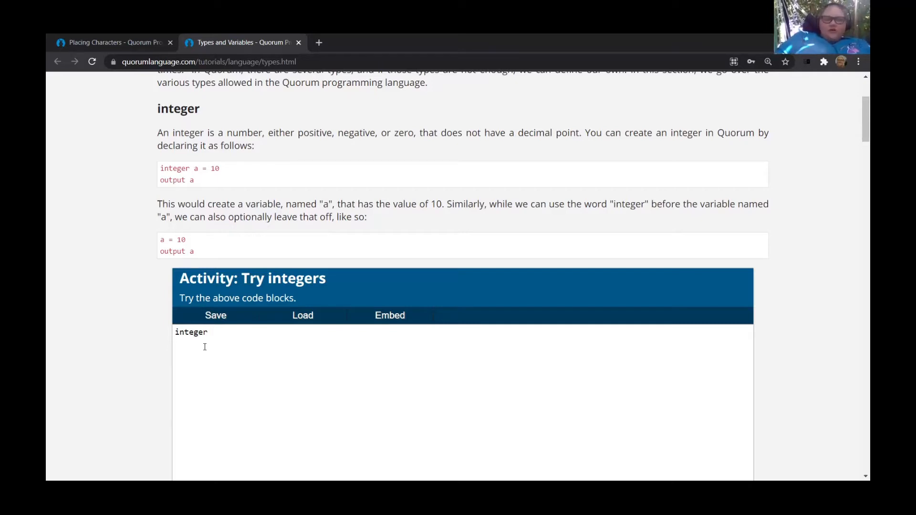
type("a")
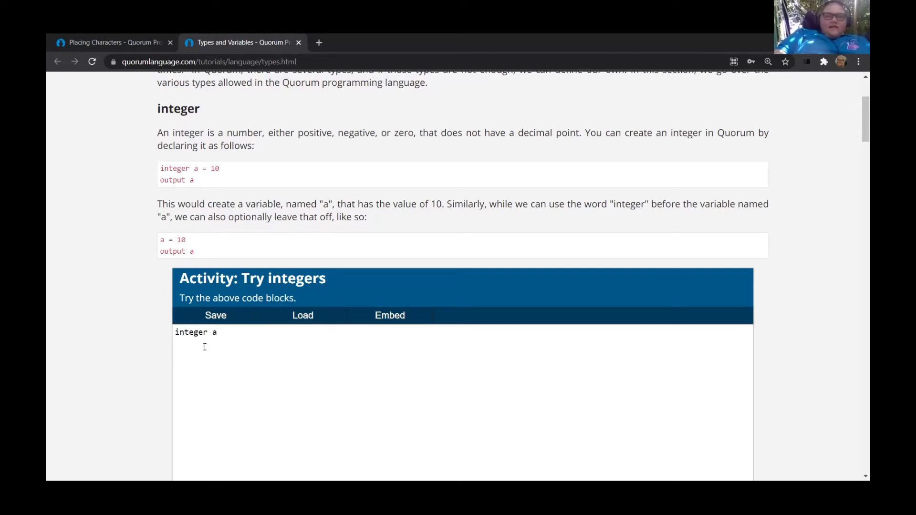
type("\" \"")
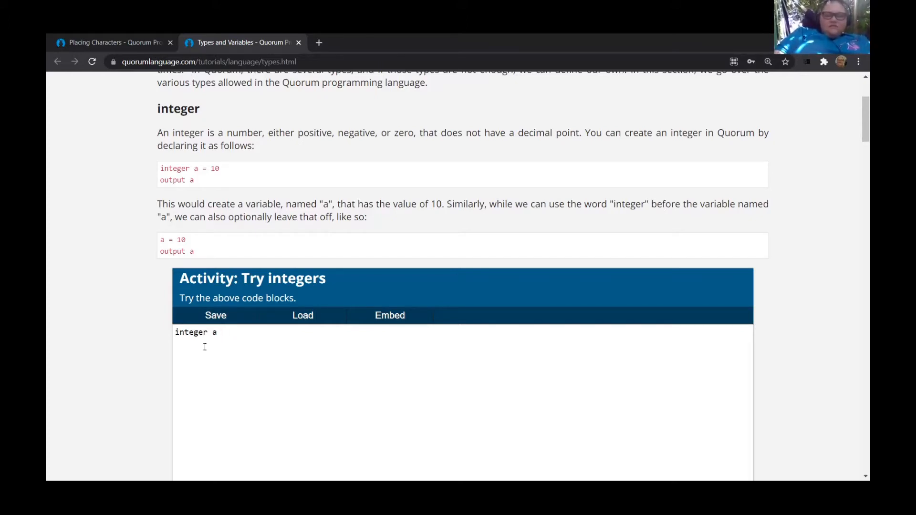
type("=")
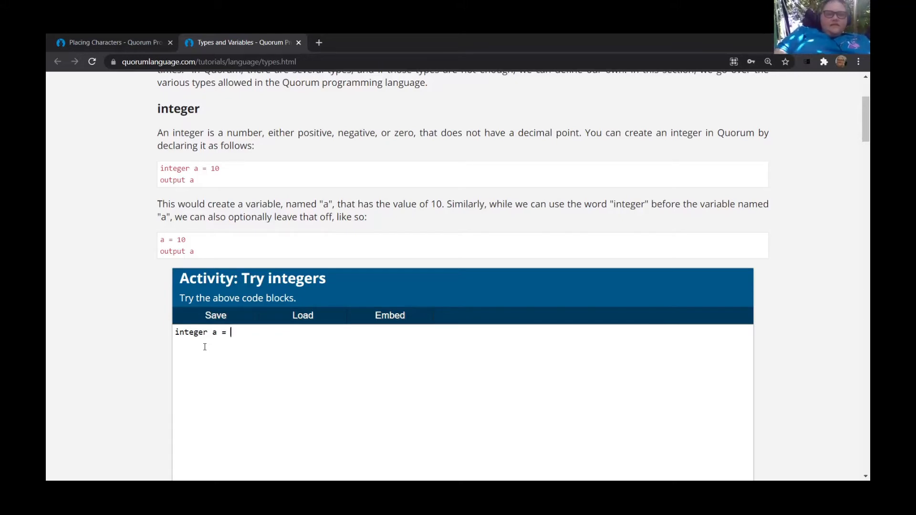
type("10")
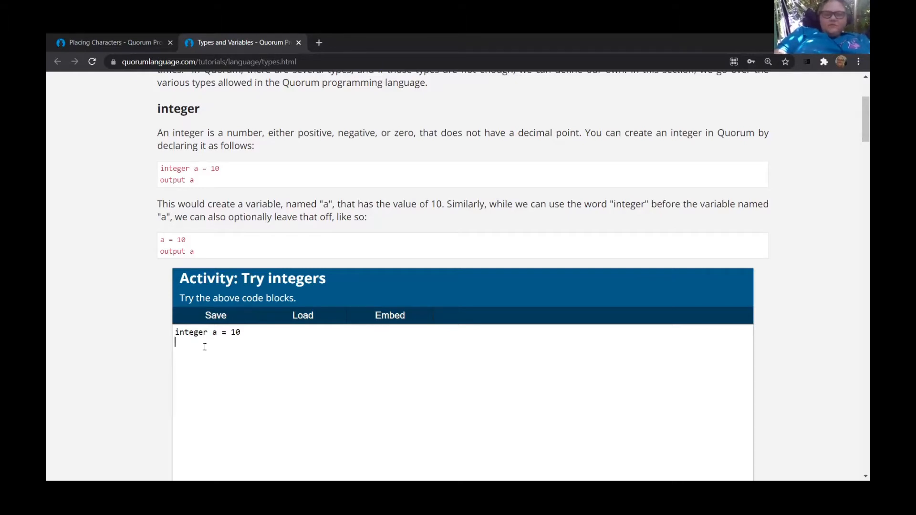
type("out")
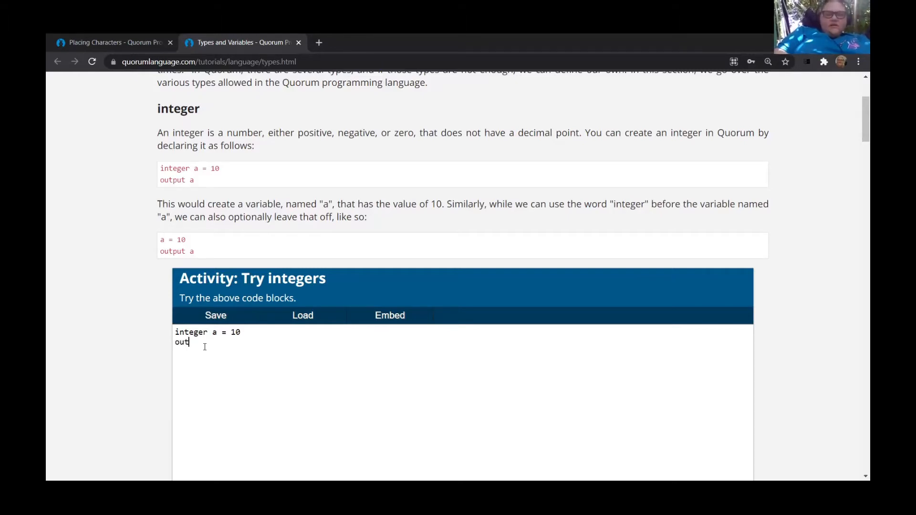
type("put a")
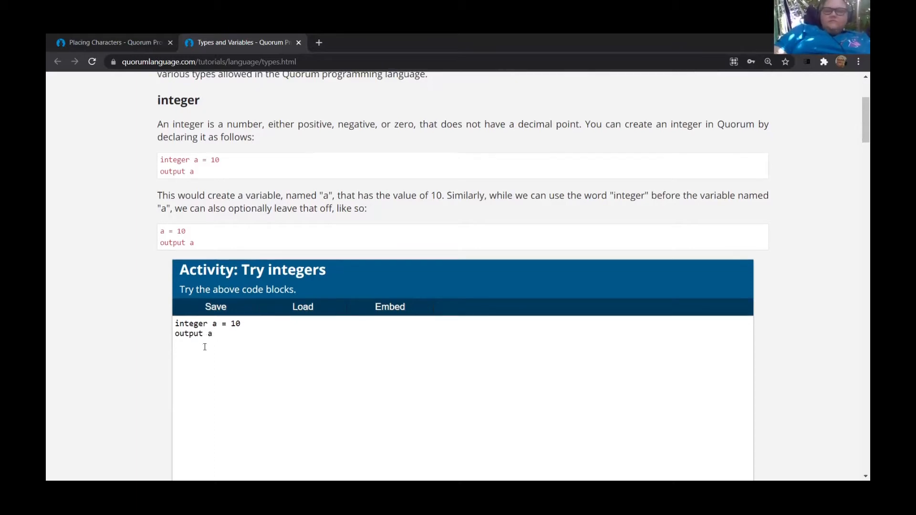
scroll("down", 3)
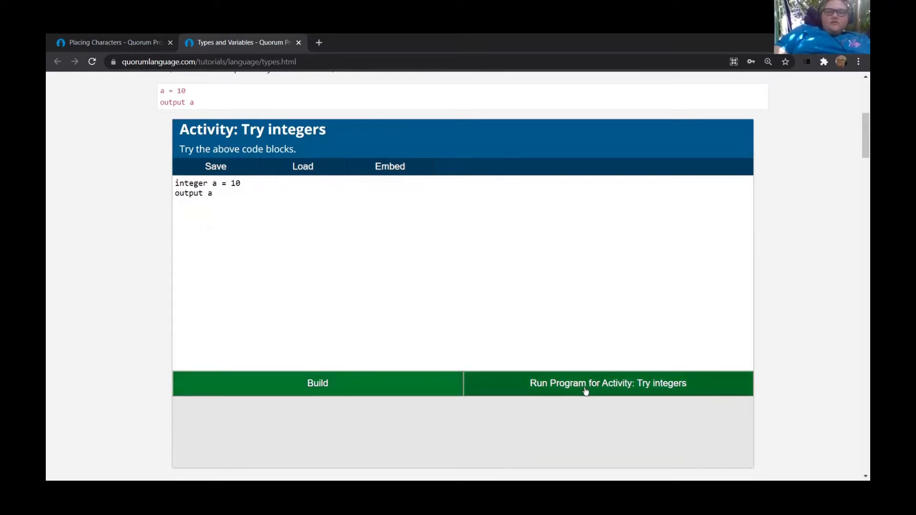
Run the Try integers program so the console output shows 10.
left_click(608, 383)
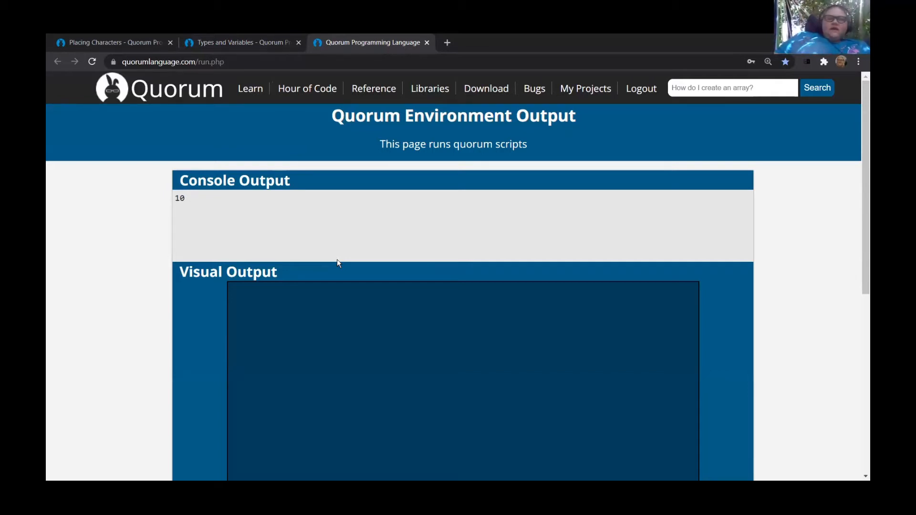
mouse_move(250, 148)
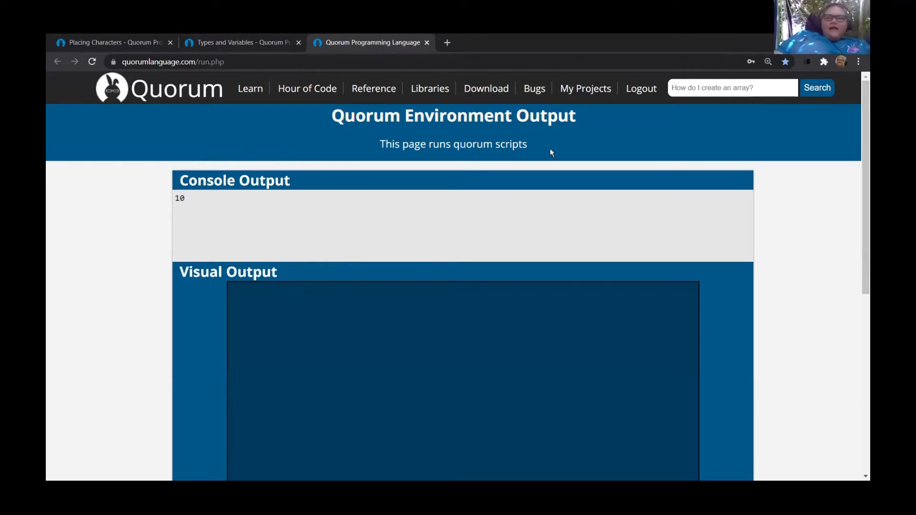
mouse_move(316, 212)
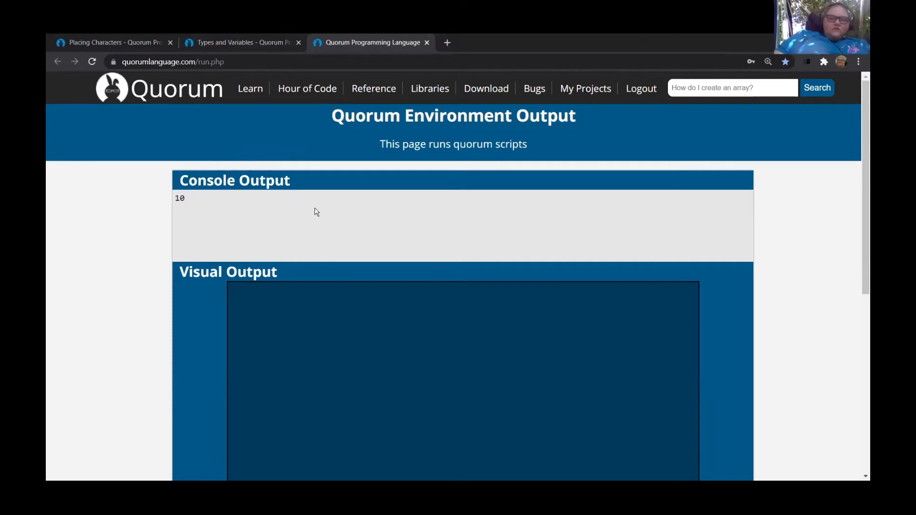
scroll("down", 3)
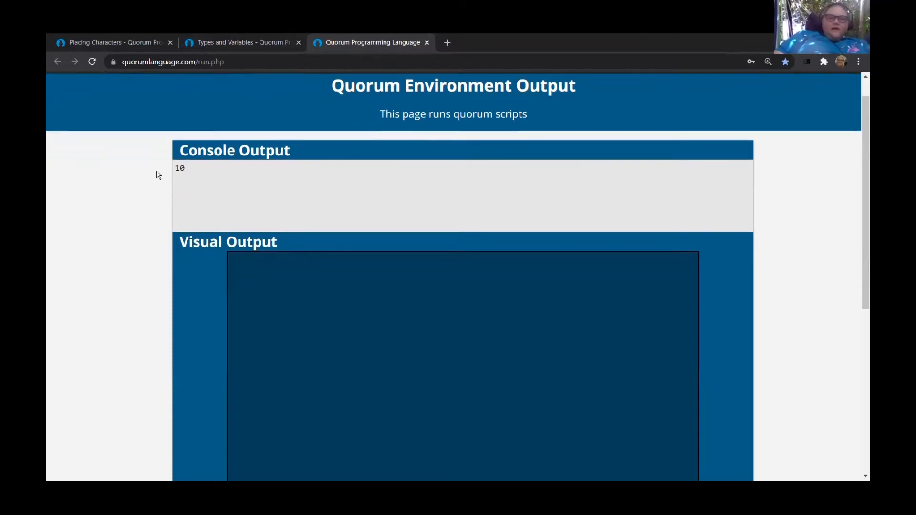
mouse_move(266, 191)
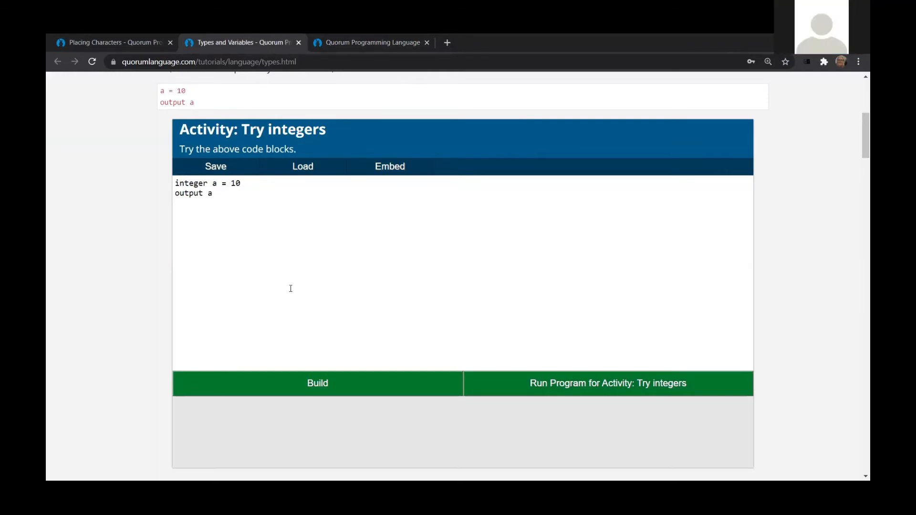
Enter 'number a = 10.4' and 'output a' in the Try numbers editor.
scroll("down", 3)
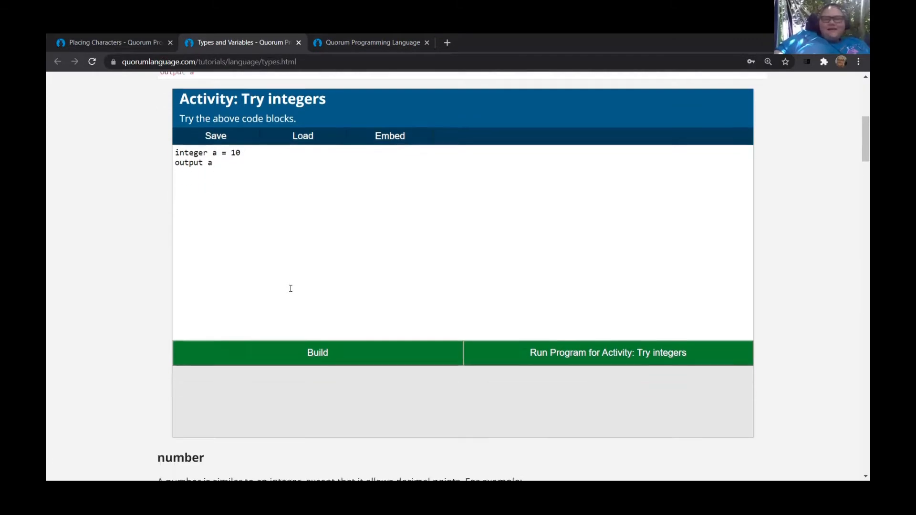
scroll("down", 3)
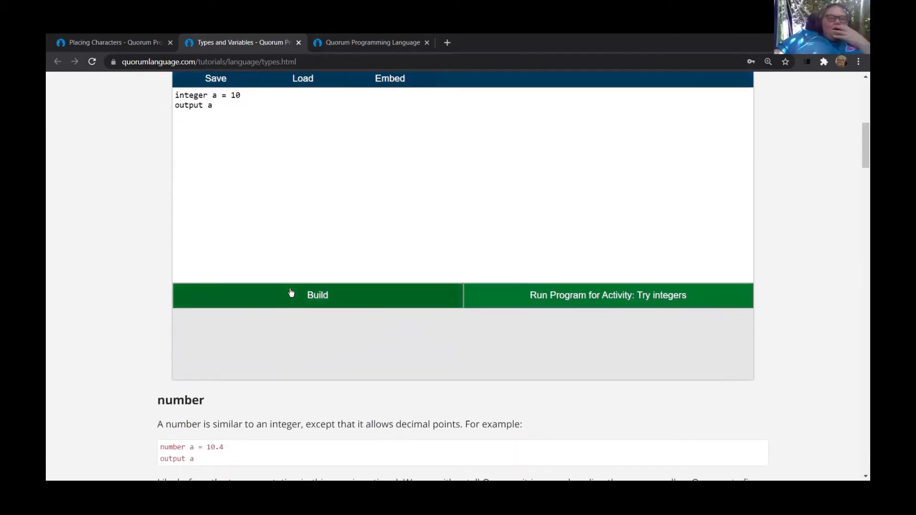
scroll("down", 3)
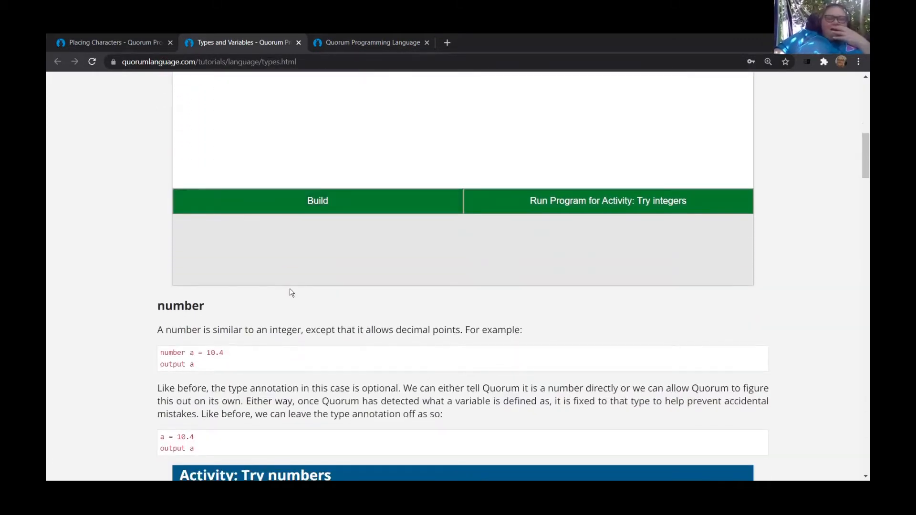
scroll("down", 3)
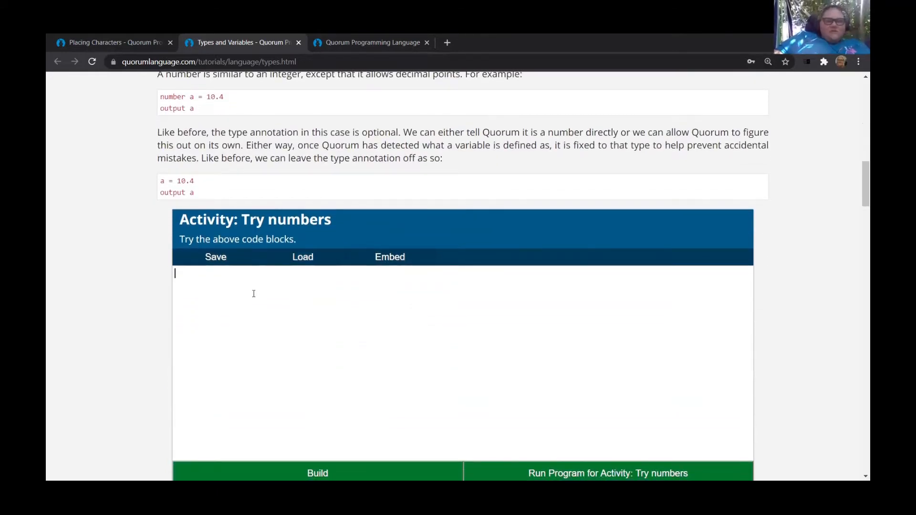
type("number b =")
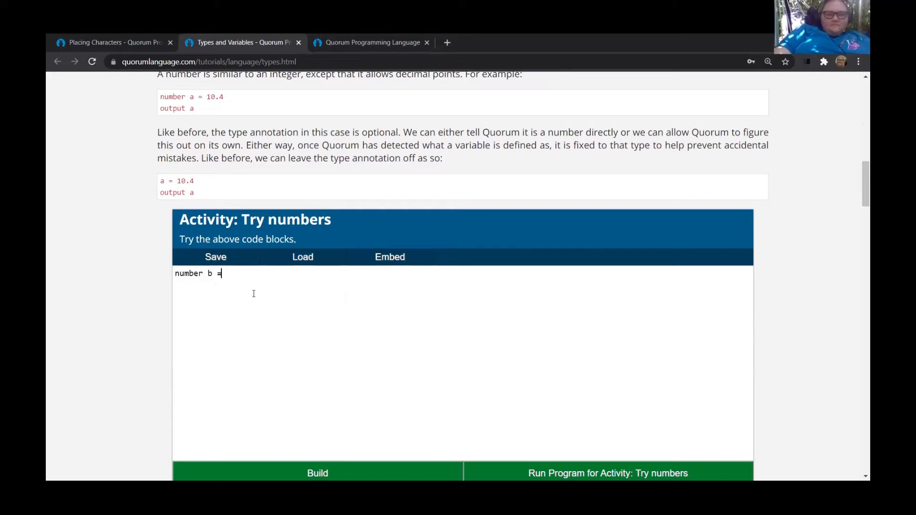
type("3.")
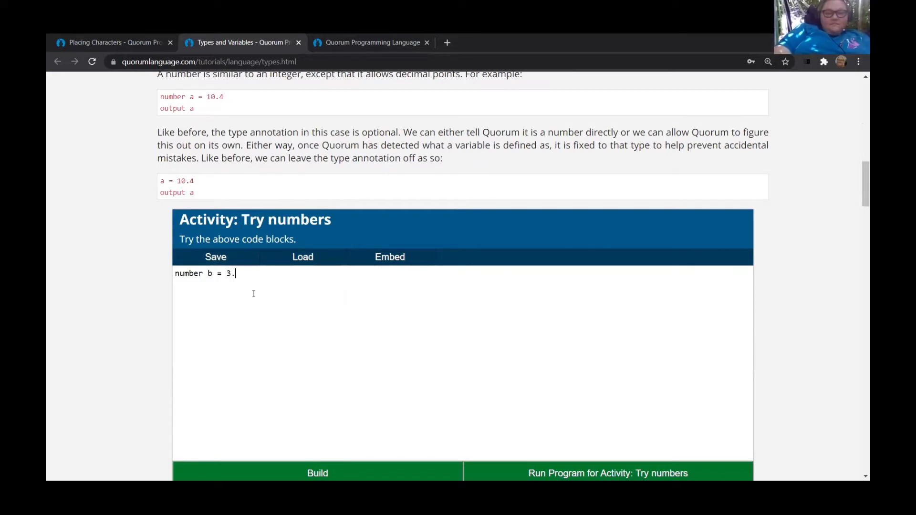
type("10")
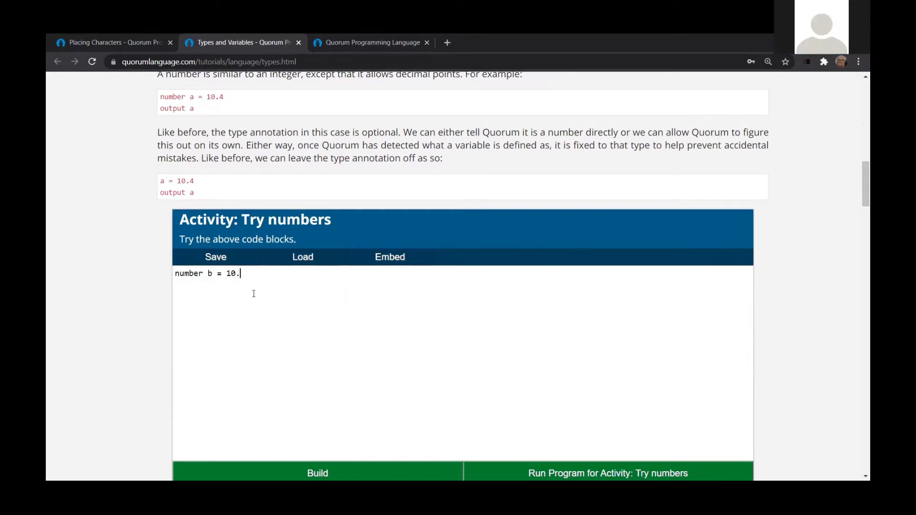
type("4")
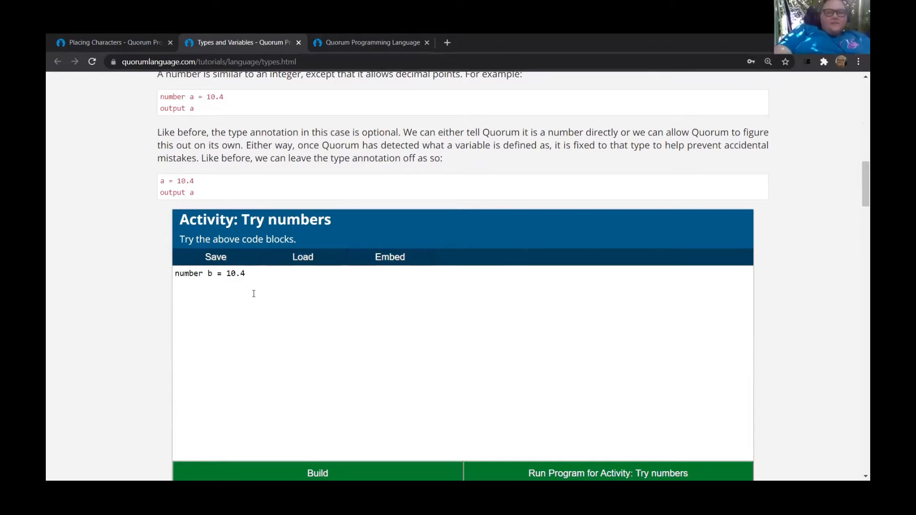
type("outp")
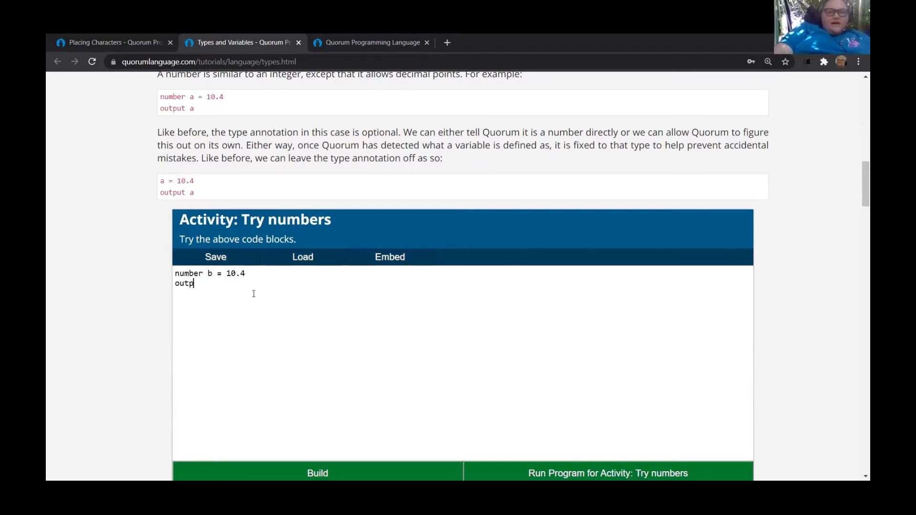
type("ut")
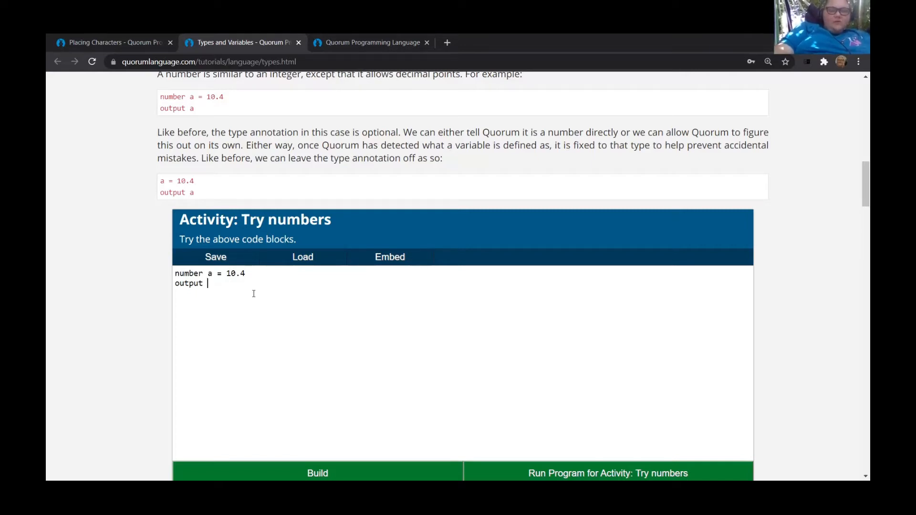
type("as")
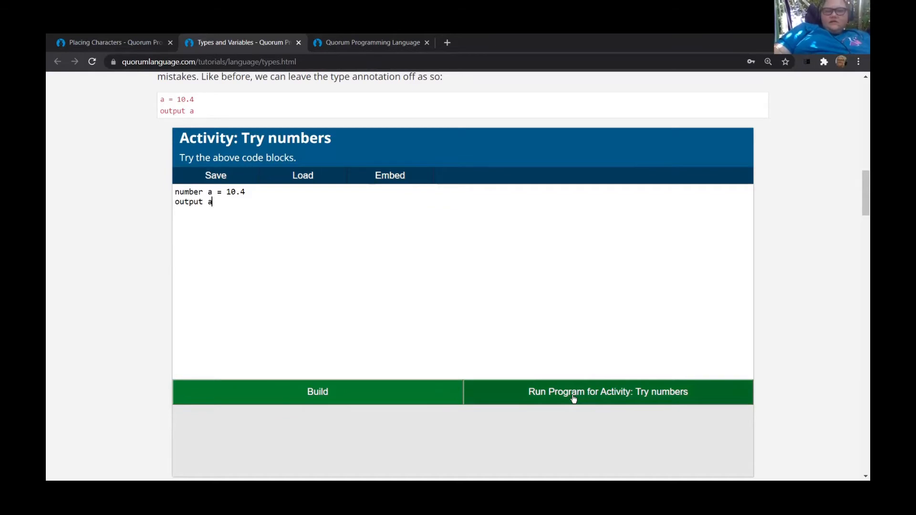
Run the Try numbers program printing 10.4, then return to edit a's value to .4.
left_click(607, 391)
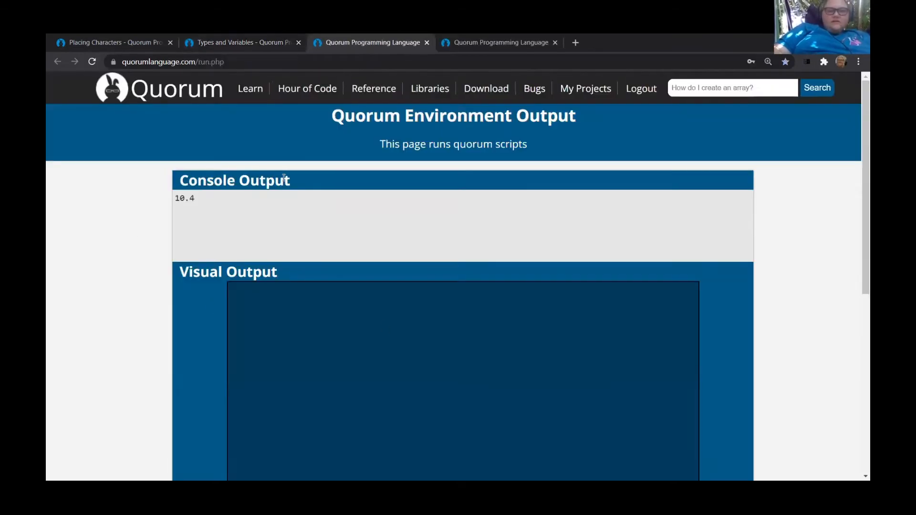
mouse_move(245, 218)
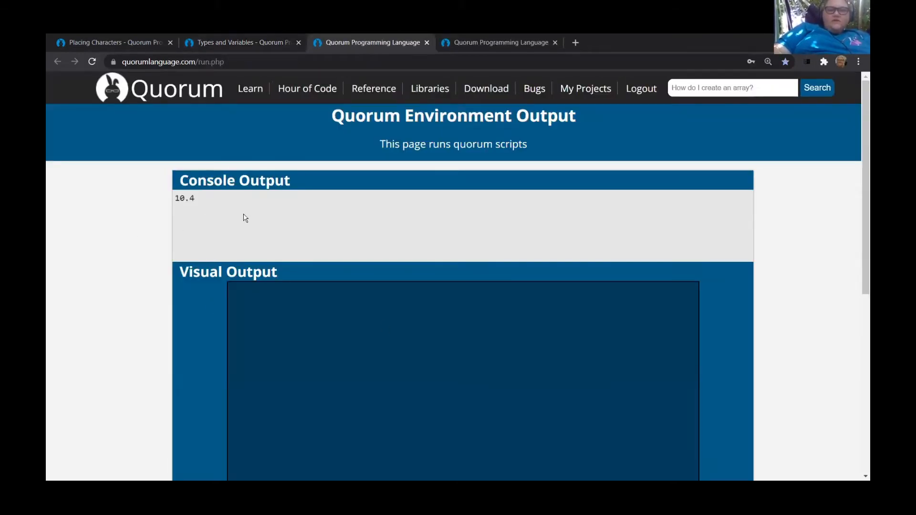
left_click(242, 42)
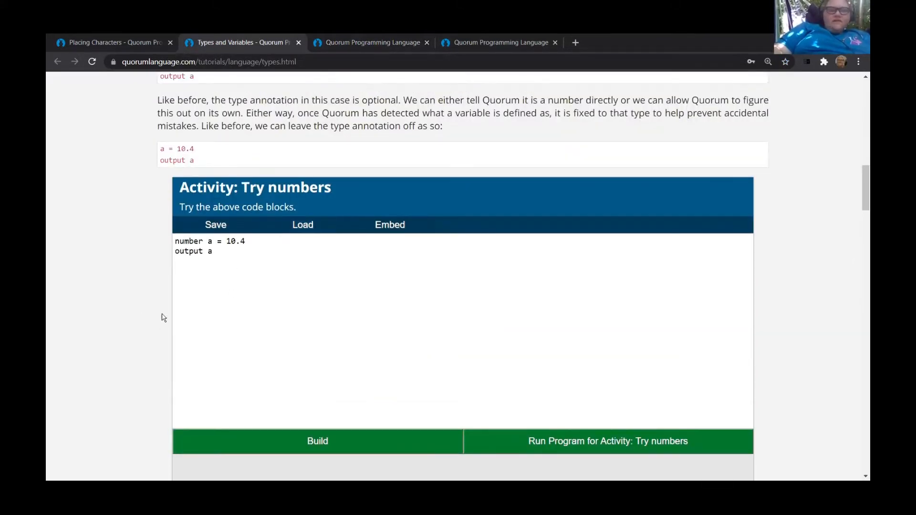
mouse_move(304, 345)
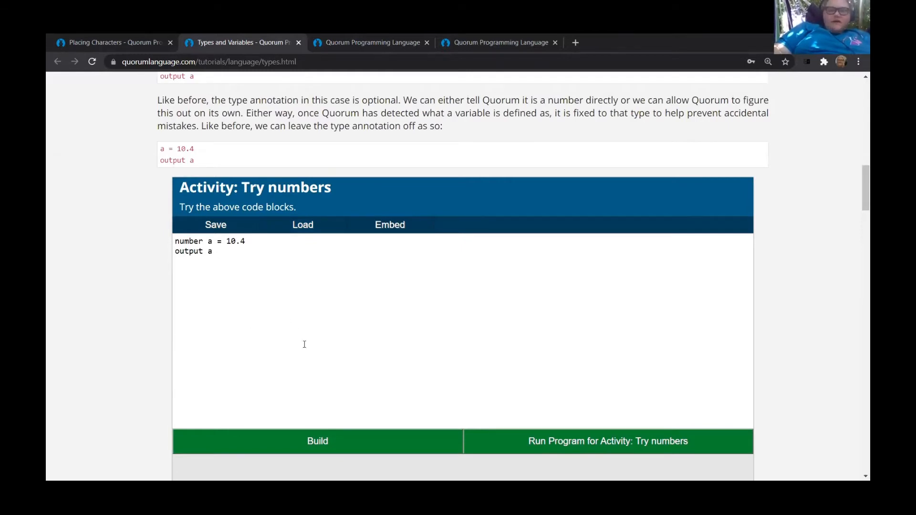
mouse_move(172, 243)
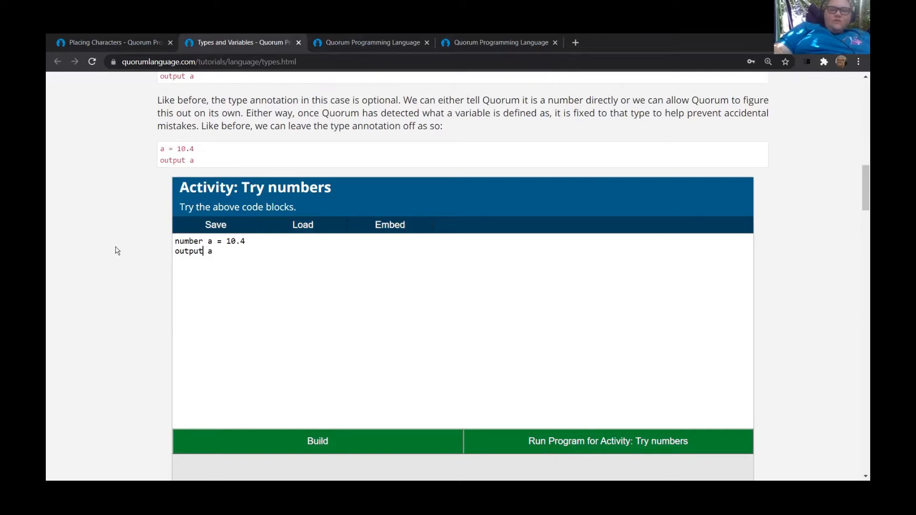
mouse_move(316, 295)
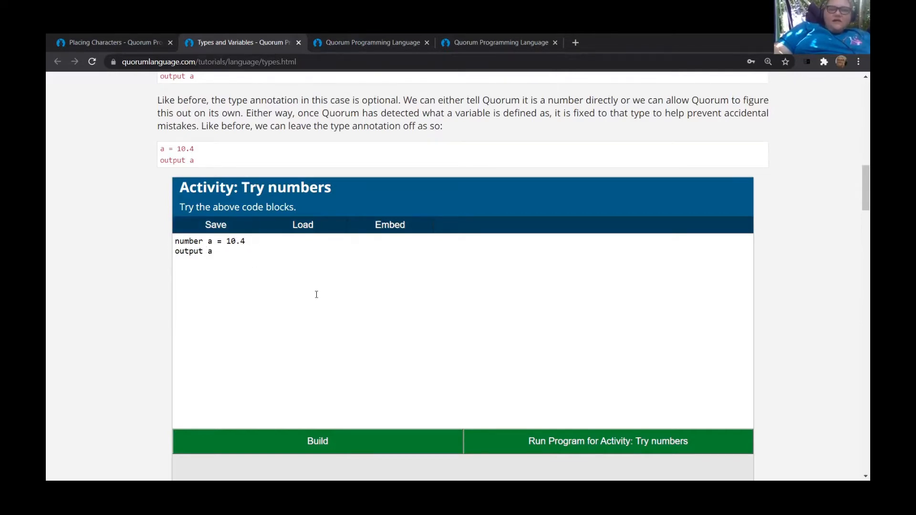
scroll("down", 3)
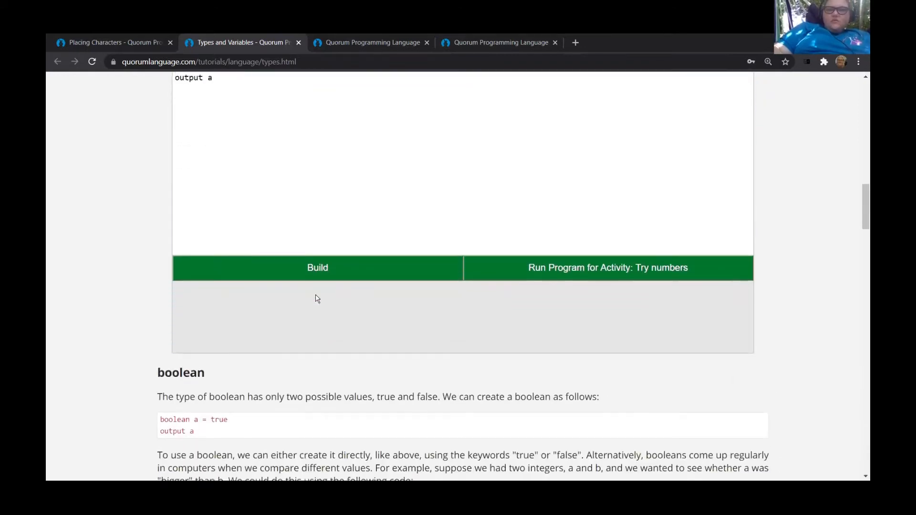
scroll("down", 3)
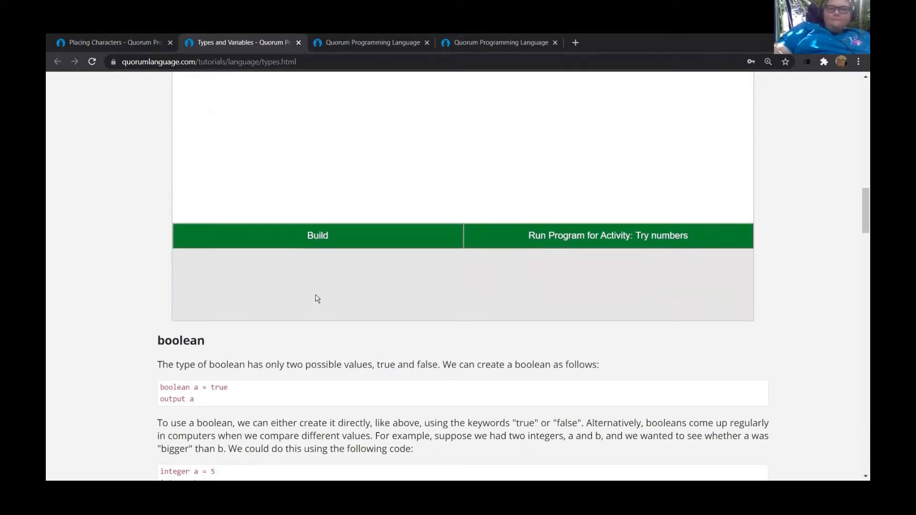
scroll("down", 3)
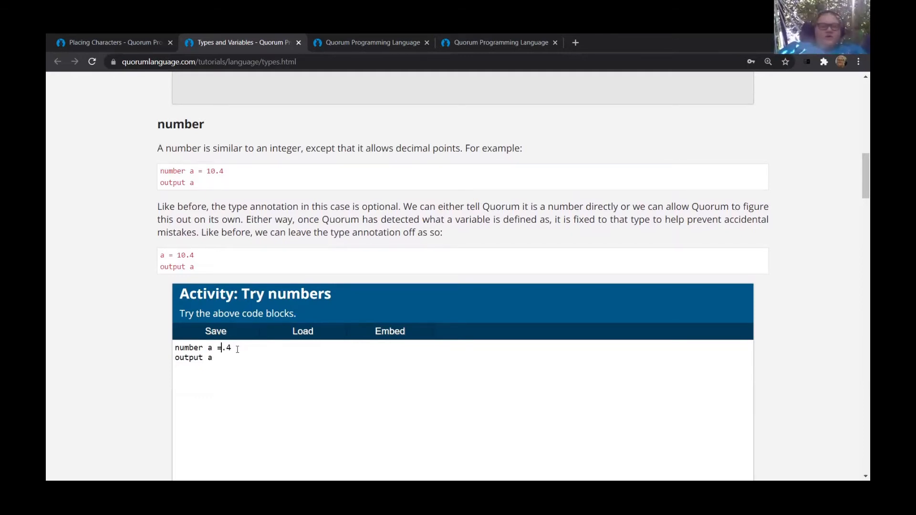
Run number a = .4 to get the 'no viable alternative' error, then return to correct it to 0.4.
scroll("down", 3)
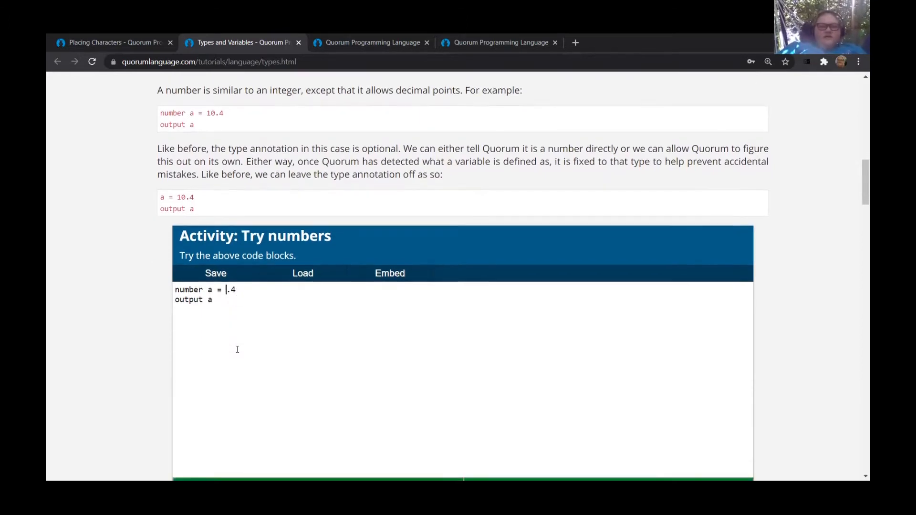
scroll("down", 3)
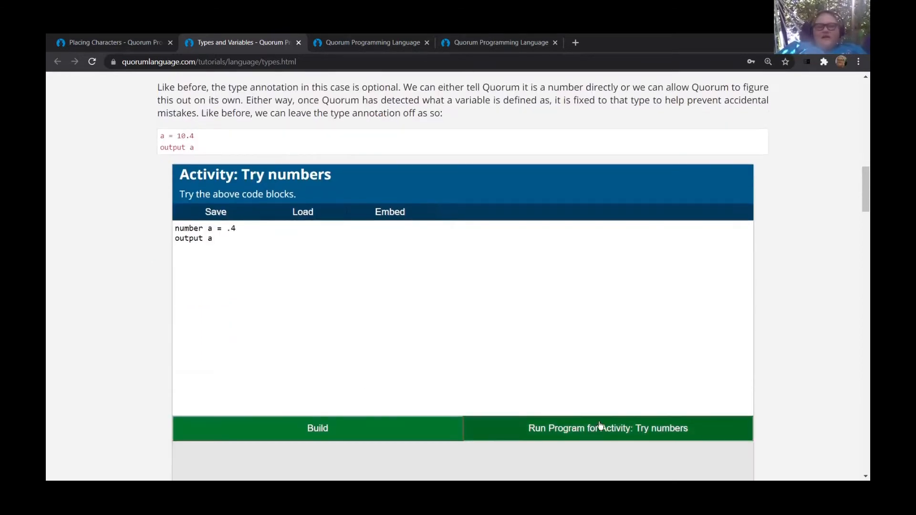
left_click(608, 429)
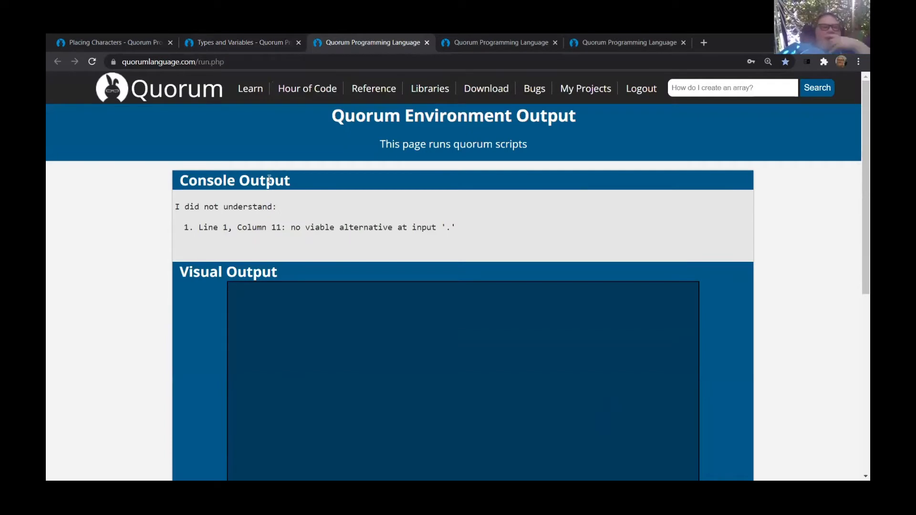
mouse_move(231, 226)
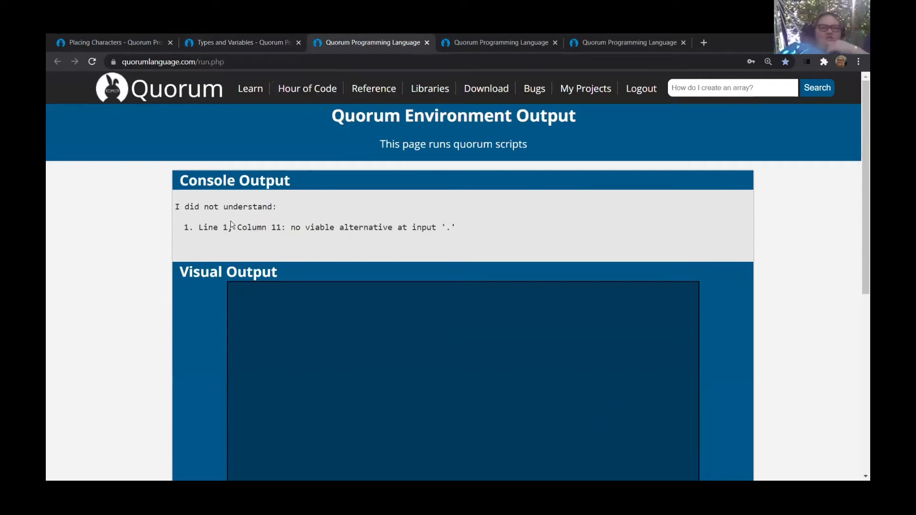
mouse_move(168, 236)
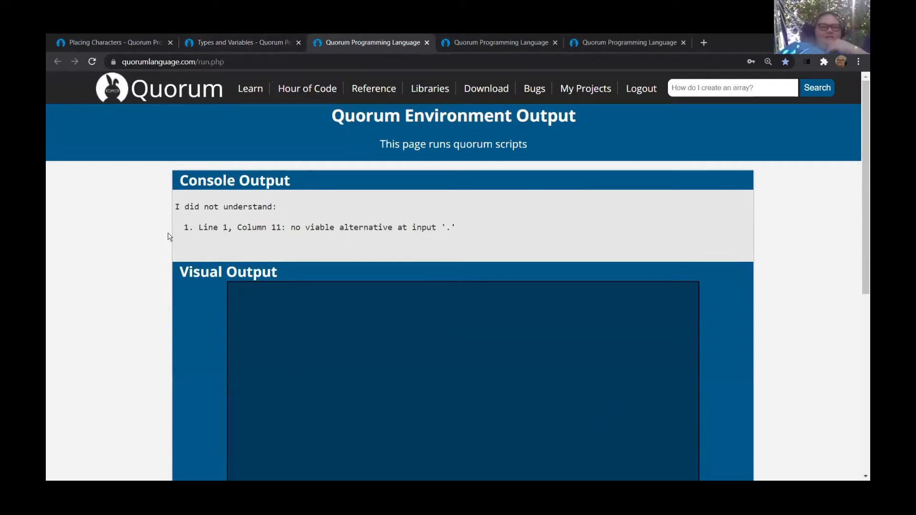
mouse_move(300, 222)
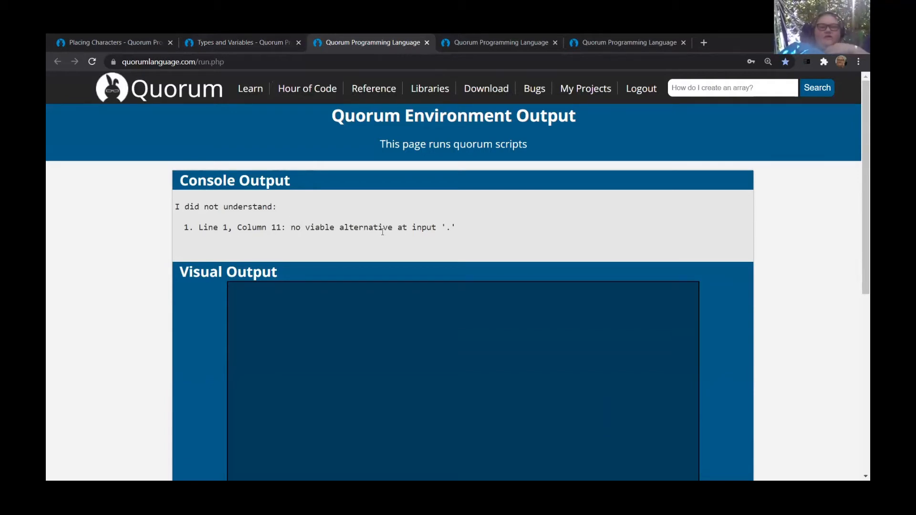
mouse_move(449, 231)
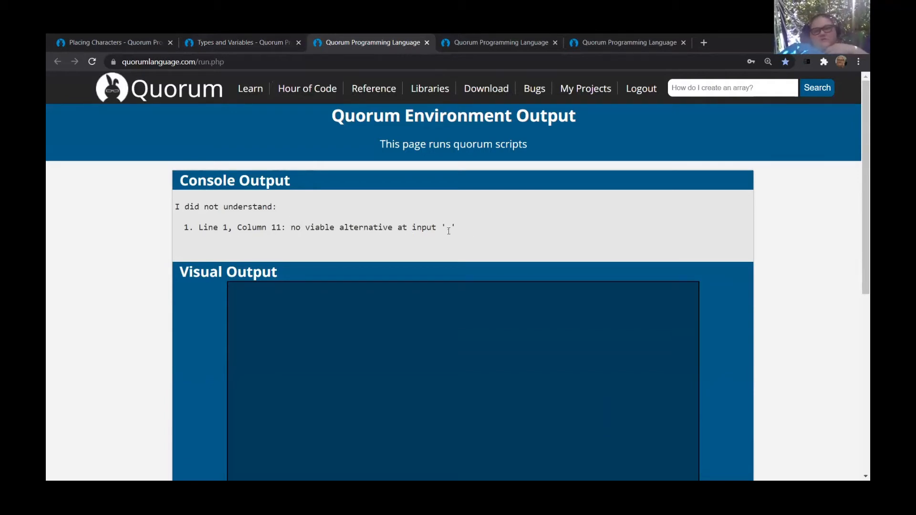
mouse_move(243, 164)
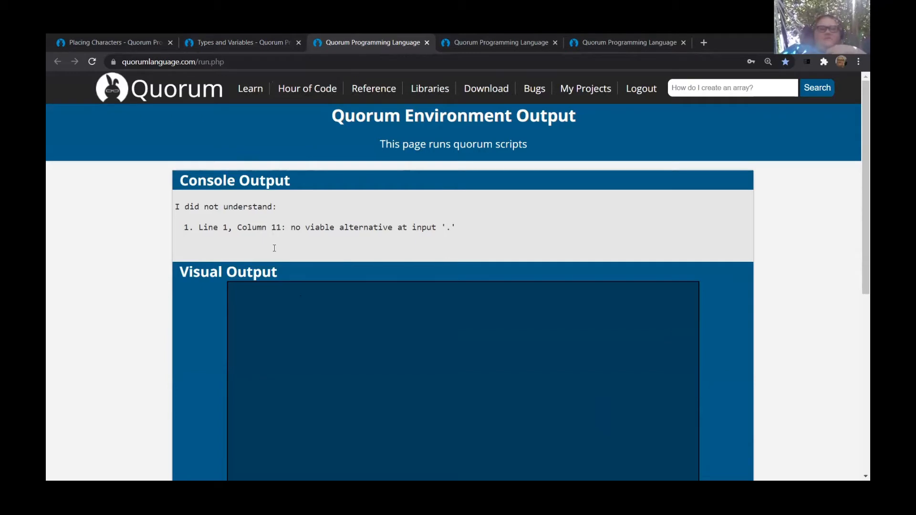
left_click(240, 42)
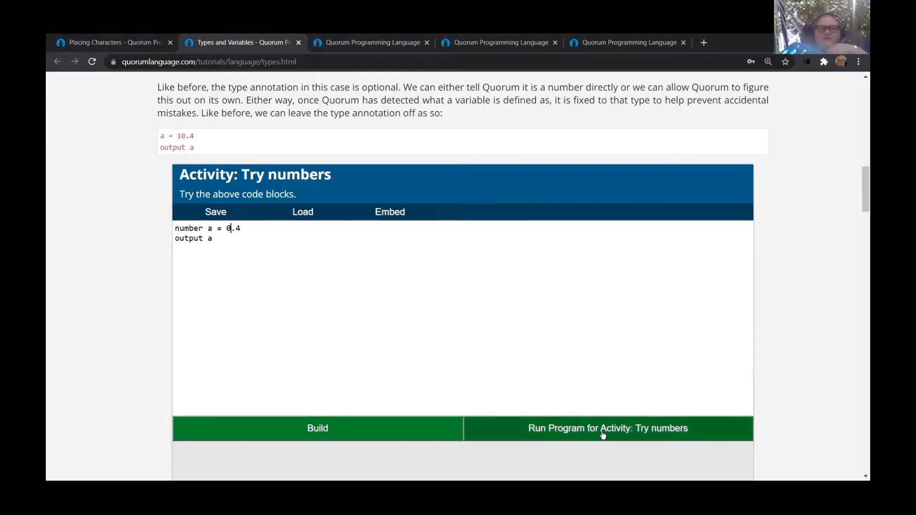
Run the corrected program printing 0.4 and return to the Try numbers activity.
left_click(608, 429)
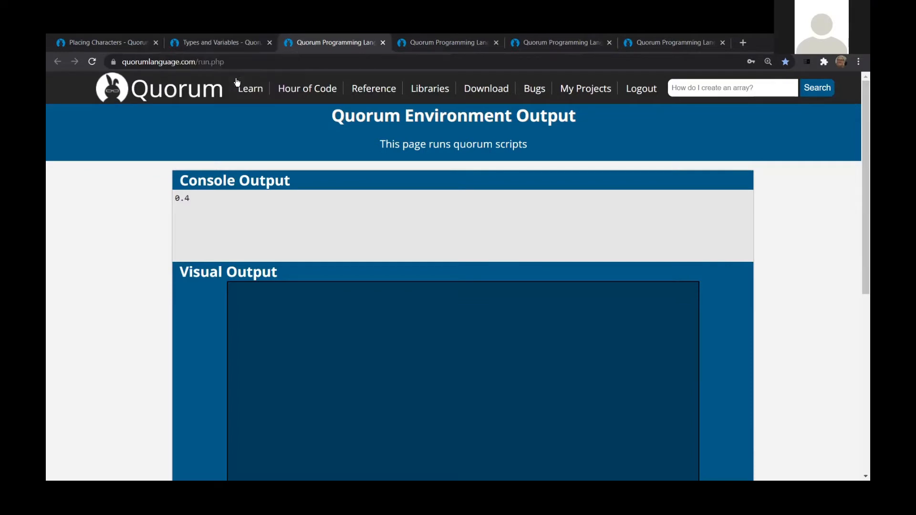
left_click(221, 42)
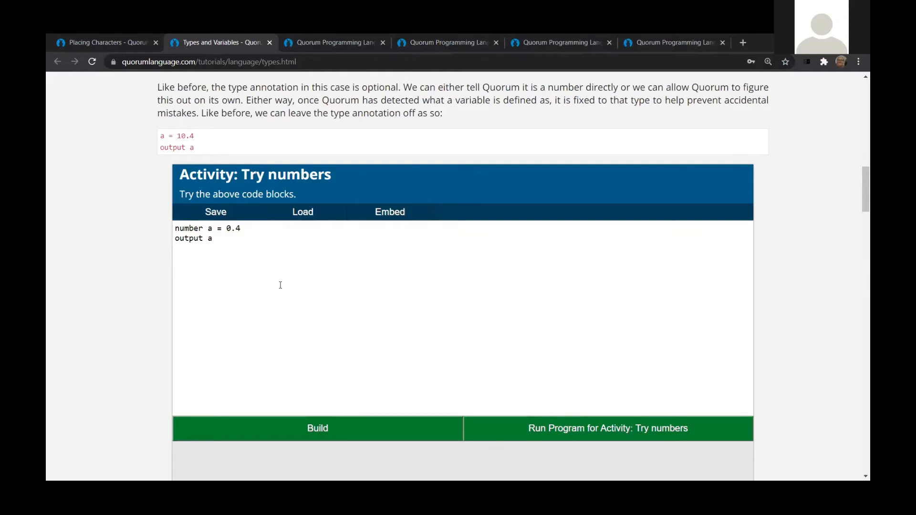
mouse_move(644, 222)
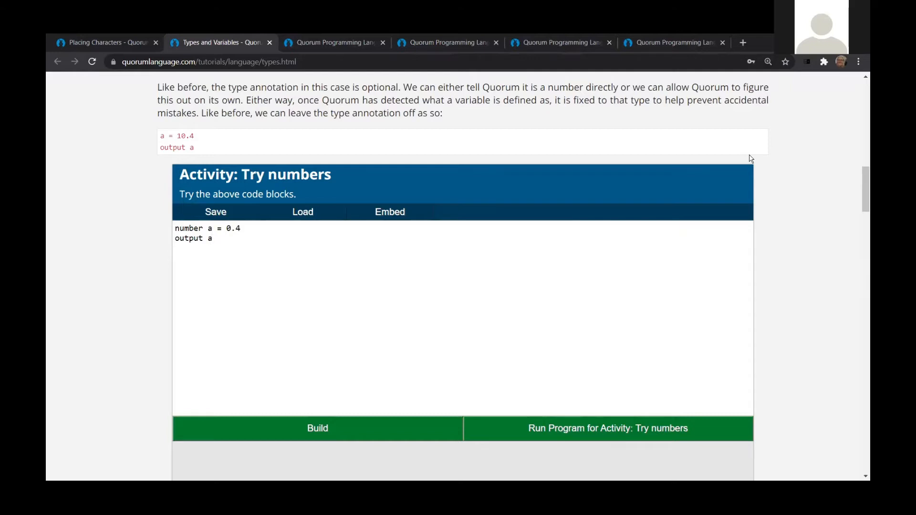
left_click(213, 239)
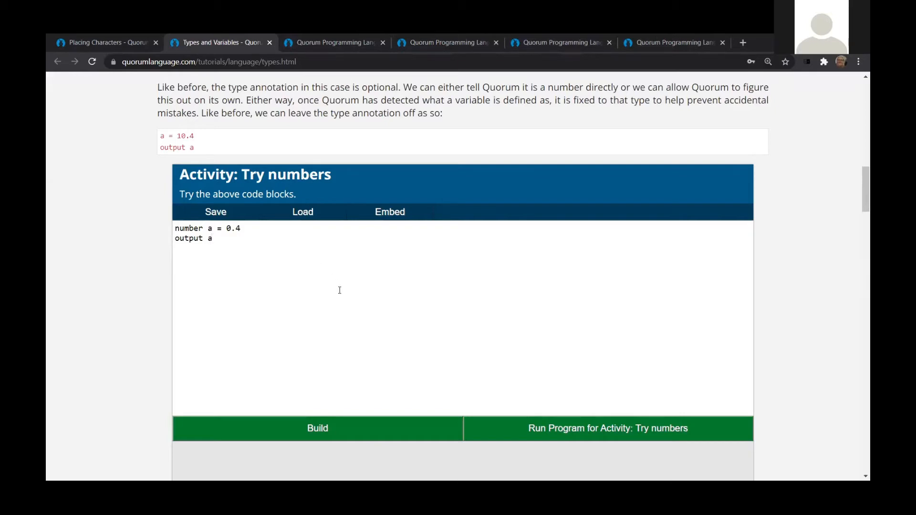
scroll("down", 3)
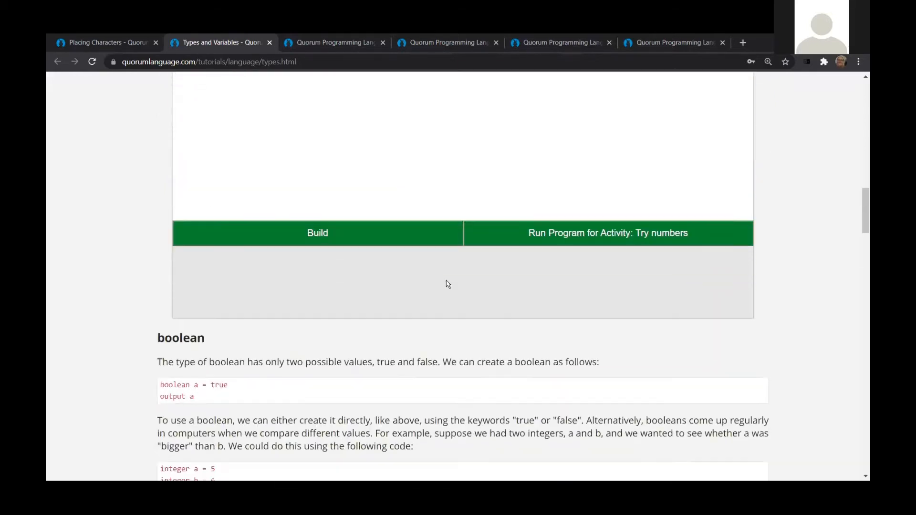
scroll("down", 3)
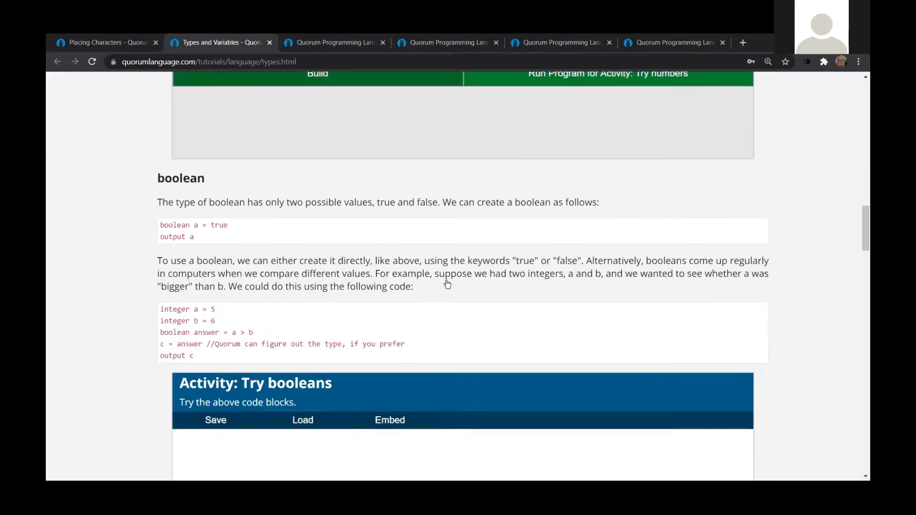
scroll("down", 3)
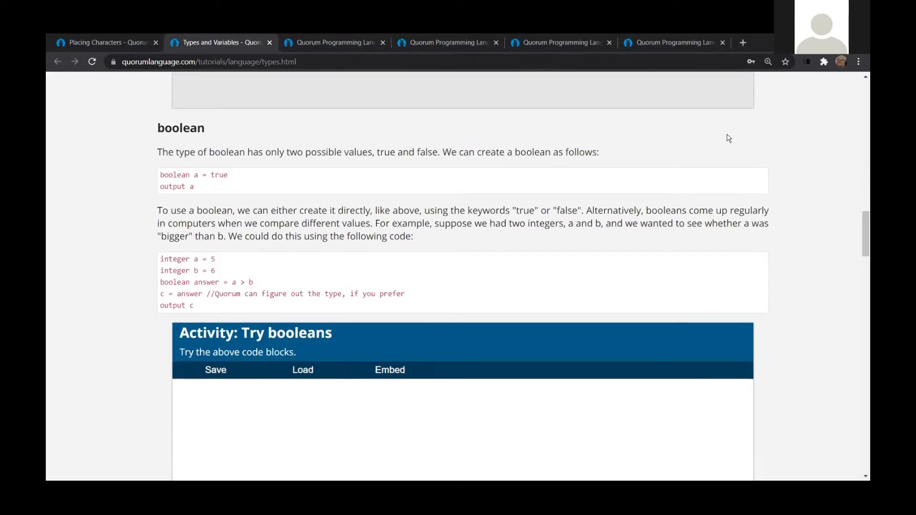
mouse_move(91, 388)
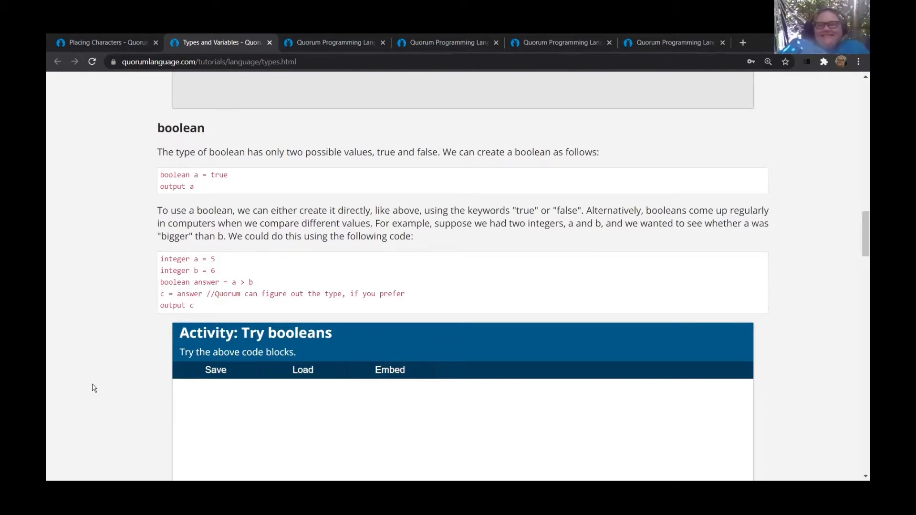
mouse_move(254, 82)
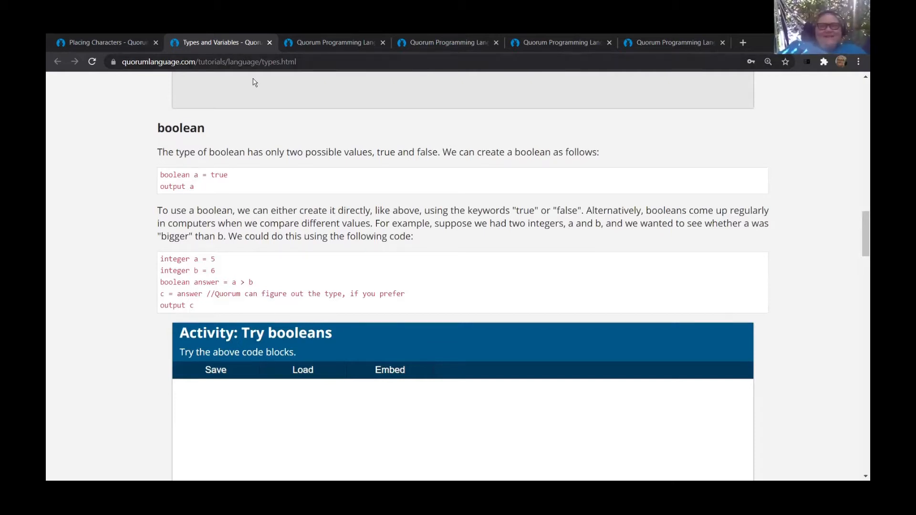
mouse_move(230, 103)
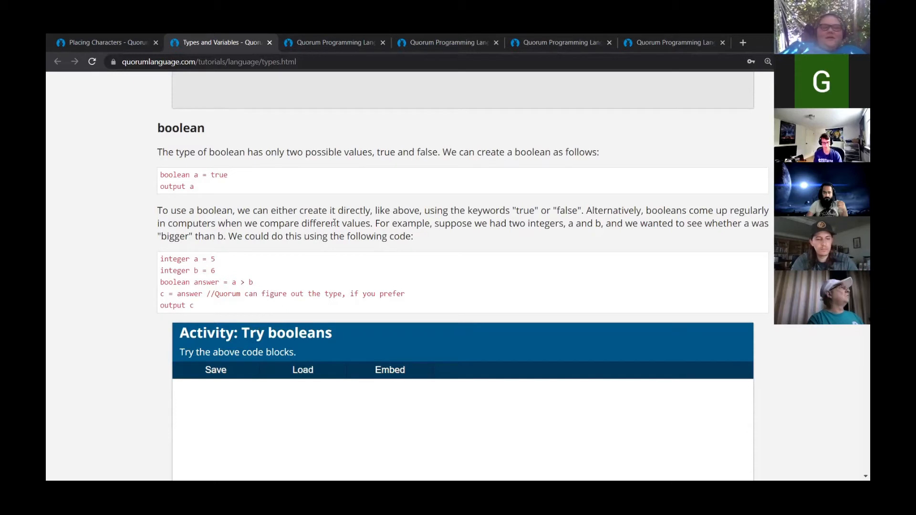
mouse_move(254, 130)
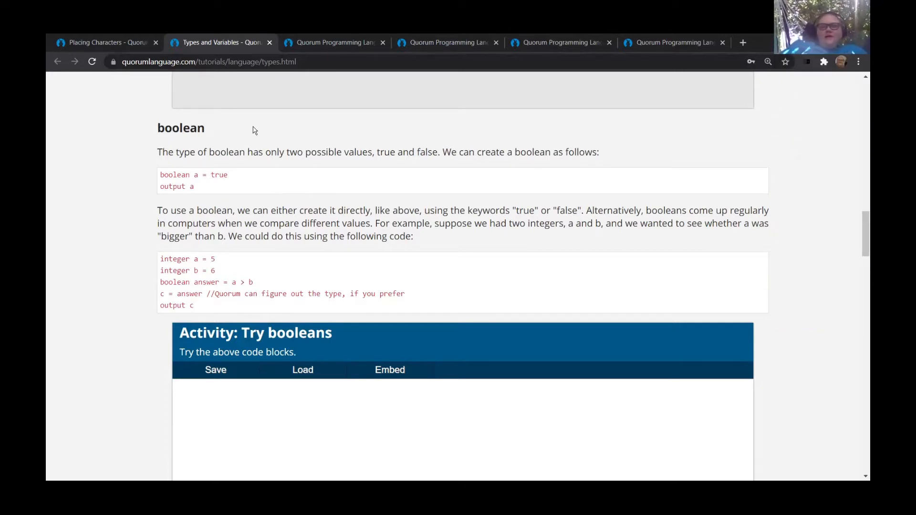
mouse_move(262, 171)
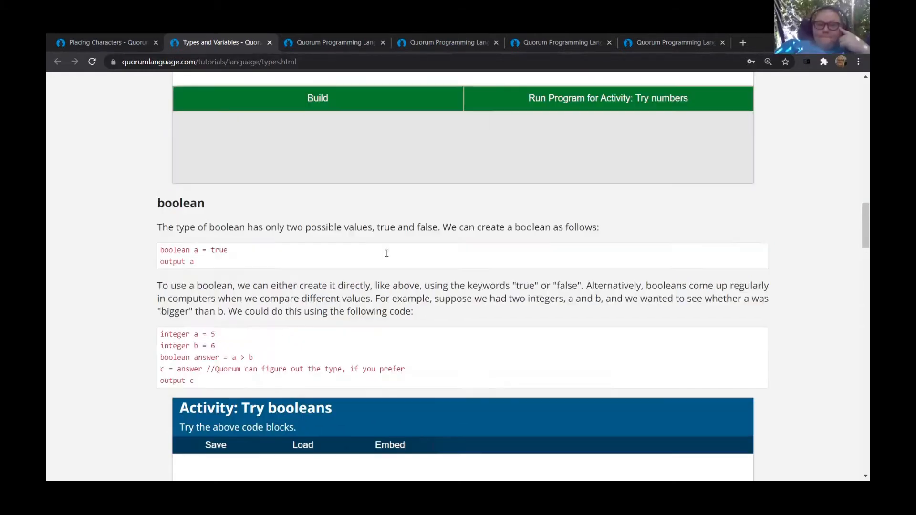
scroll("up", 3)
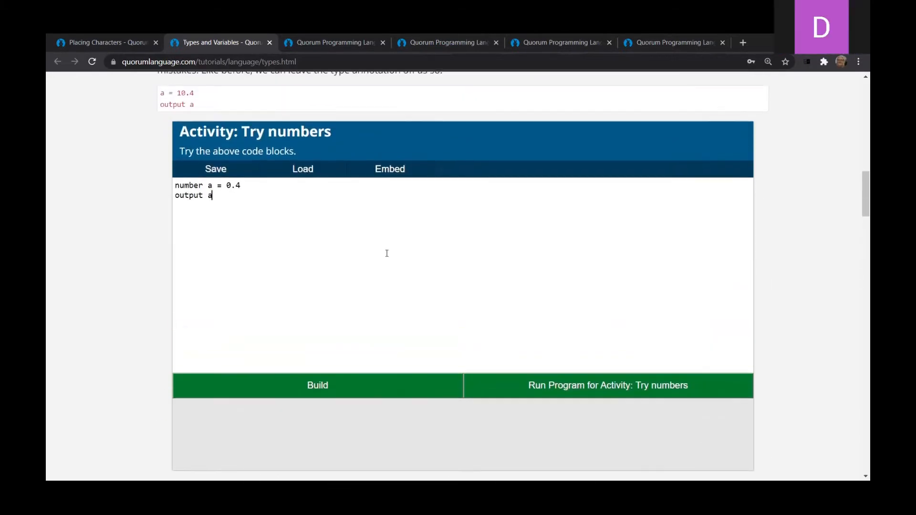
scroll("down", 3)
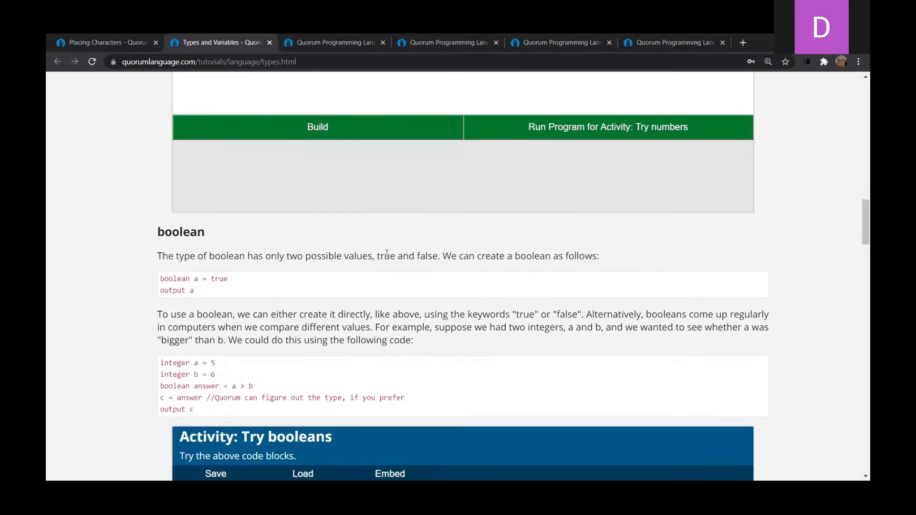
scroll("down", 3)
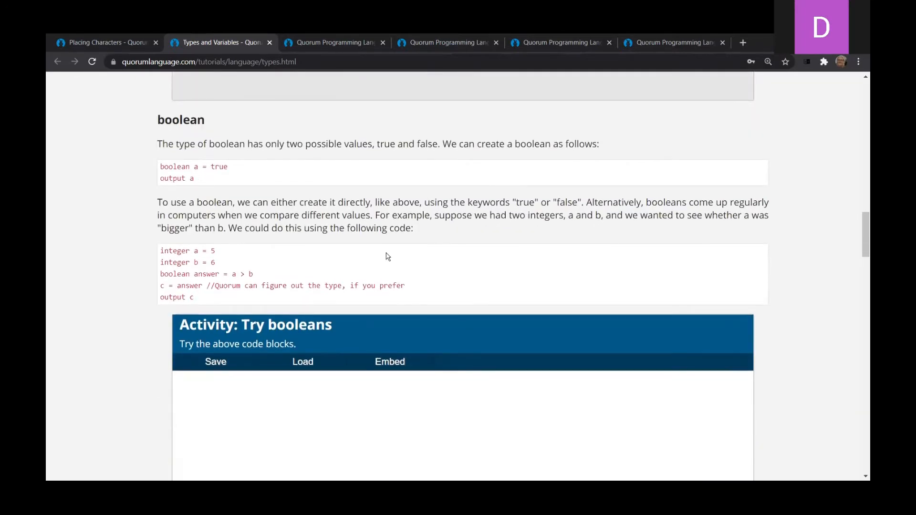
scroll("down", 3)
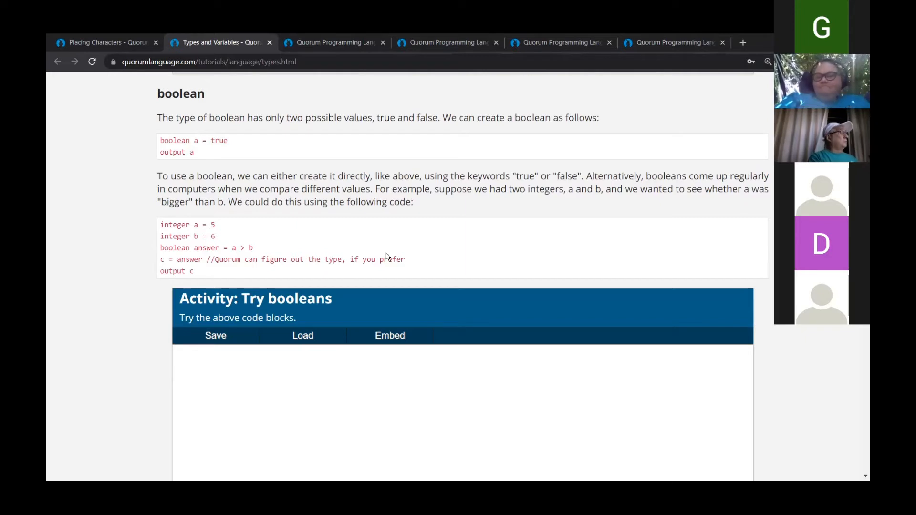
mouse_move(204, 291)
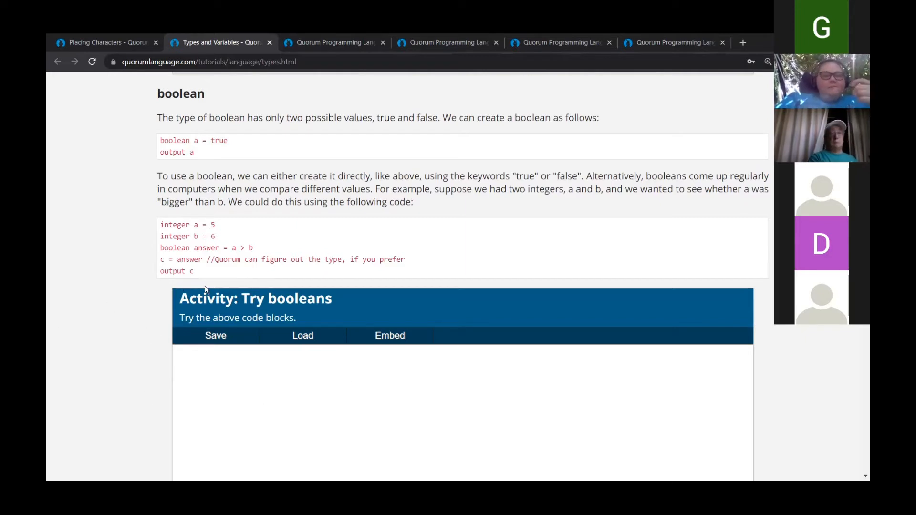
mouse_move(559, 288)
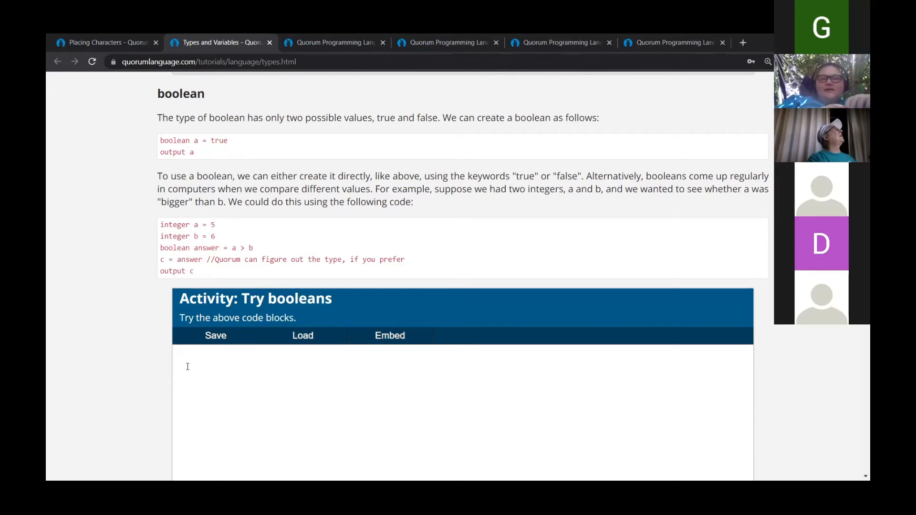
mouse_move(324, 87)
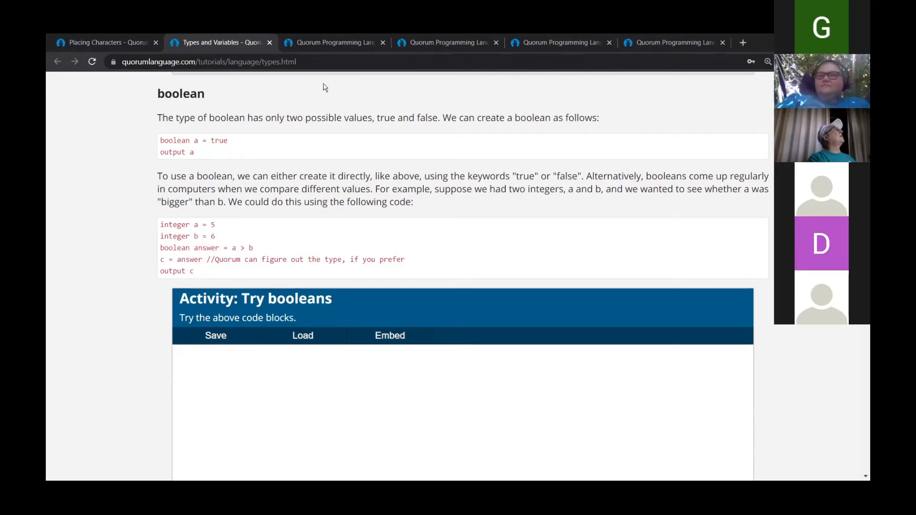
scroll("down", 3)
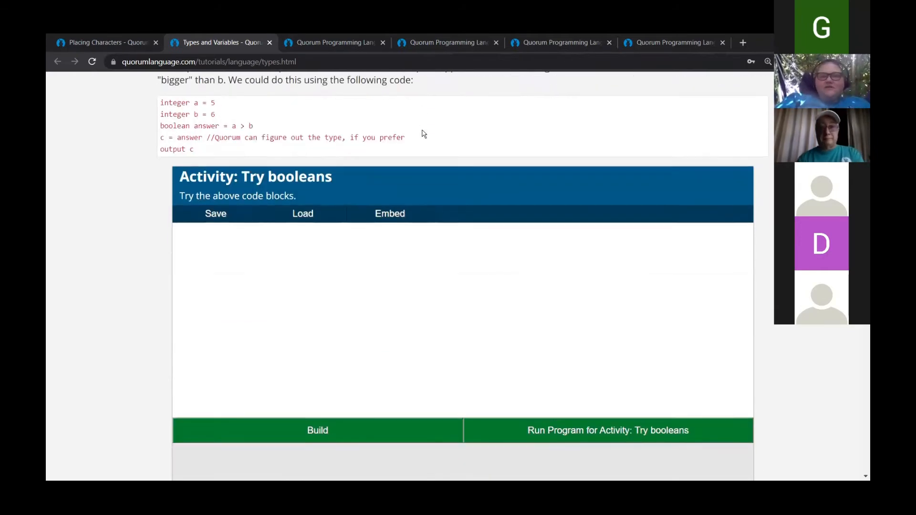
scroll("down", 3)
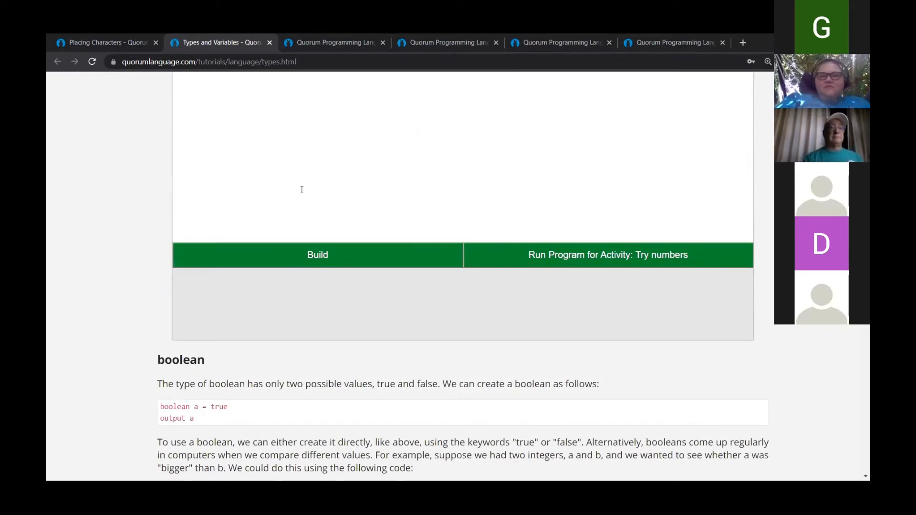
scroll("down", 3)
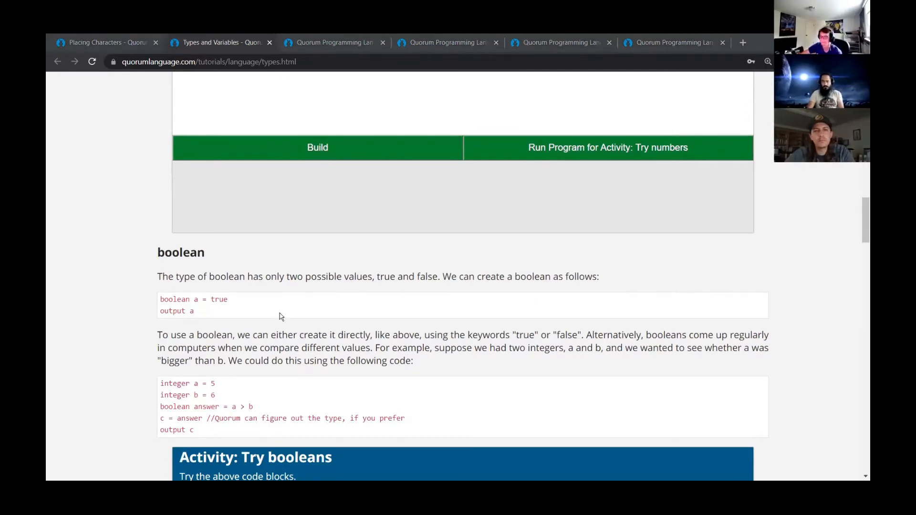
mouse_move(270, 342)
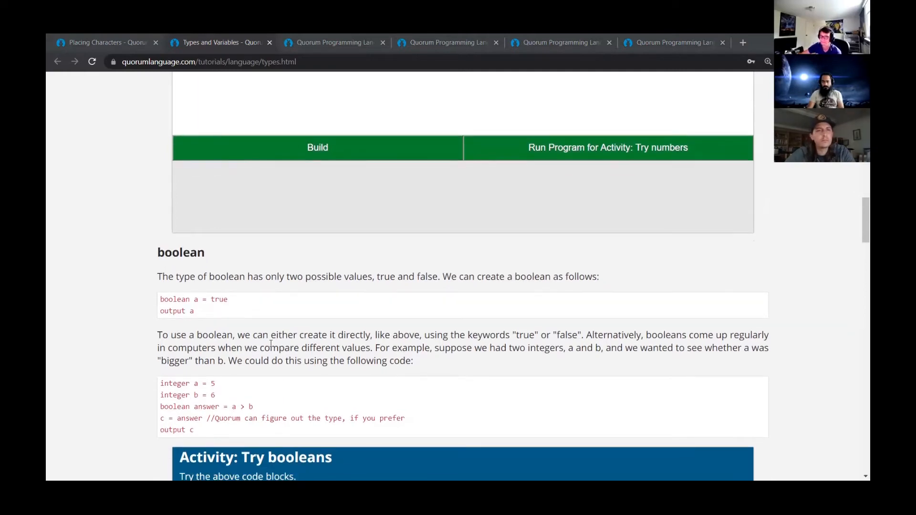
scroll("down", 3)
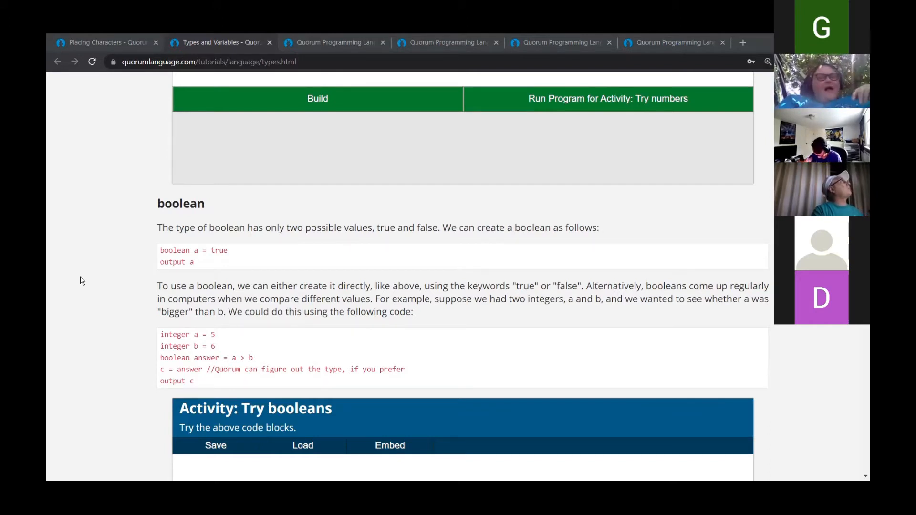
mouse_move(287, 249)
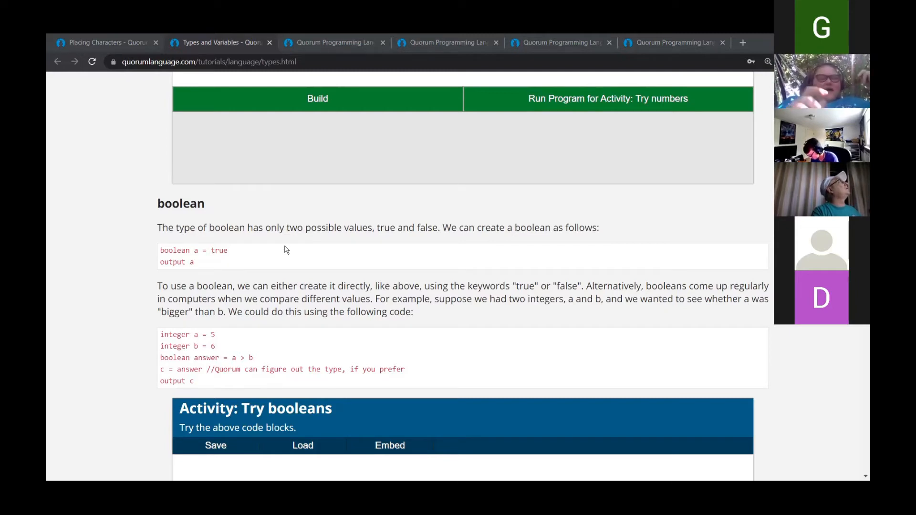
scroll("down", 3)
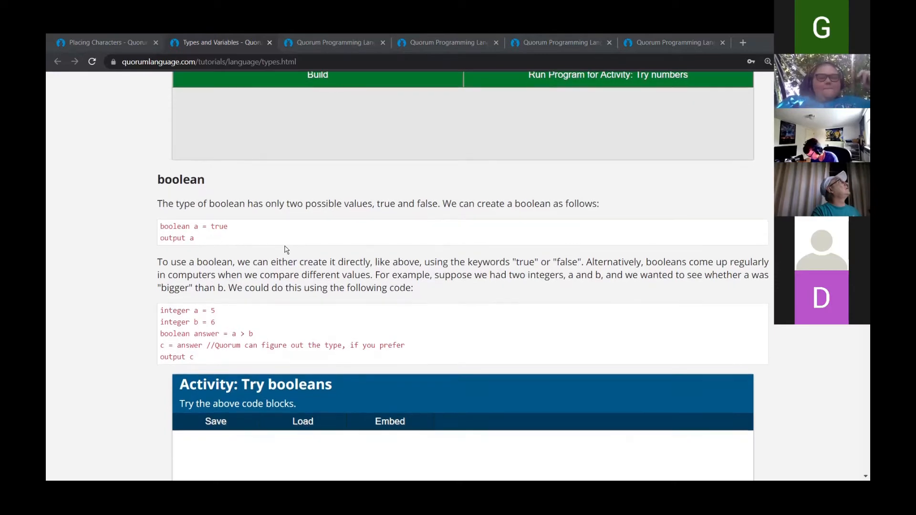
scroll("down", 3)
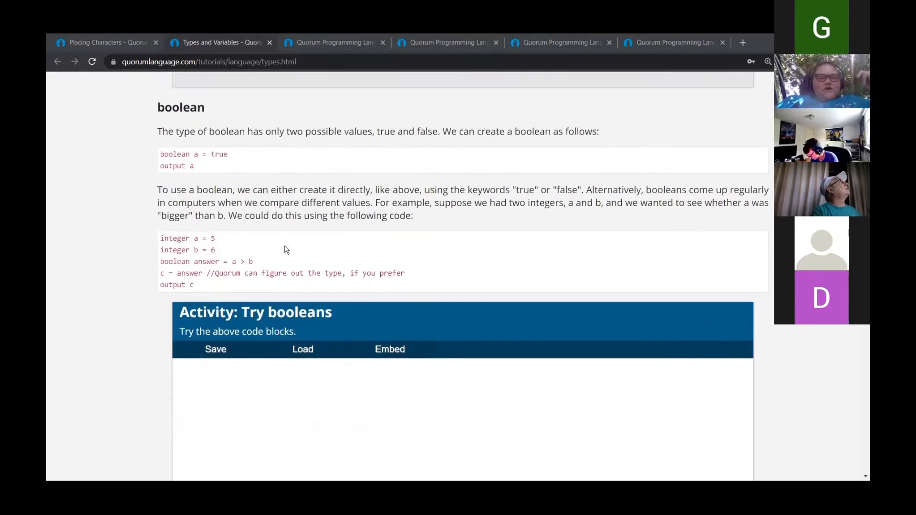
scroll("down", 3)
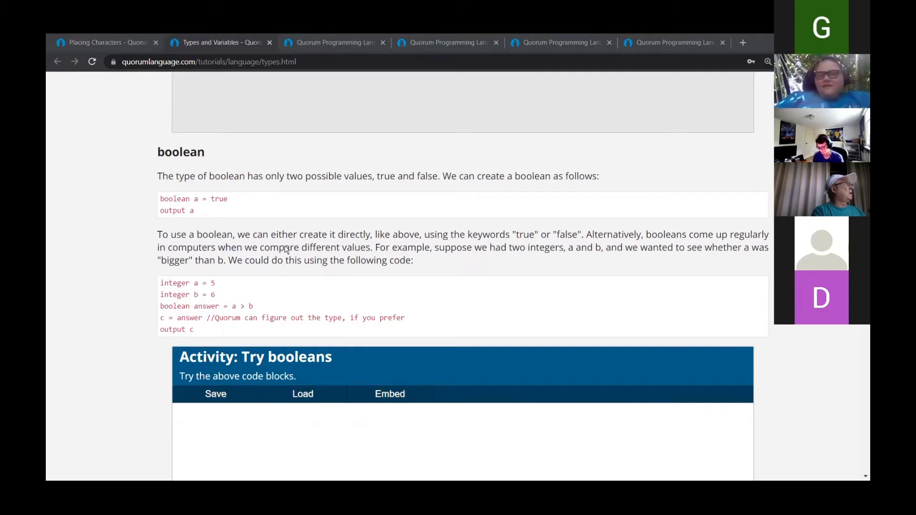
mouse_move(58, 215)
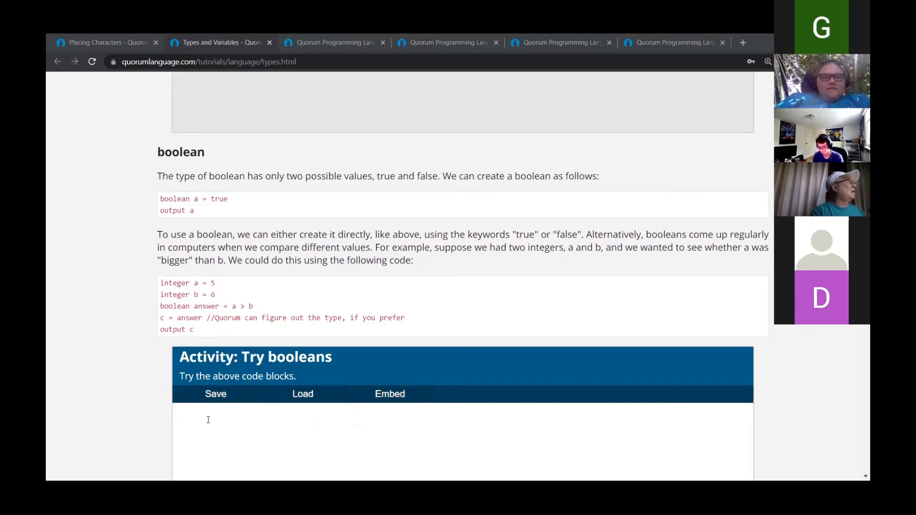
mouse_move(186, 197)
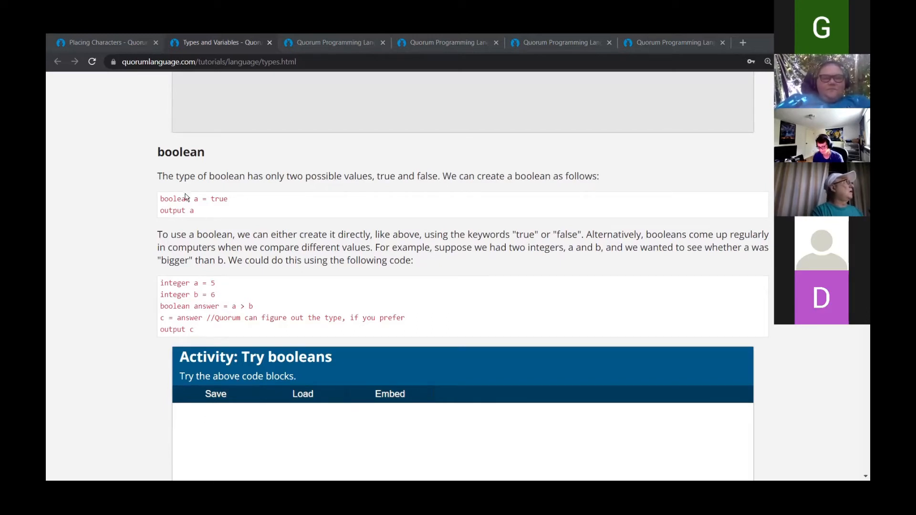
mouse_move(166, 41)
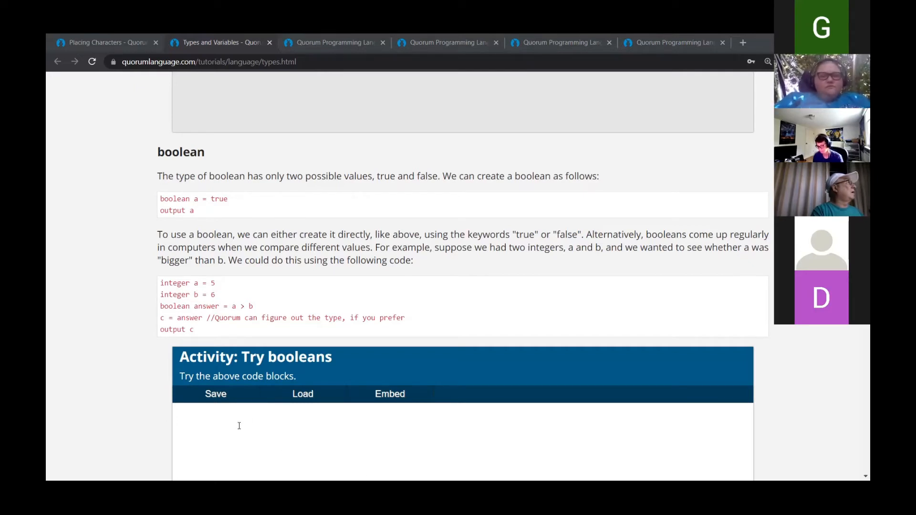
type("boolo")
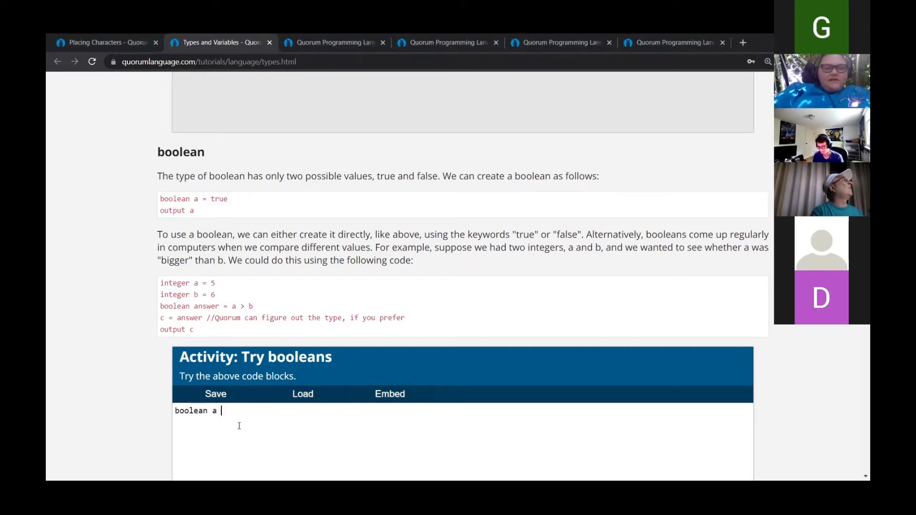
type("= t")
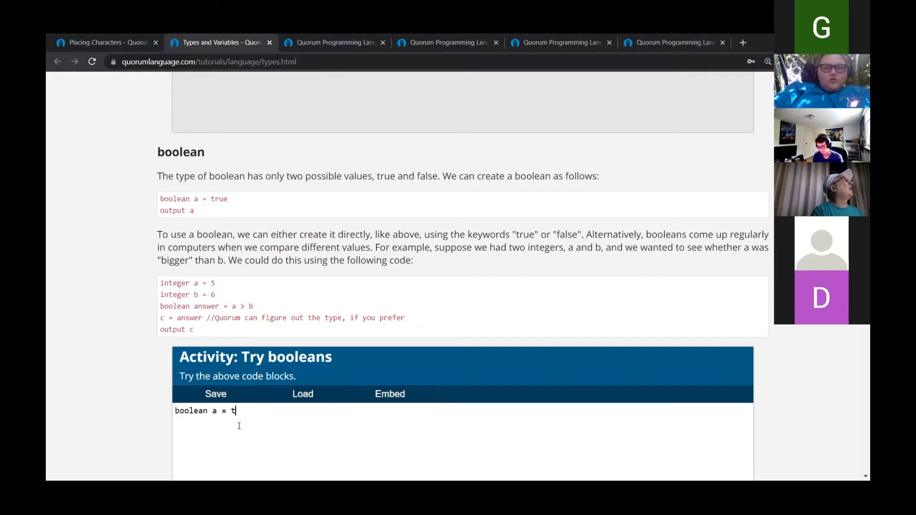
type("rue")
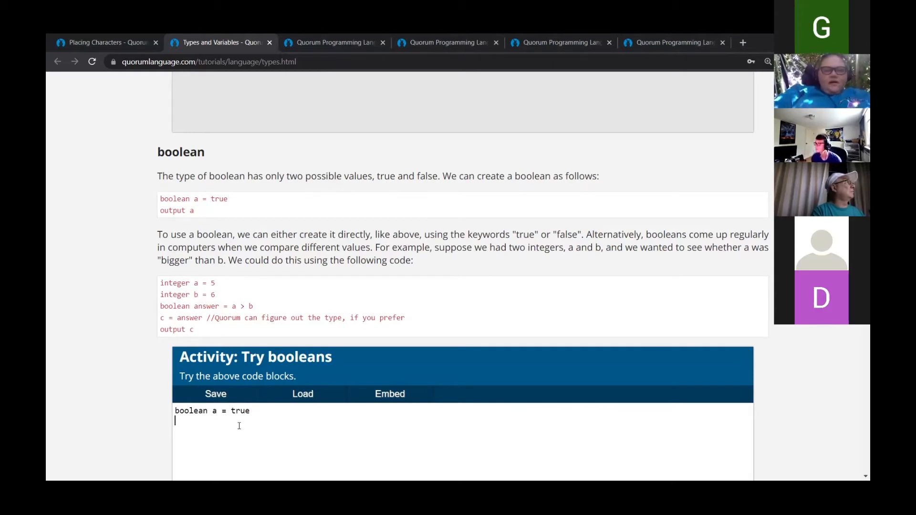
type("ouyput a")
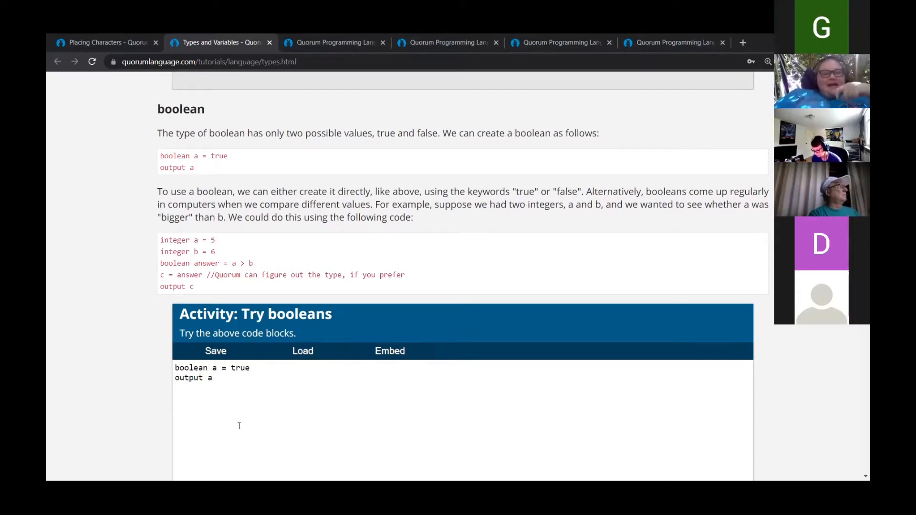
scroll("down", 3)
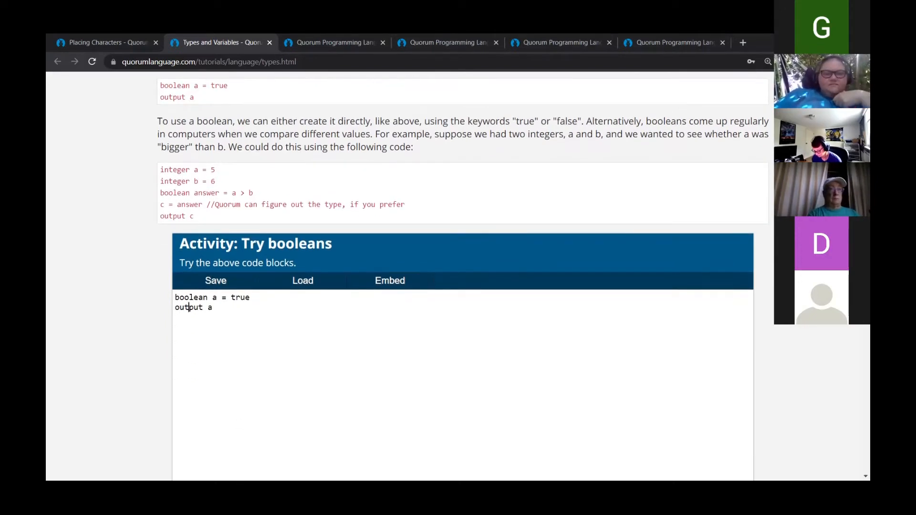
scroll("down", 3)
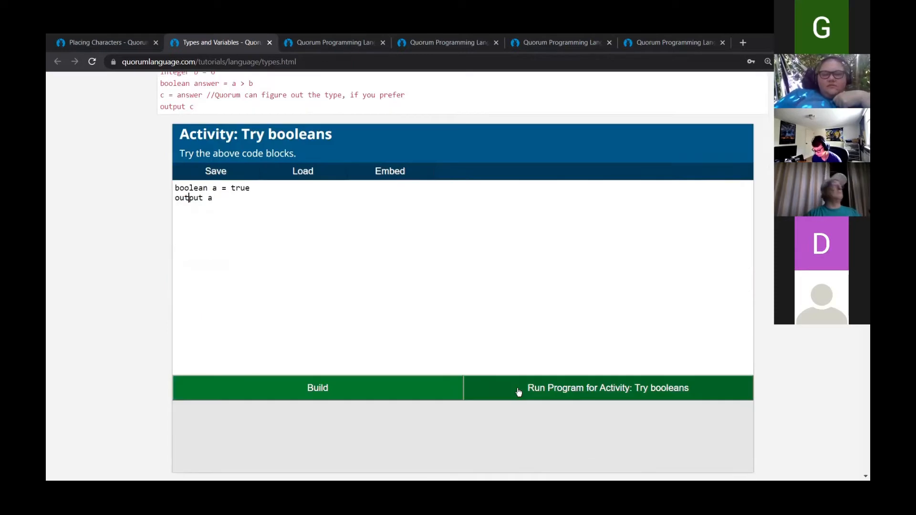
Run the Try booleans program so the console prints true, then return to the lesson.
left_click(608, 388)
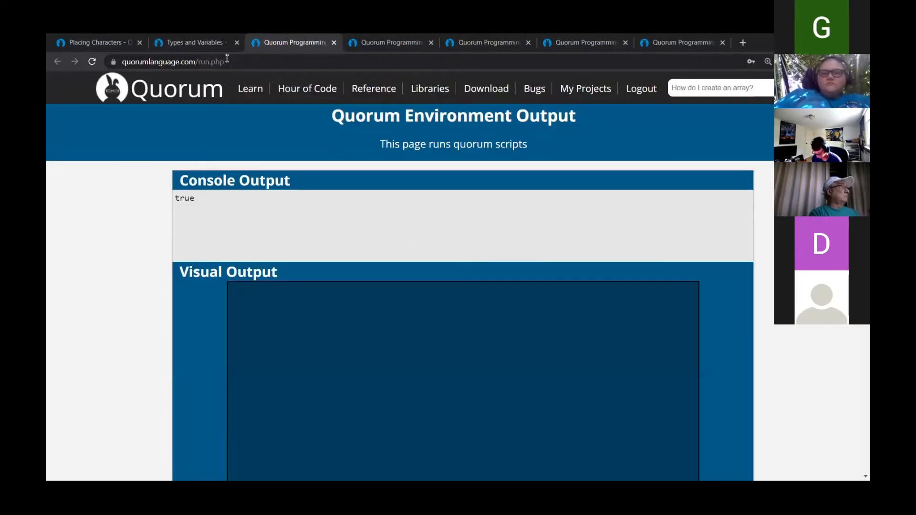
left_click(193, 42)
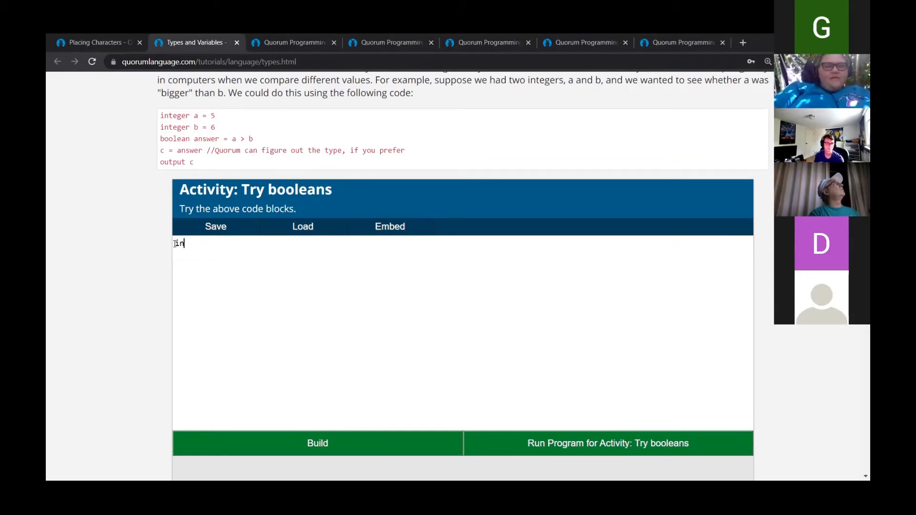
Declare integer a = 15 and integer b = 7 in the Try booleans editor.
type("teger")
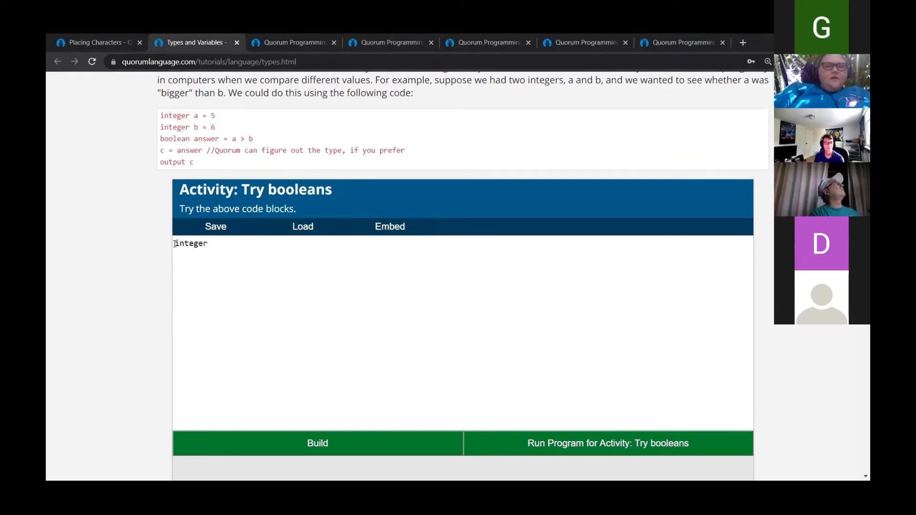
type("\" \"")
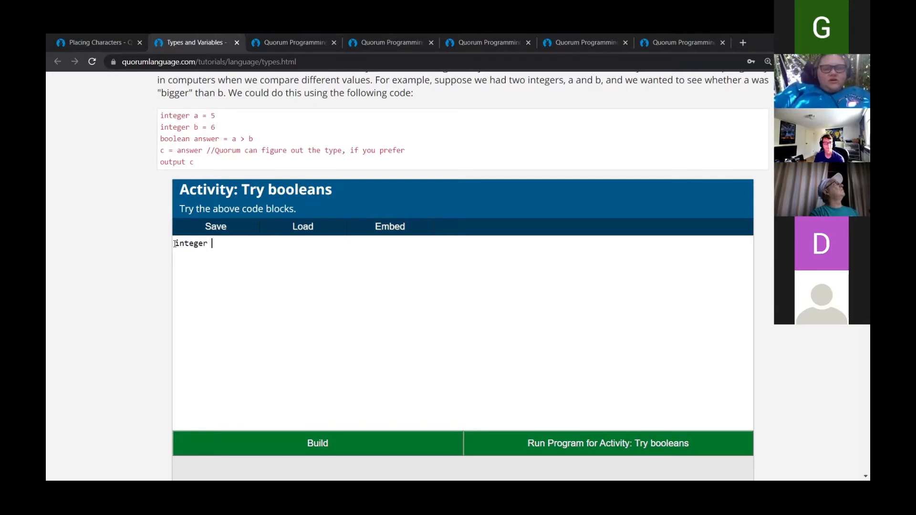
type("a =")
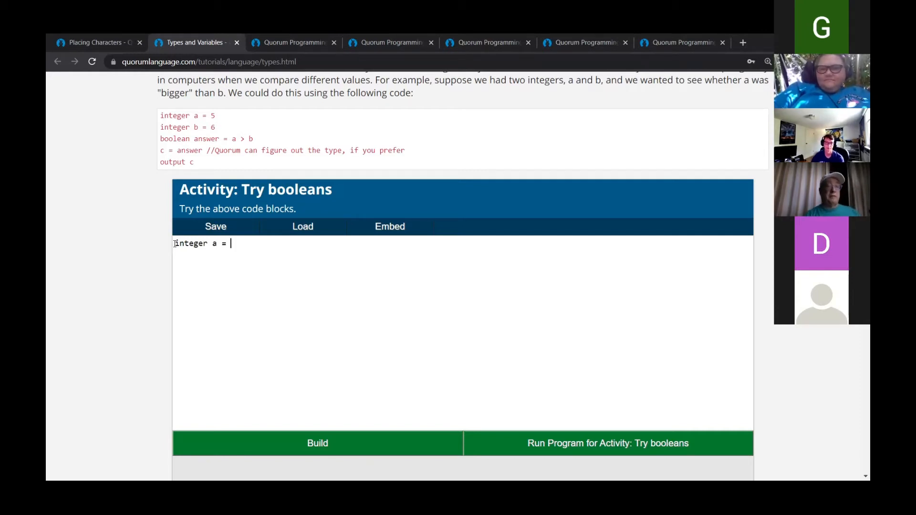
type("15")
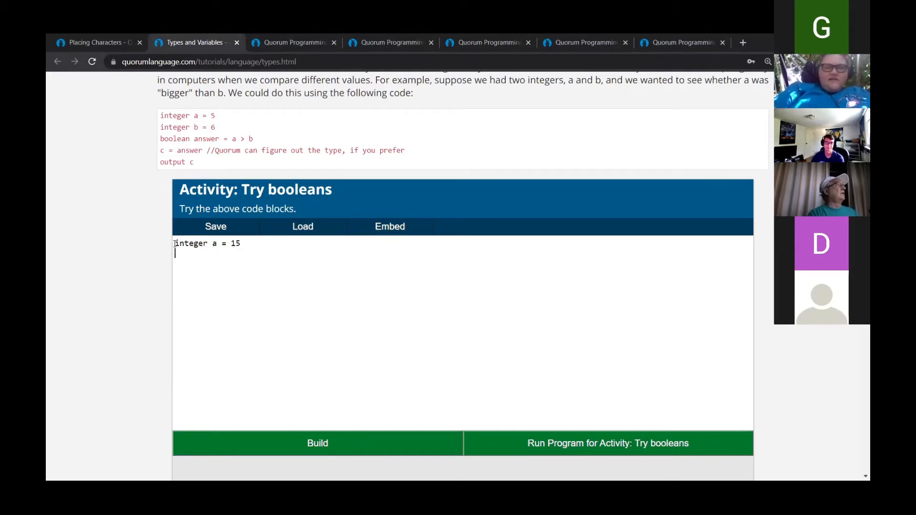
type("integer")
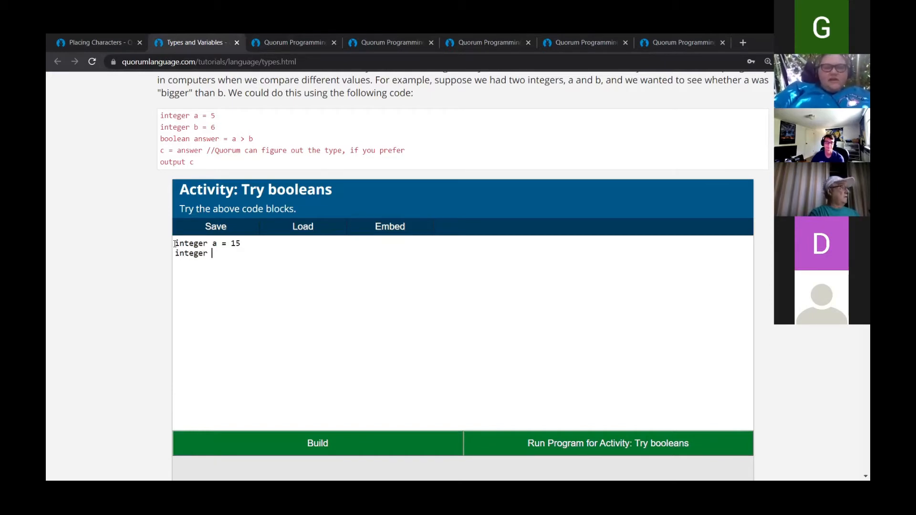
type("b")
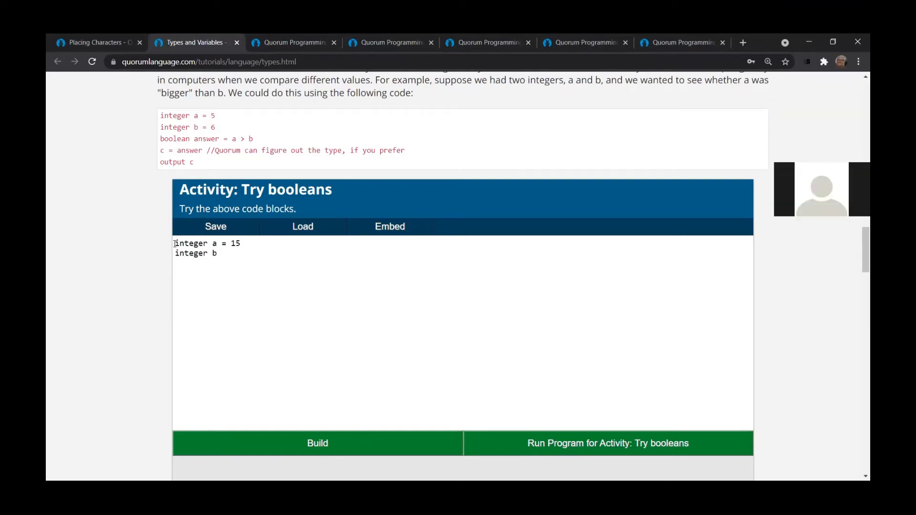
type("7")
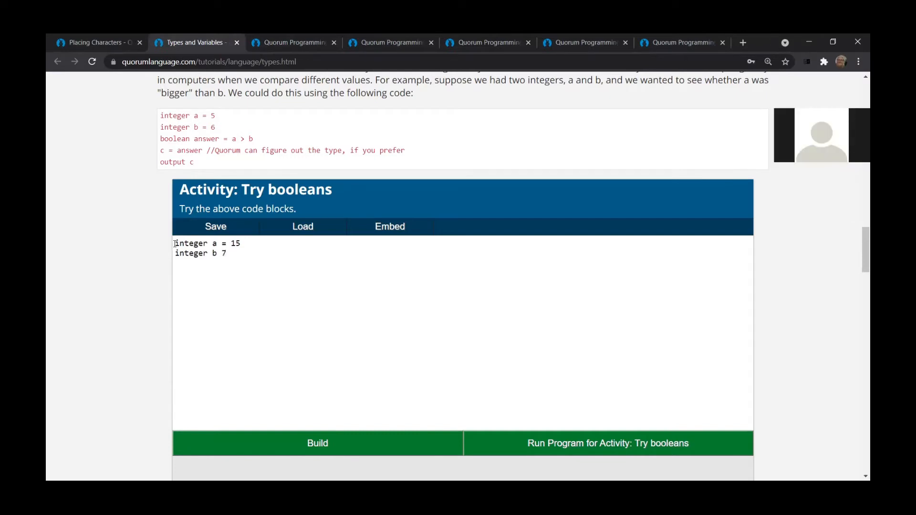
key("Backspace")
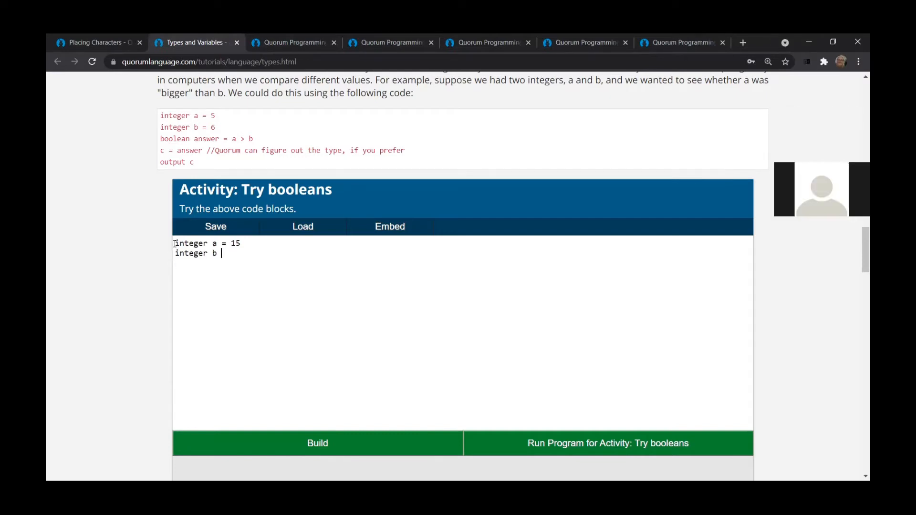
type("= 7")
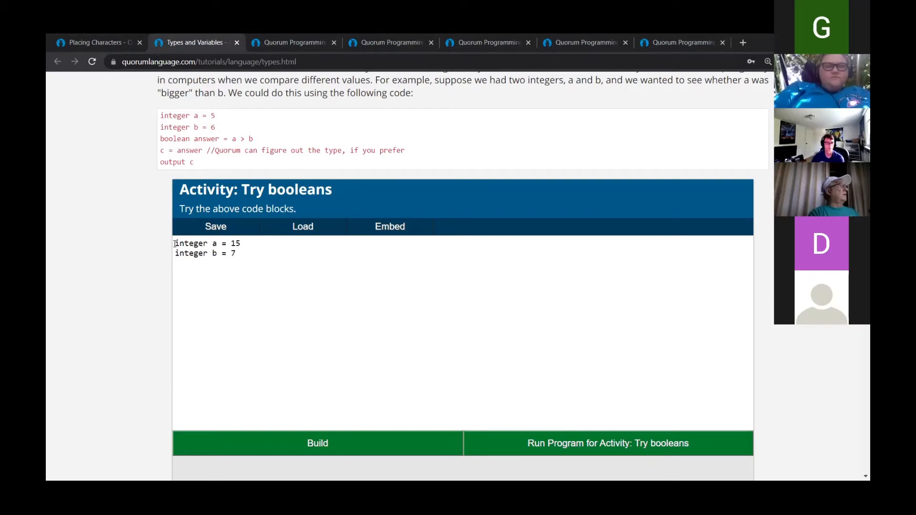
Add boolean answer = a>b, c = answer and output c.
type("b")
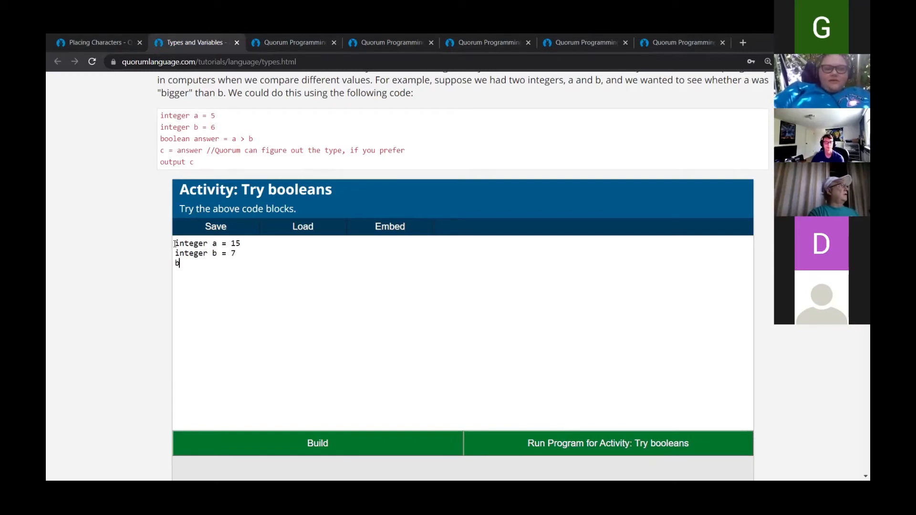
type("oolean")
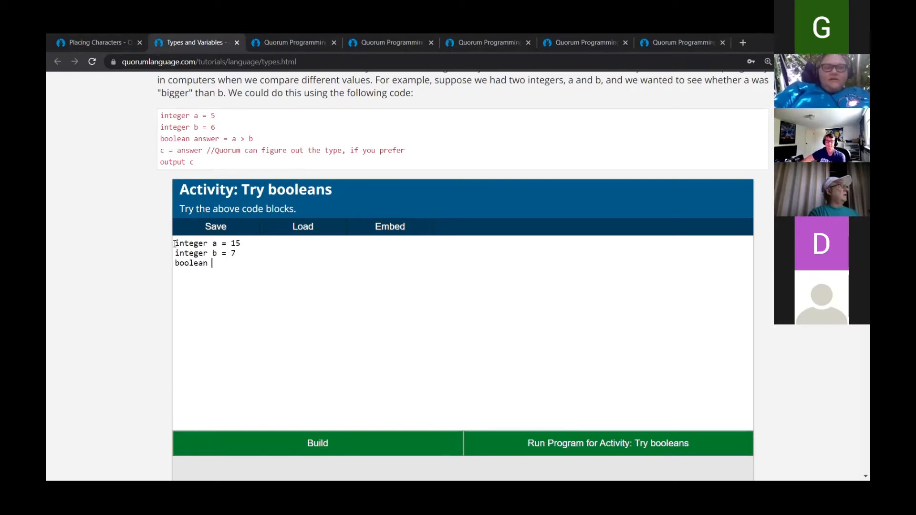
type("answ")
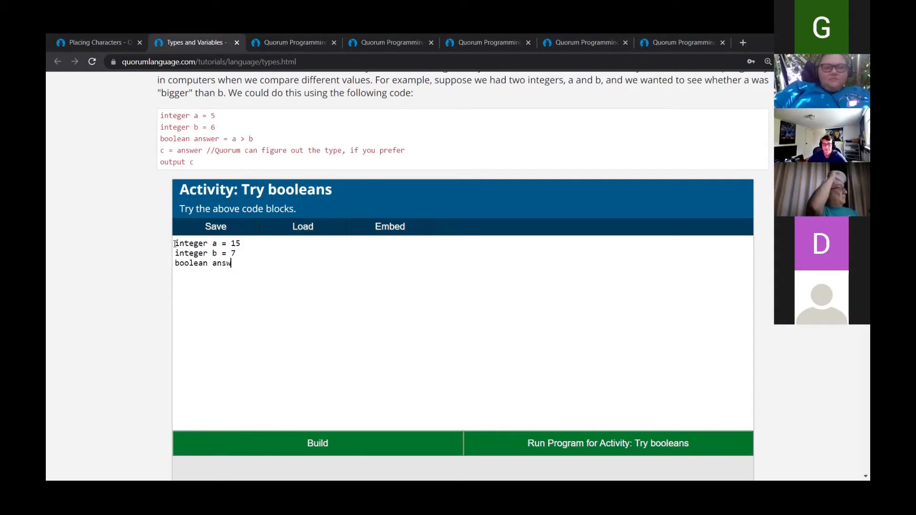
type("er =")
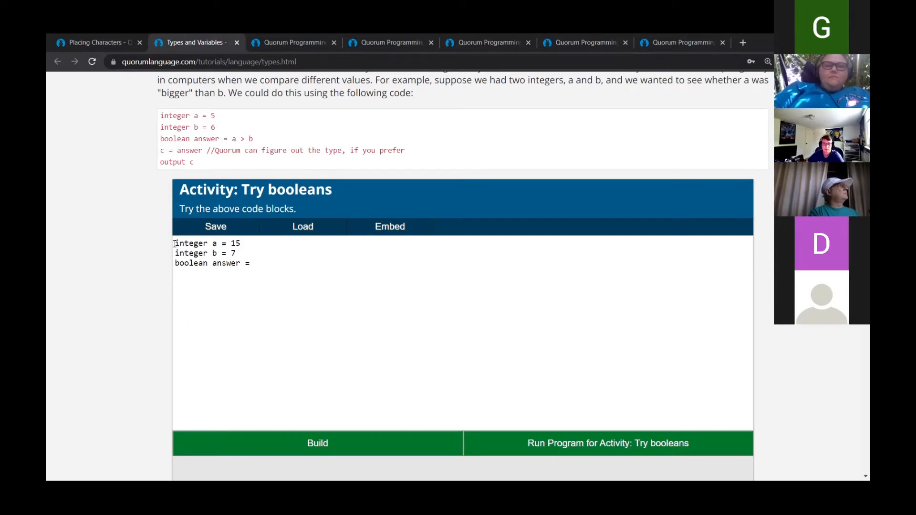
type("a")
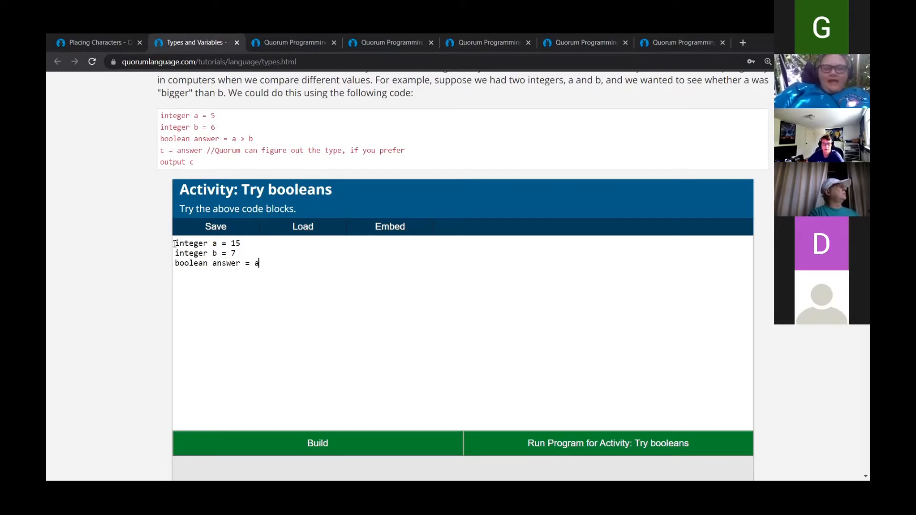
type(">b")
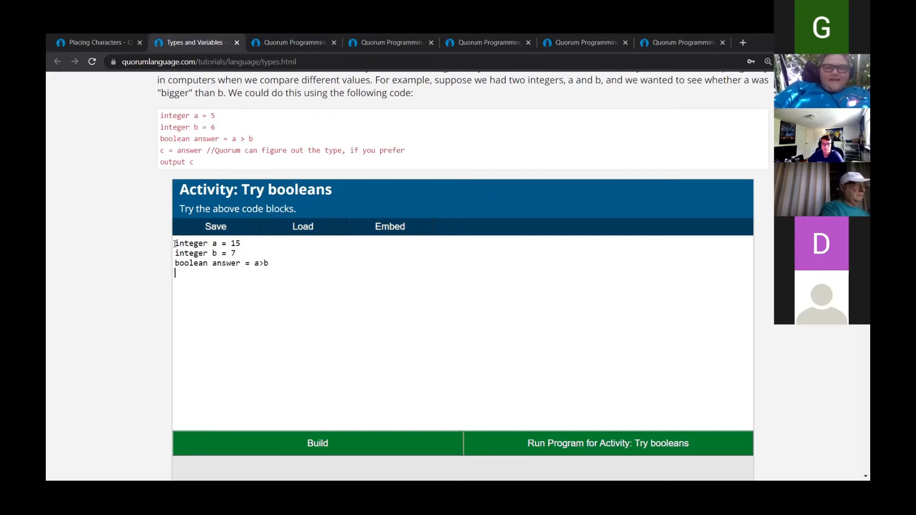
type("c")
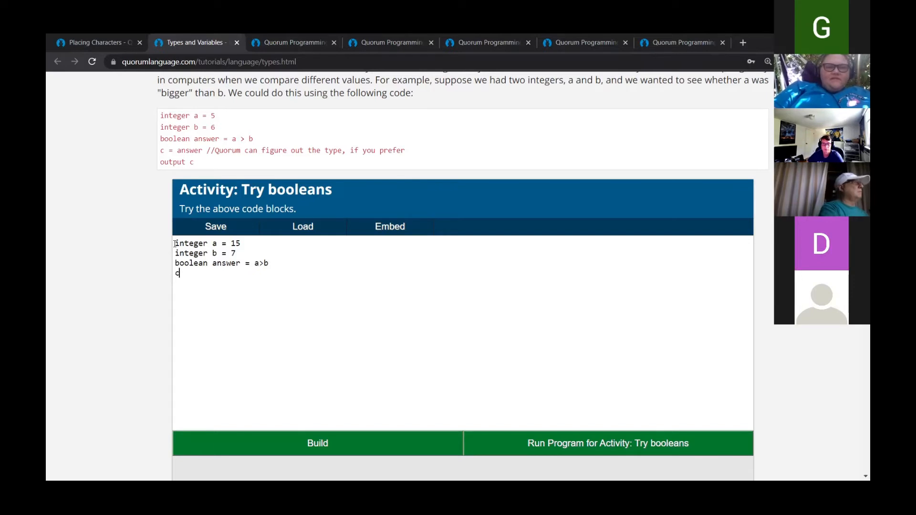
type("= ans")
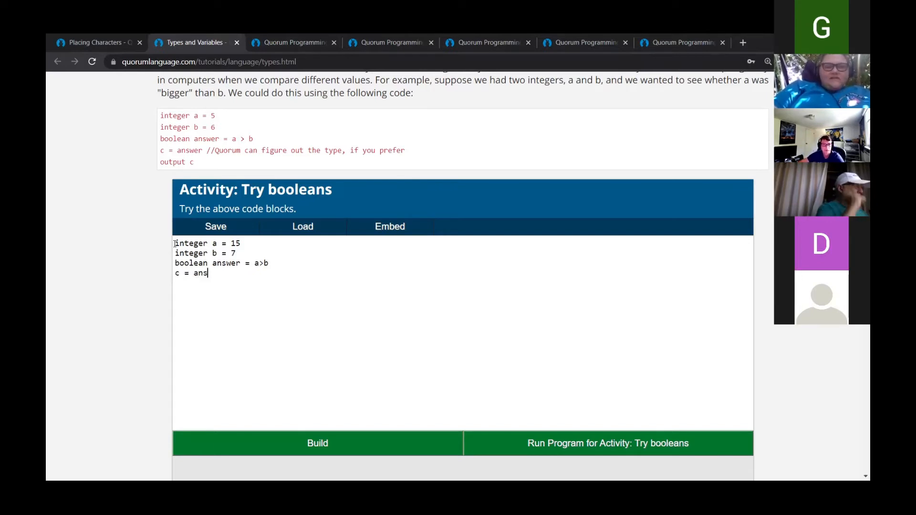
type("wer")
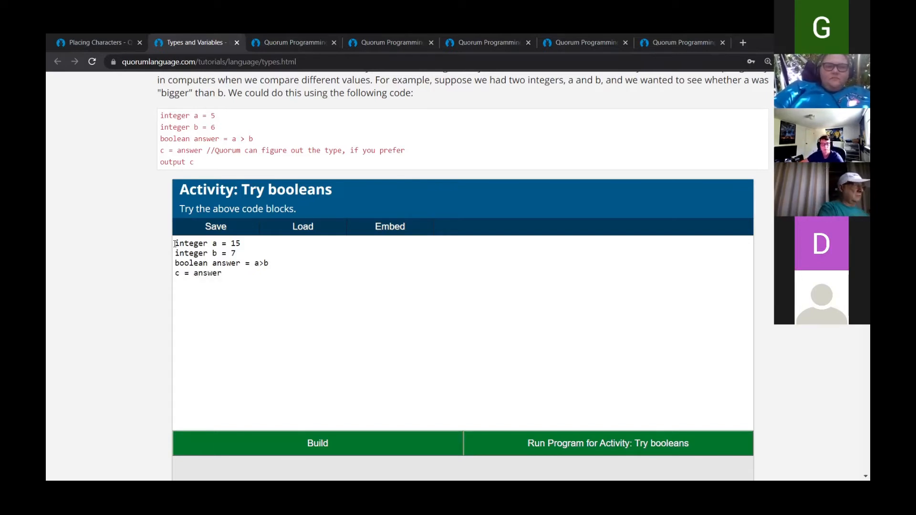
type("output")
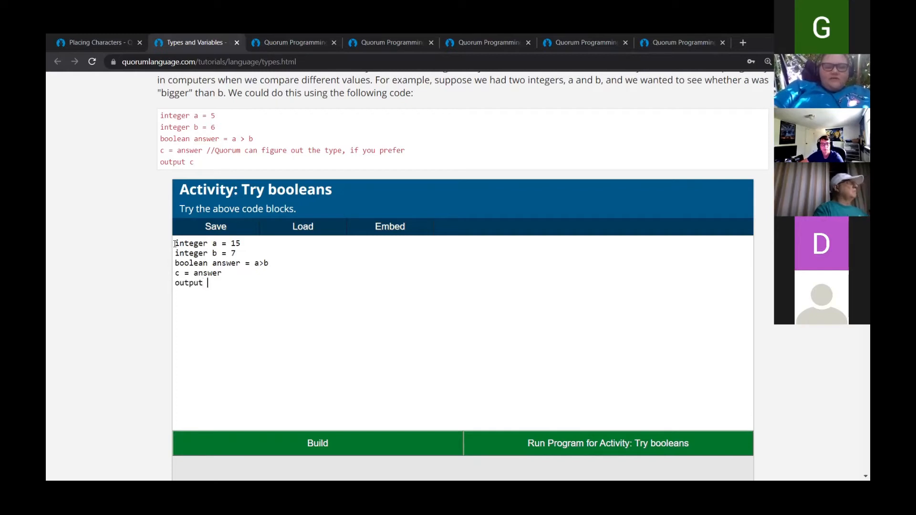
type("c")
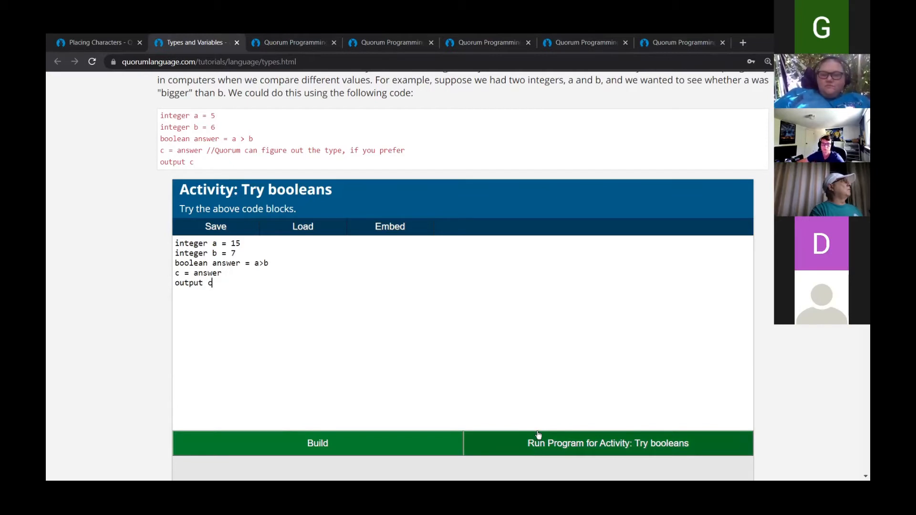
Run the comparison program so the console prints true, then return to the code.
left_click(608, 443)
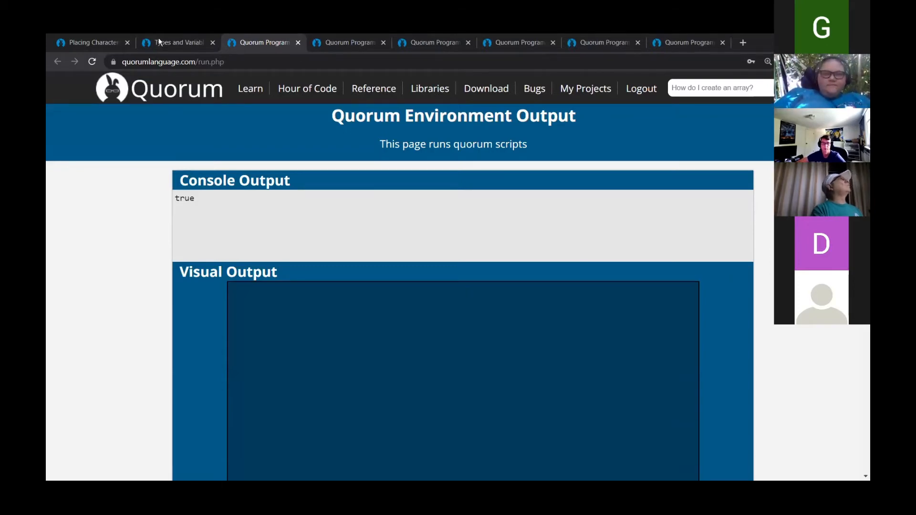
left_click(175, 42)
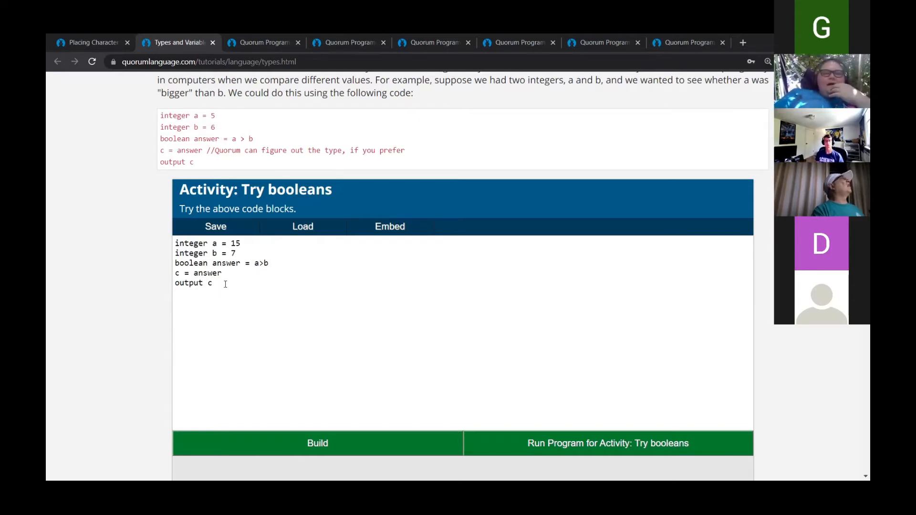
double_click(207, 273)
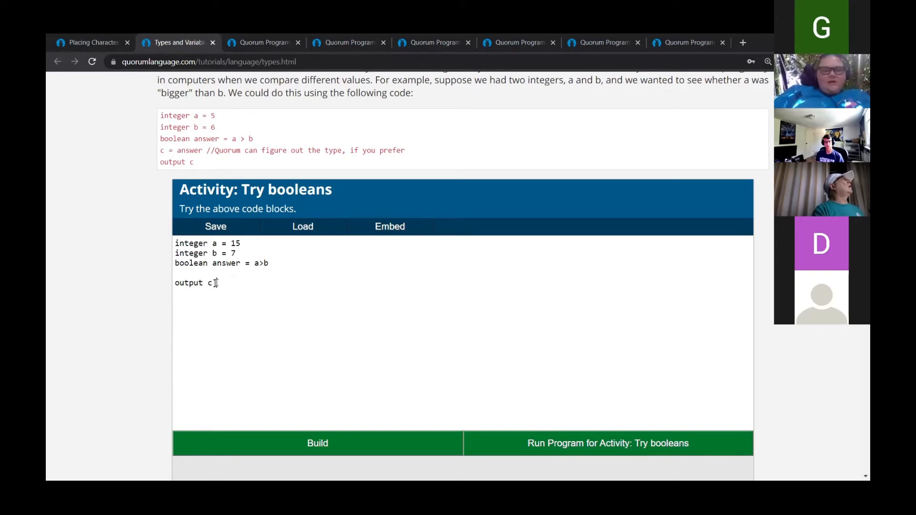
type("an")
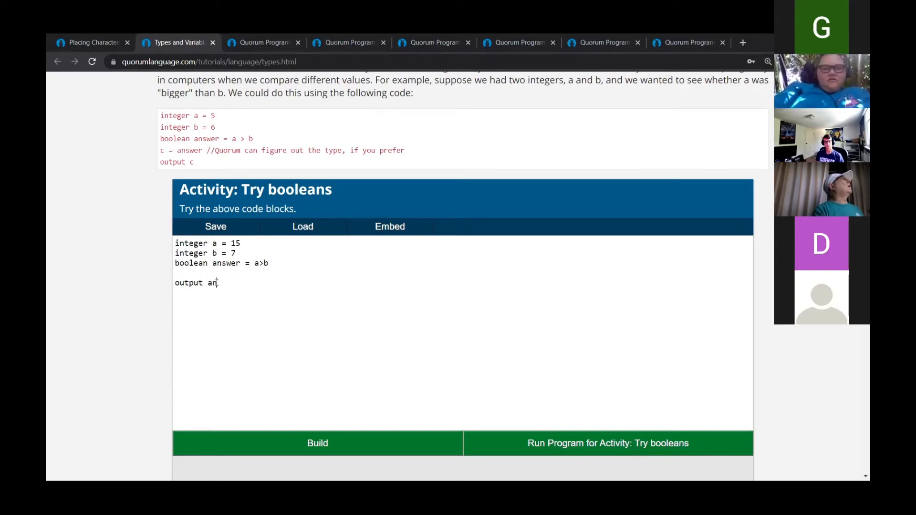
type("swer")
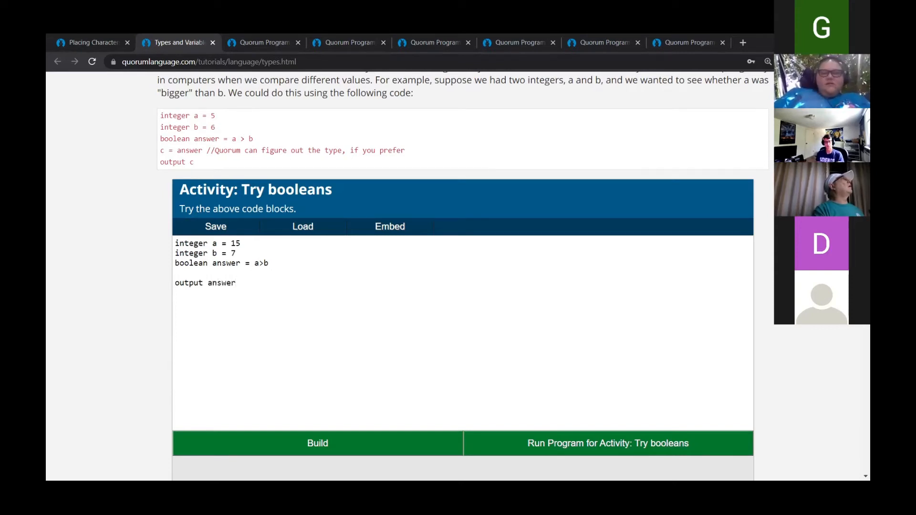
left_click(608, 443)
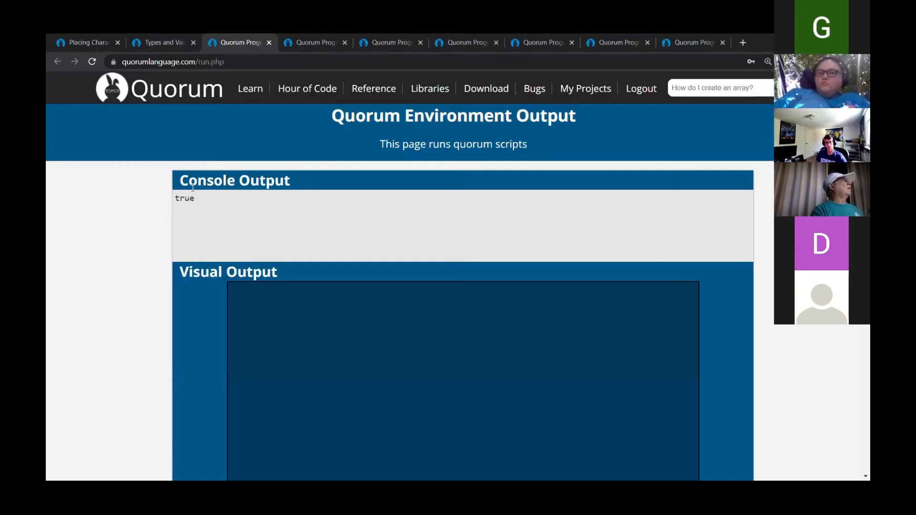
mouse_move(196, 42)
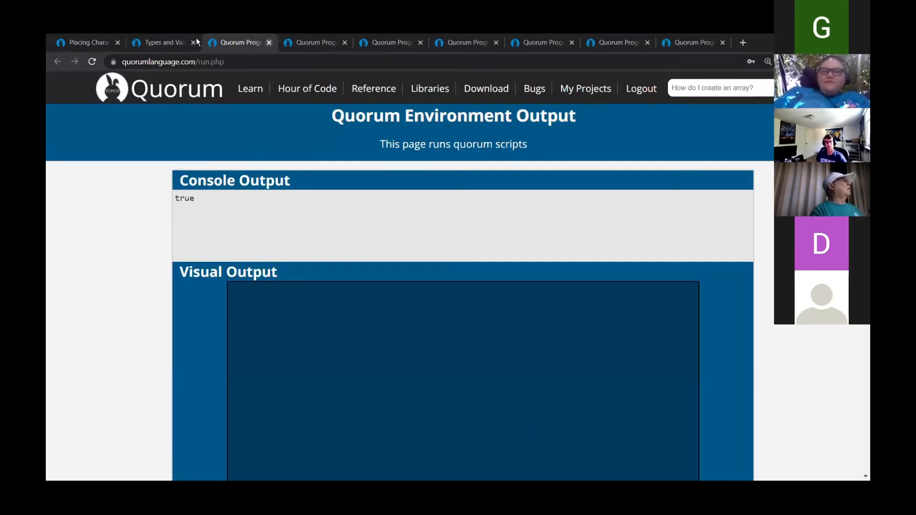
left_click(170, 42)
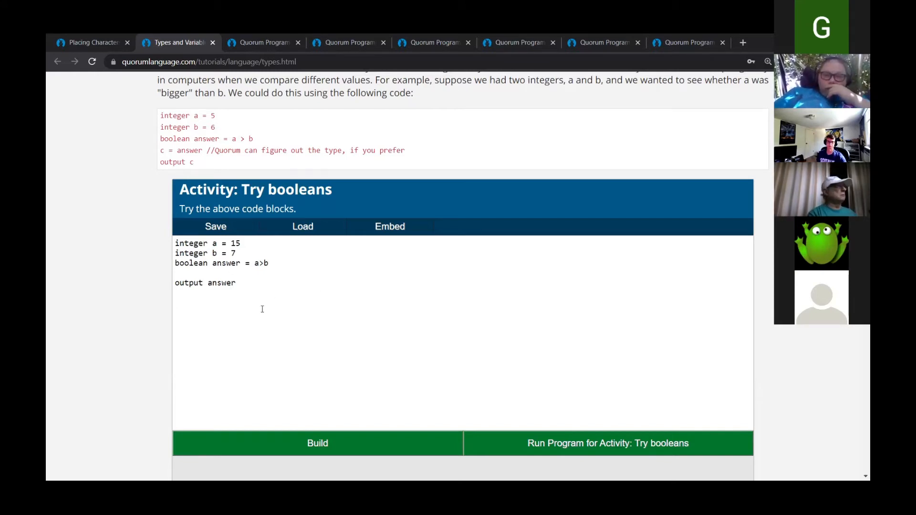
type("c =")
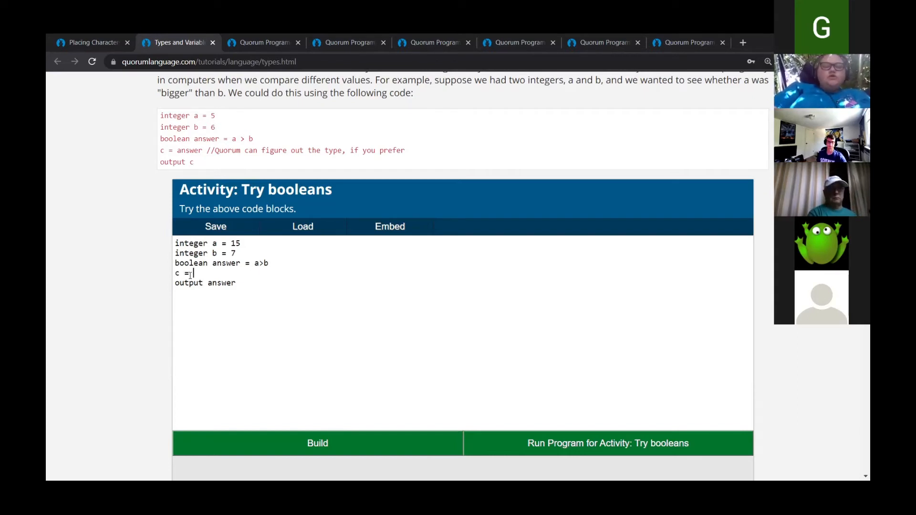
type("an")
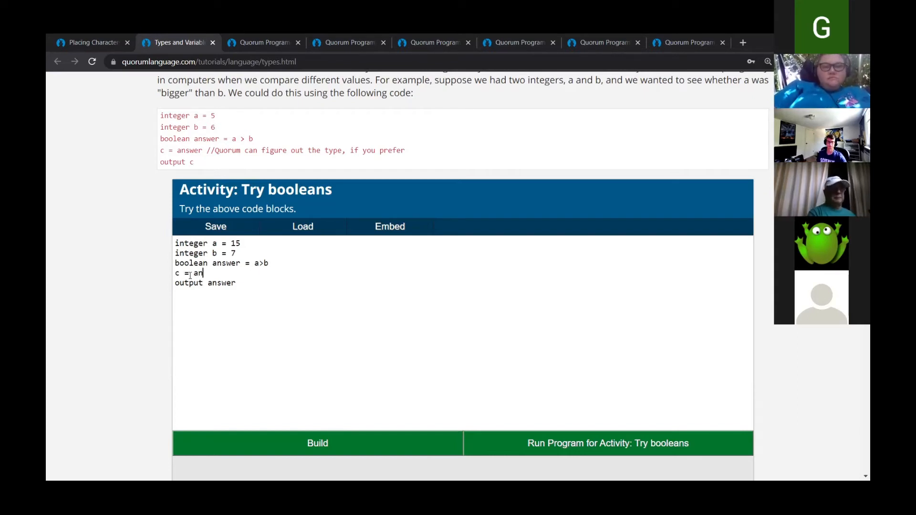
key("Backspace")
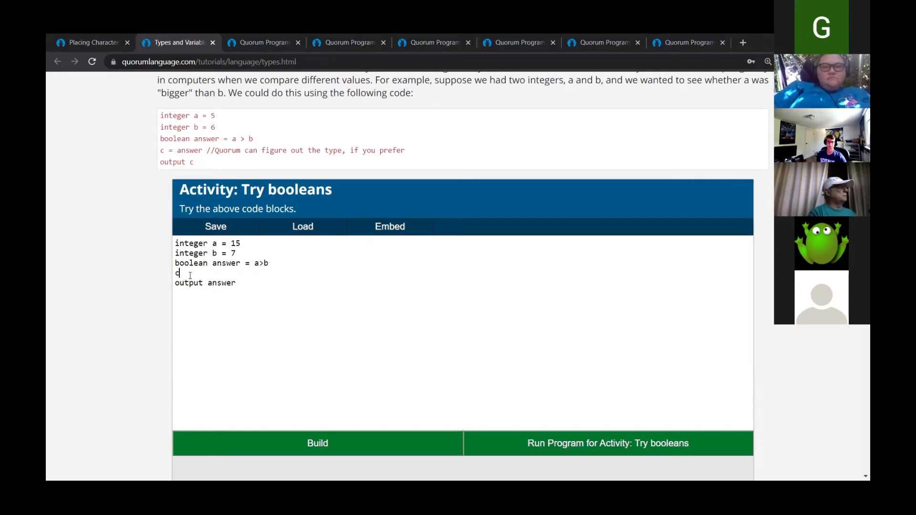
key("Backspace")
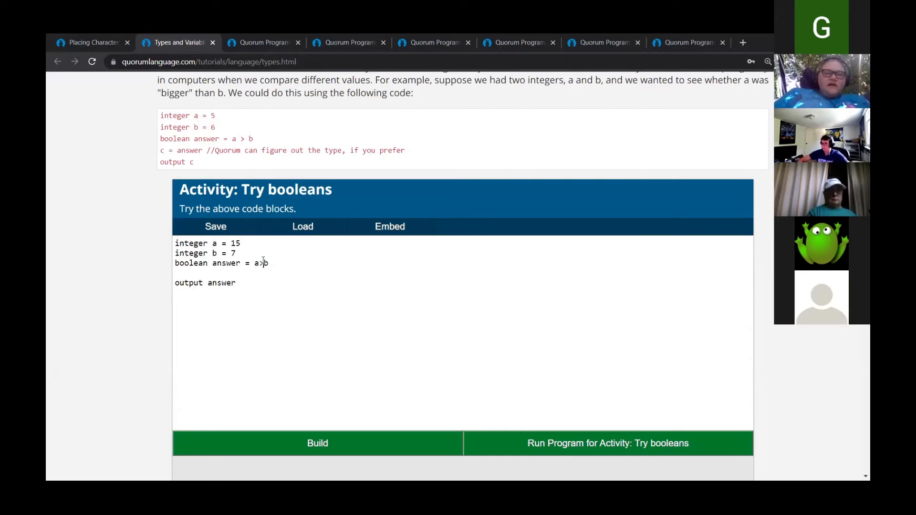
Change the comparison to a<b and run it so the console prints false.
key("Backspace")
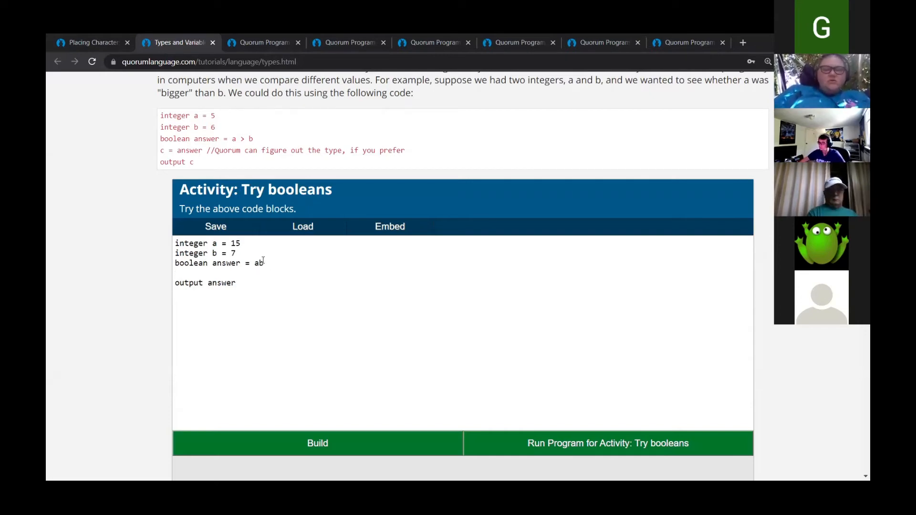
type("<b")
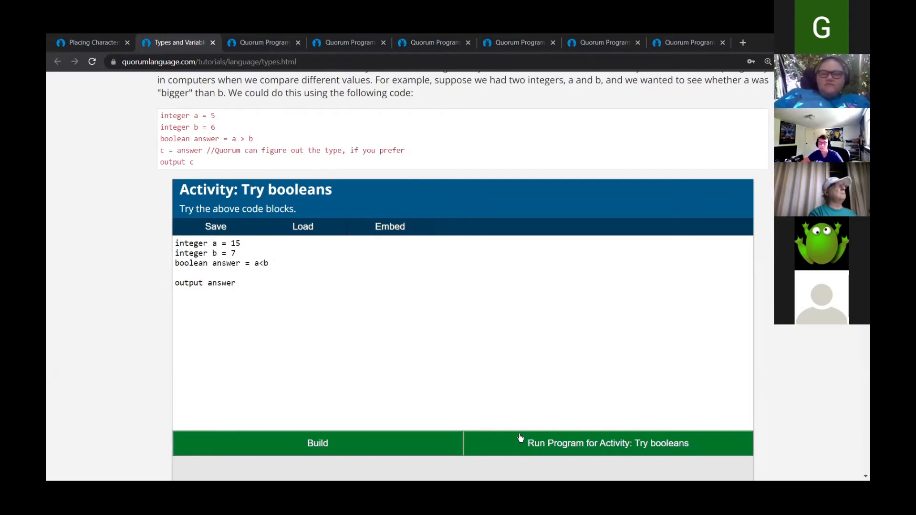
left_click(607, 443)
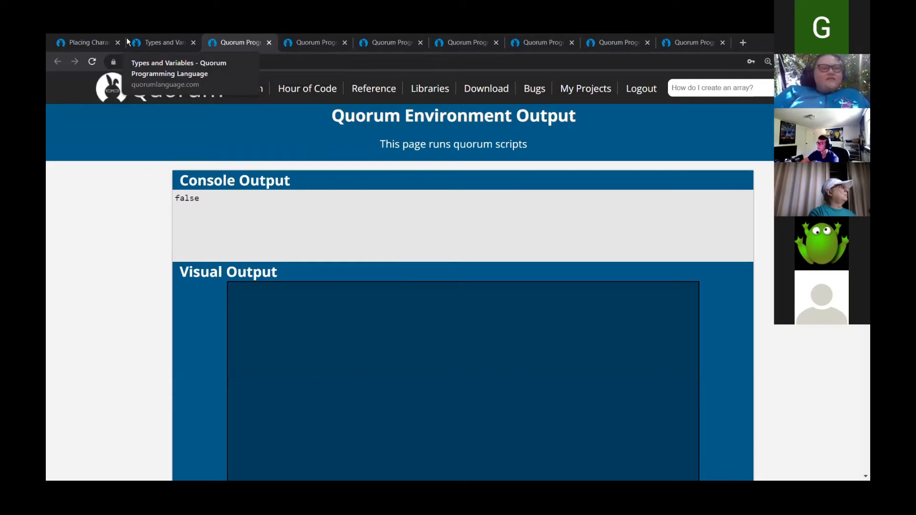
Return to the Types and Variables lesson, leaving the a<b code unchanged.
left_click(162, 42)
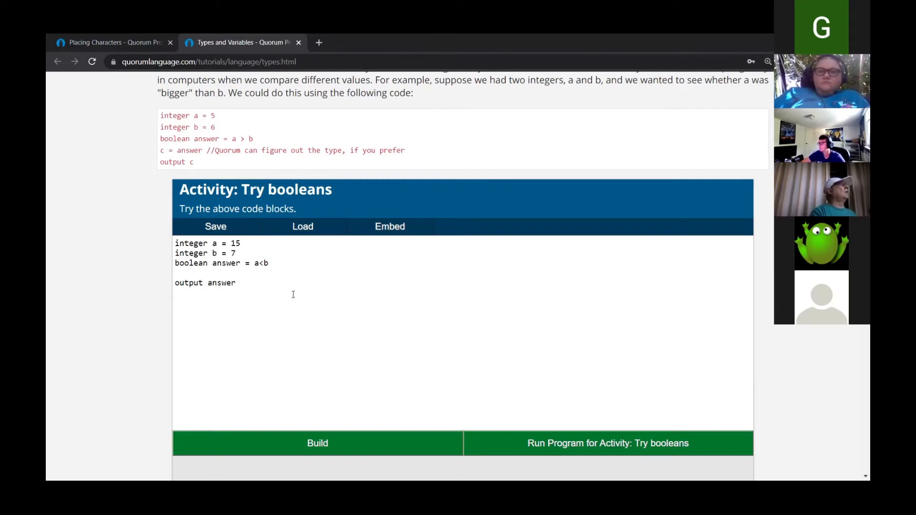
scroll("down", 3)
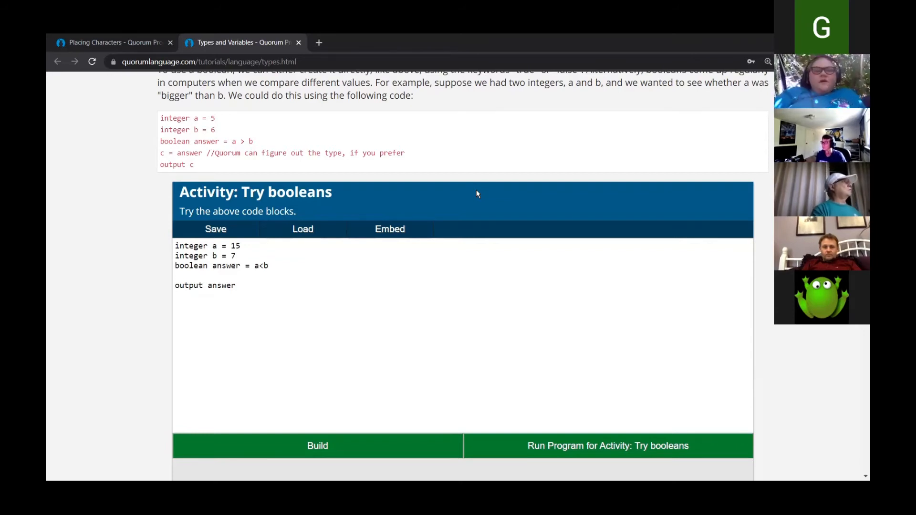
mouse_move(484, 222)
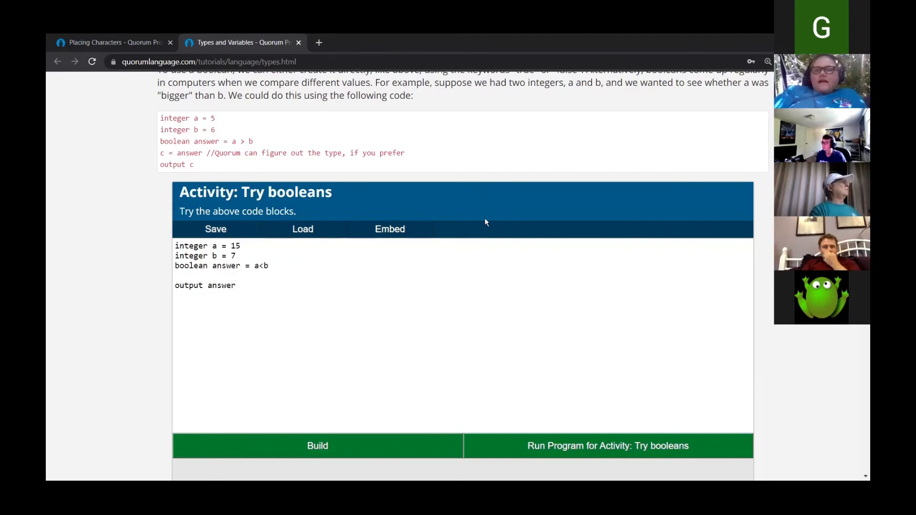
mouse_move(344, 324)
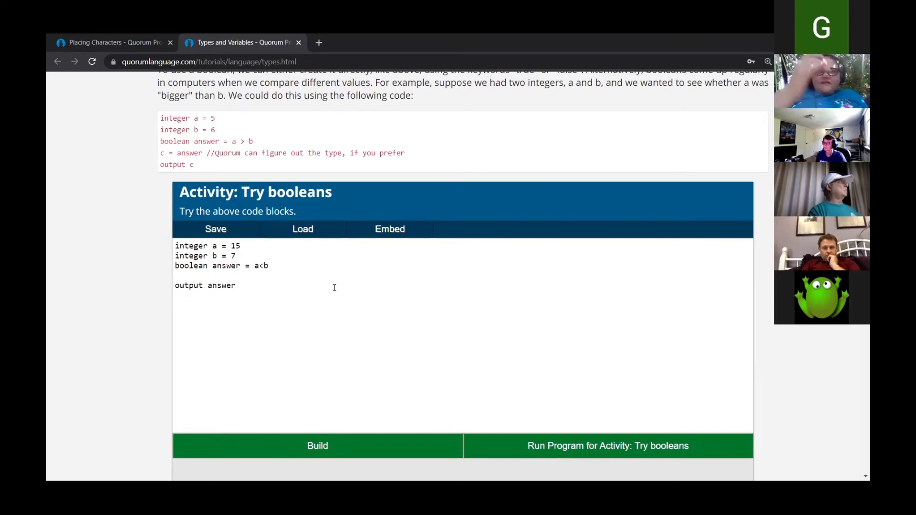
Write text a = "Hello, world!" and output a in the Try text activity.
scroll("down", 3)
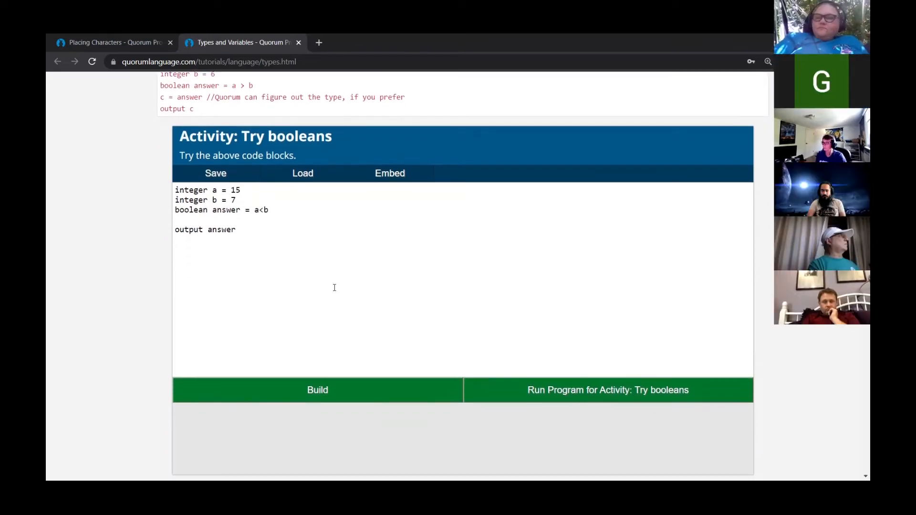
scroll("down", 3)
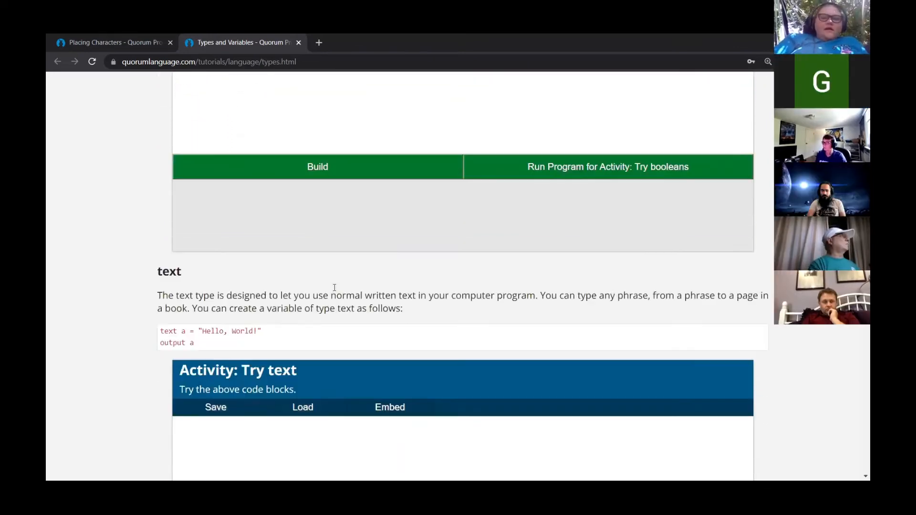
scroll("down", 3)
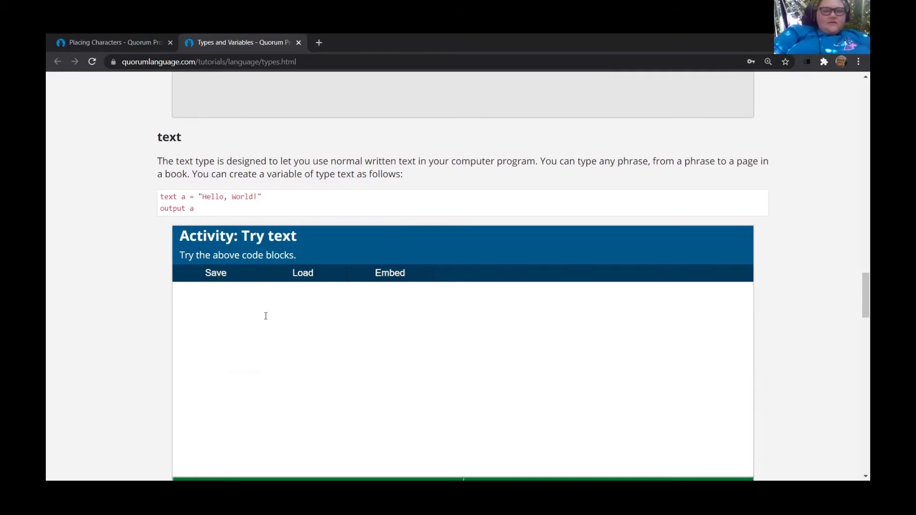
type("text a =")
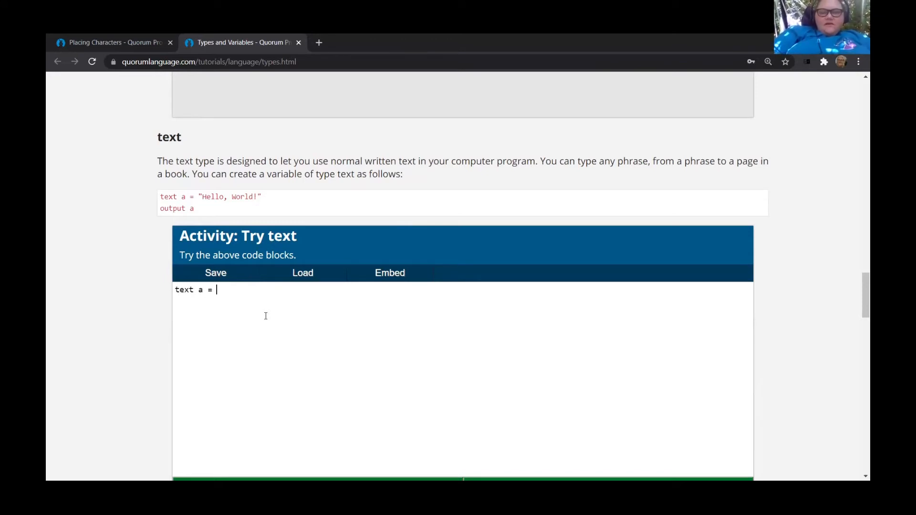
type("\"")
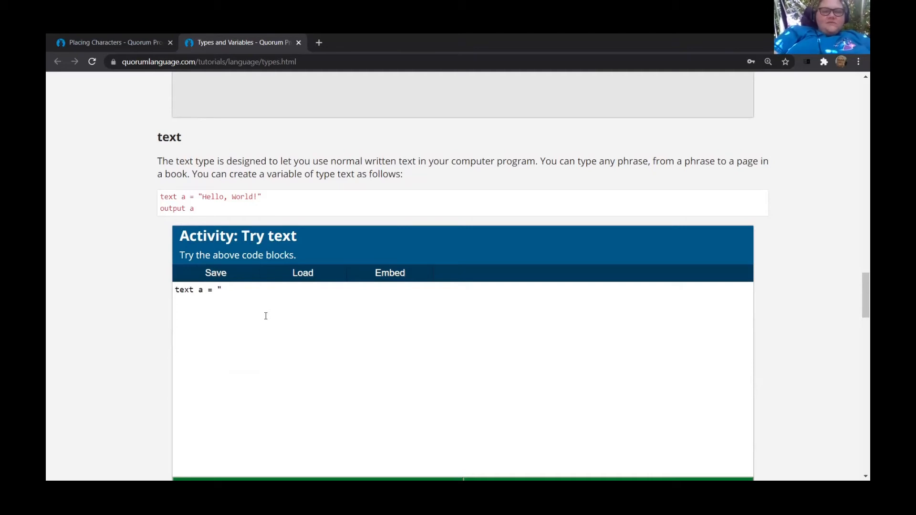
type("H")
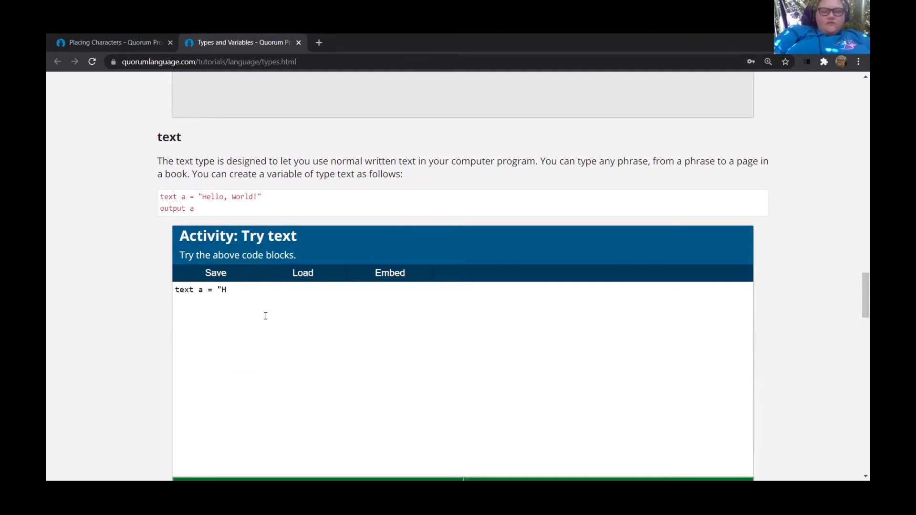
type("ello,")
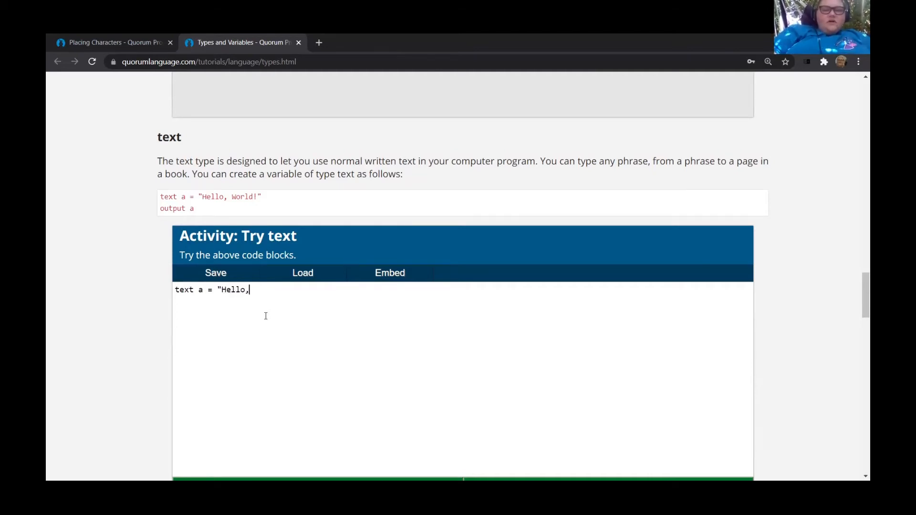
type("wor")
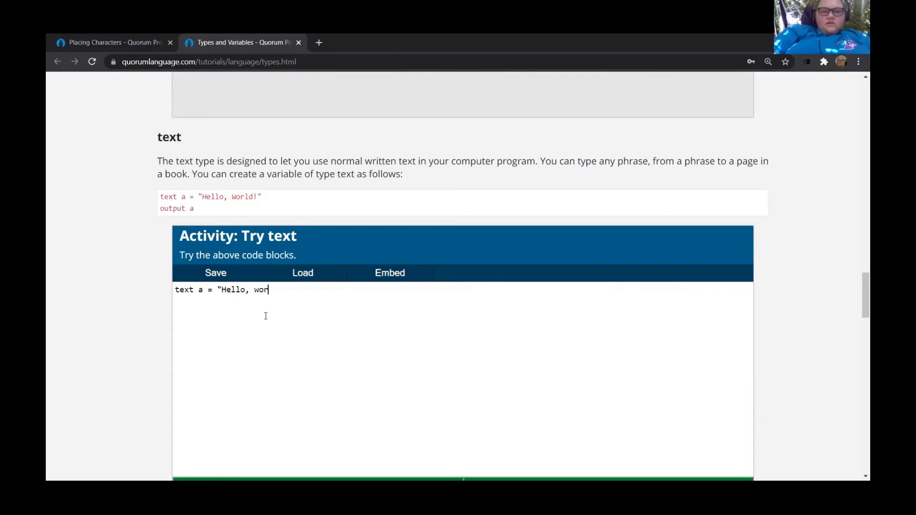
type("ld!\"")
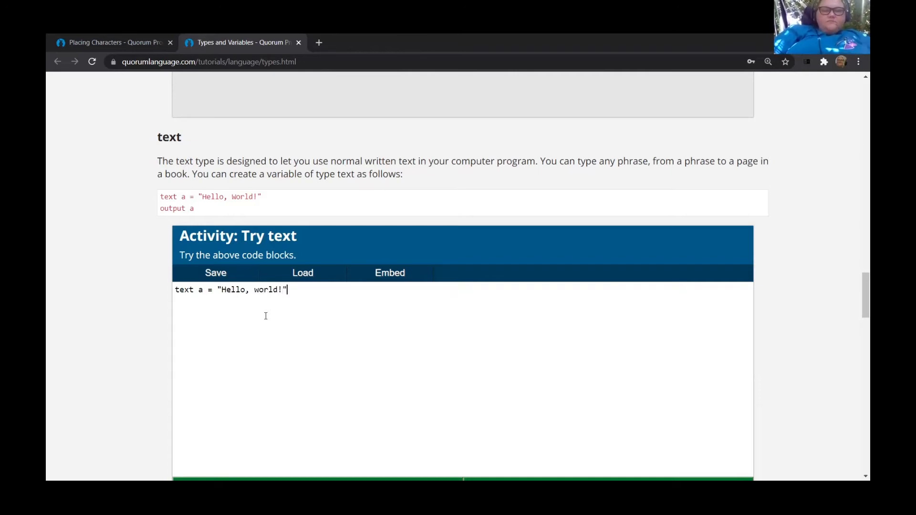
type("output")
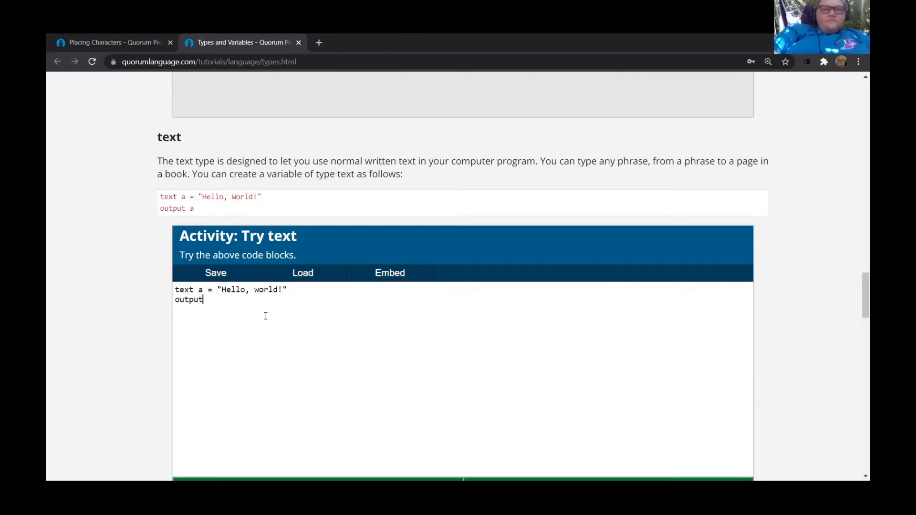
type("a")
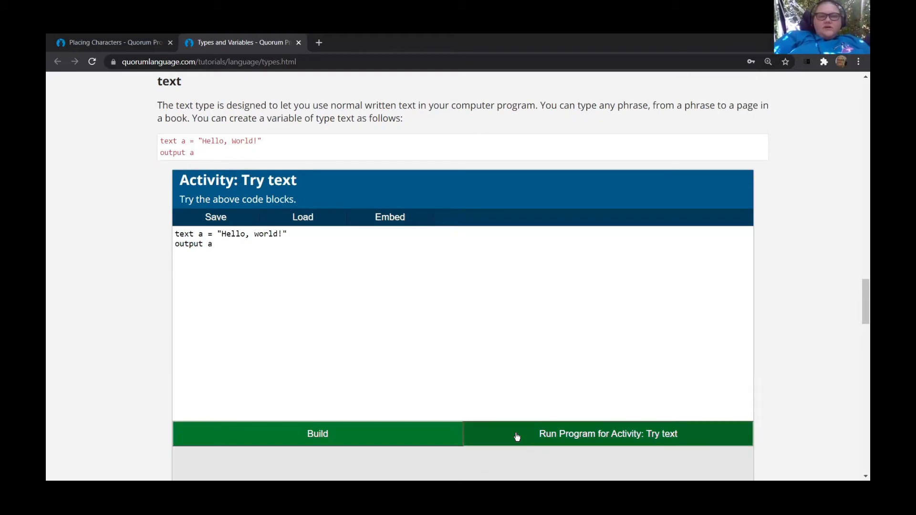
Run the Try text program so the console shows Hello, world!, then return to the lesson.
left_click(607, 434)
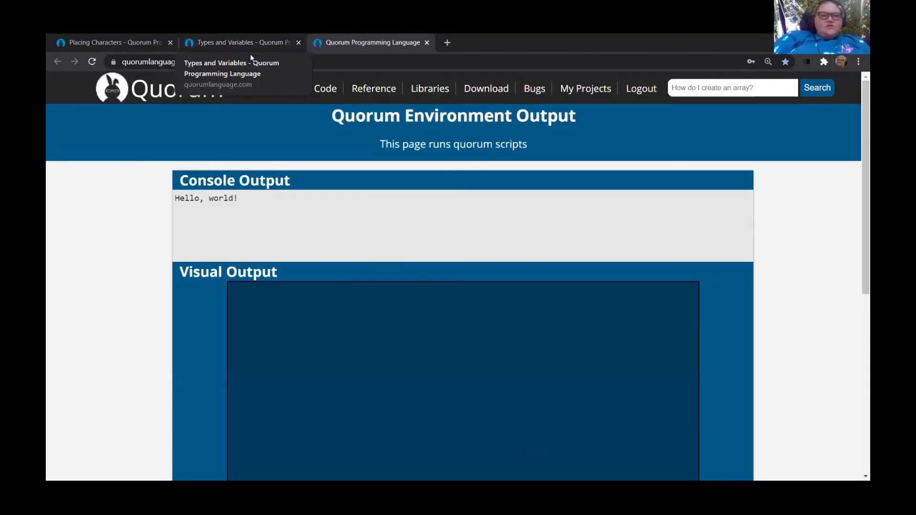
left_click(239, 42)
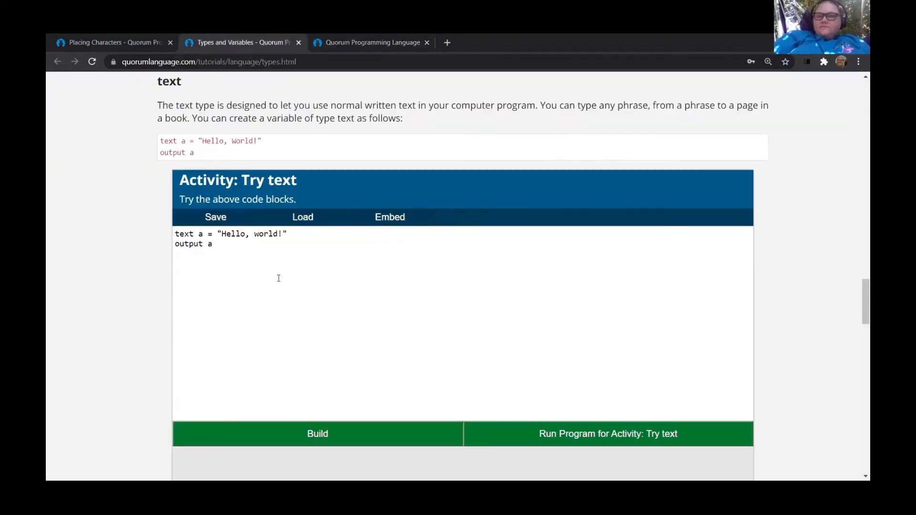
scroll("down", 3)
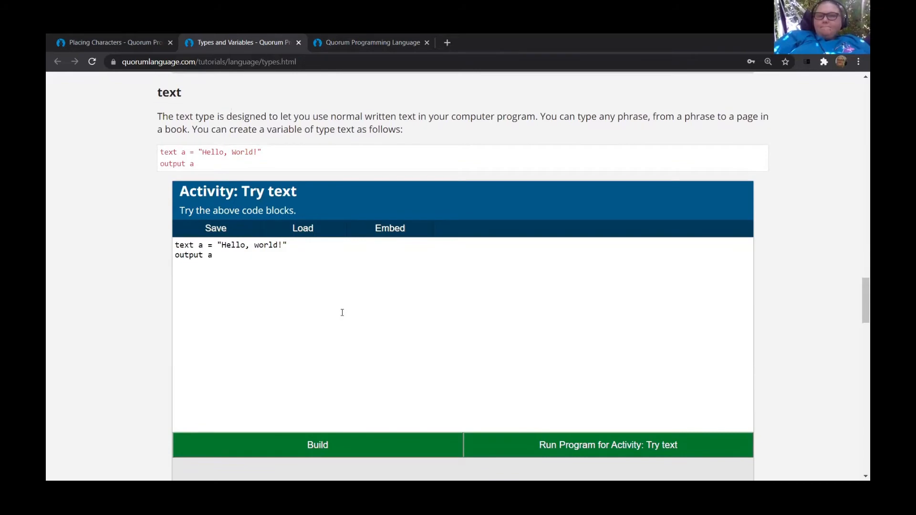
Scroll down to the Type conversion section and its empty Try Type Conversion editor.
scroll("down", 3)
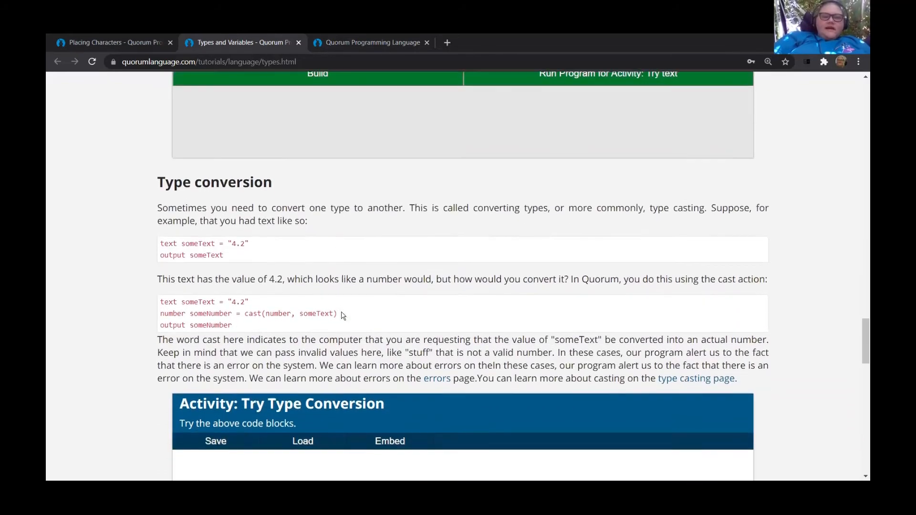
scroll("down", 3)
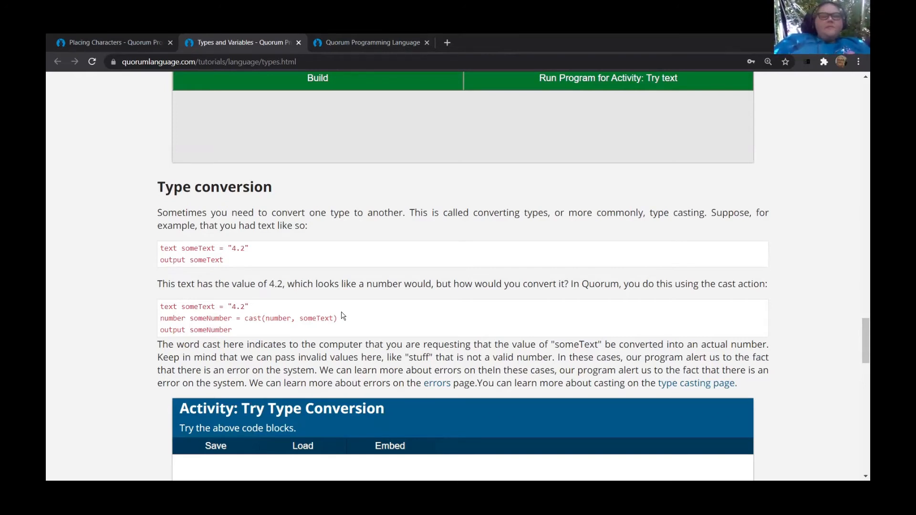
scroll("down", 3)
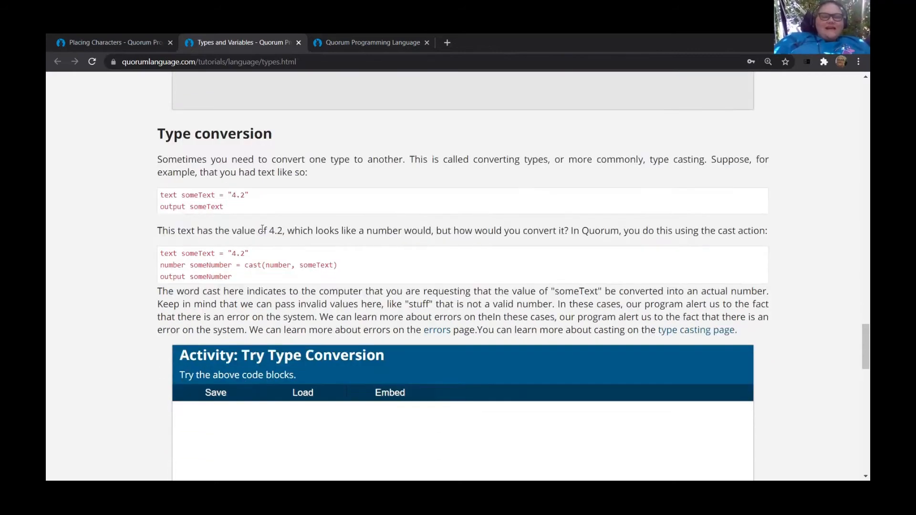
scroll("down", 3)
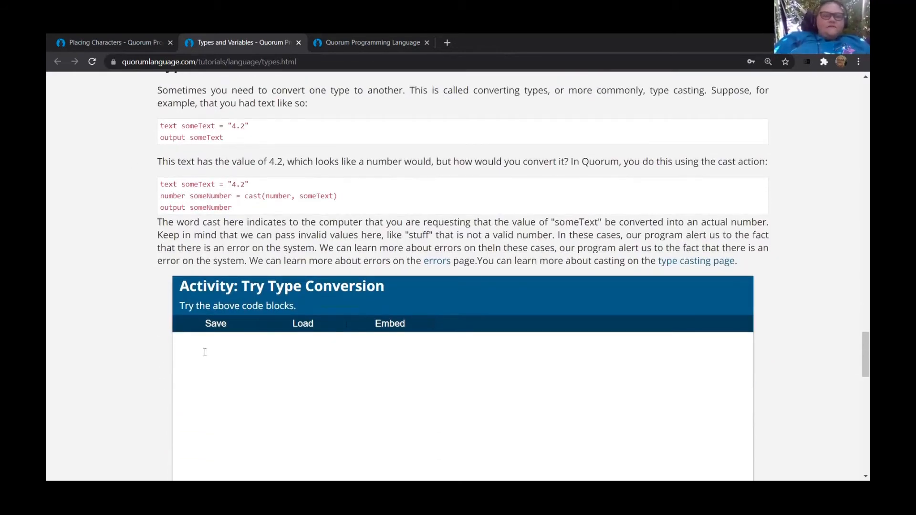
Declare text someText = "4.2" in the Try Type Conversion editor.
left_click(204, 344)
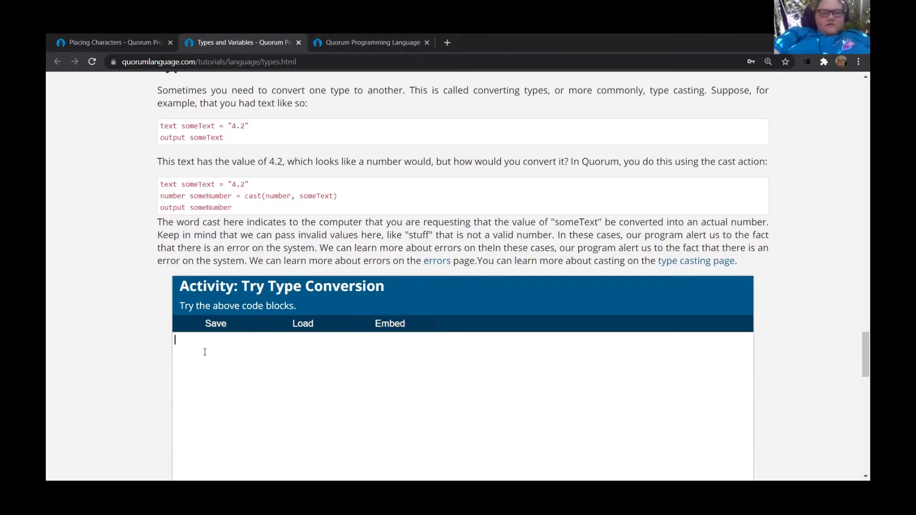
type("text")
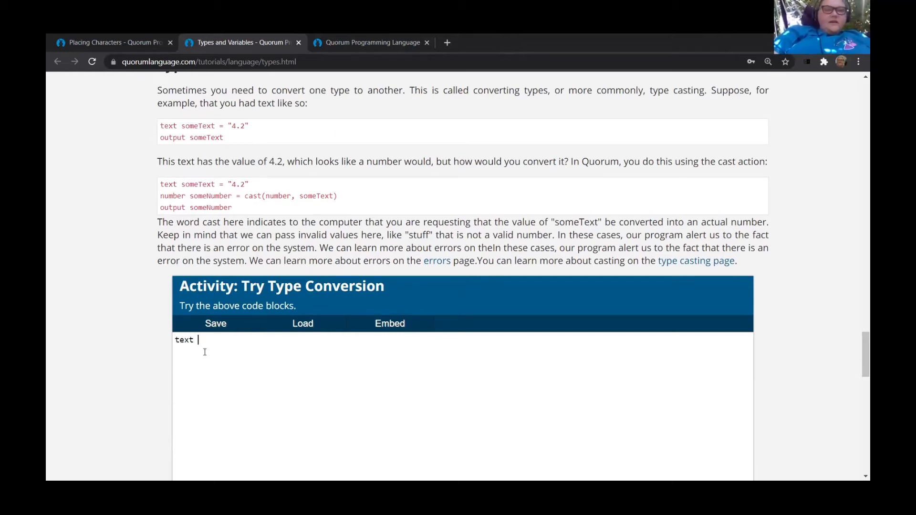
type("som")
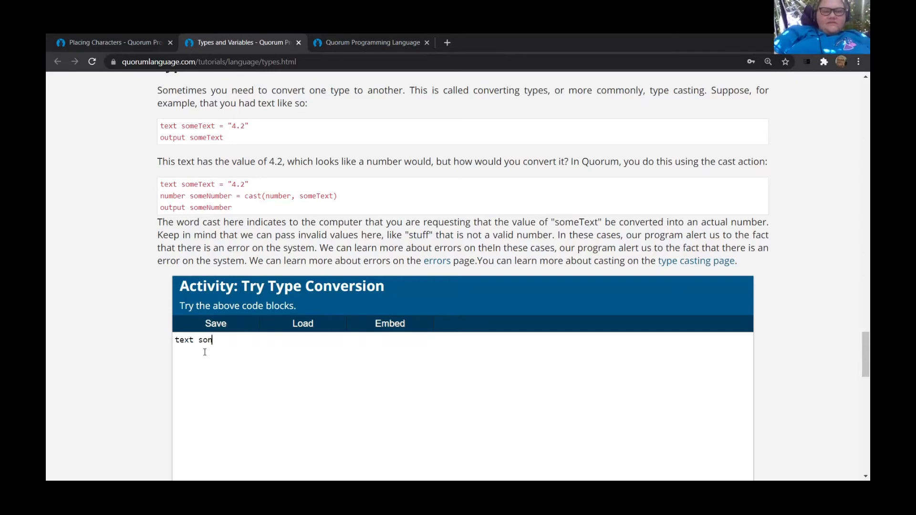
type("omeT")
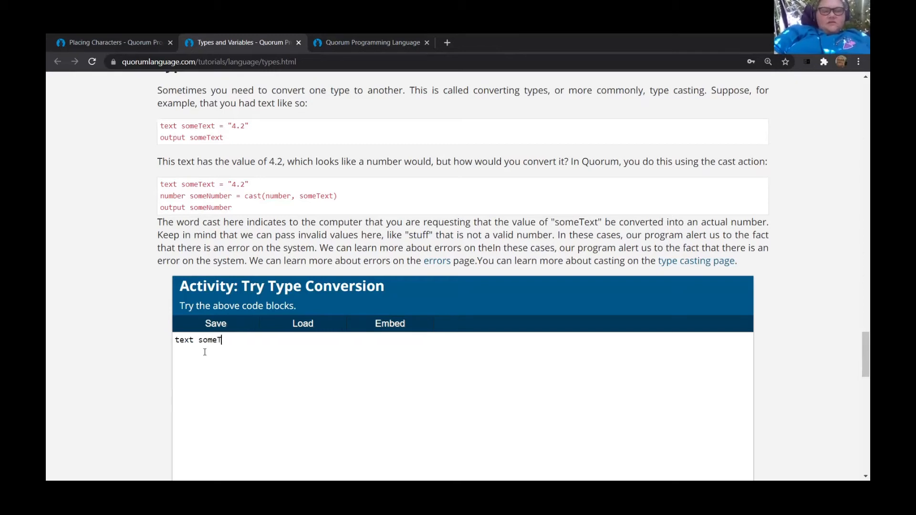
type("ext")
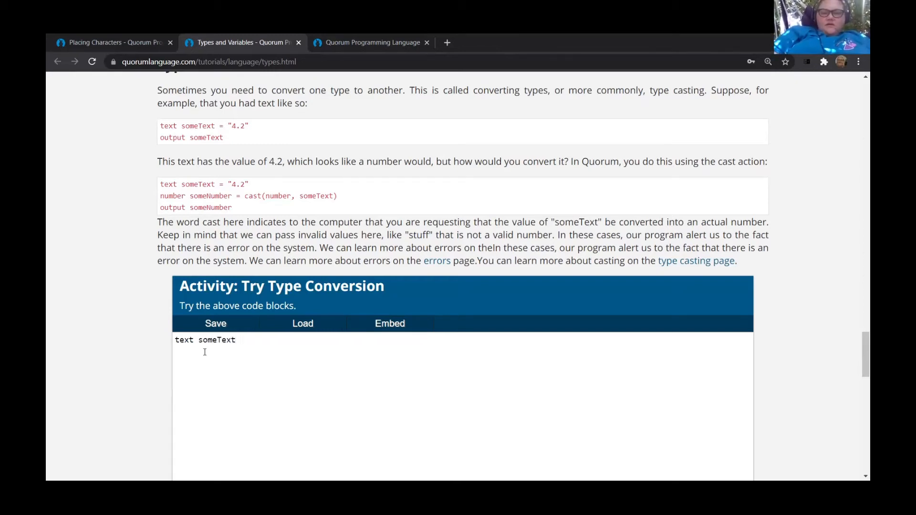
type("= \"")
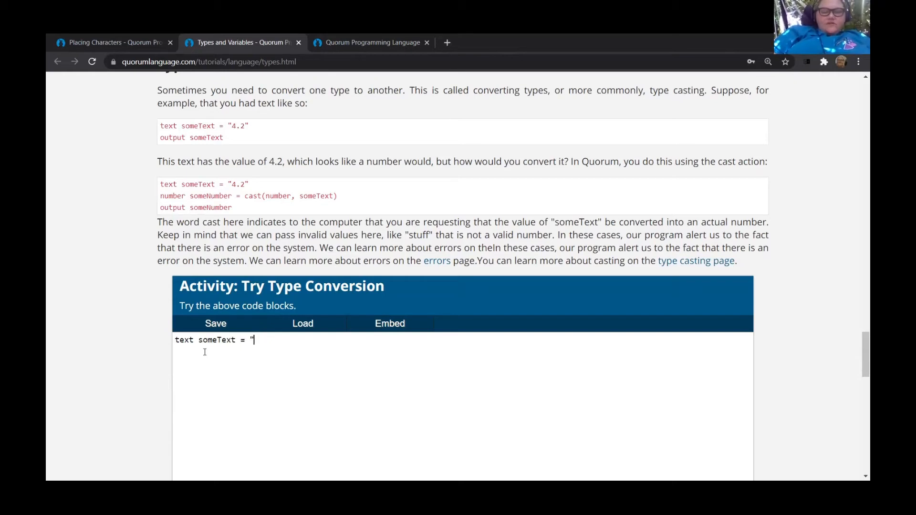
type("4.")
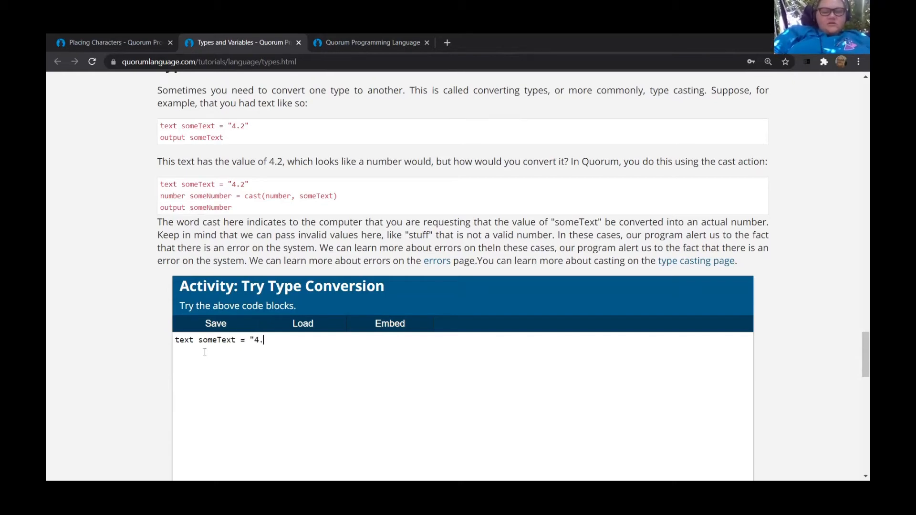
type("2\"")
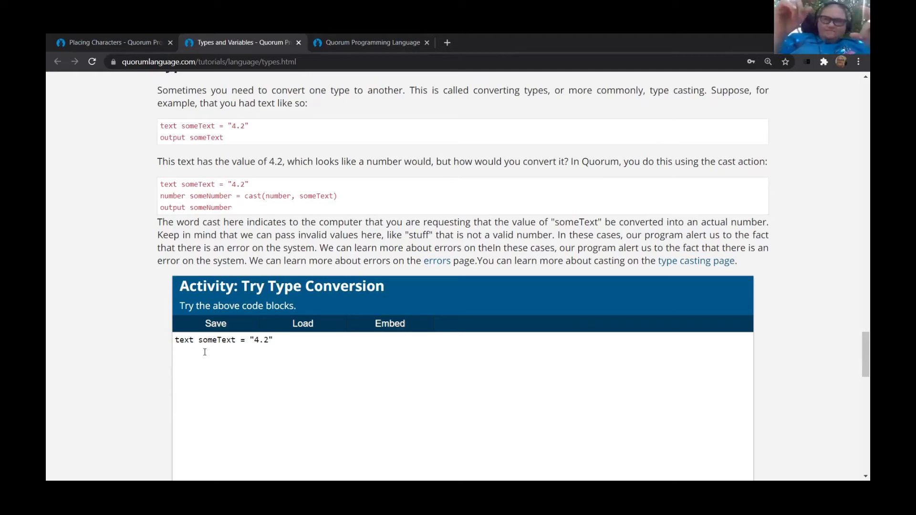
left_click(175, 351)
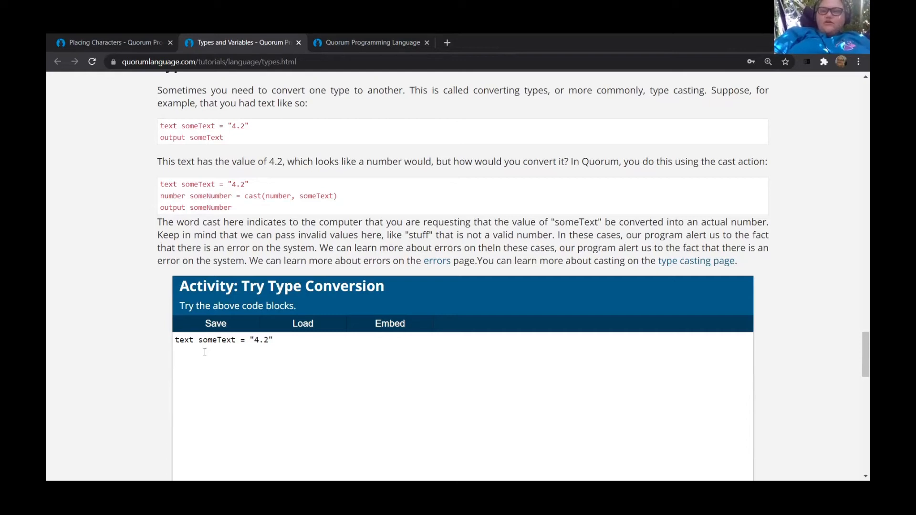
Add the line number someNumber = cast(number, someText).
type("number")
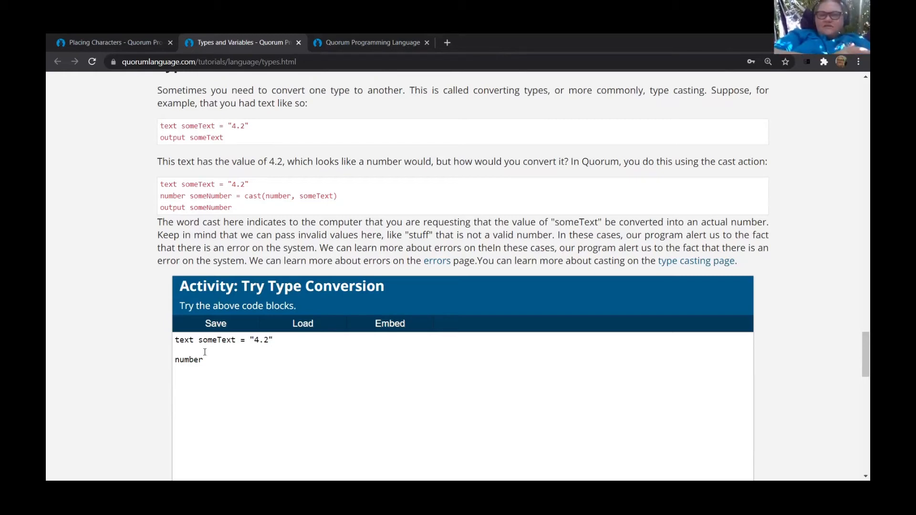
type("s")
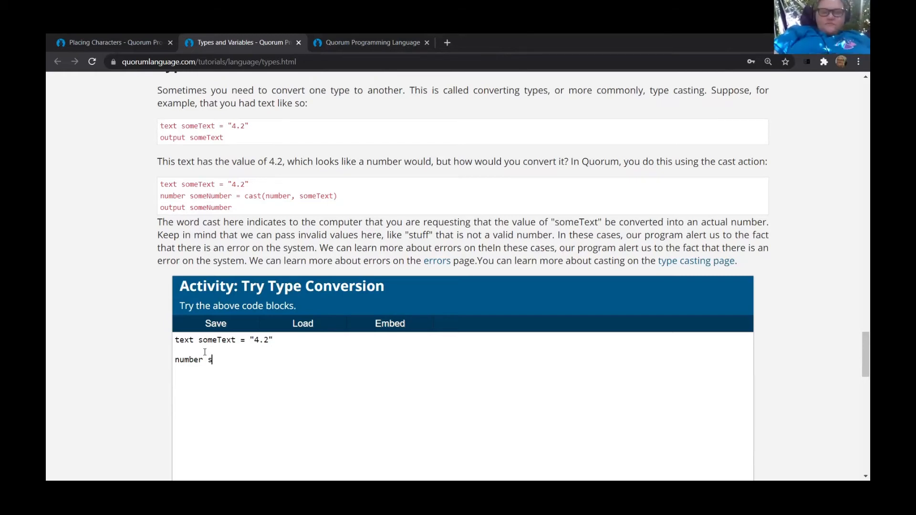
type("omeNumber =")
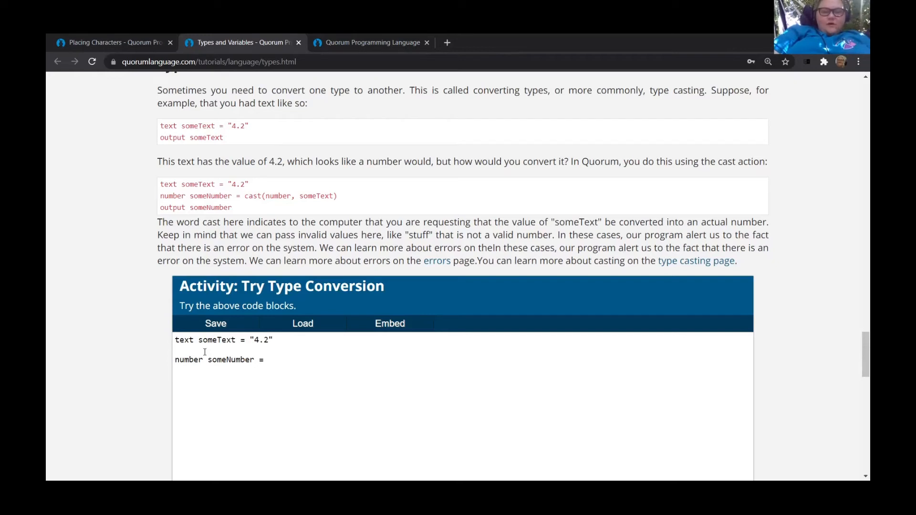
type("cas")
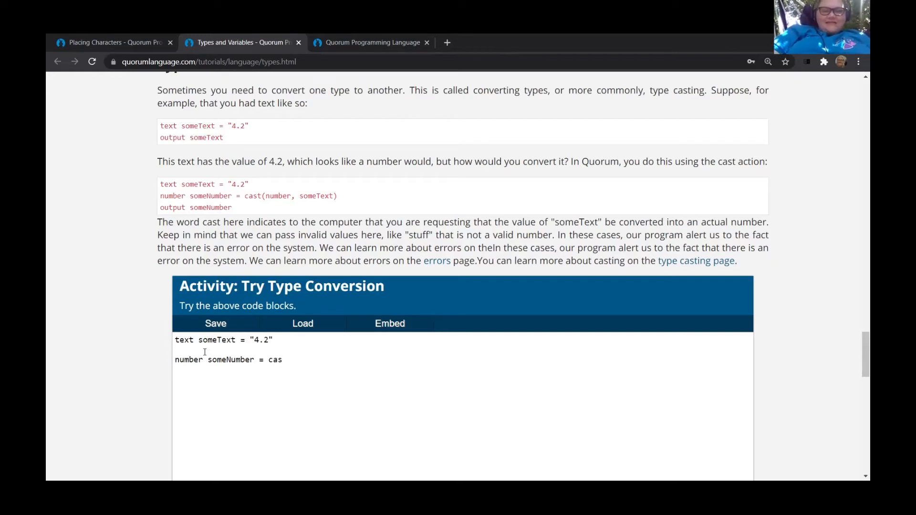
type("t")
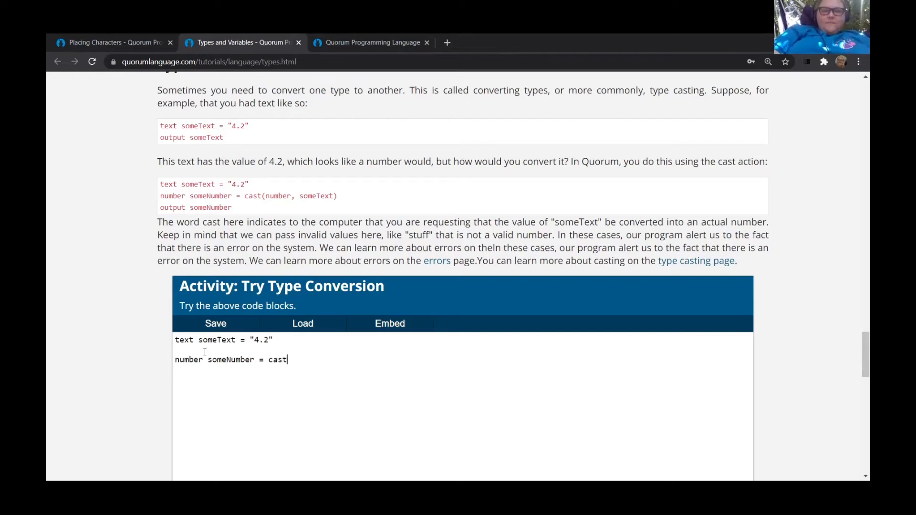
type("(")
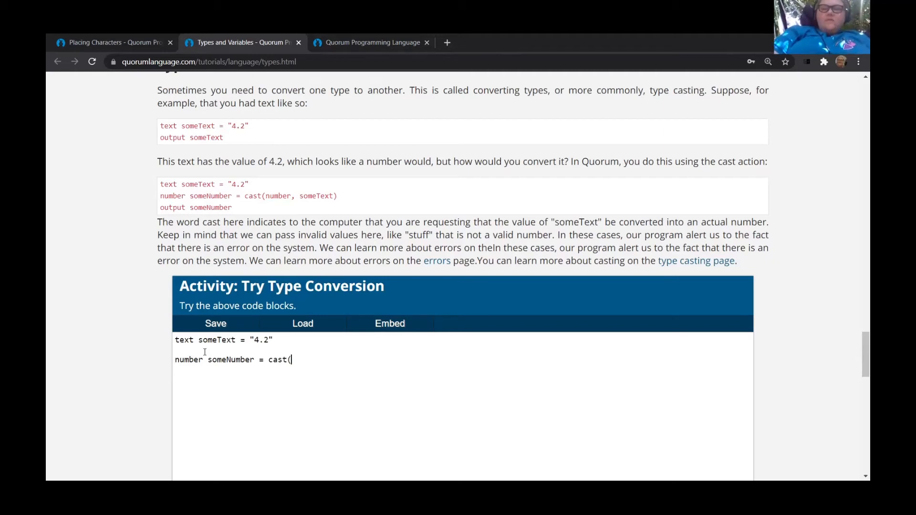
type("numb")
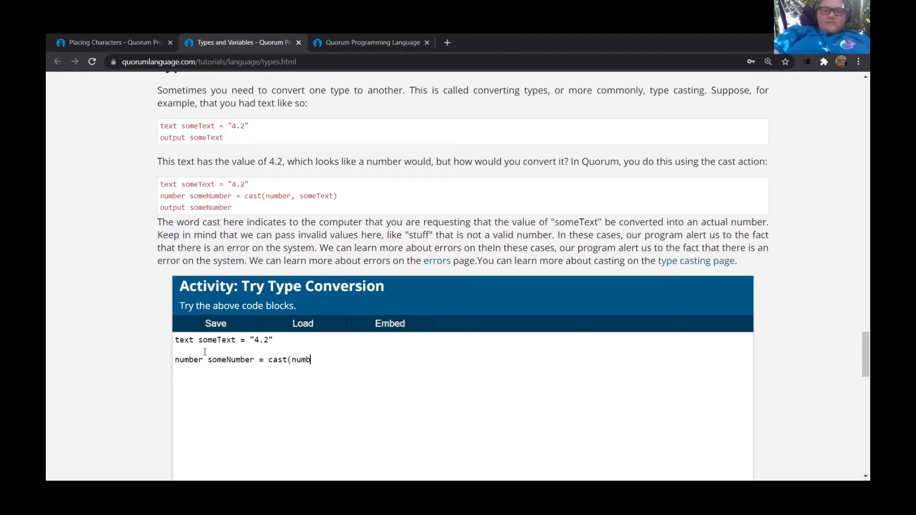
type("er")
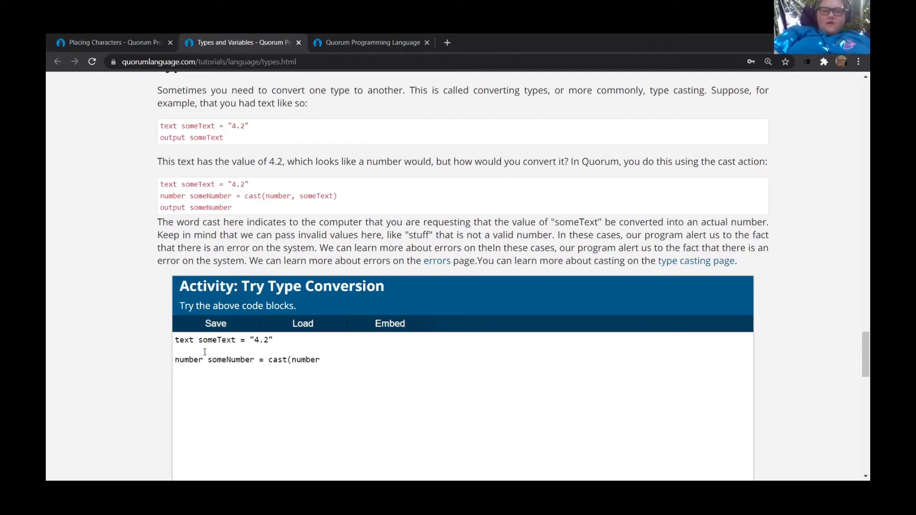
type(",")
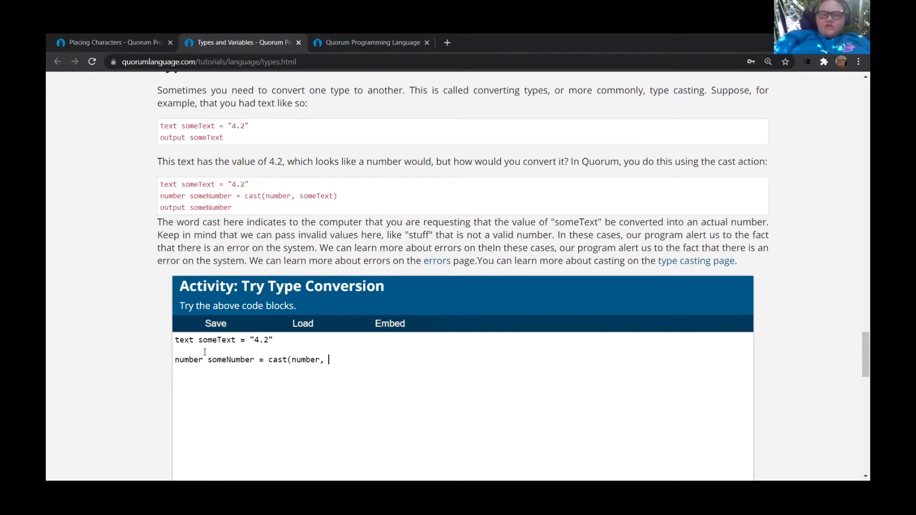
type("some")
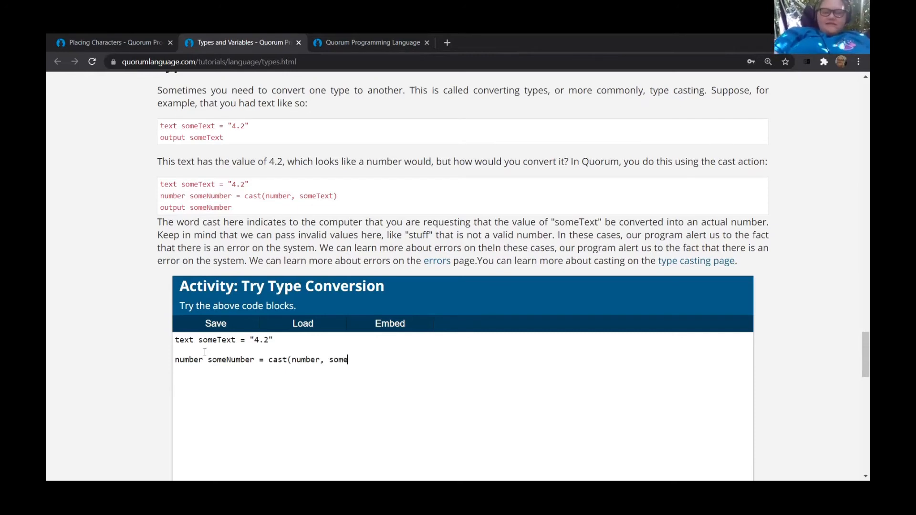
type("Text")
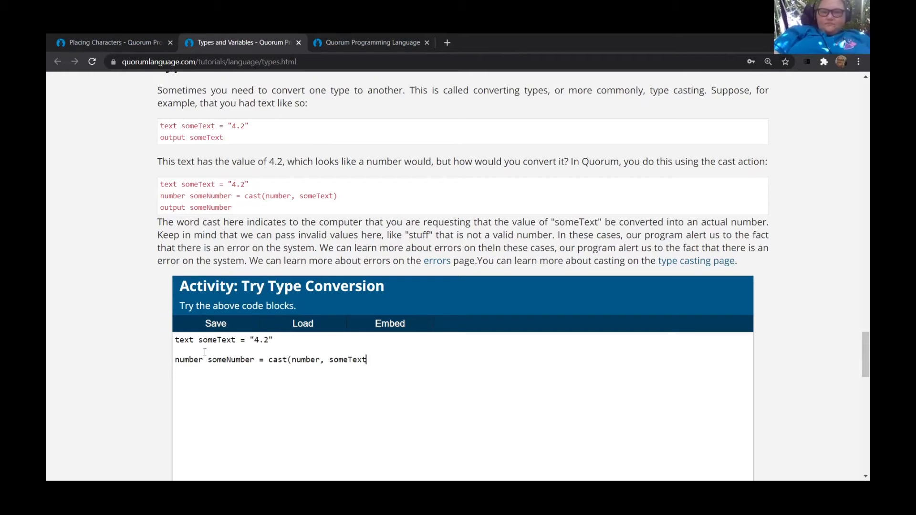
type(")")
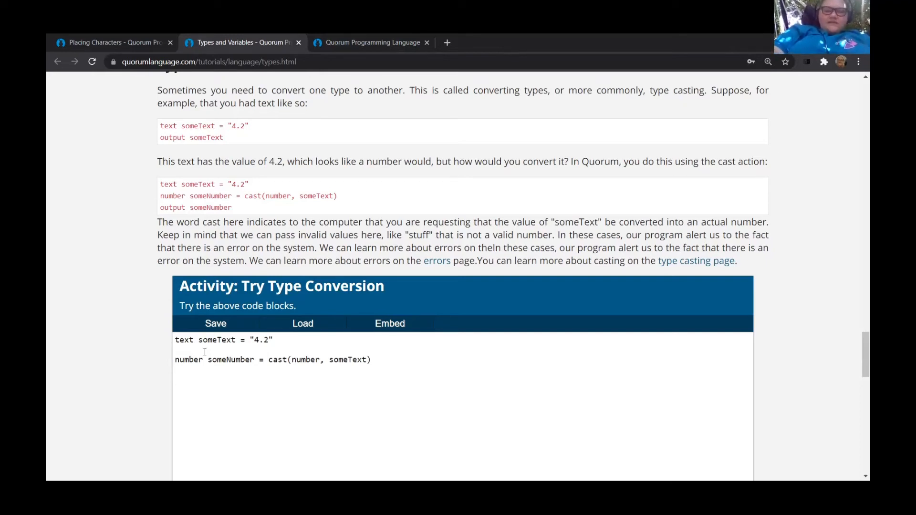
Add output someNumber + 10 and run the activity so the console shows 14.2.
type("out")
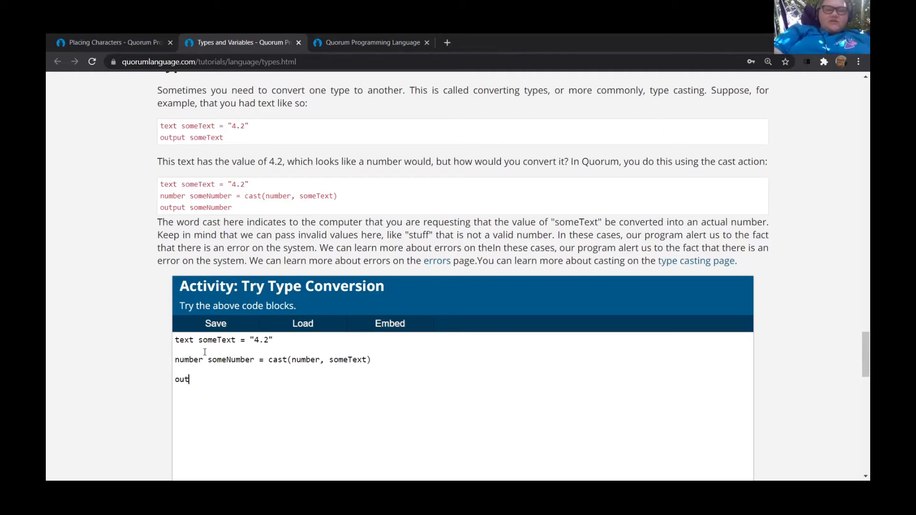
type("put")
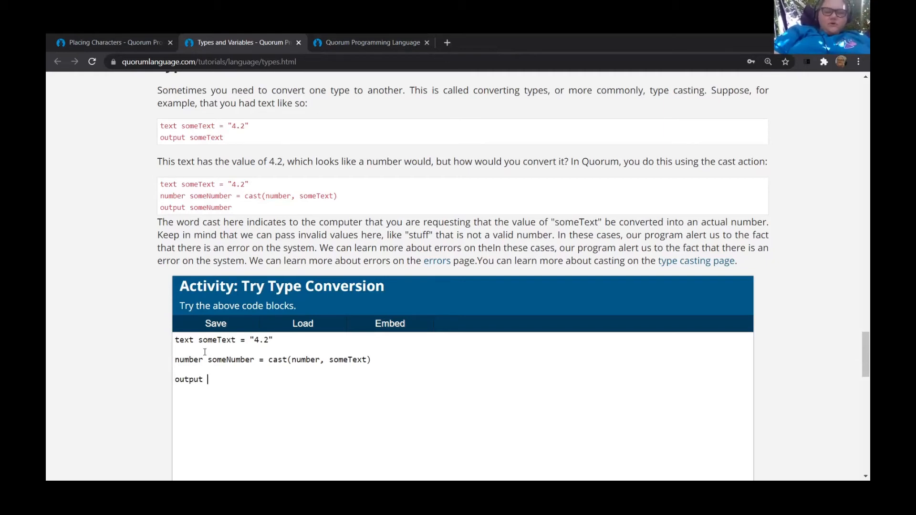
type("some")
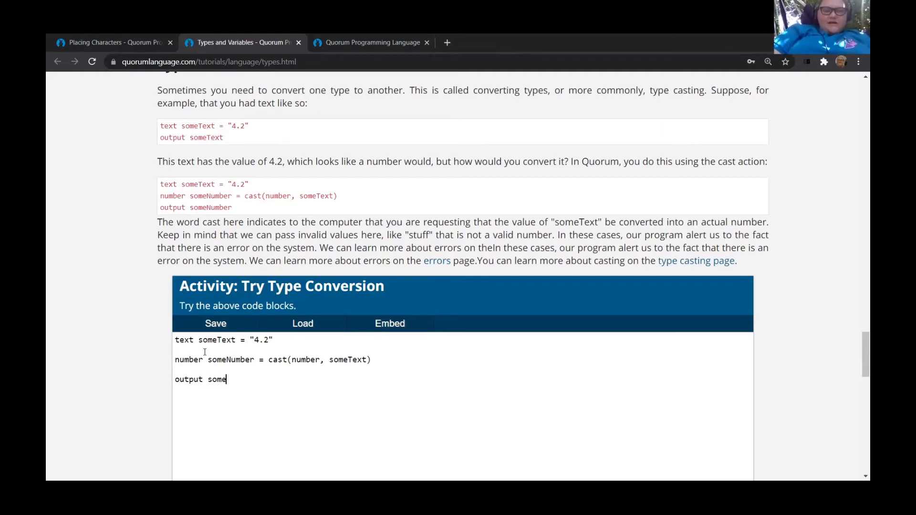
type("Number +")
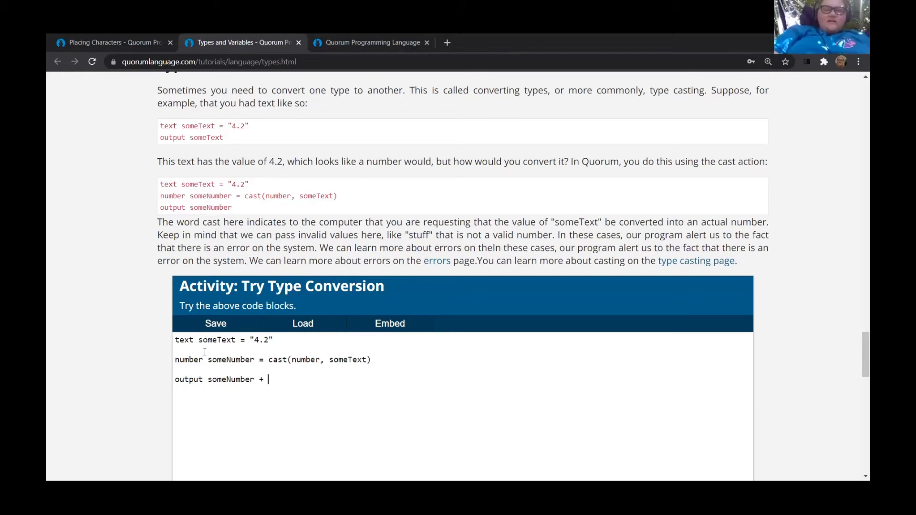
type("10")
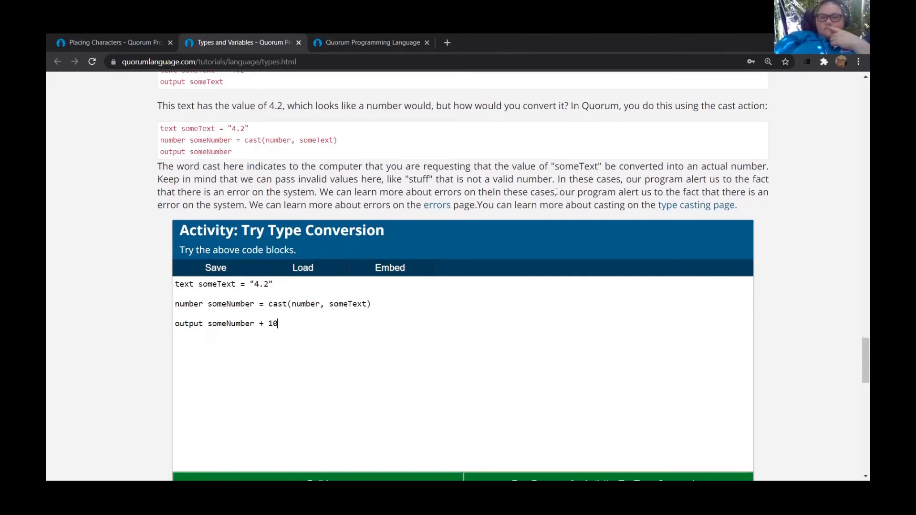
scroll("down", 3)
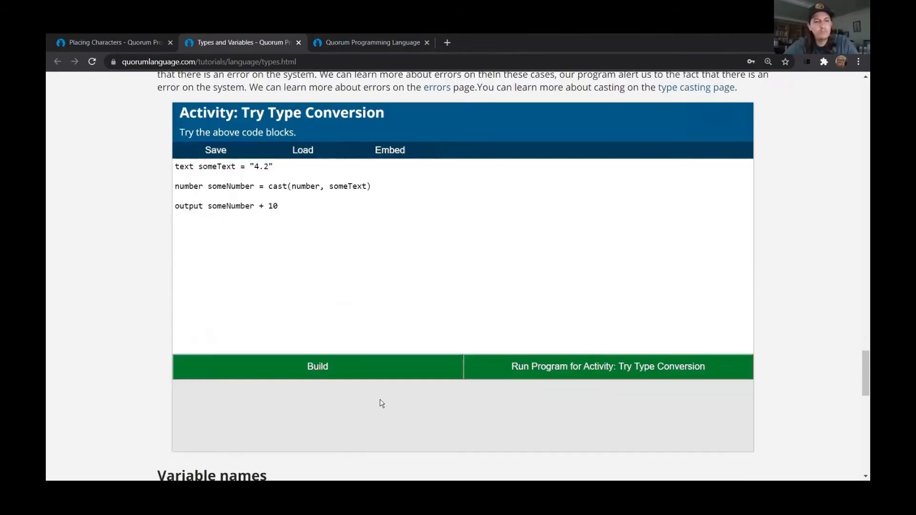
left_click(607, 367)
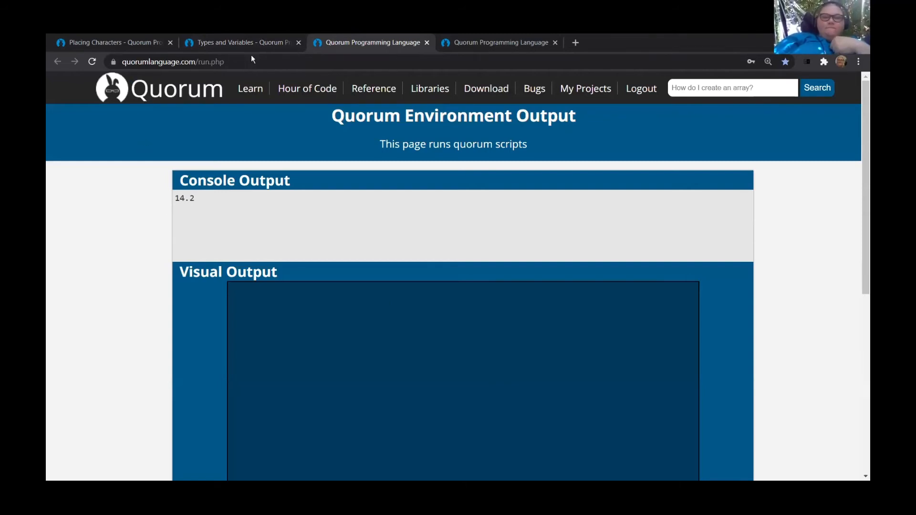
Add output someText and output someNumber lines to the type conversion code.
left_click(240, 42)
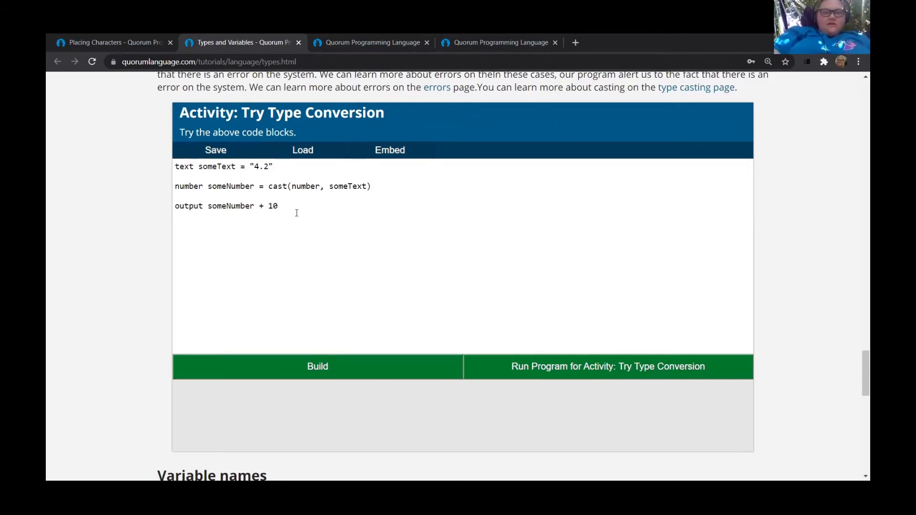
type("ouptu")
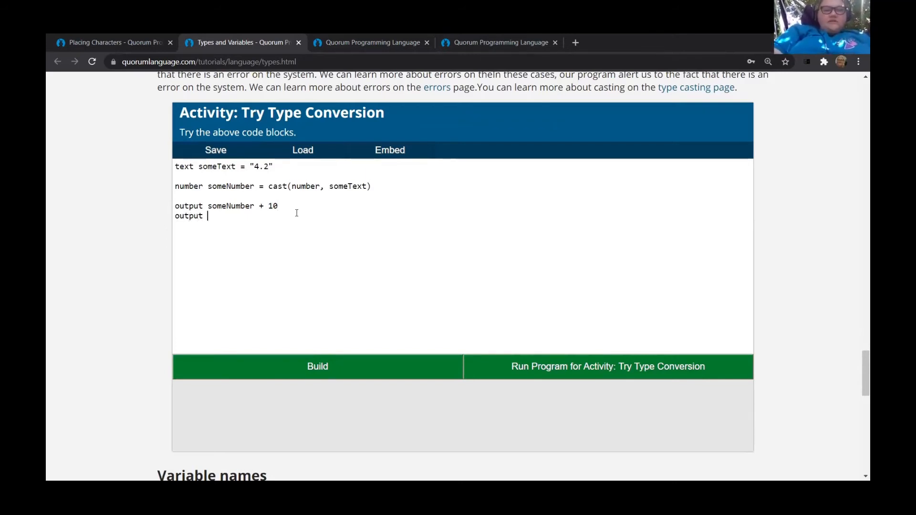
type("some")
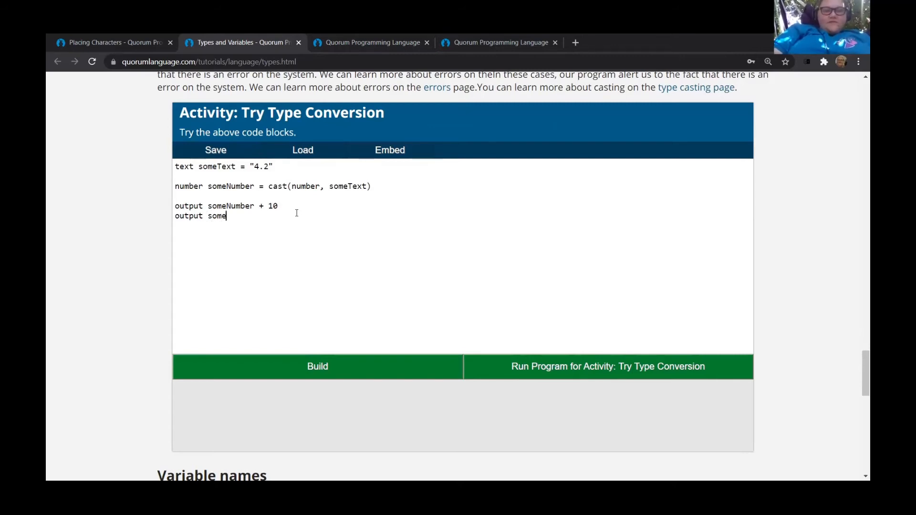
key("enter")
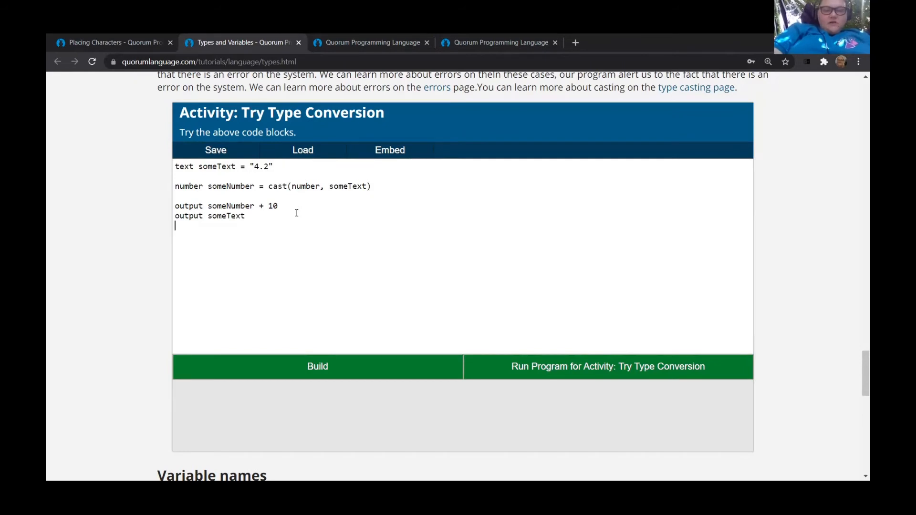
type("output som")
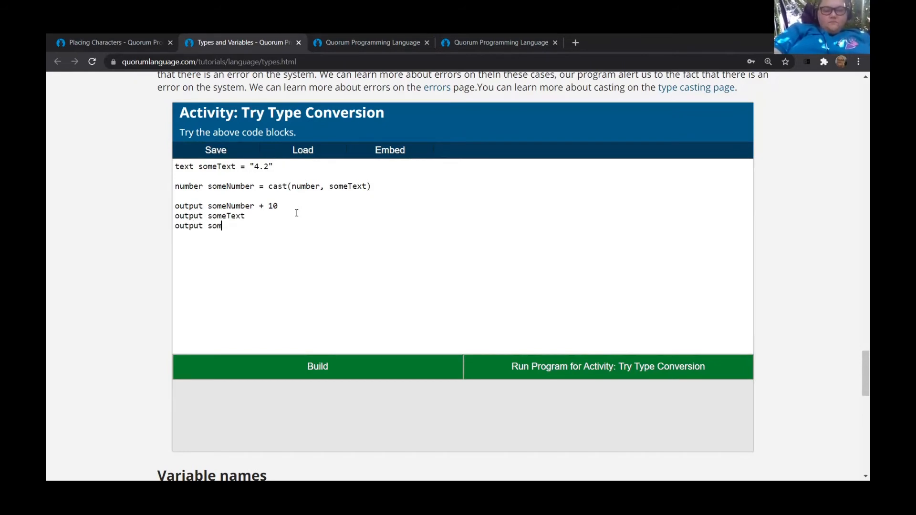
type("eNumber")
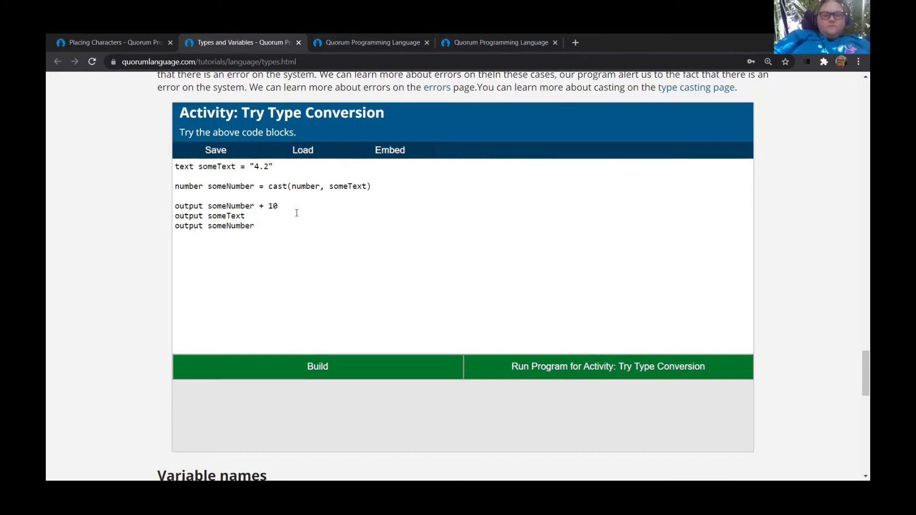
Run the code to print 14.2, 4.2, 4.2, then continue to the Variable names section.
left_click(607, 367)
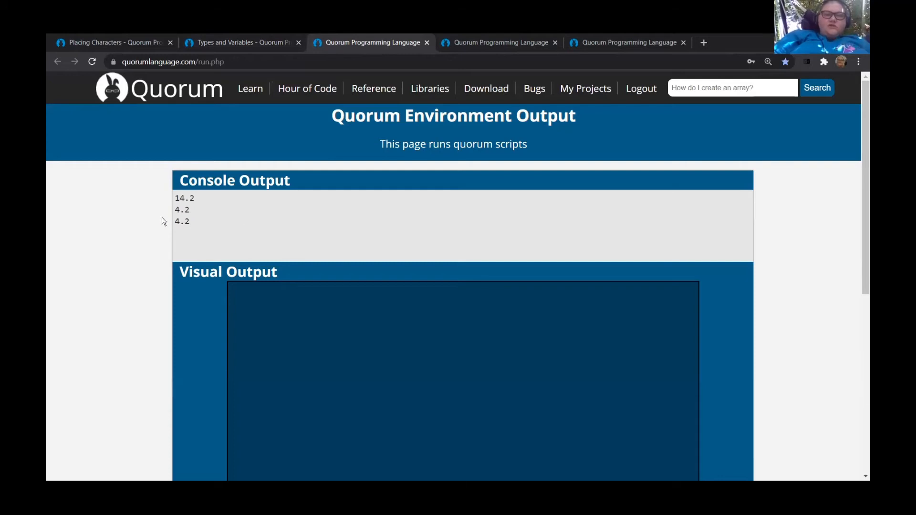
mouse_move(234, 56)
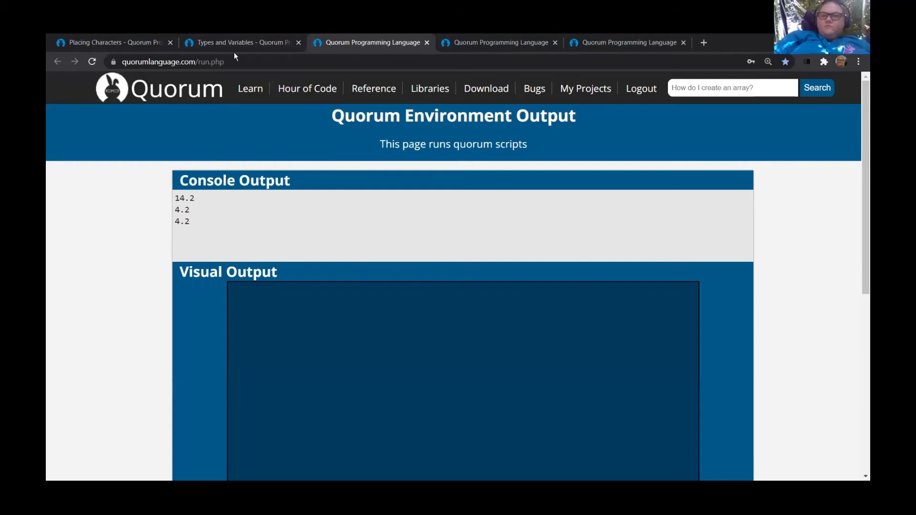
left_click(240, 42)
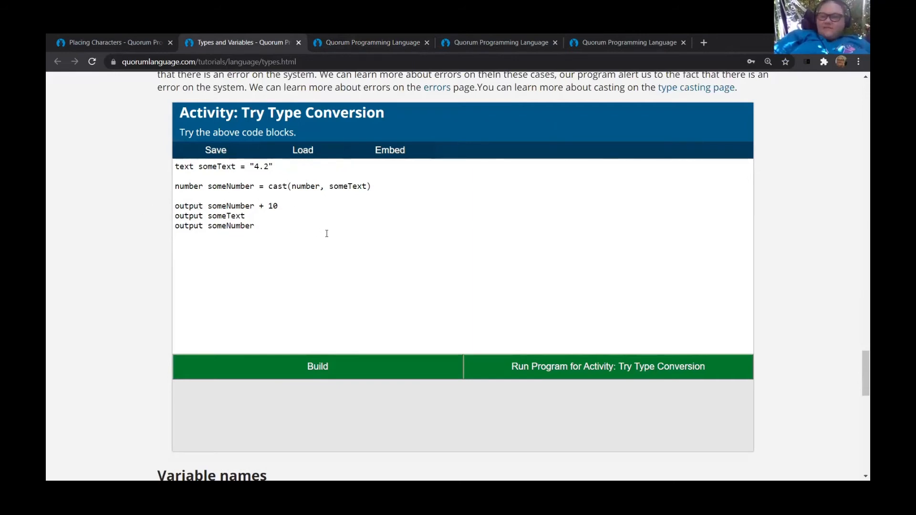
mouse_move(325, 308)
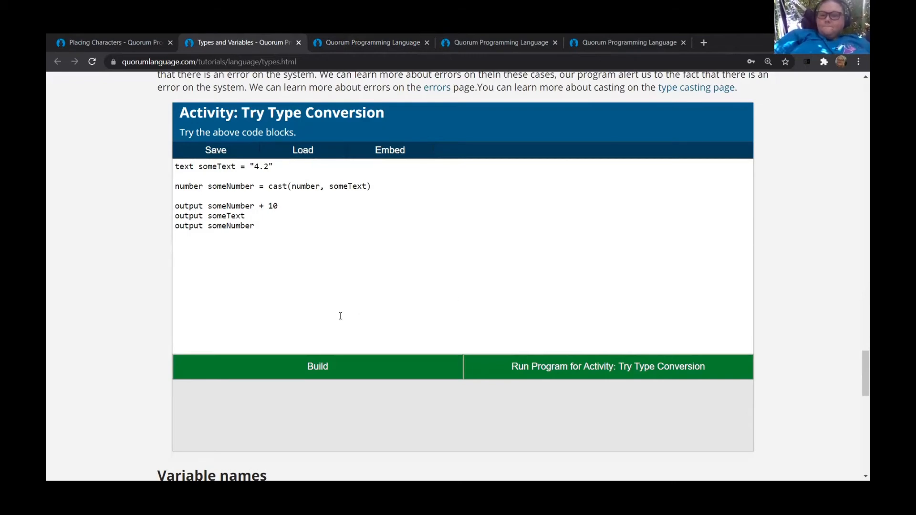
scroll("down", 3)
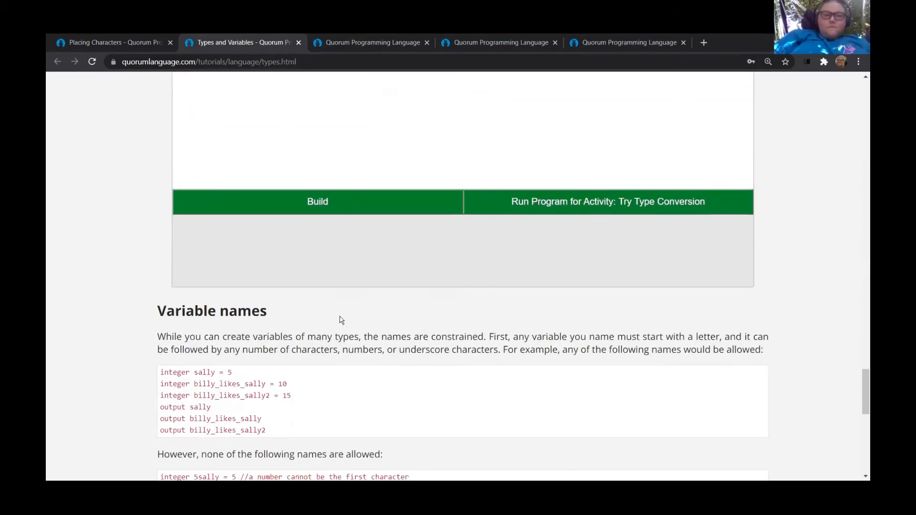
scroll("down", 3)
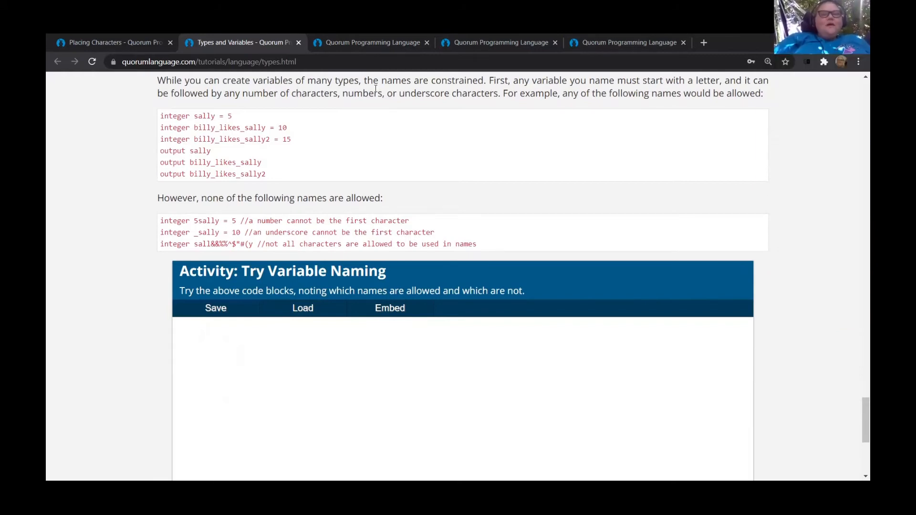
mouse_move(332, 173)
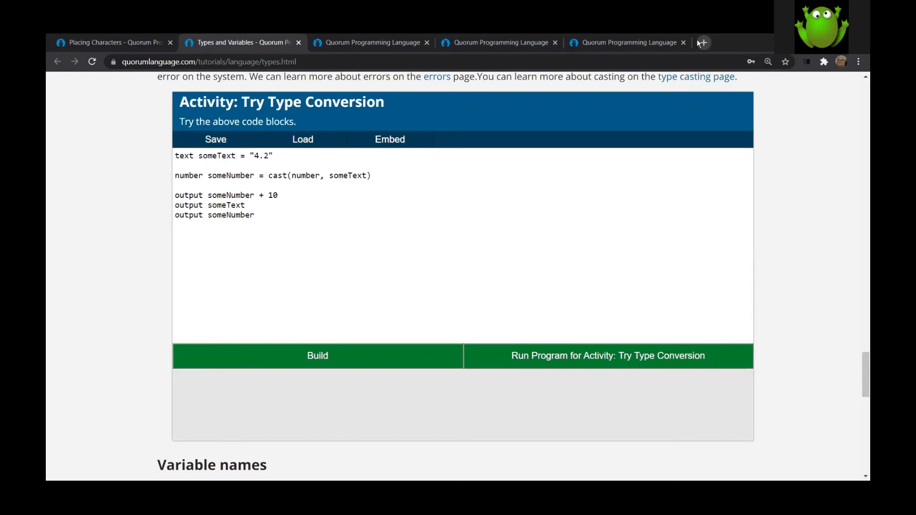
Change the output to someText + 10 and run it, printing 14.2, 4.210, 4.2 in the console.
left_click(683, 42)
type(" +")
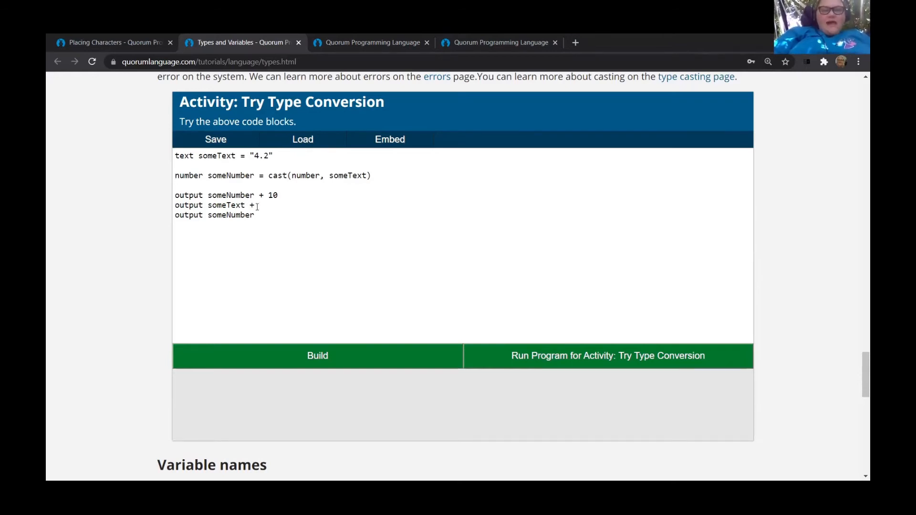
type("10")
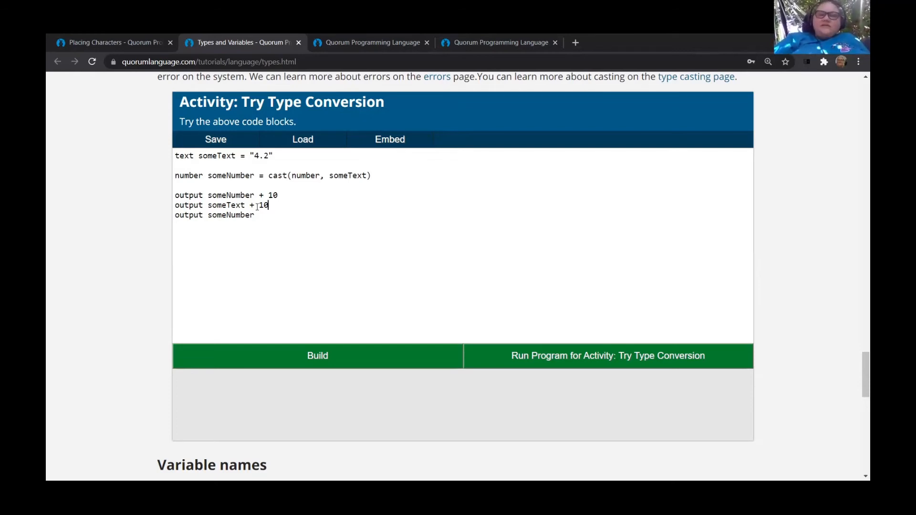
type("\" \"")
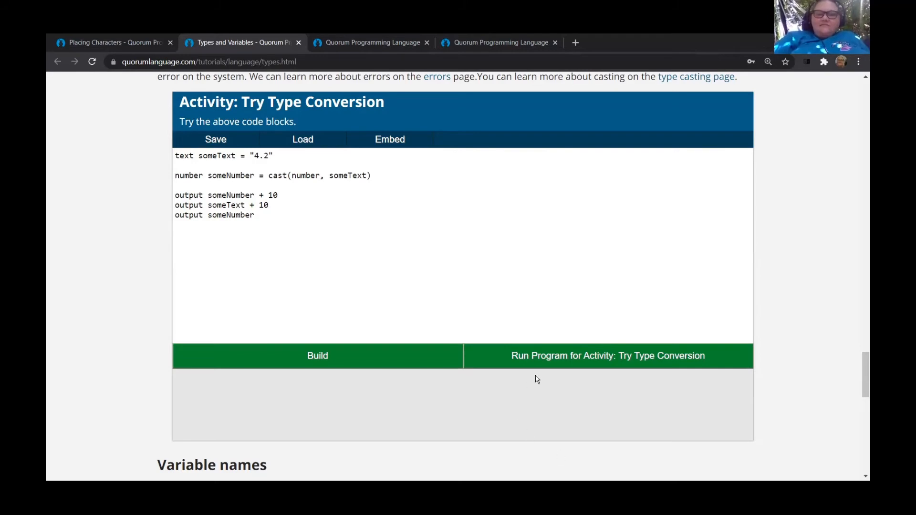
left_click(608, 356)
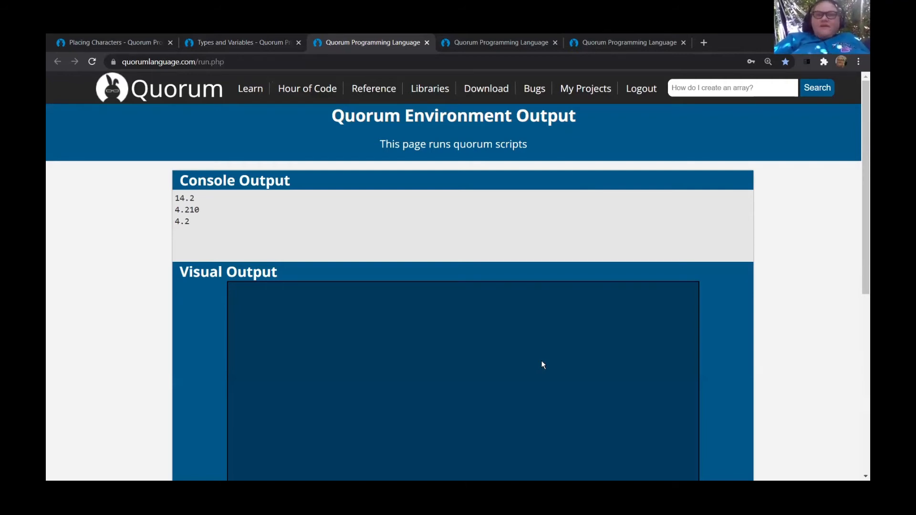
mouse_move(204, 216)
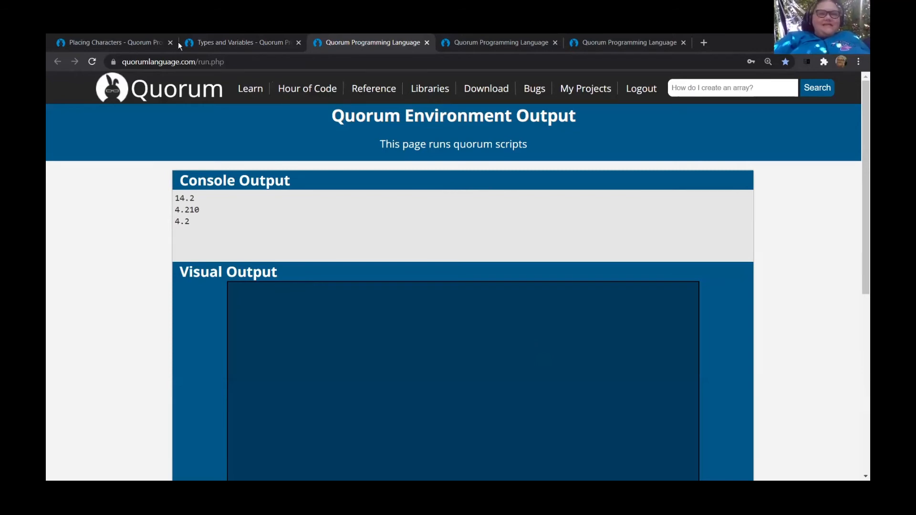
left_click(239, 42)
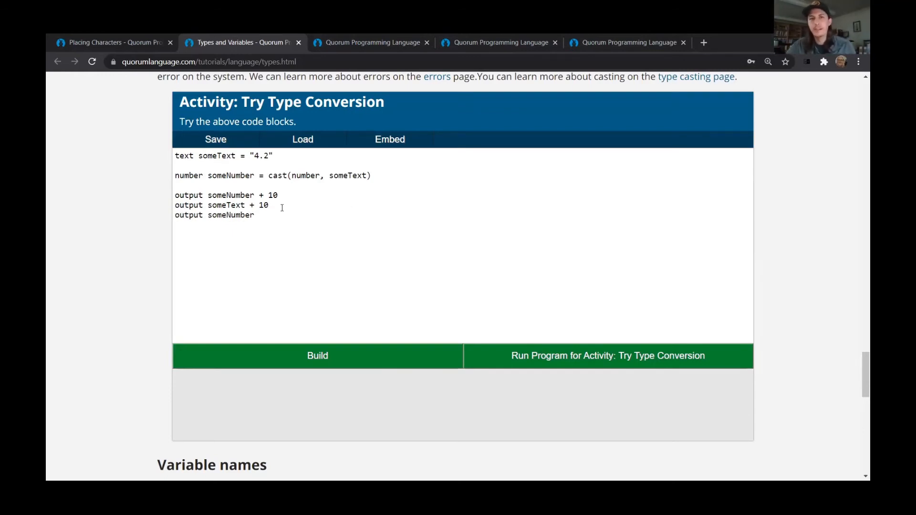
Append - 5 to the someText + 10 output and build, getting a text-minus-integer error.
type("-")
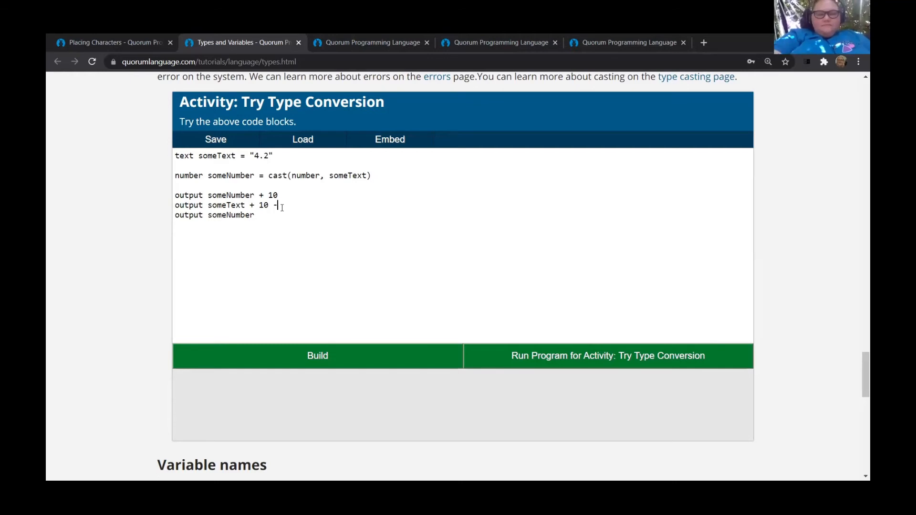
type("5")
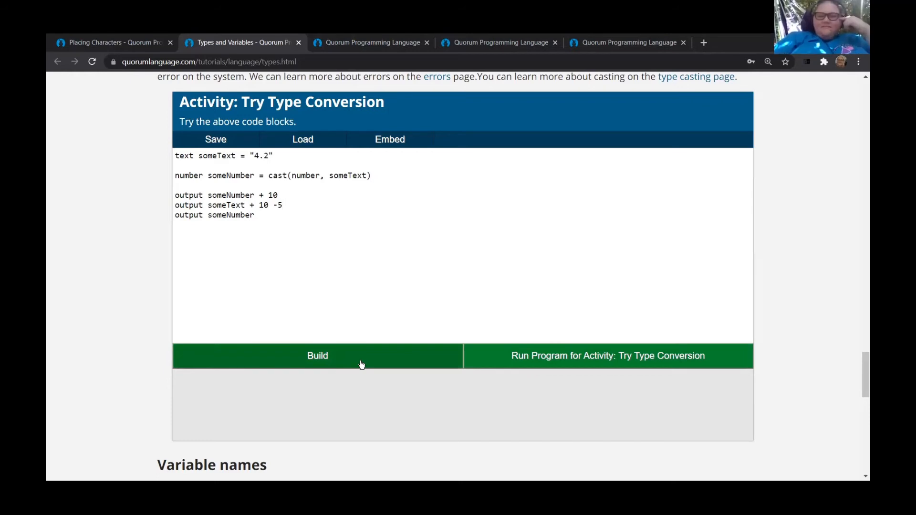
left_click(282, 205)
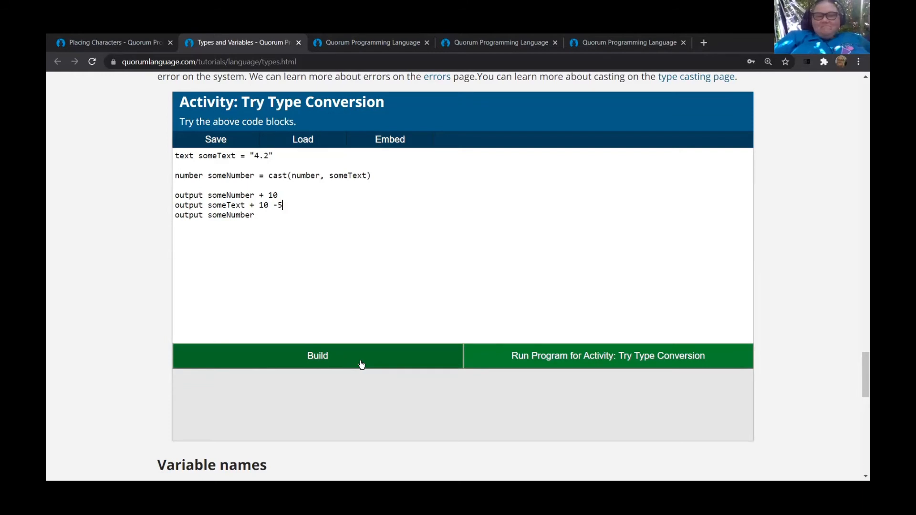
left_click(316, 356)
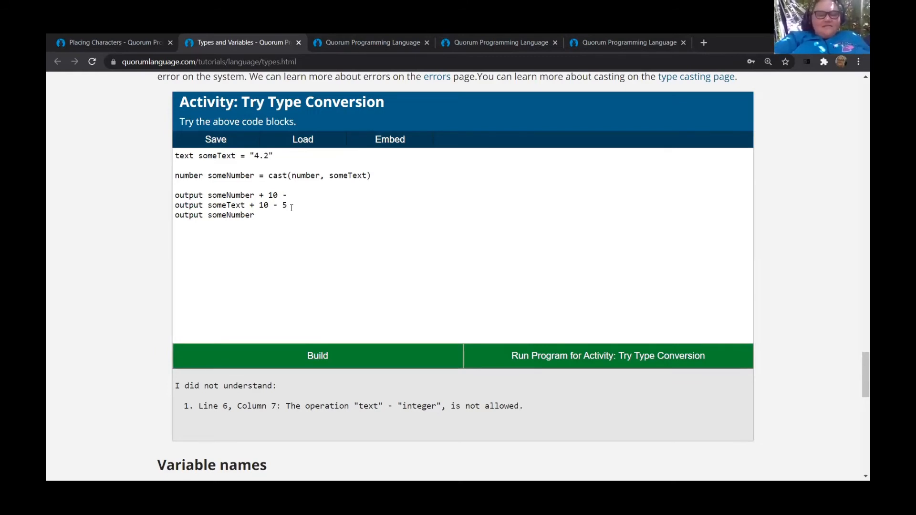
Move the - 5 onto the someNumber + 10 line, build and run, printing 9.2, 4.210, 4.2.
type("5")
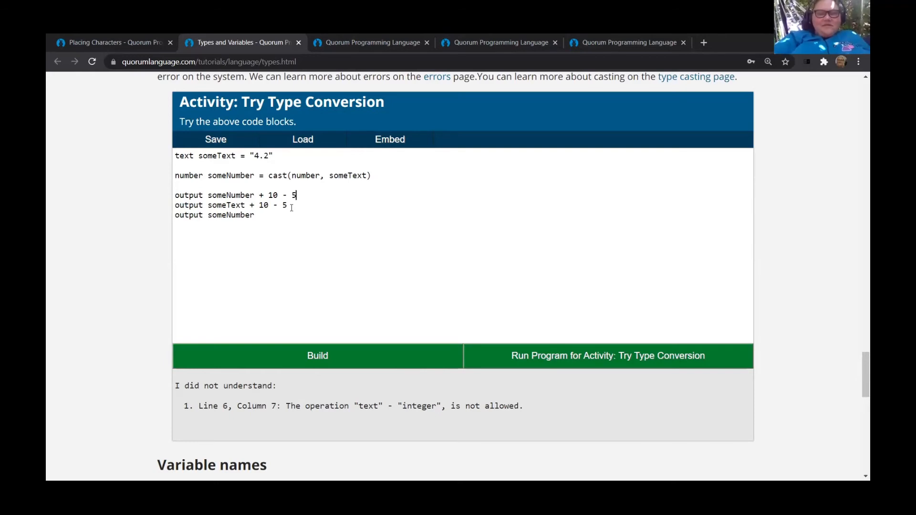
key("Backspace")
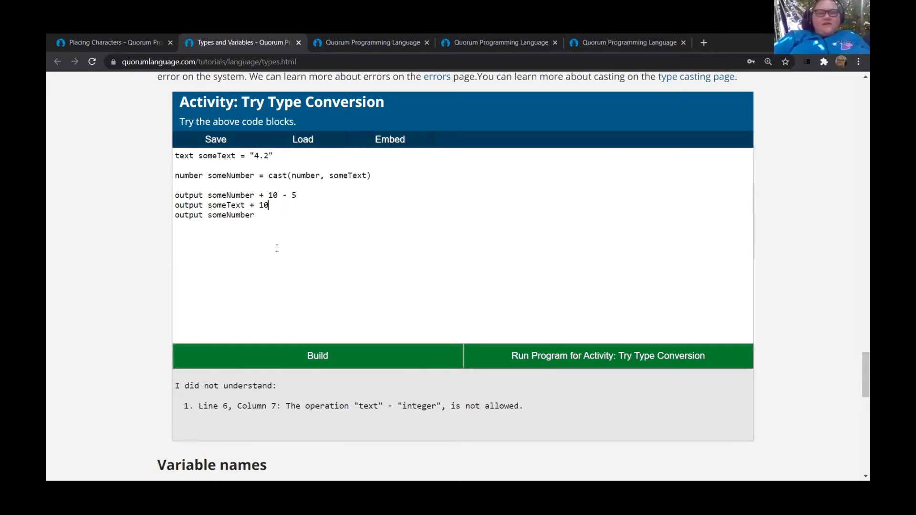
left_click(317, 356)
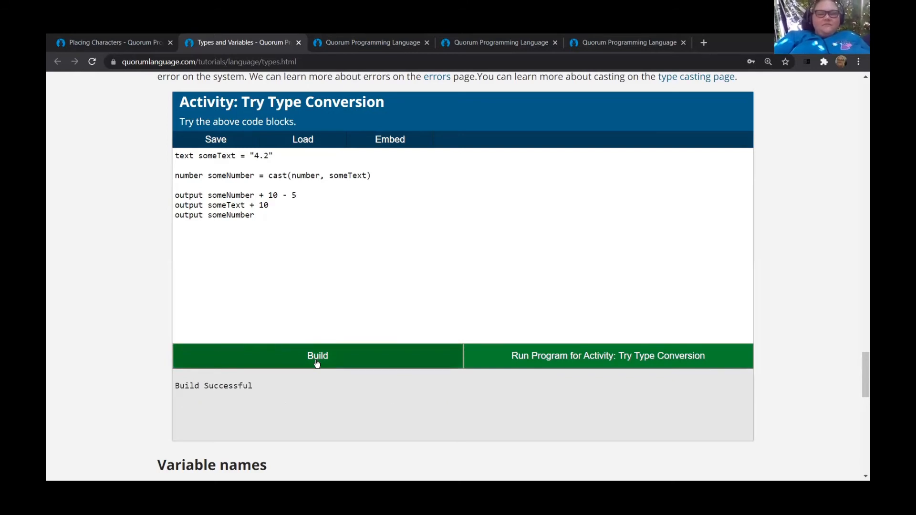
left_click(607, 356)
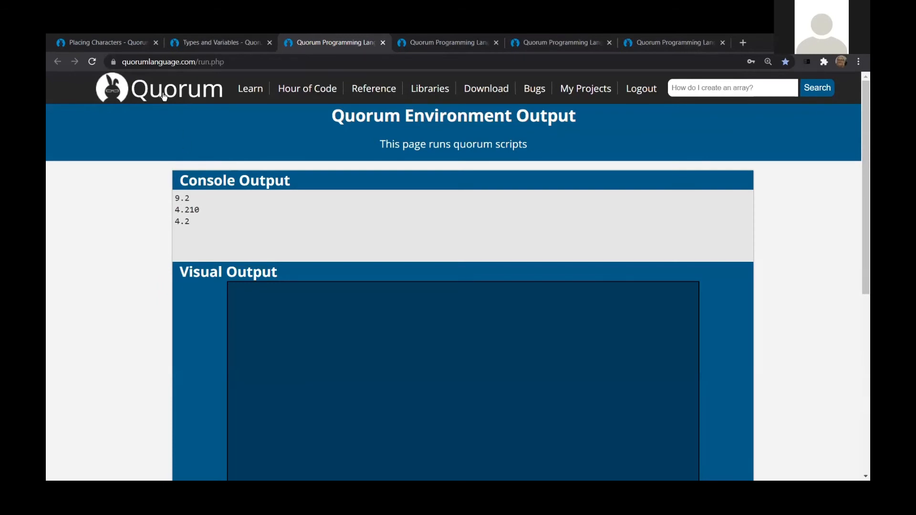
left_click(220, 42)
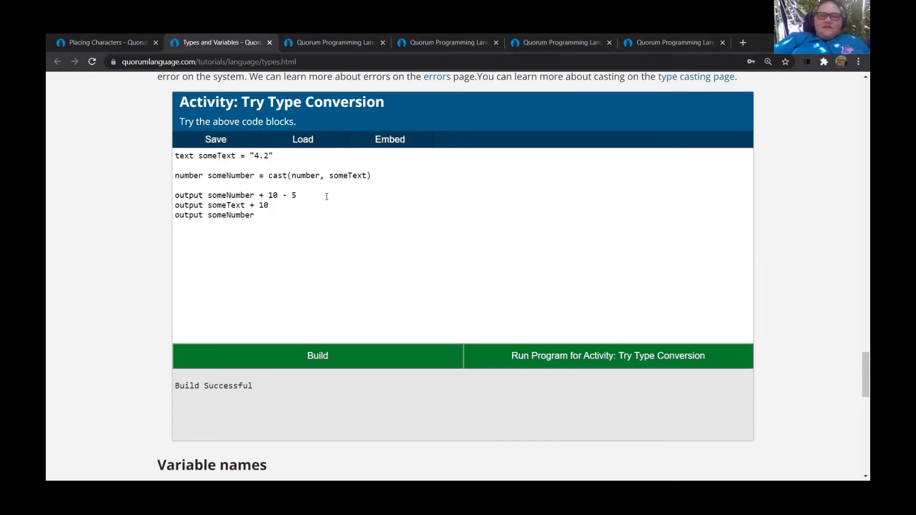
mouse_move(326, 200)
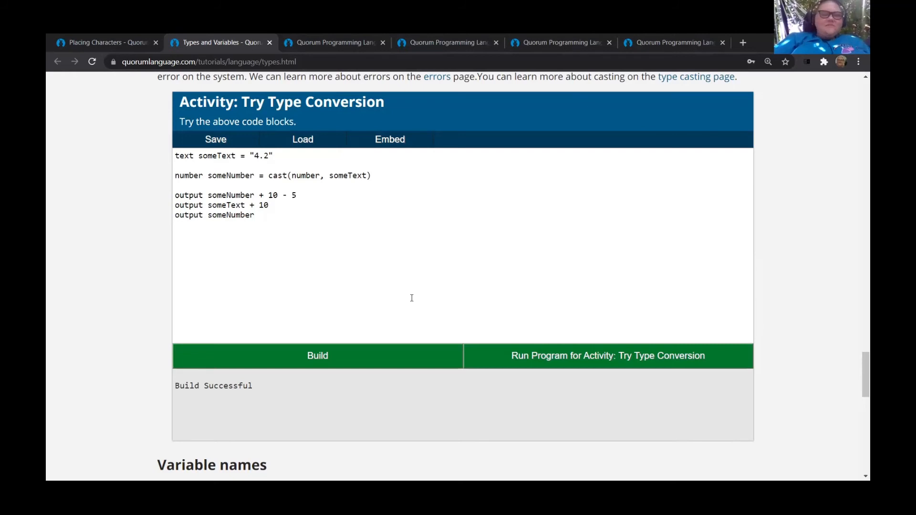
scroll("down", 3)
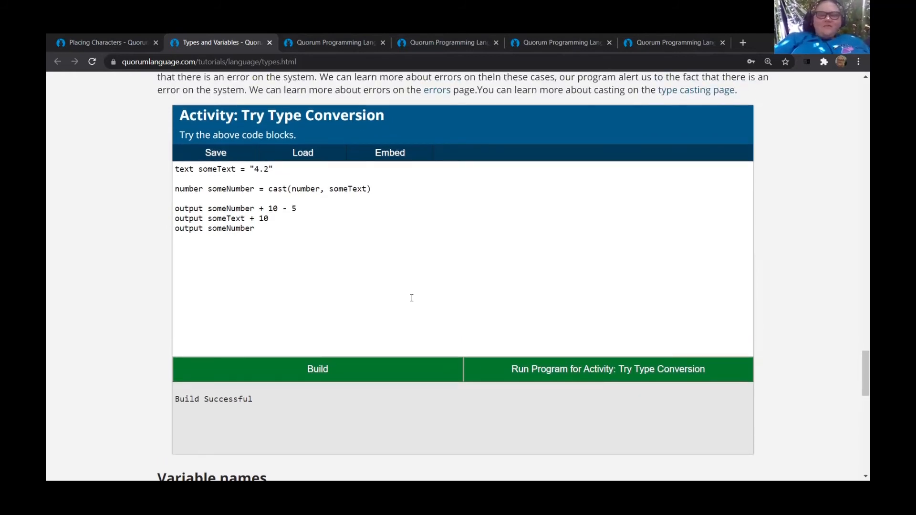
scroll("down", 3)
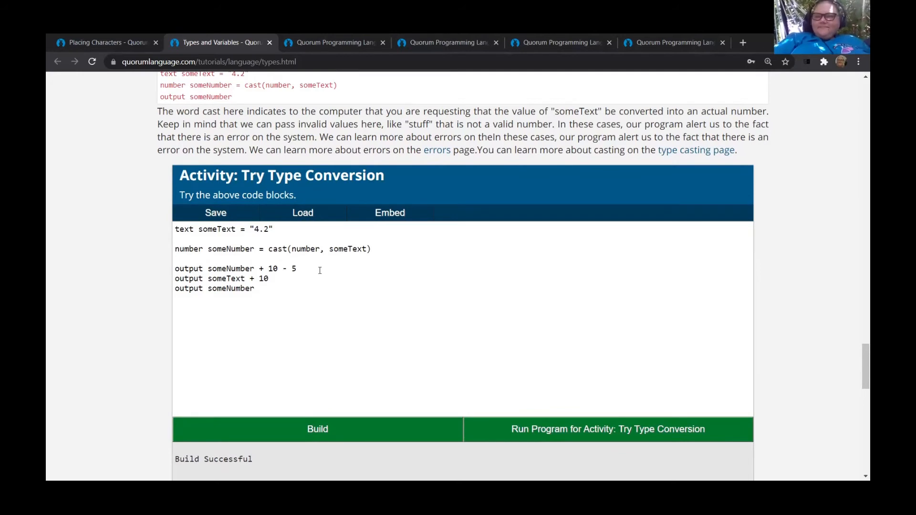
scroll("down", 3)
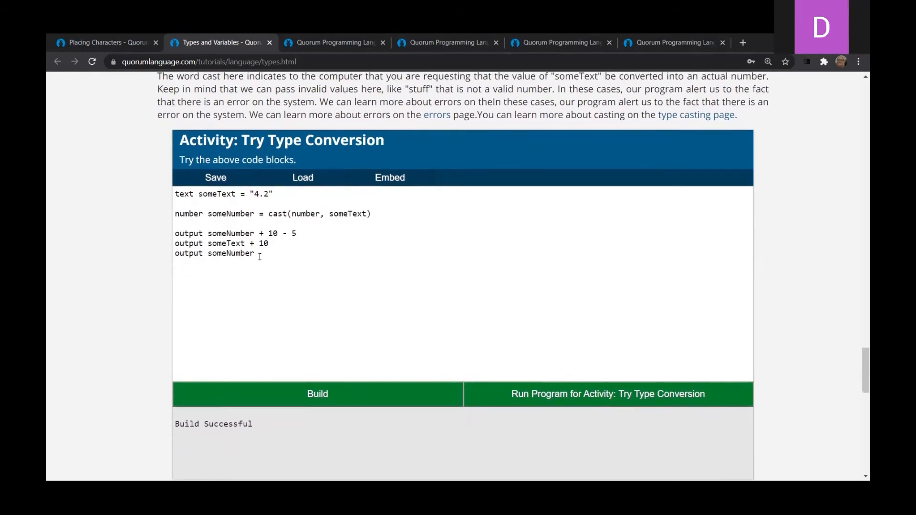
left_click_drag(199, 243, 254, 253)
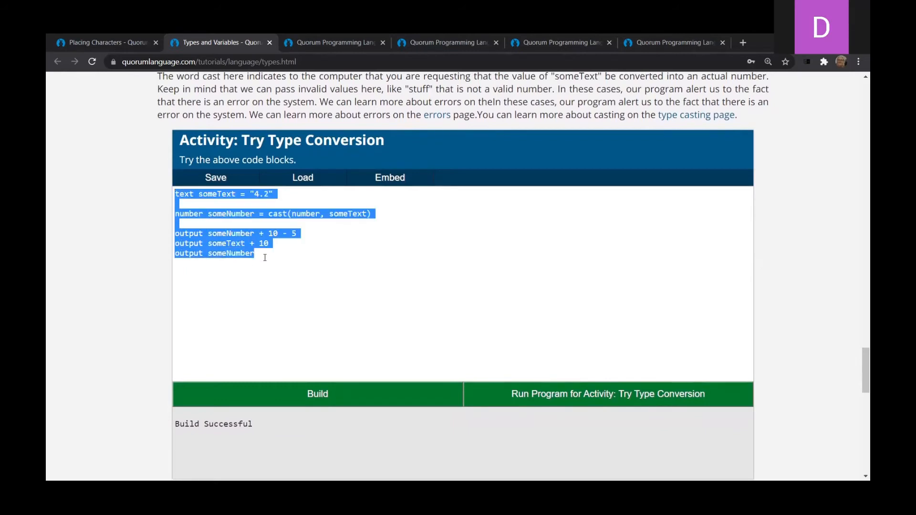
left_click(256, 253)
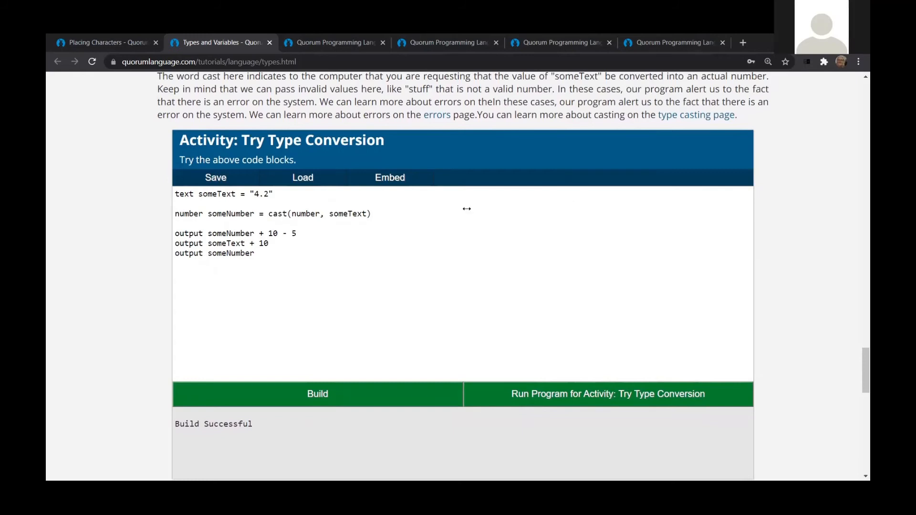
mouse_move(686, 432)
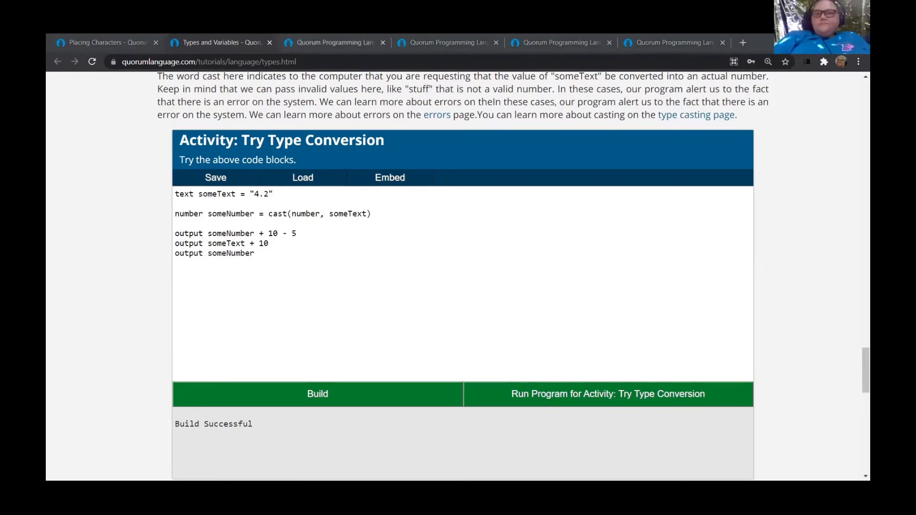
left_click(210, 62)
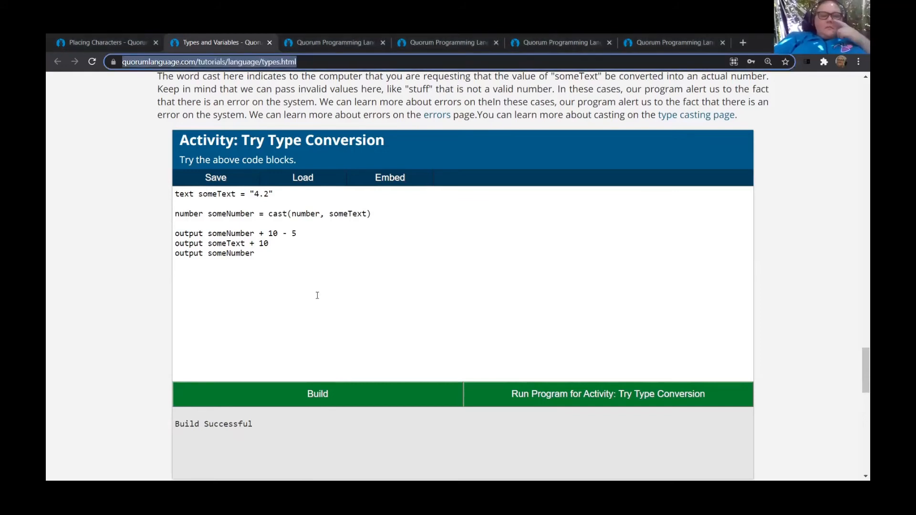
scroll("down", 3)
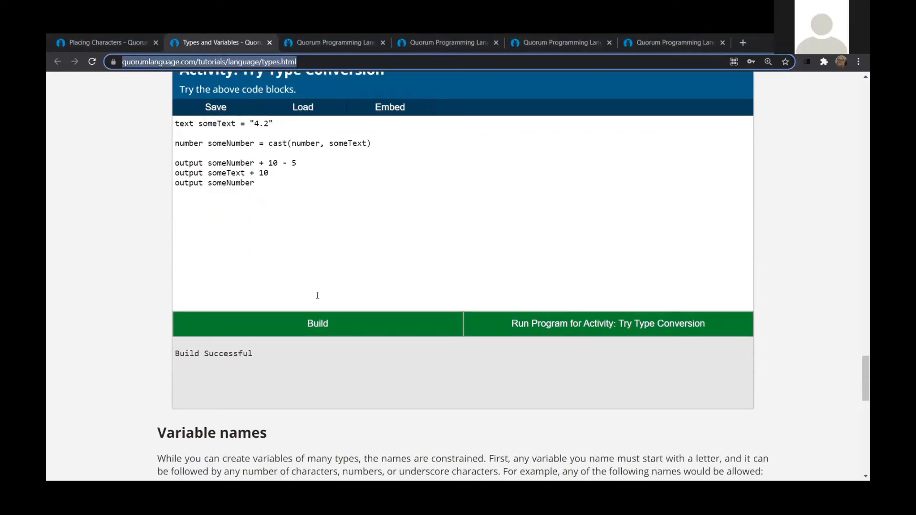
scroll("down", 3)
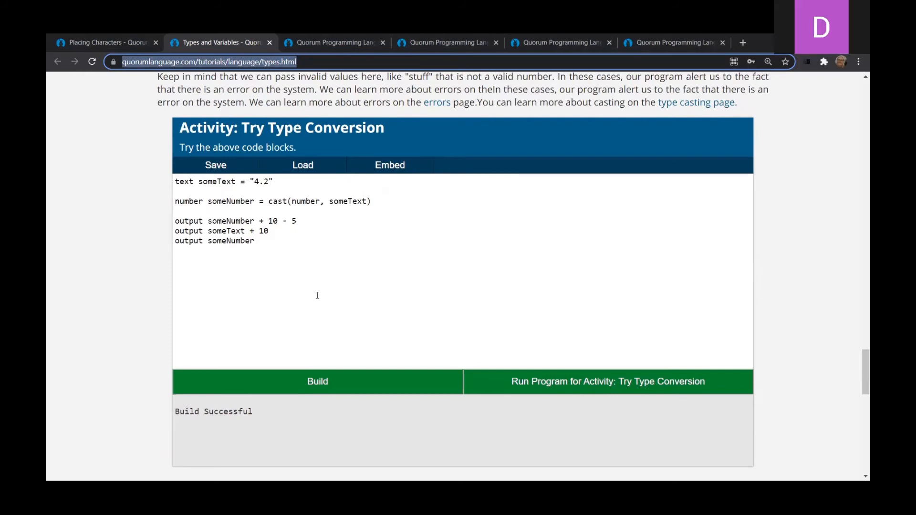
scroll("down", 3)
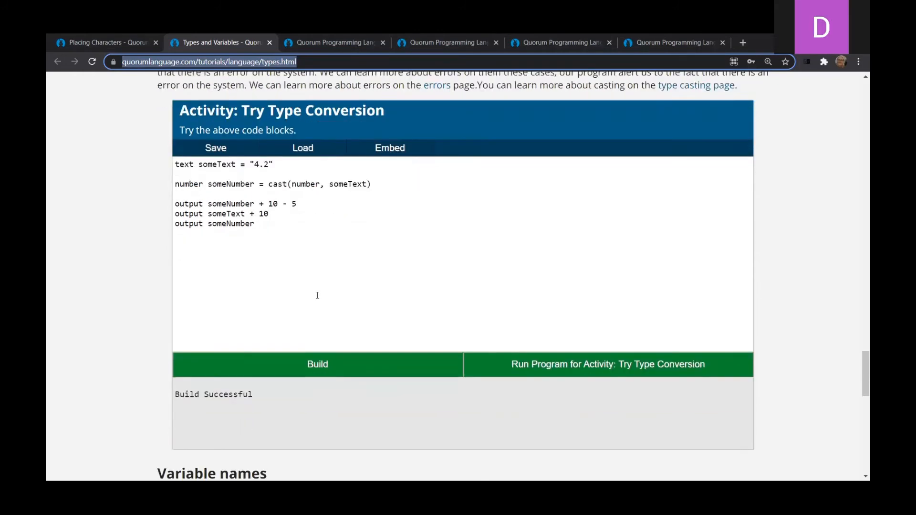
scroll("down", 3)
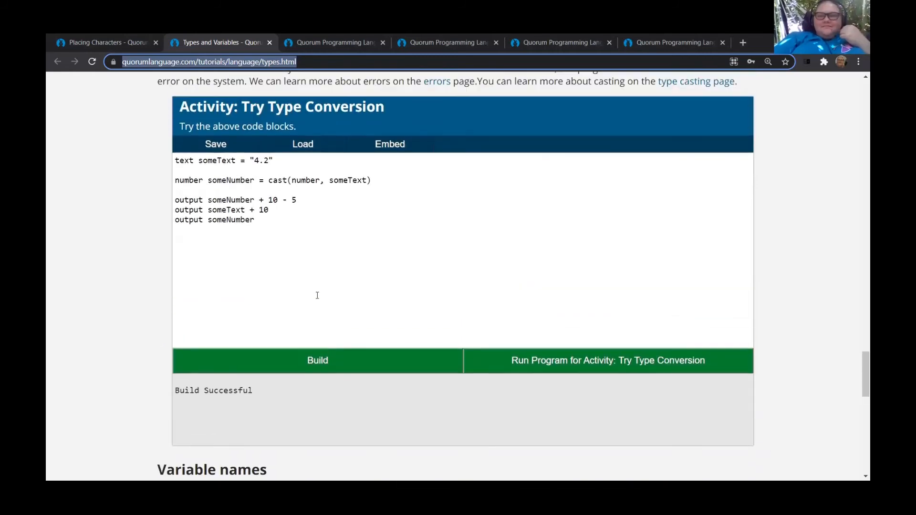
scroll("down", 3)
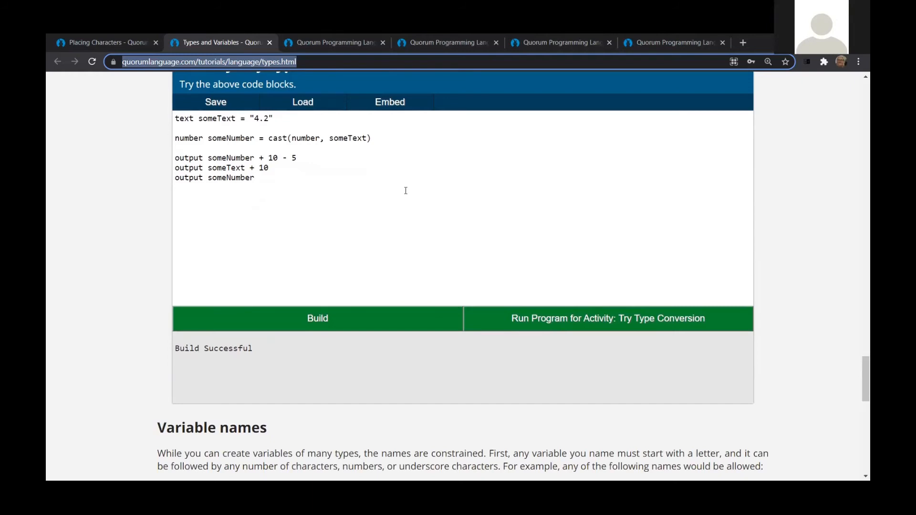
mouse_move(310, 231)
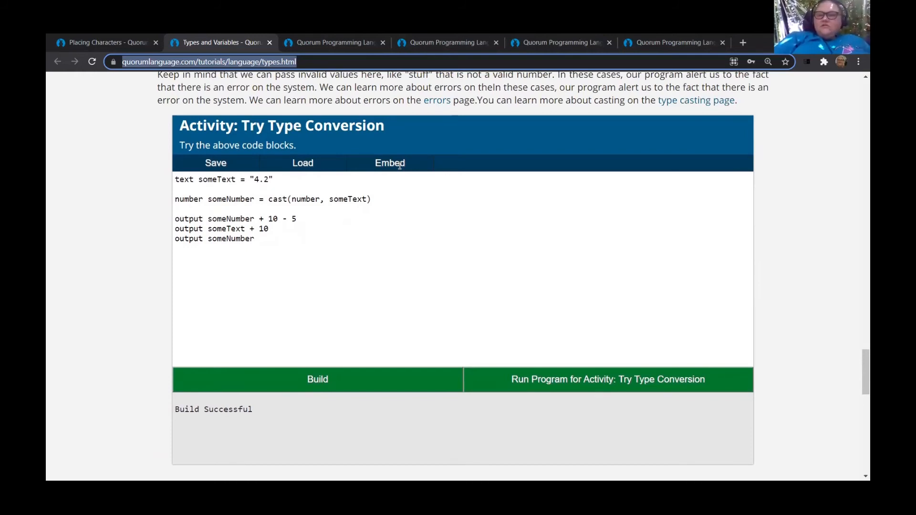
mouse_move(457, 188)
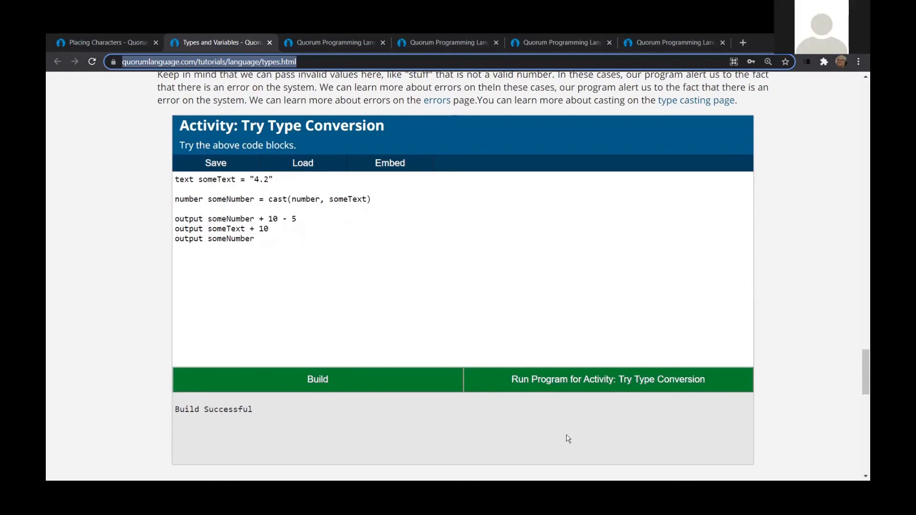
mouse_move(537, 413)
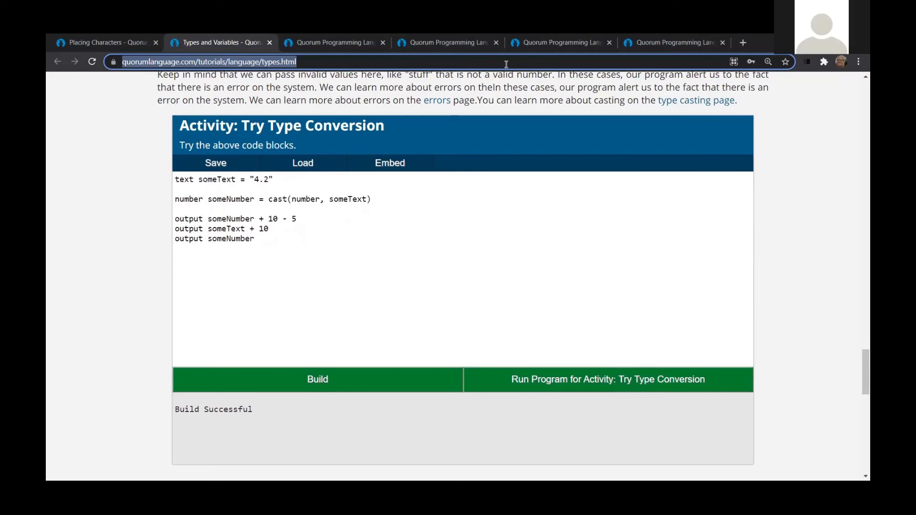
mouse_move(376, 254)
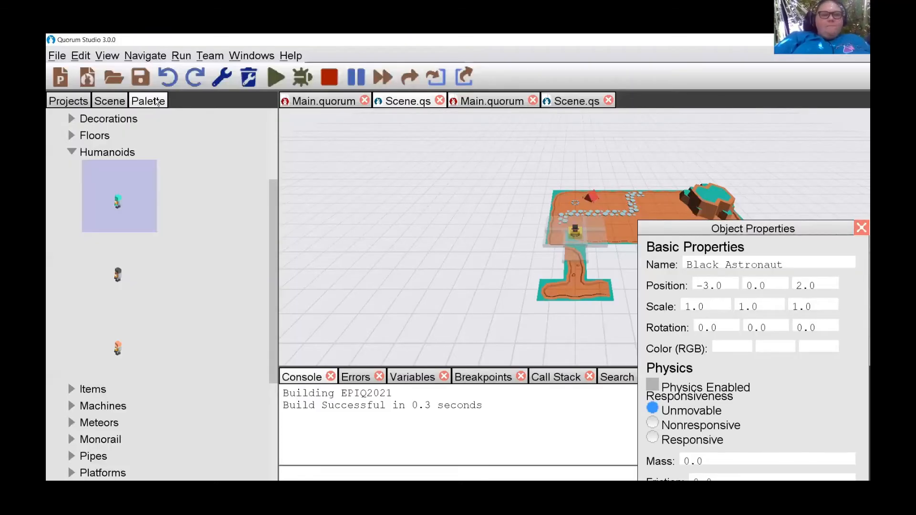
Show the Palette in Quorum Studio and collapse the Humanoids category under Space 3D.
left_click(119, 196)
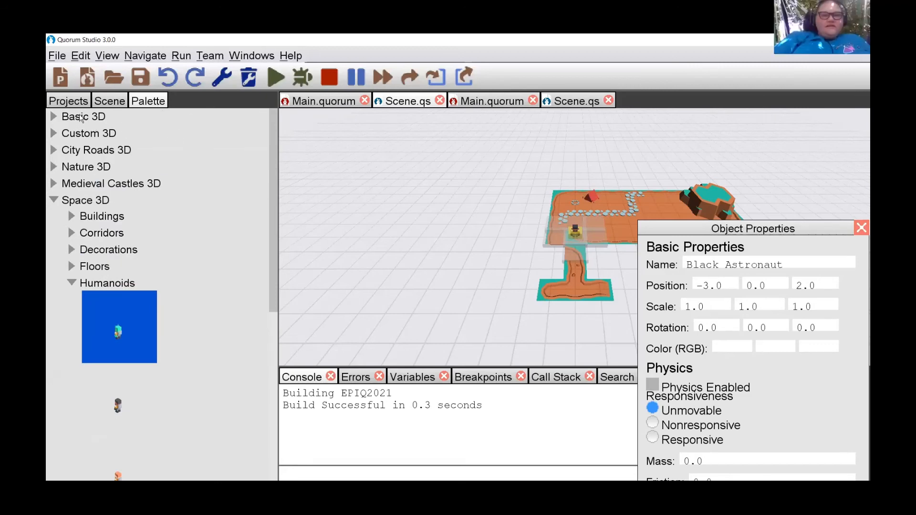
mouse_move(108, 144)
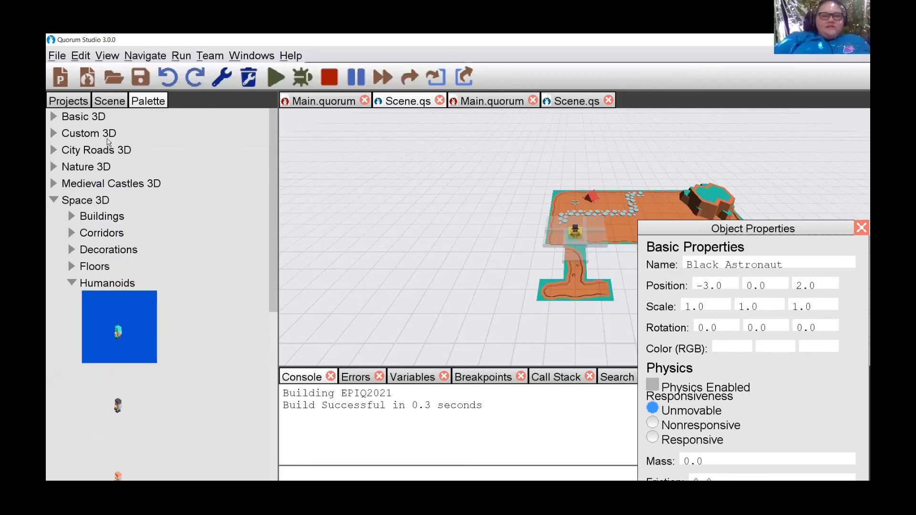
mouse_move(66, 196)
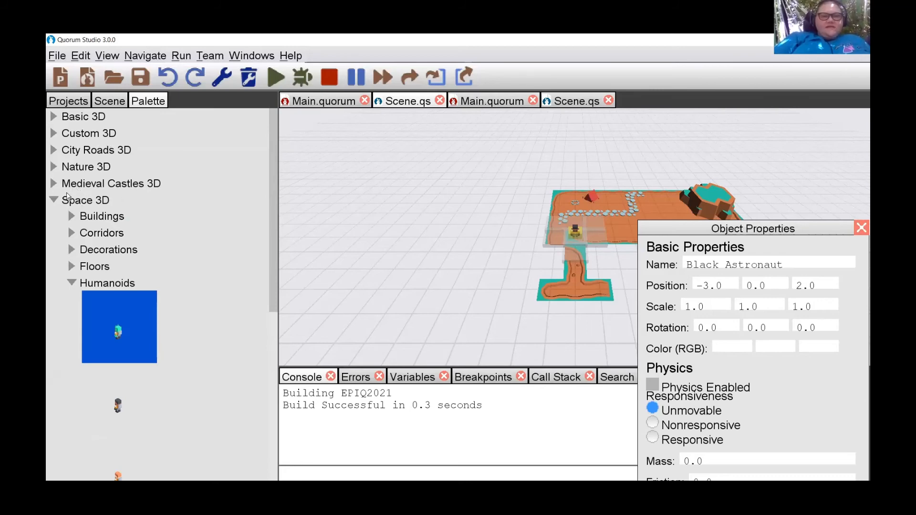
scroll("down", 3)
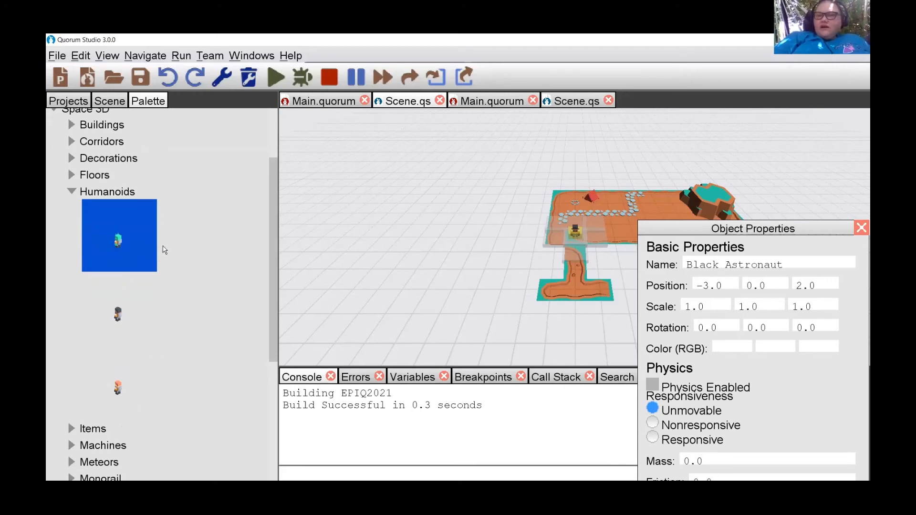
mouse_move(174, 400)
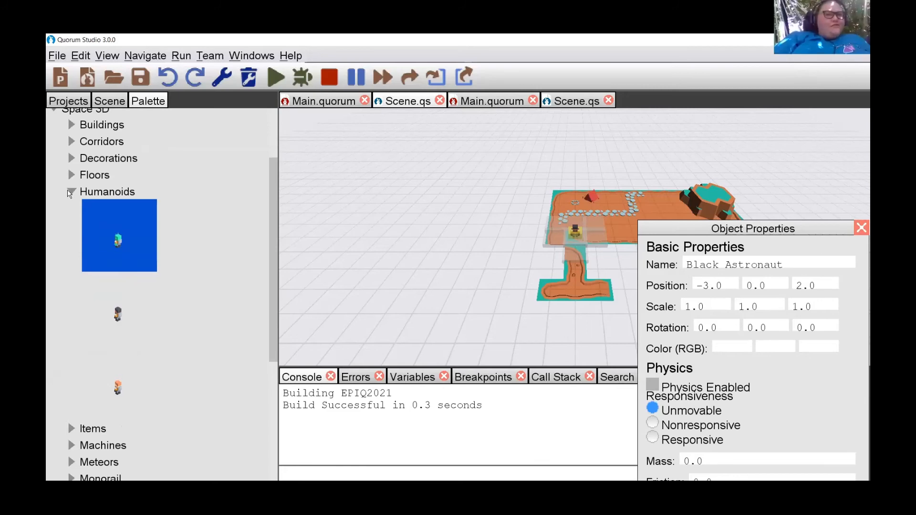
left_click(69, 192)
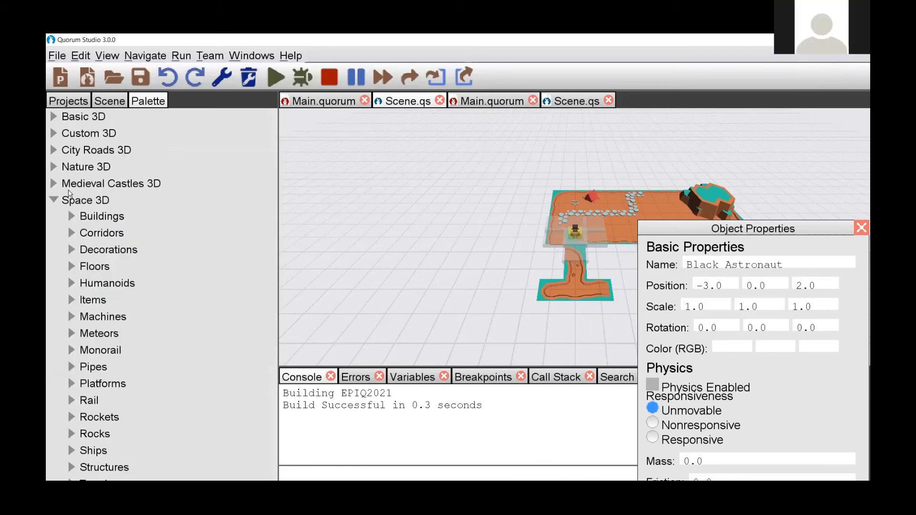
mouse_move(320, 217)
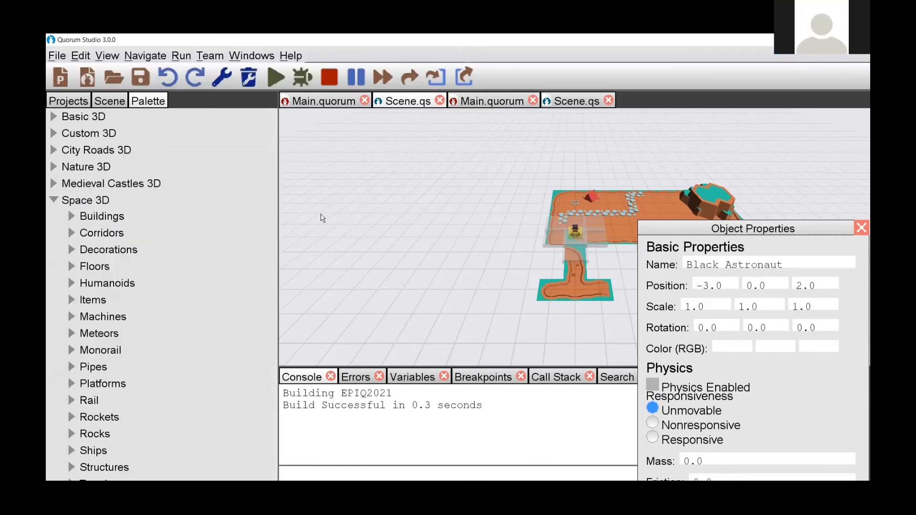
mouse_move(330, 234)
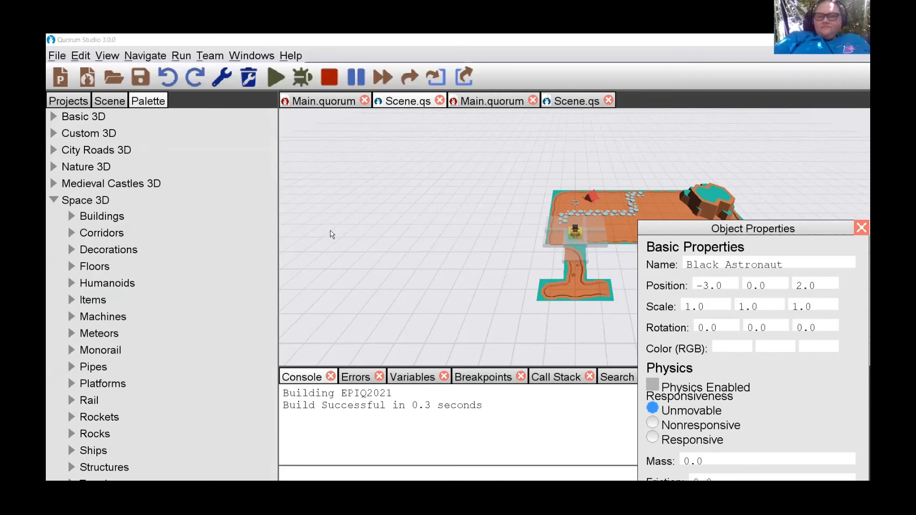
mouse_move(313, 292)
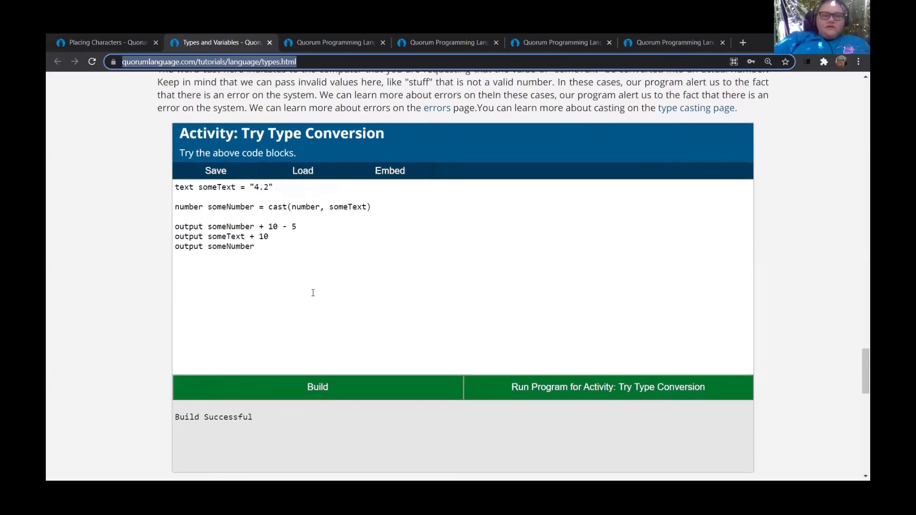
scroll("down", 3)
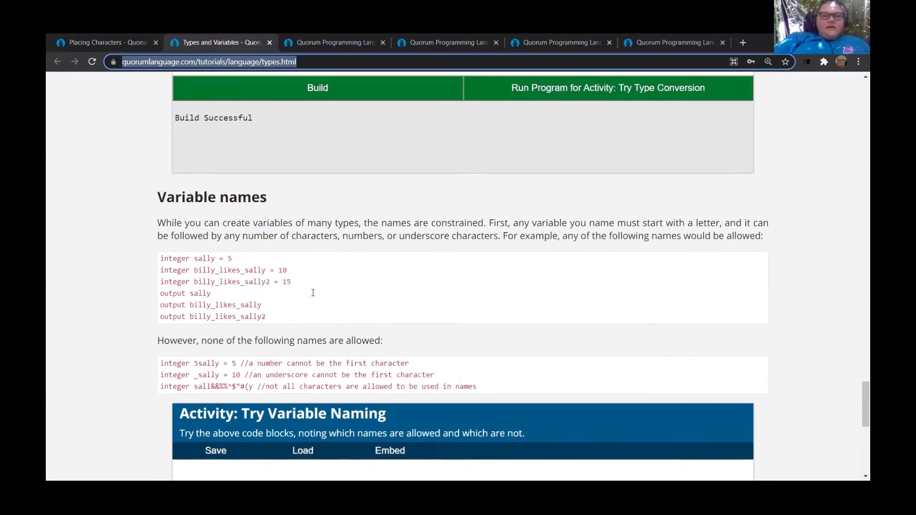
scroll("down", 3)
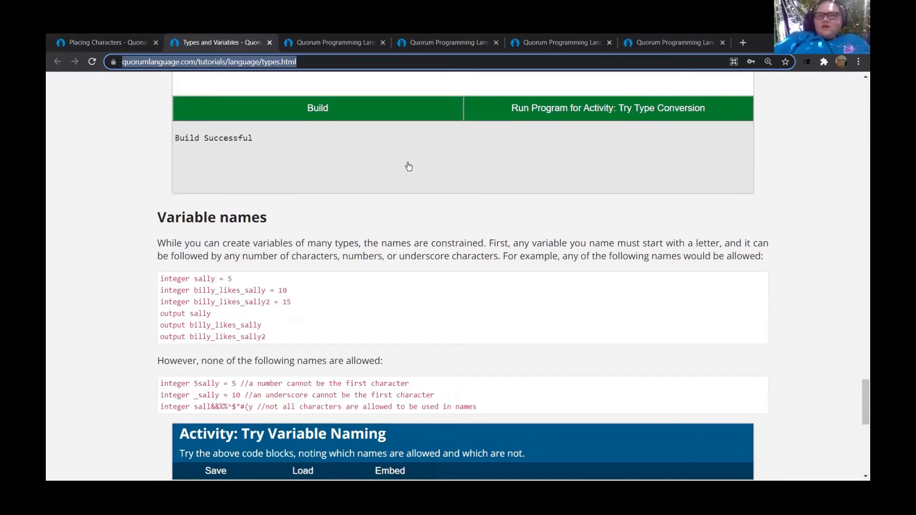
mouse_move(578, 151)
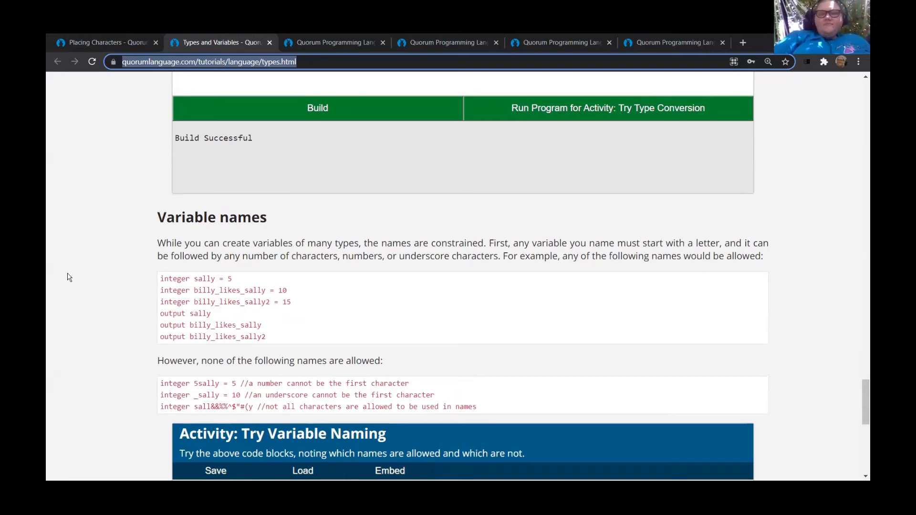
mouse_move(363, 220)
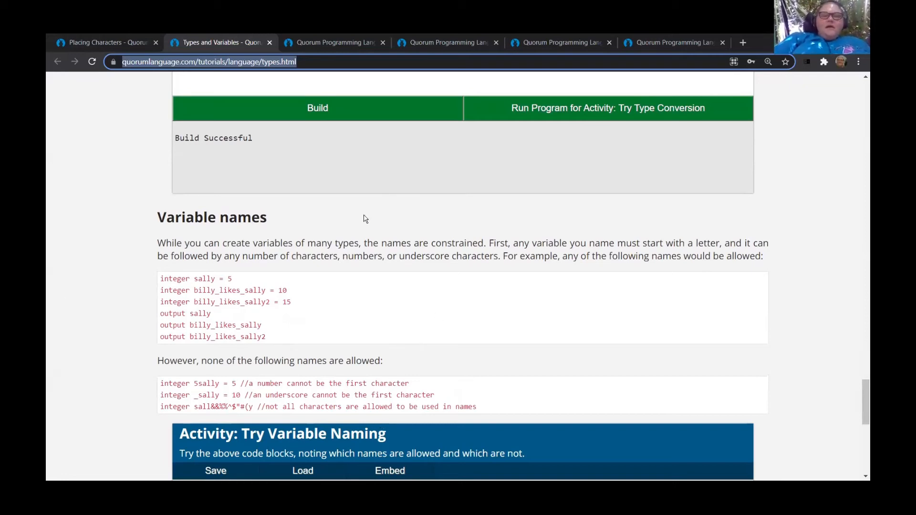
mouse_move(564, 261)
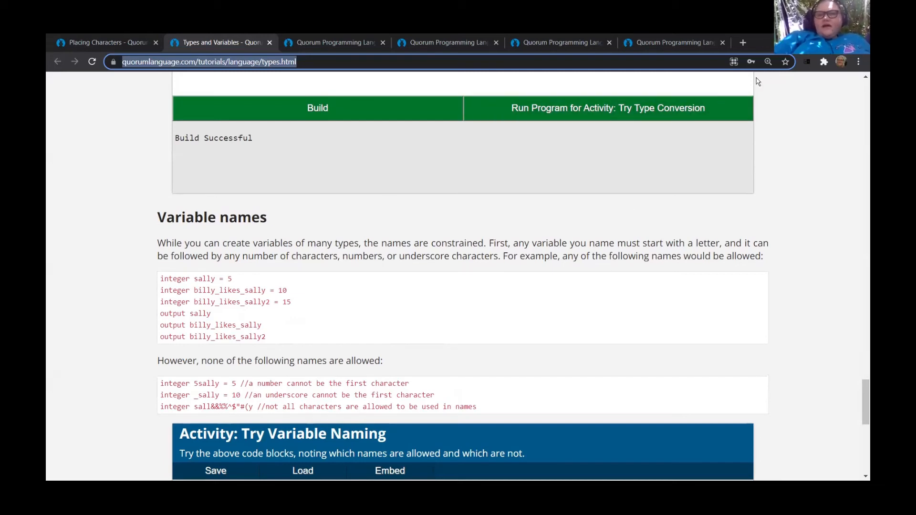
mouse_move(785, 268)
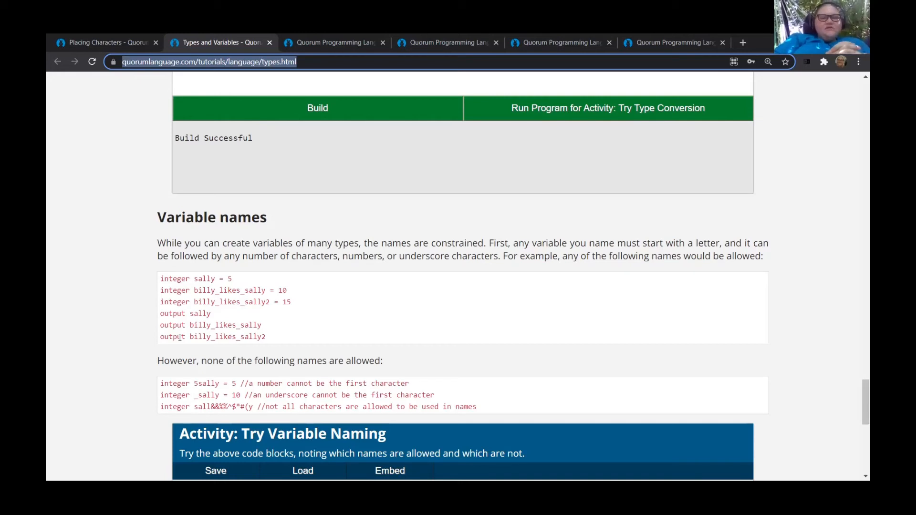
scroll("down", 3)
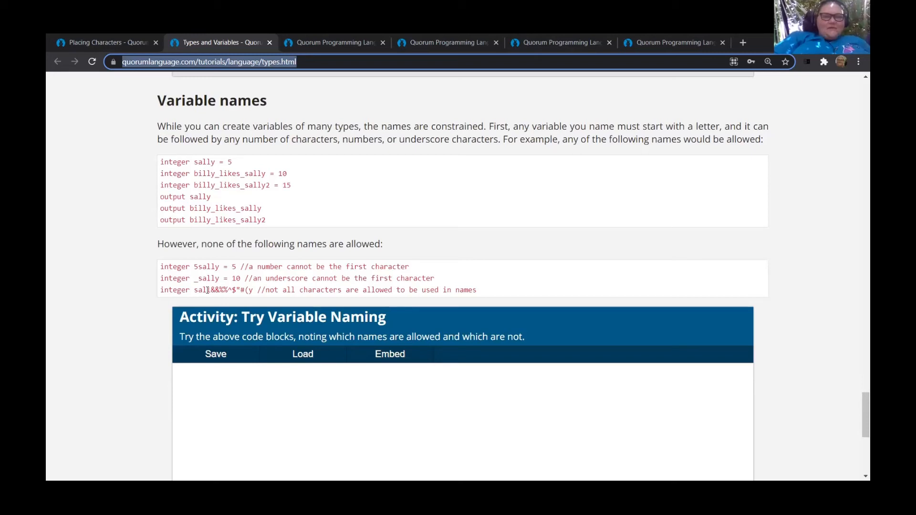
mouse_move(231, 298)
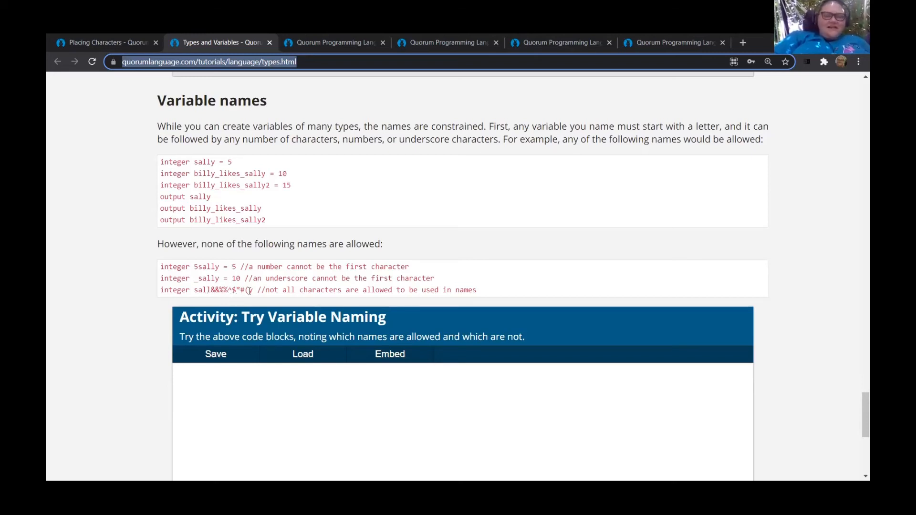
mouse_move(256, 297)
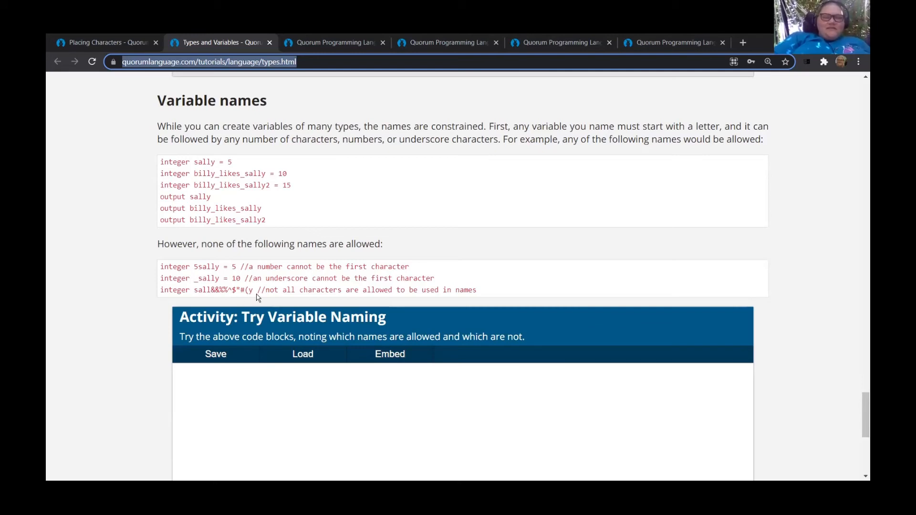
mouse_move(523, 286)
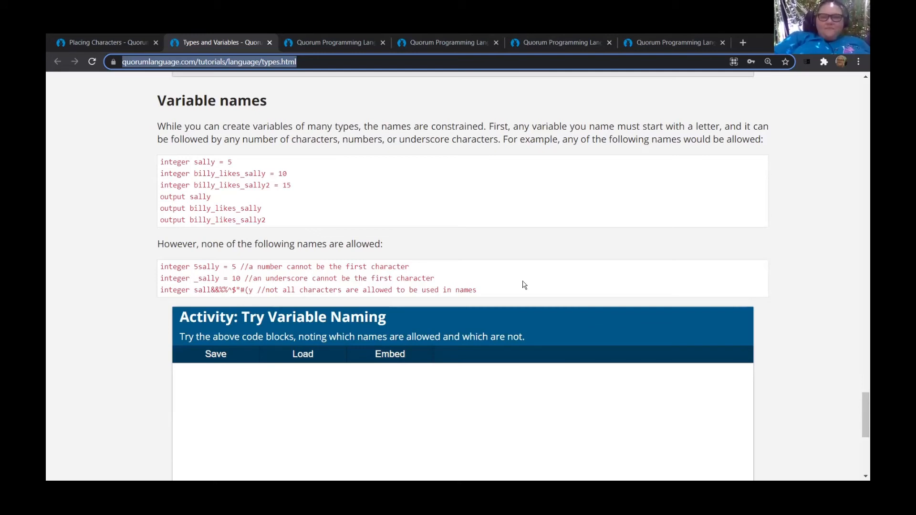
mouse_move(248, 257)
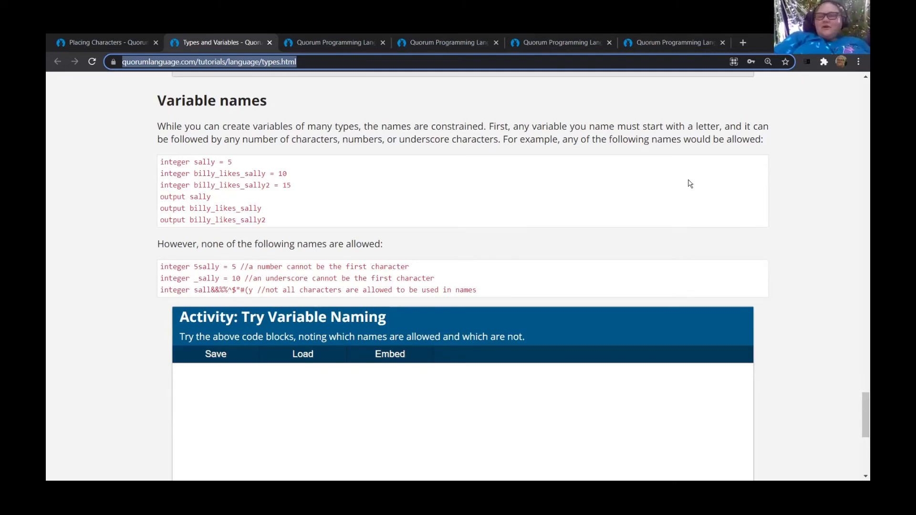
mouse_move(476, 314)
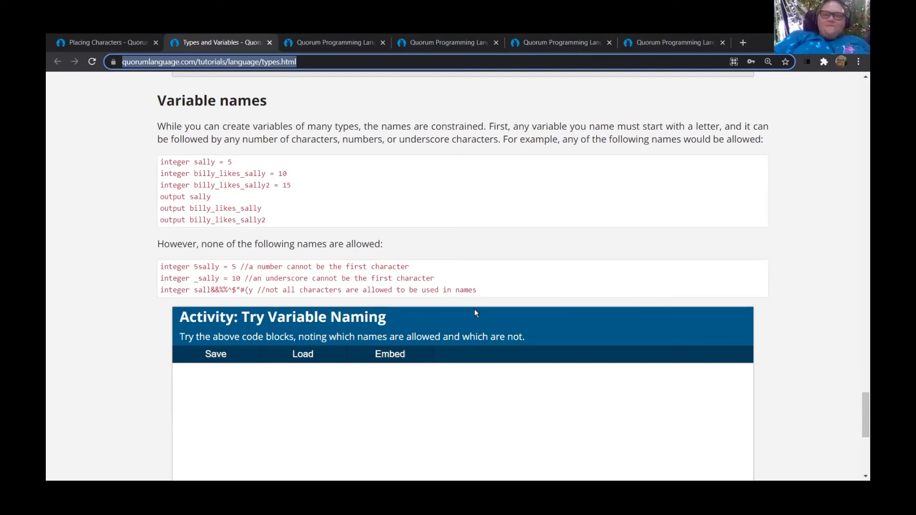
scroll("down", 3)
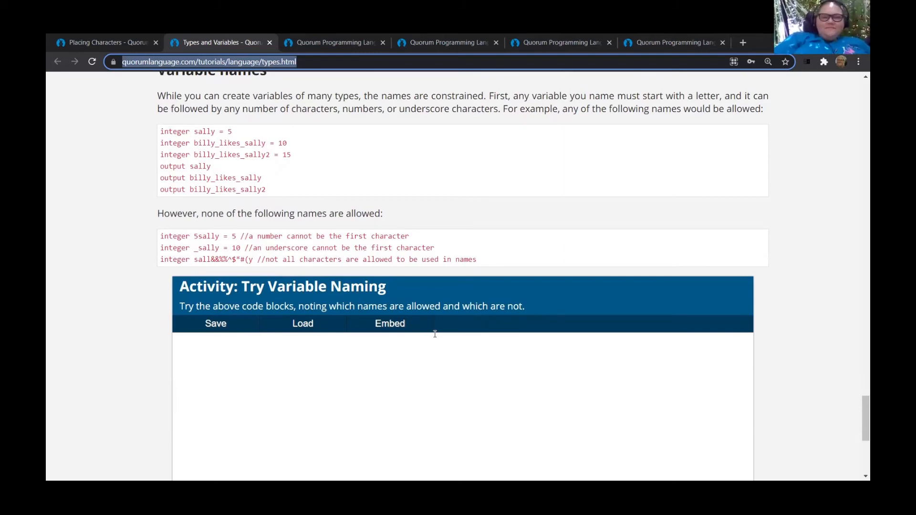
Build the Try Type Conversion sample with cast of someText so it reports Build Successful.
scroll("down", 3)
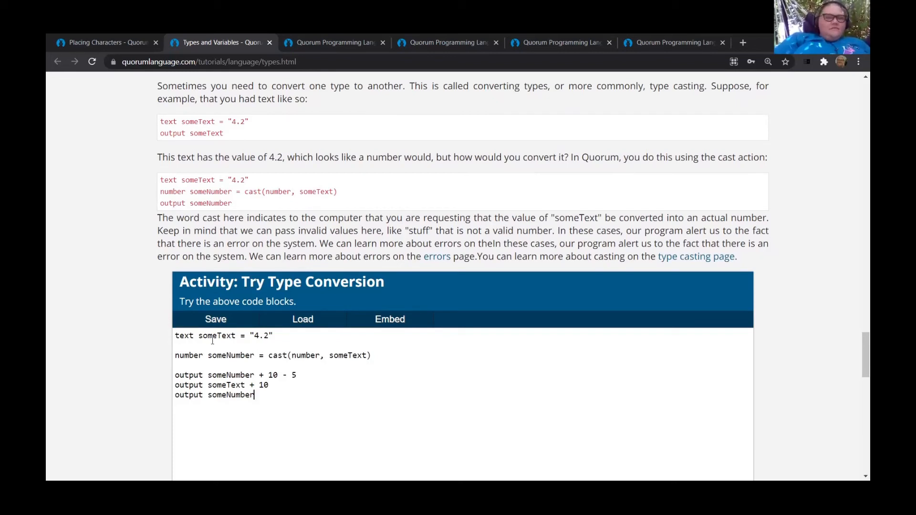
mouse_move(767, 156)
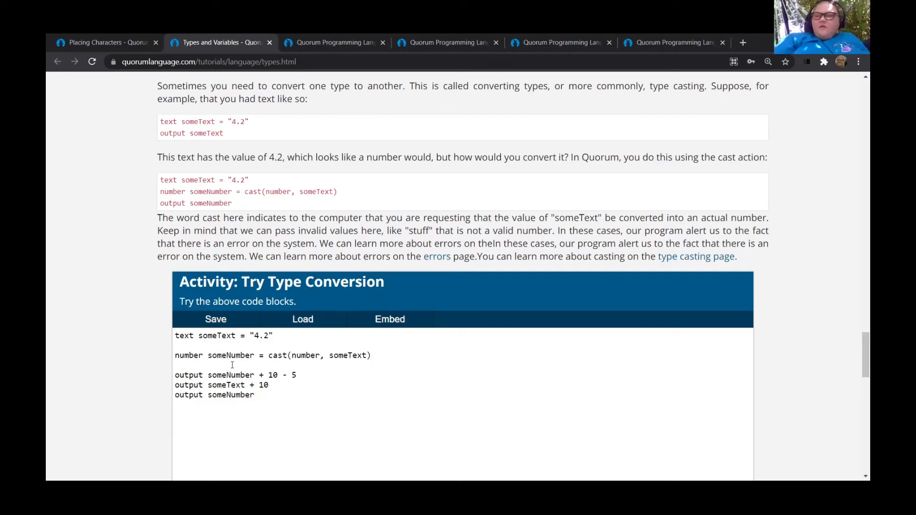
left_click(254, 395)
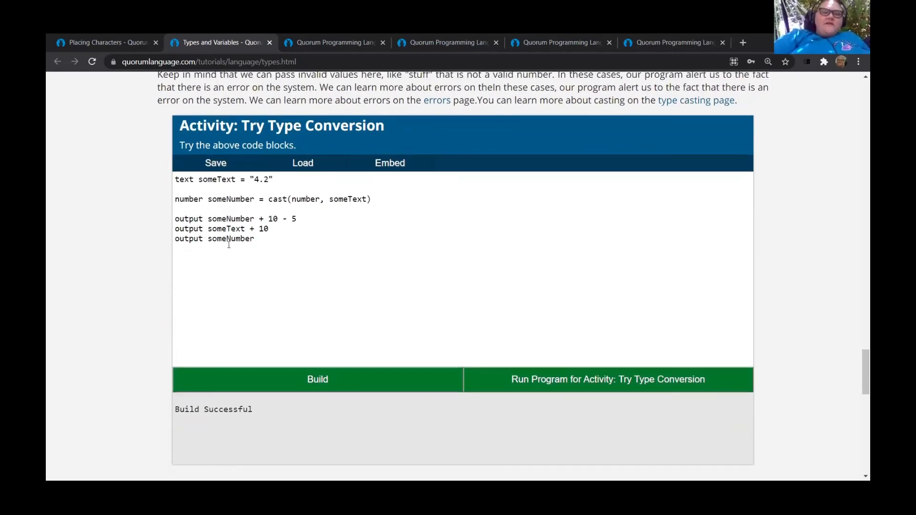
scroll("down", 3)
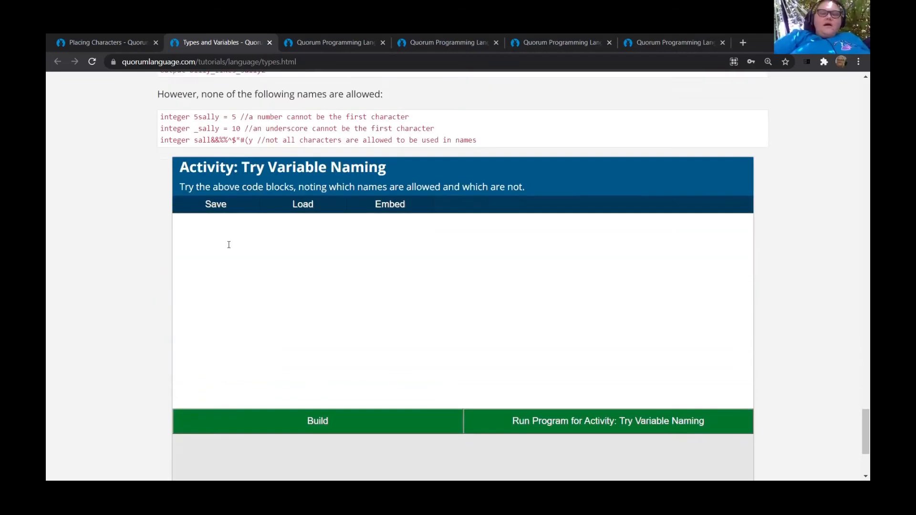
scroll("down", 3)
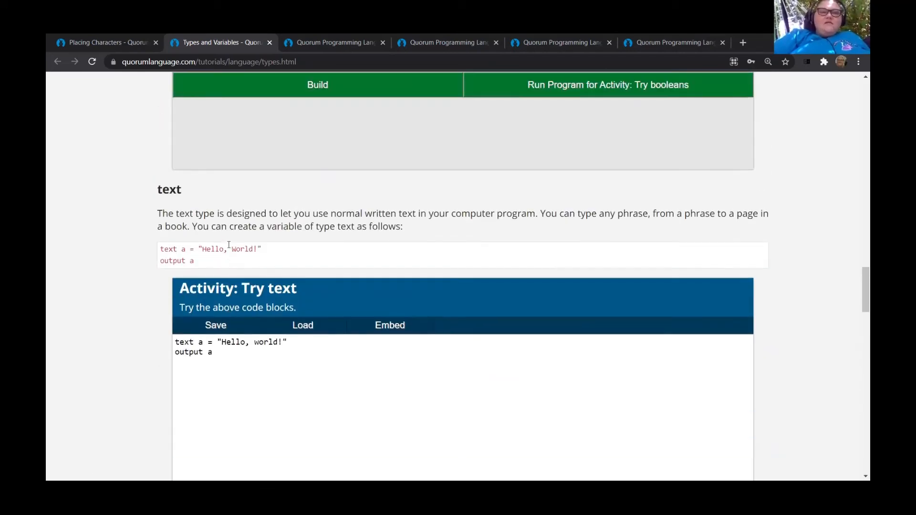
scroll("down", 3)
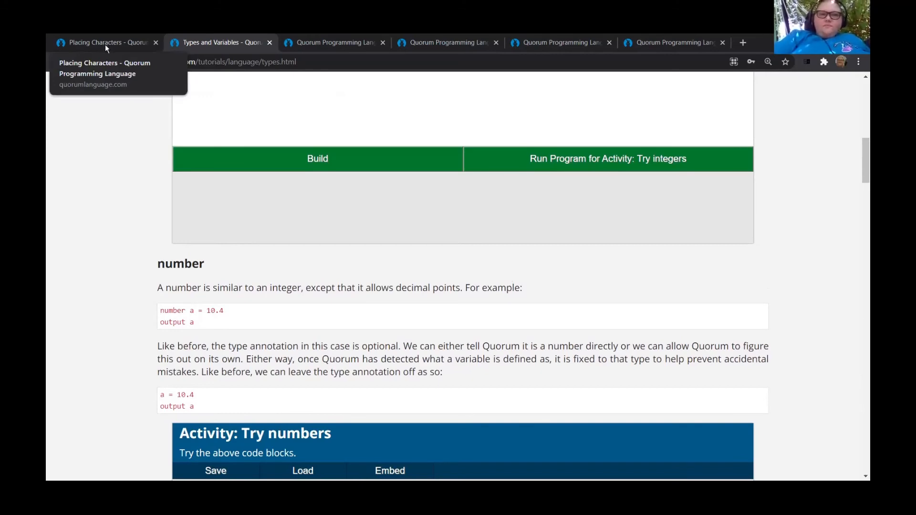
Go back to the Placing Characters lesson and scroll to its Wrap-up with a Partner section.
left_click(104, 42)
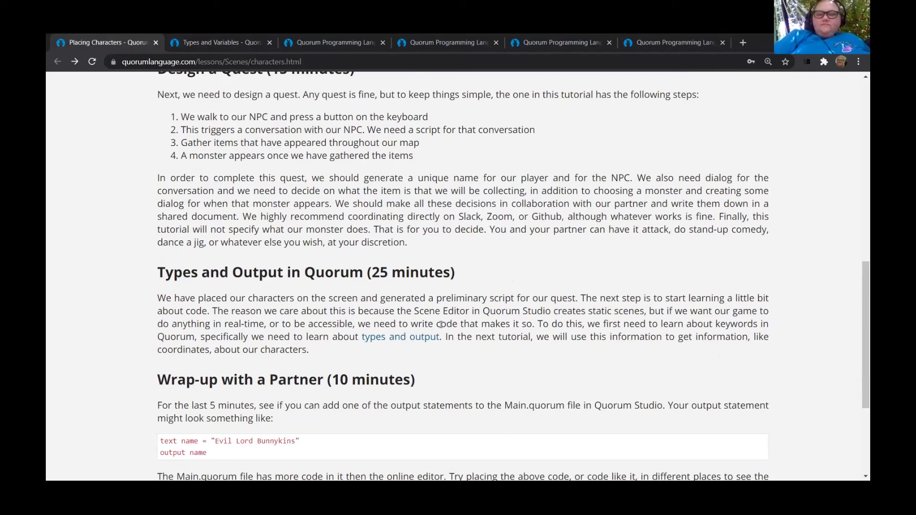
scroll("down", 3)
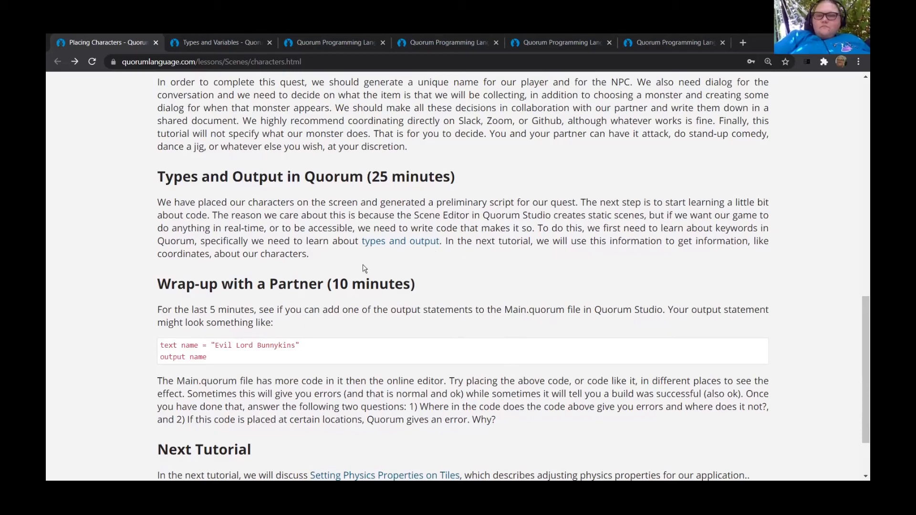
scroll("down", 3)
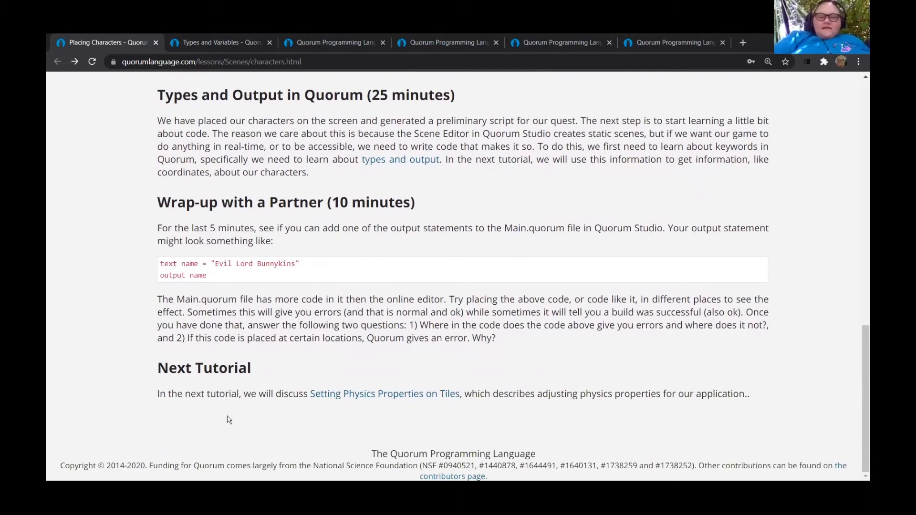
mouse_move(261, 339)
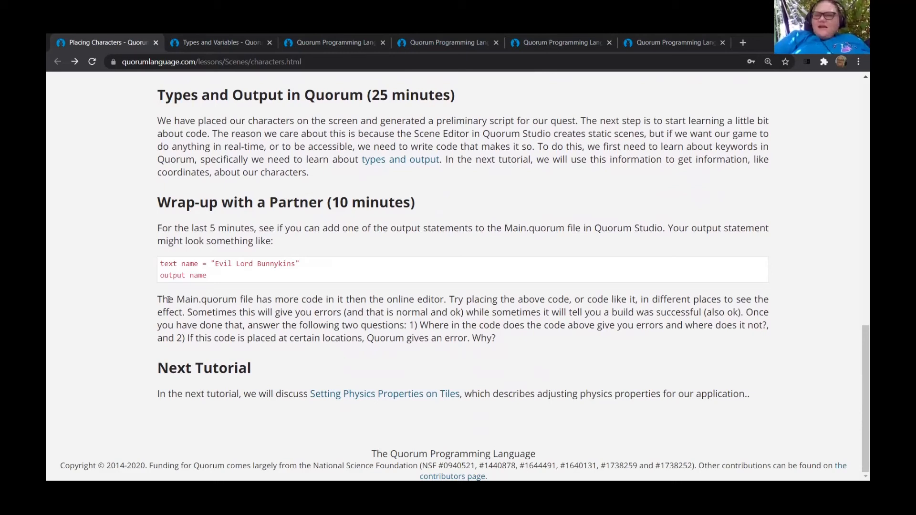
mouse_move(153, 230)
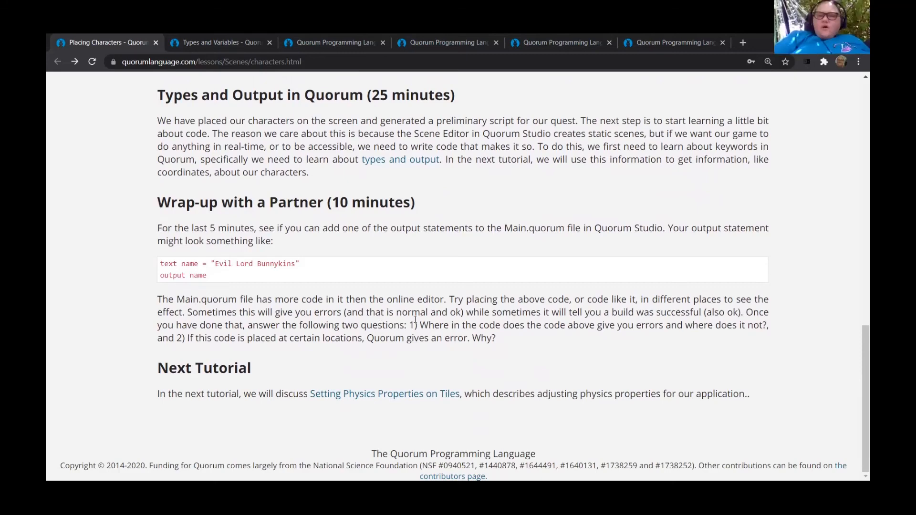
mouse_move(577, 345)
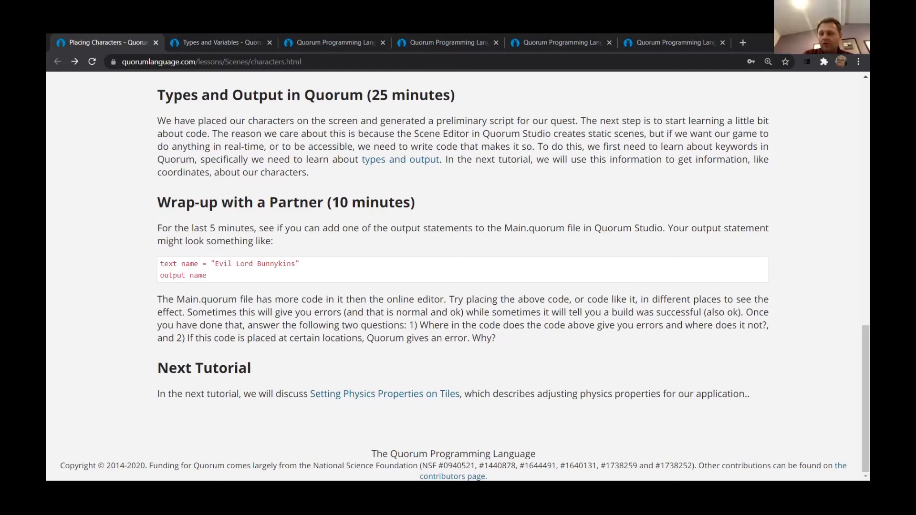
mouse_move(398, 209)
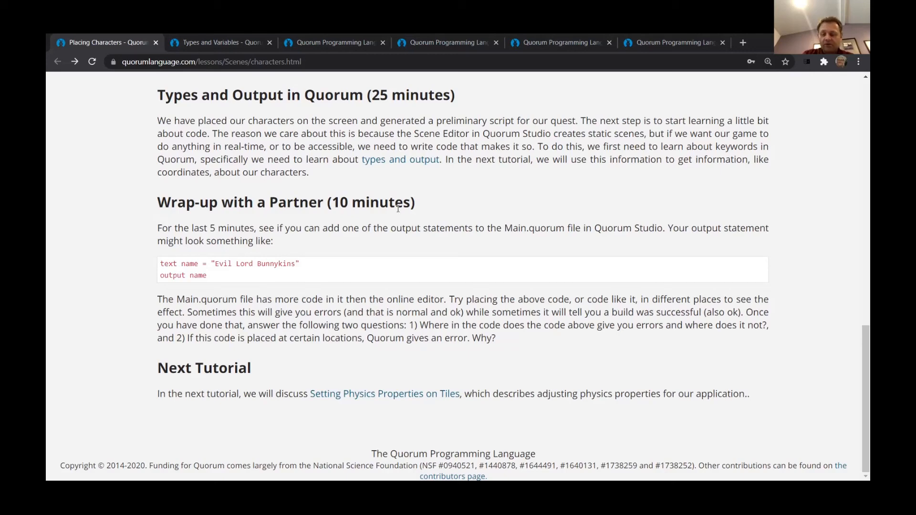
mouse_move(233, 314)
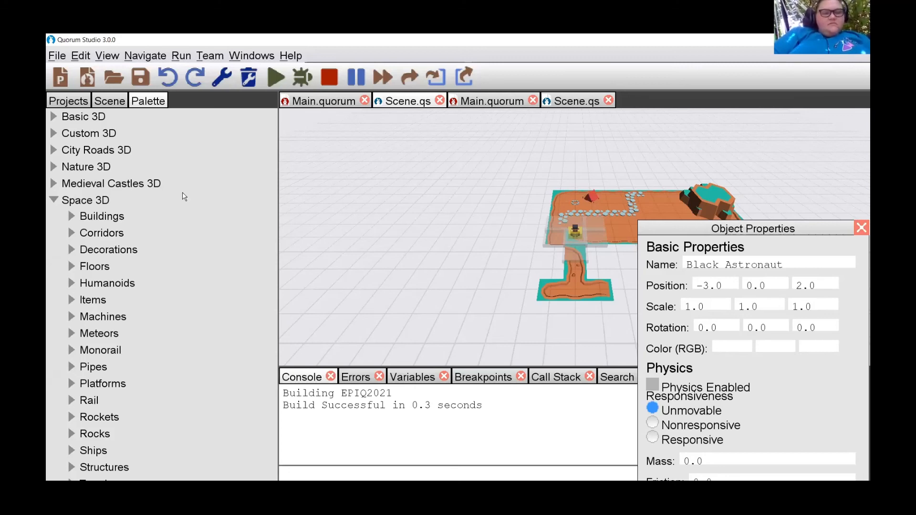
Open Main.quorum from the EPIQ2021 SourceCode folder and scroll to the CreateGame action.
left_click(68, 100)
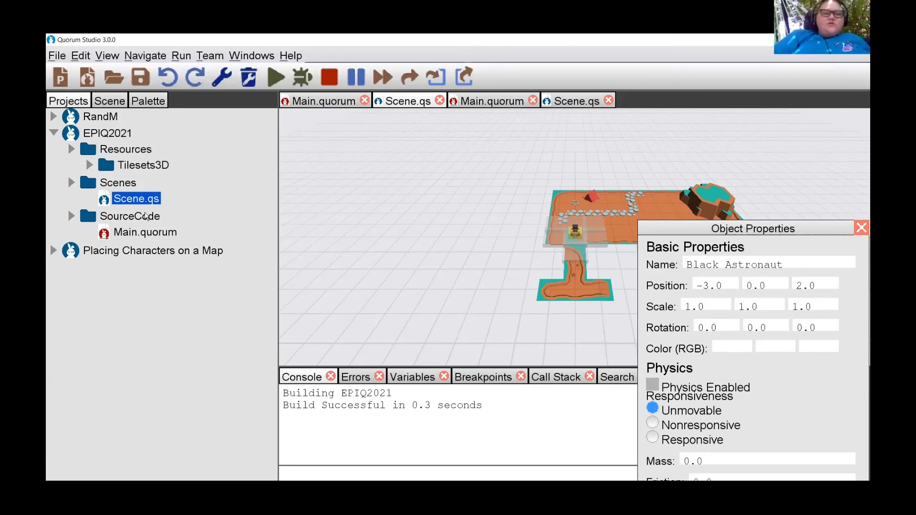
left_click(130, 215)
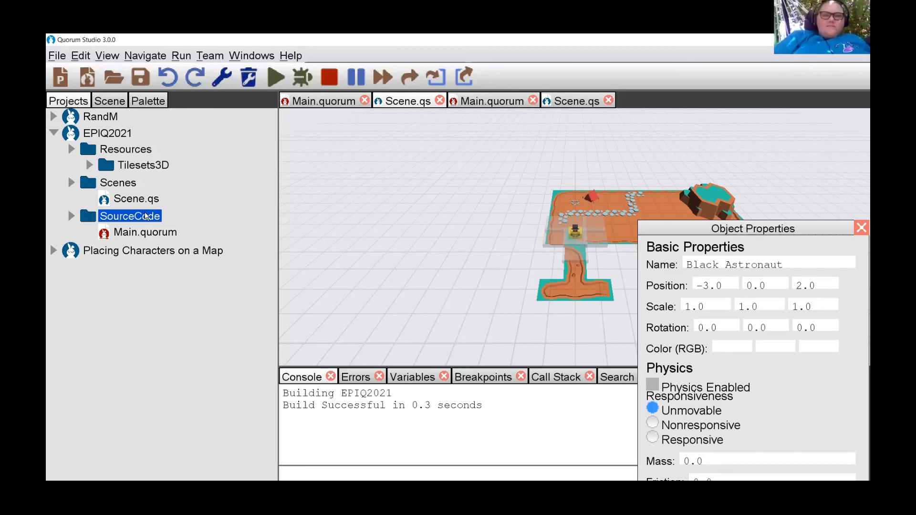
left_click(145, 232)
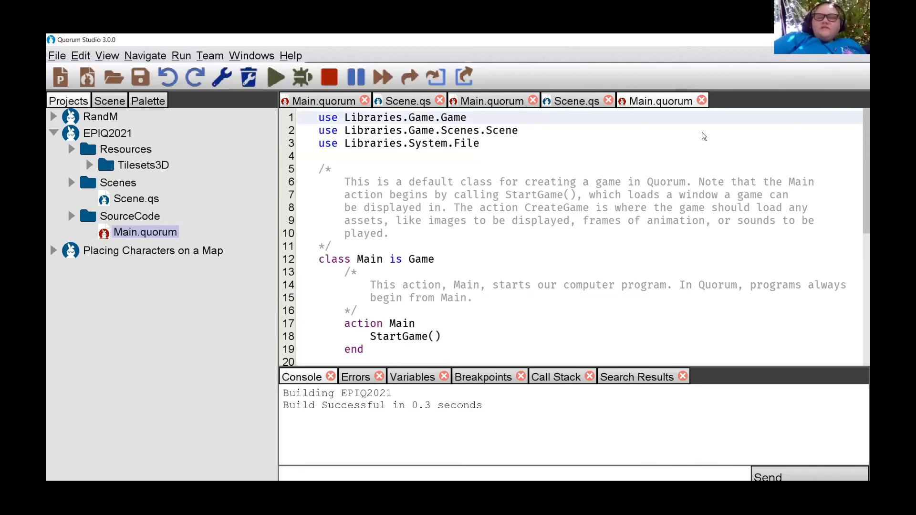
mouse_move(474, 178)
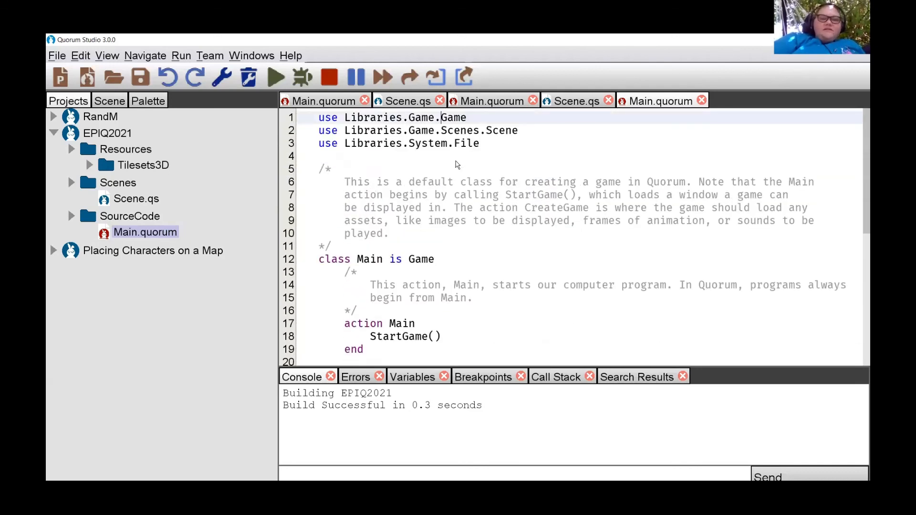
scroll("down", 3)
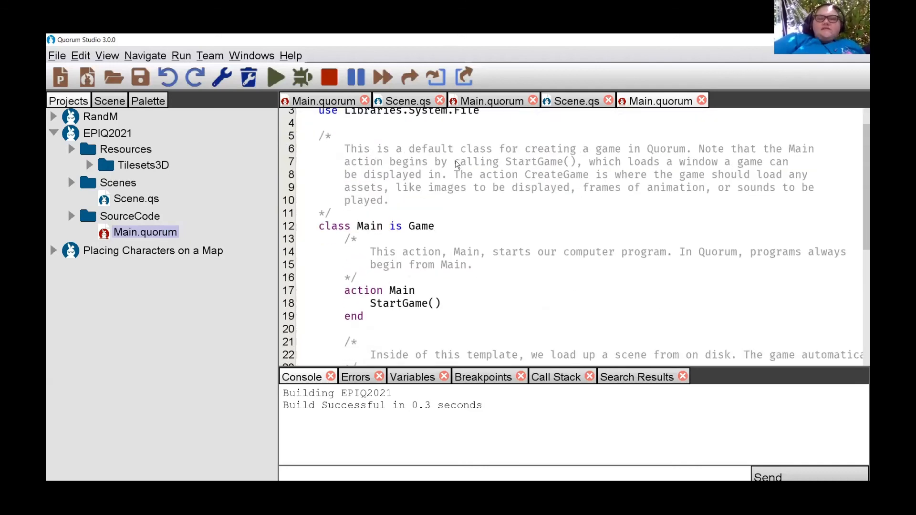
scroll("down", 3)
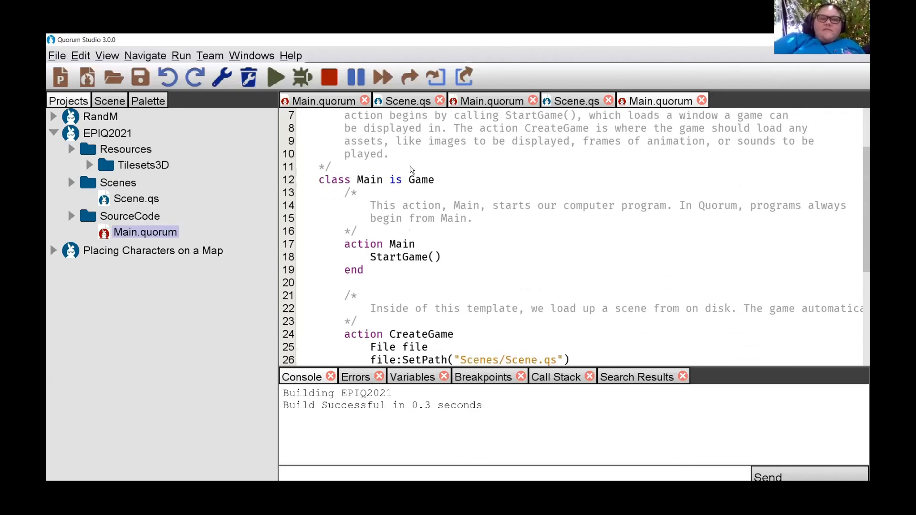
scroll("down", 3)
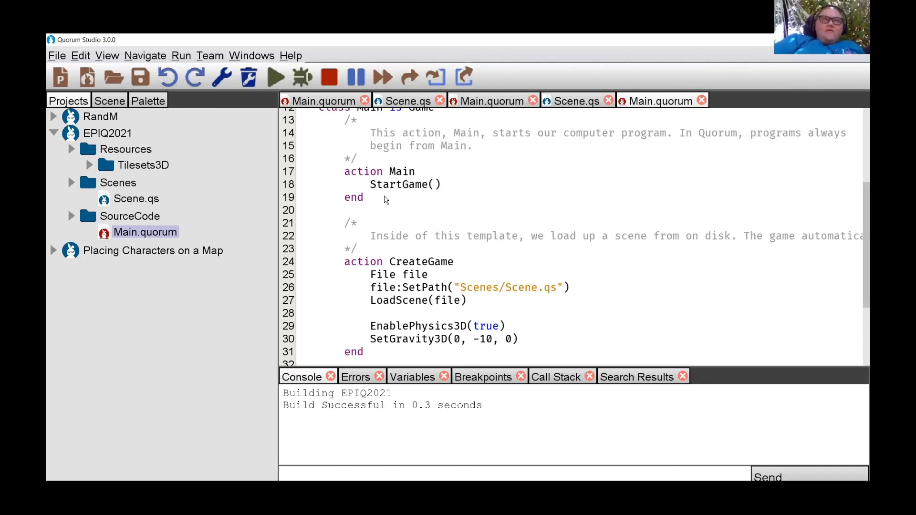
mouse_move(390, 188)
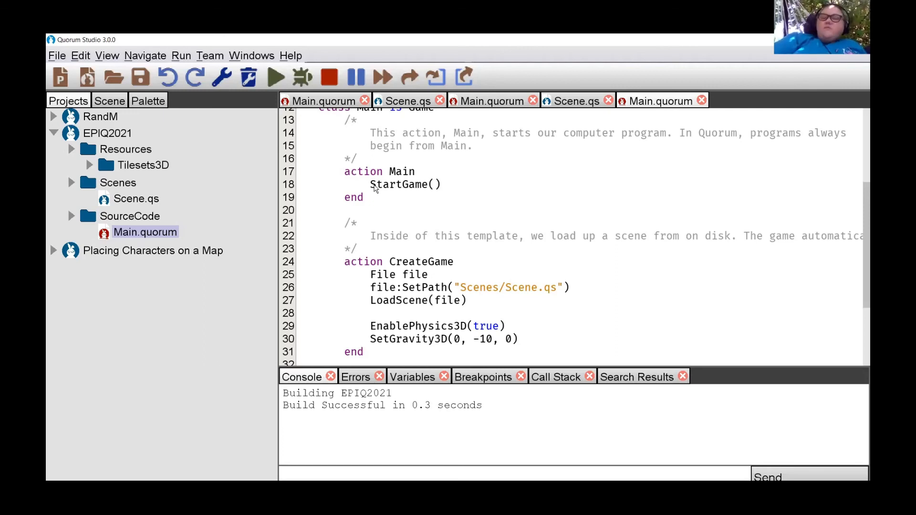
Add a blank line after SetGravity3D(0, -10, 0) inside CreateGame, before end.
left_click(402, 184)
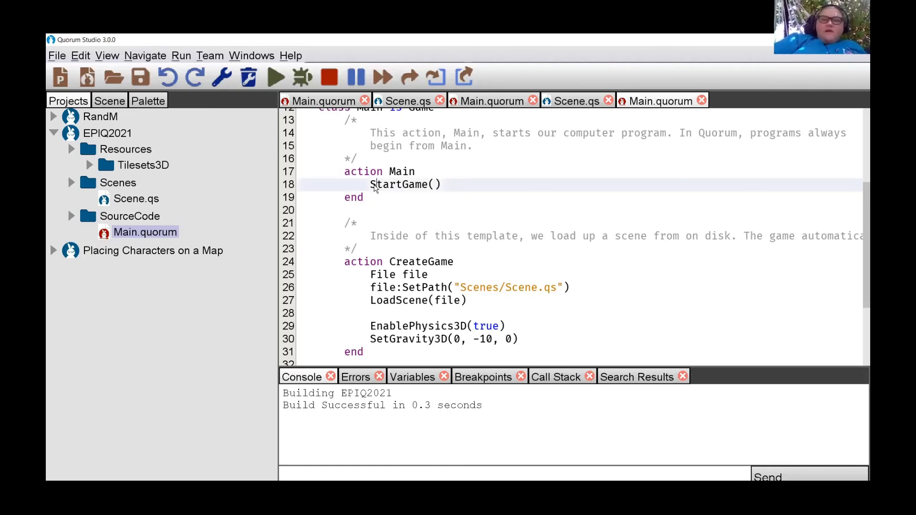
mouse_move(397, 187)
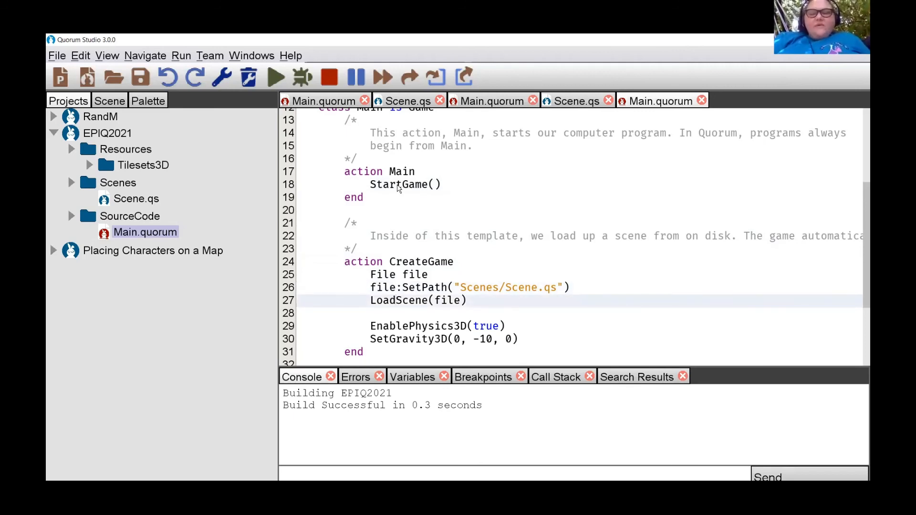
left_click(318, 314)
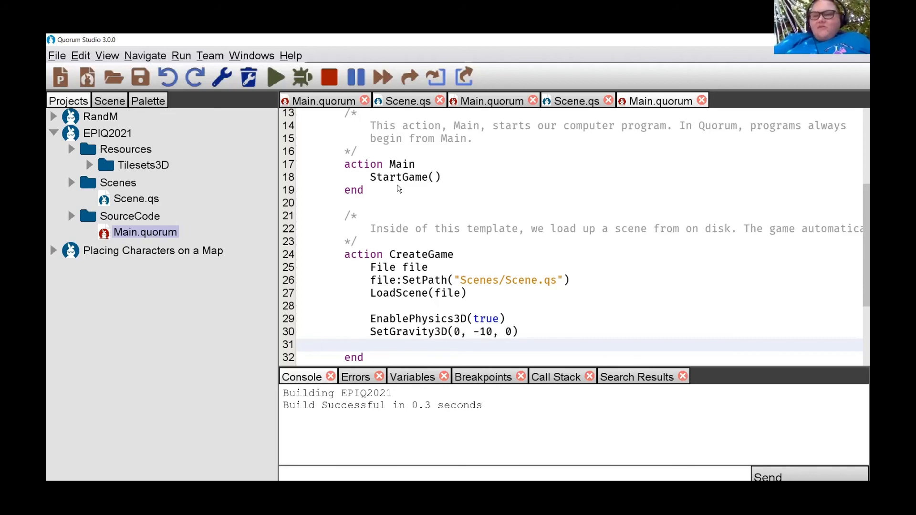
left_click(318, 345)
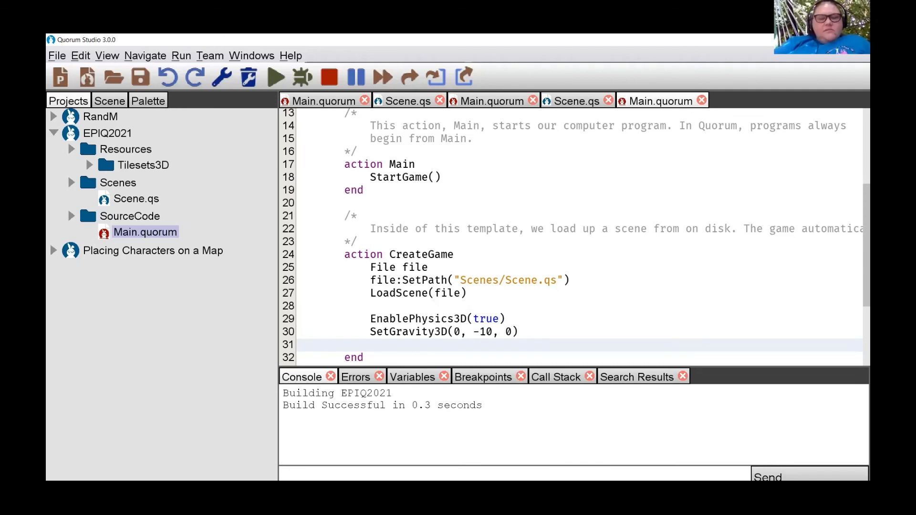
Declare text playerName = "GoodGuy" on the new line inside CreateGame.
left_click(371, 345)
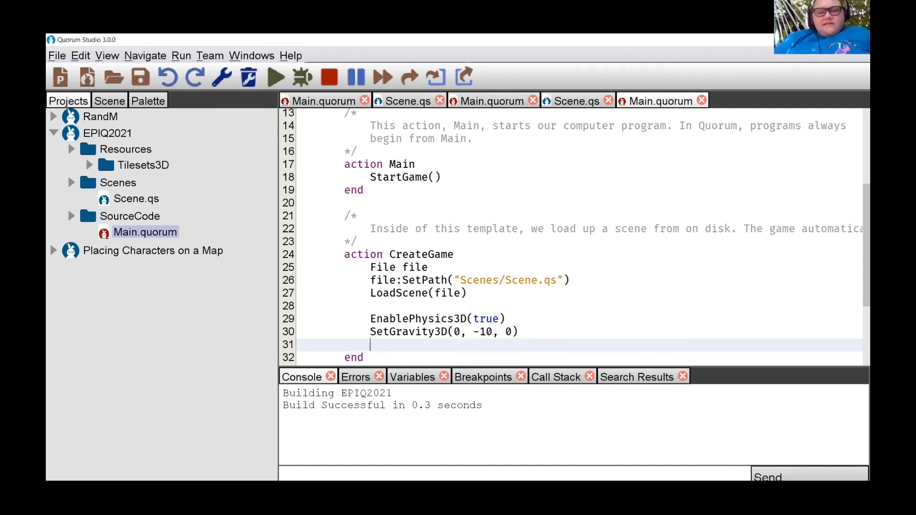
type("te")
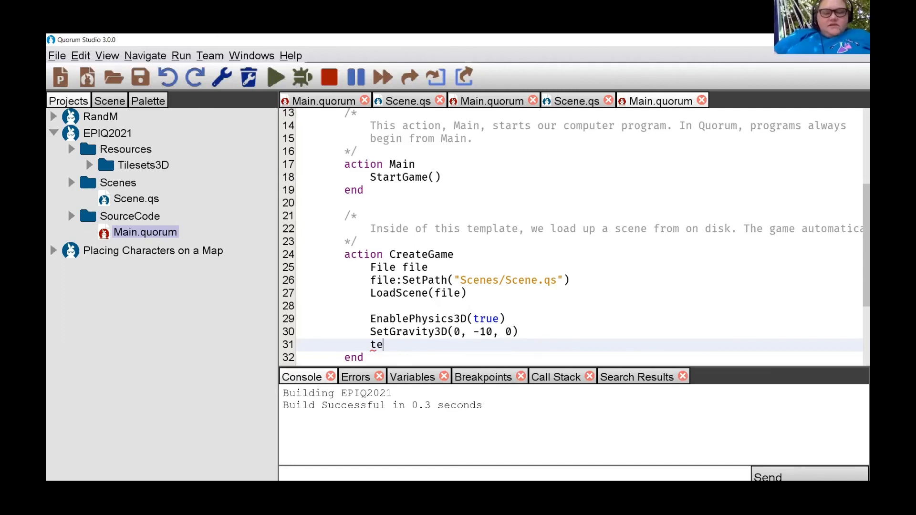
type("xt")
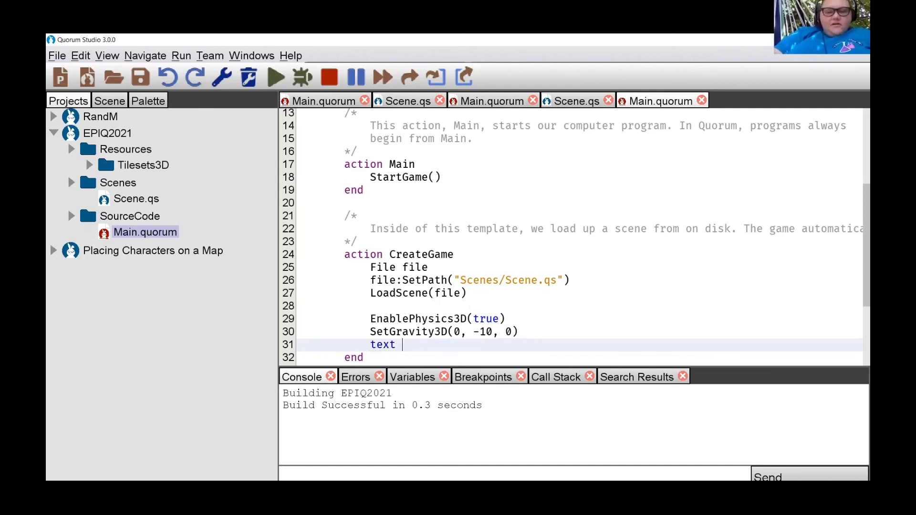
type("pay")
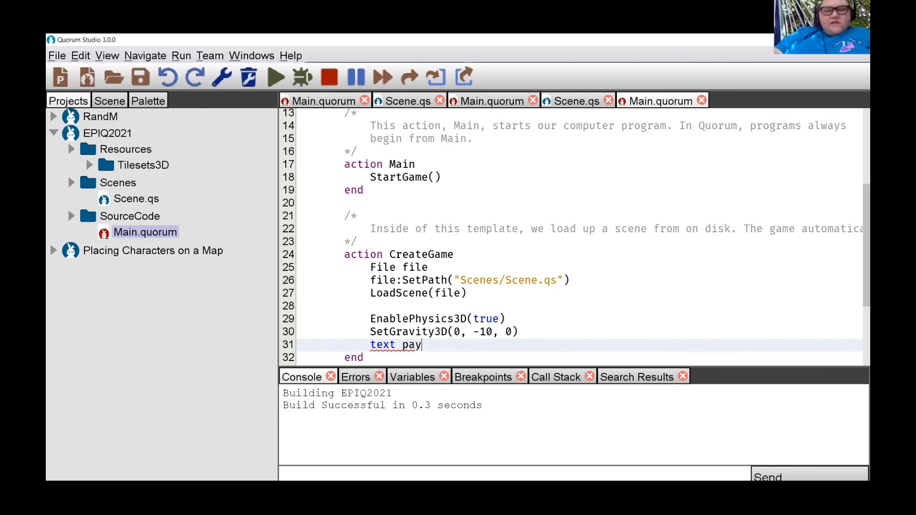
key("BackSpace")
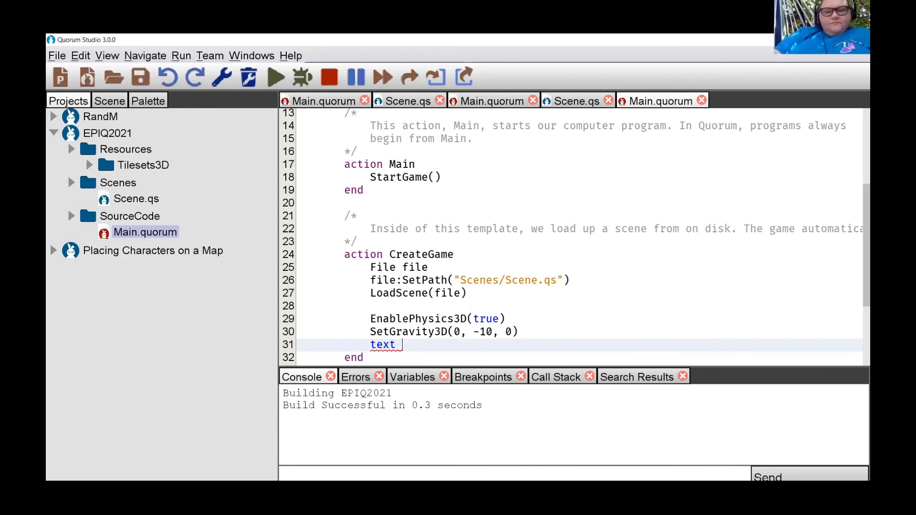
type("pl")
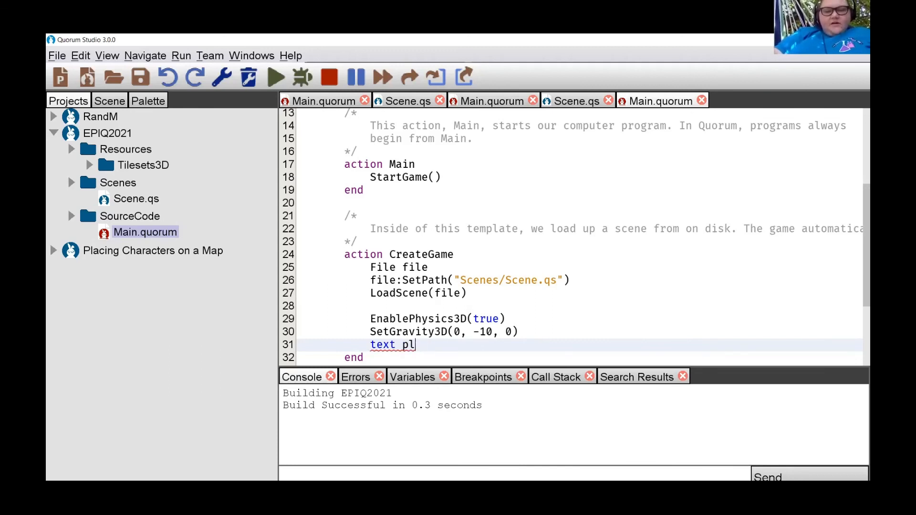
type("a")
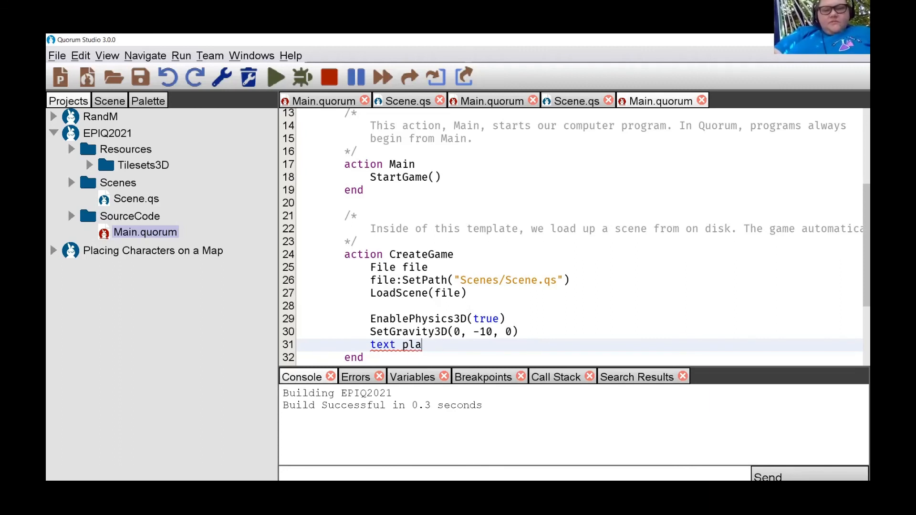
type("yerName")
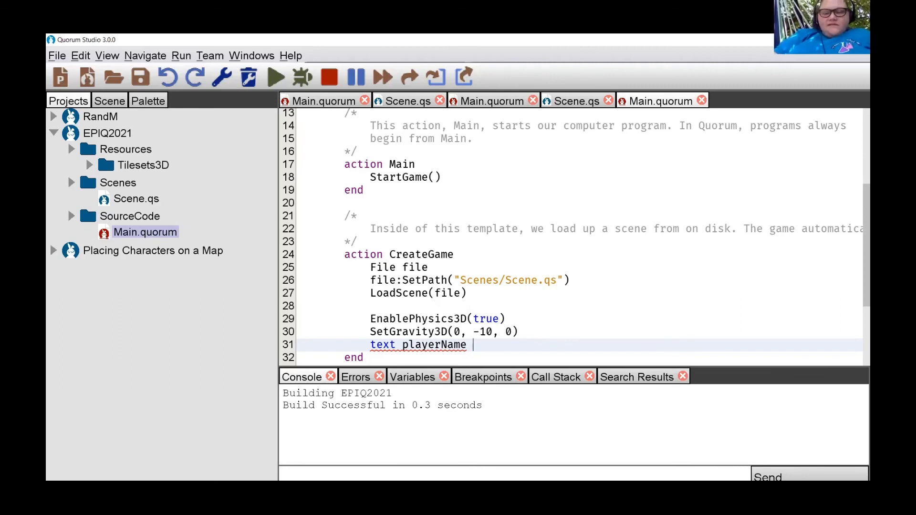
type("=")
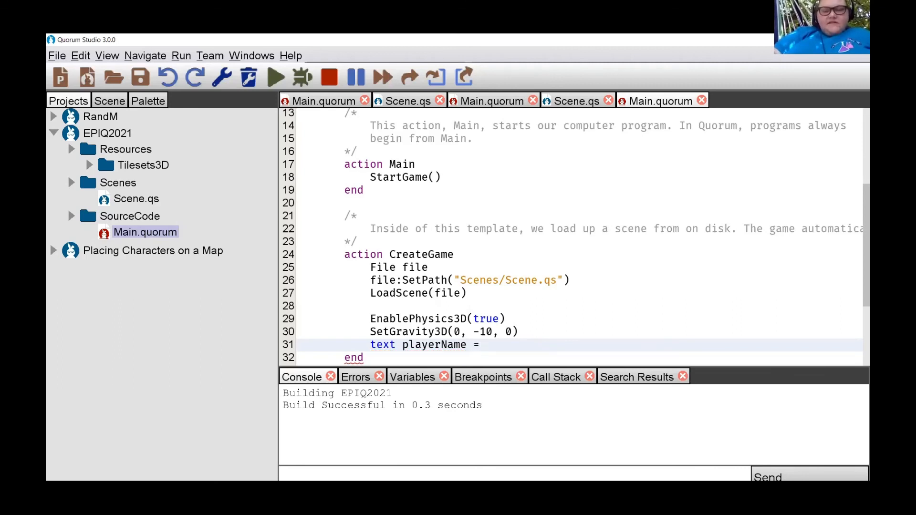
left_click(485, 344)
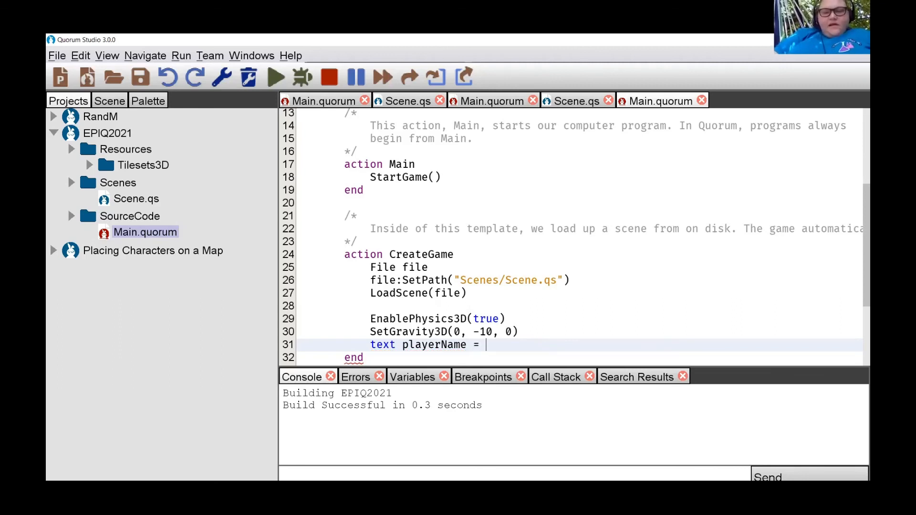
type("\"")
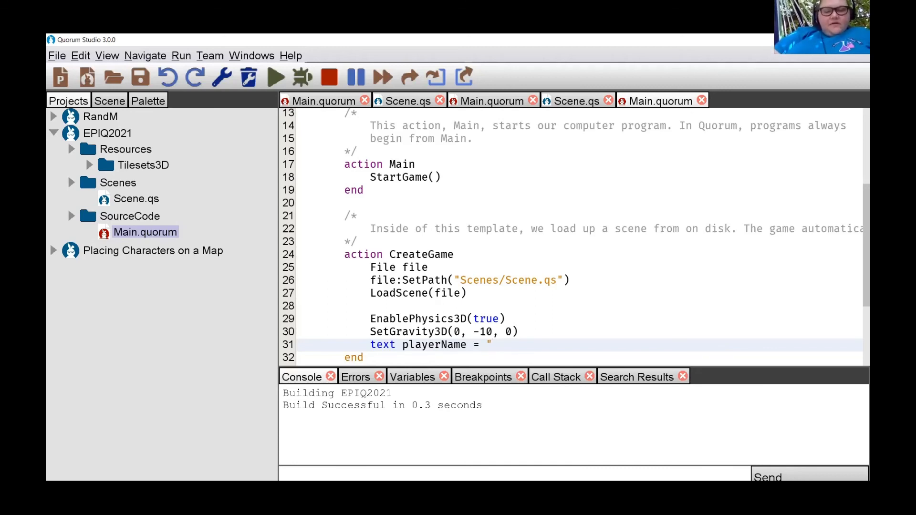
type("G")
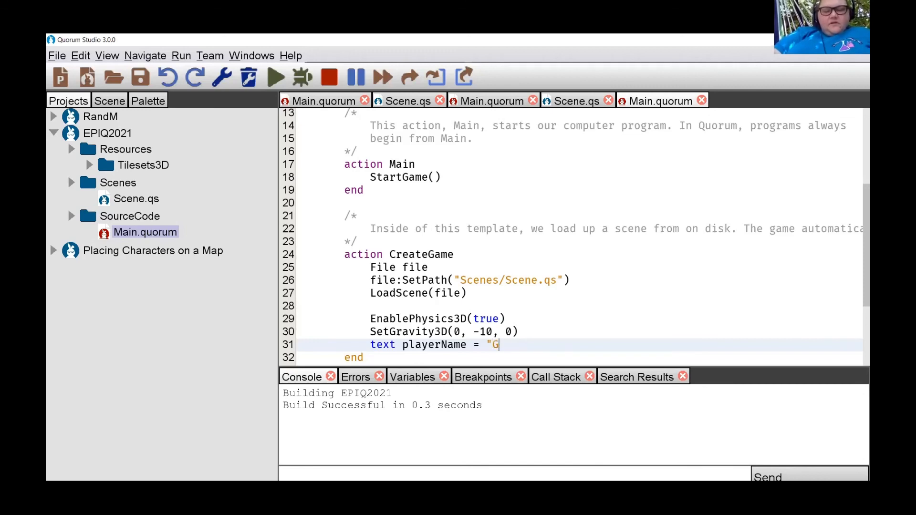
type("pop")
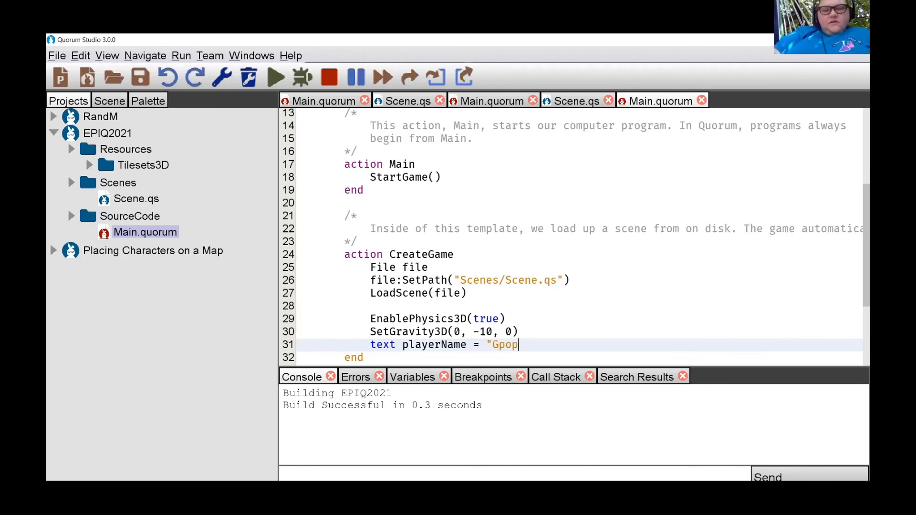
key("Backspace")
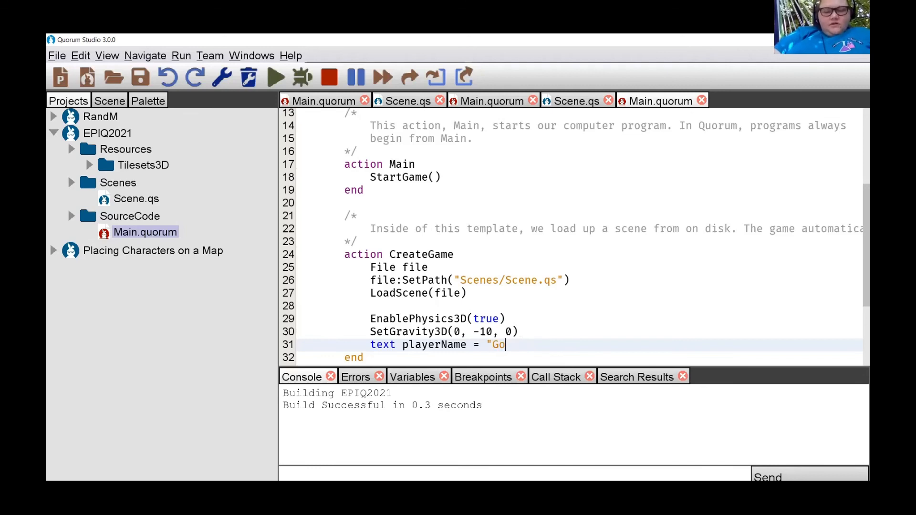
type("of")
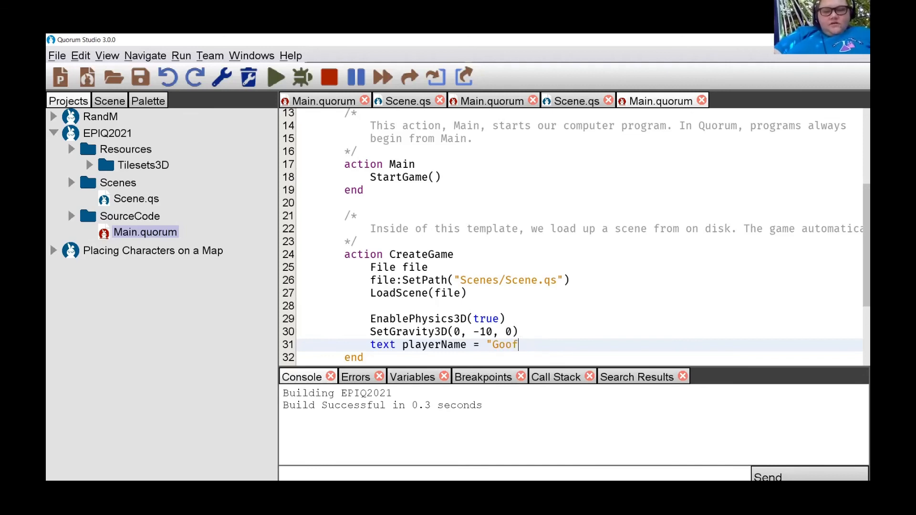
type("oodG")
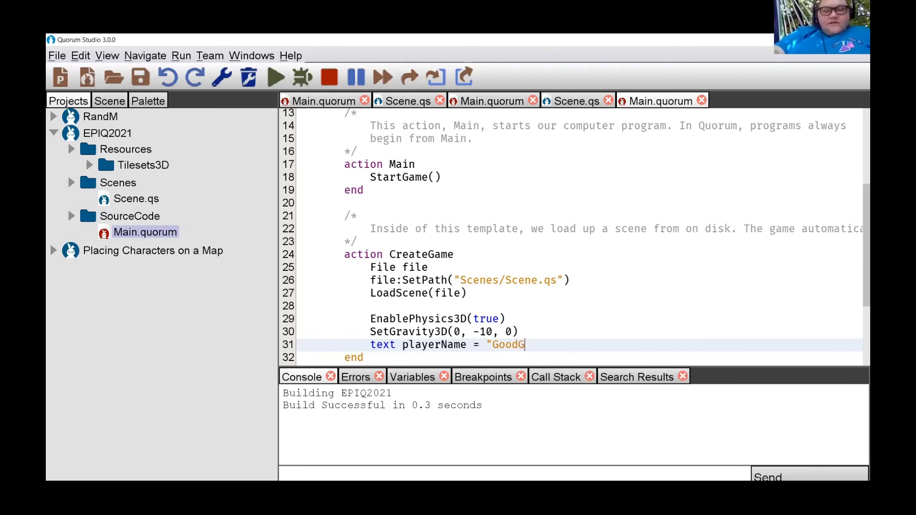
type("uy\"")
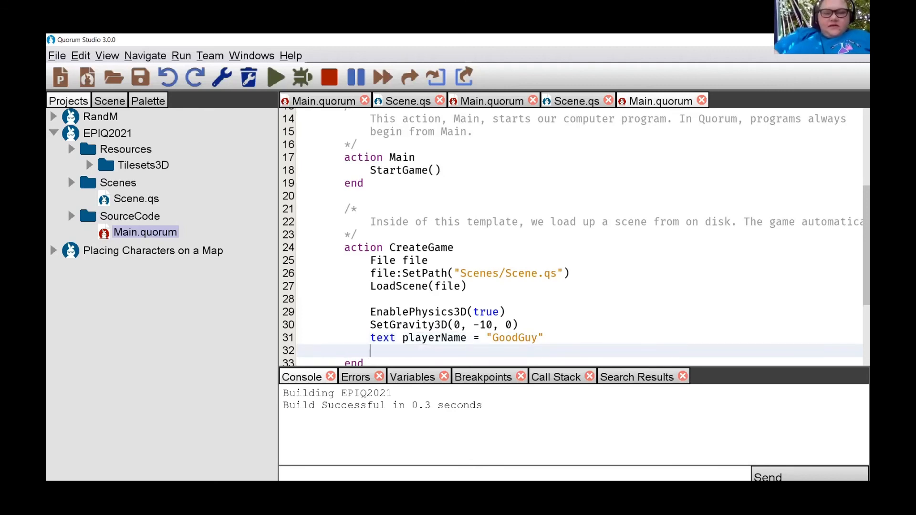
Add output playerName and say playerName on the following lines.
type("output")
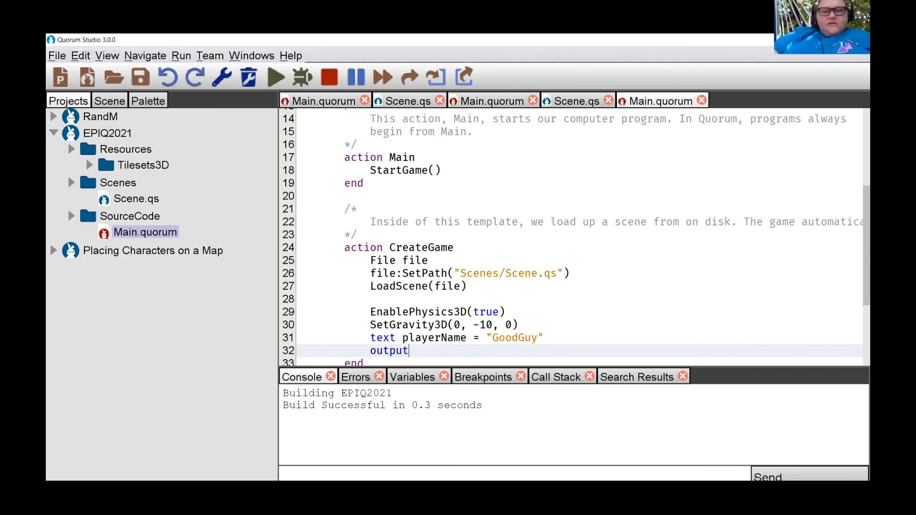
type("pl")
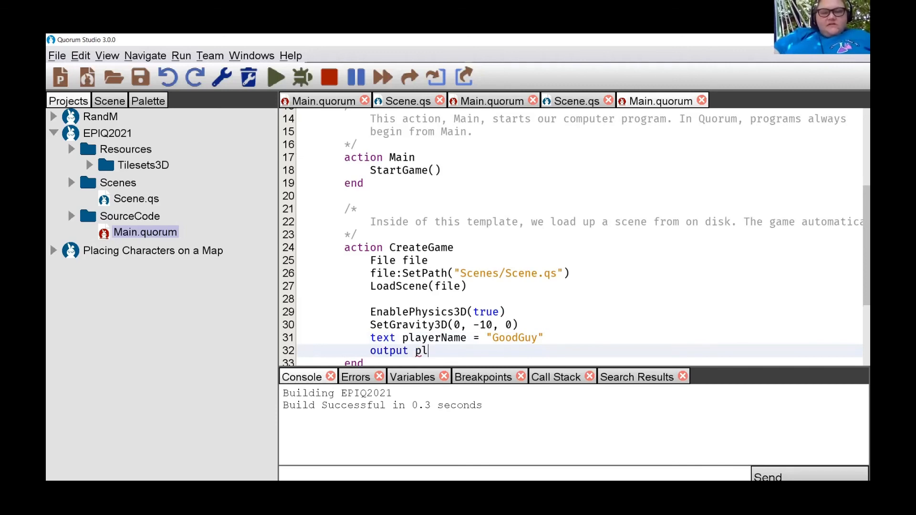
type("ayerName")
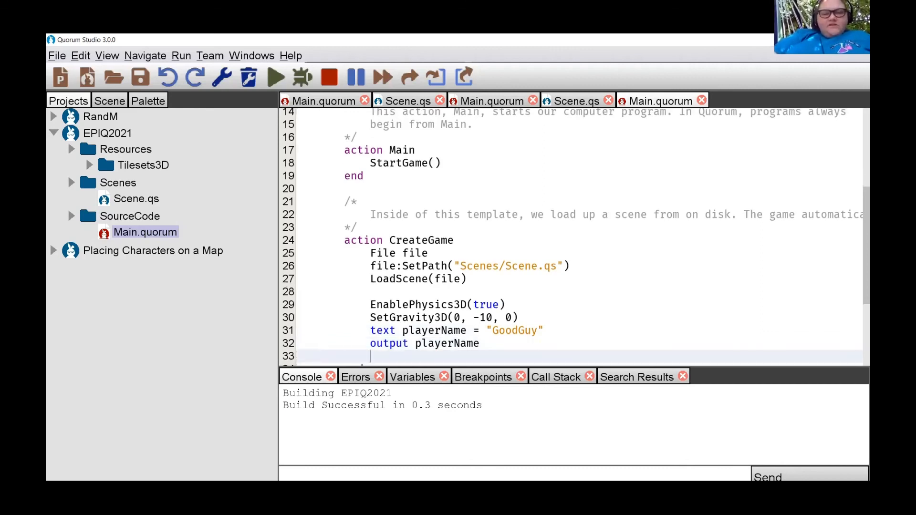
type("sa")
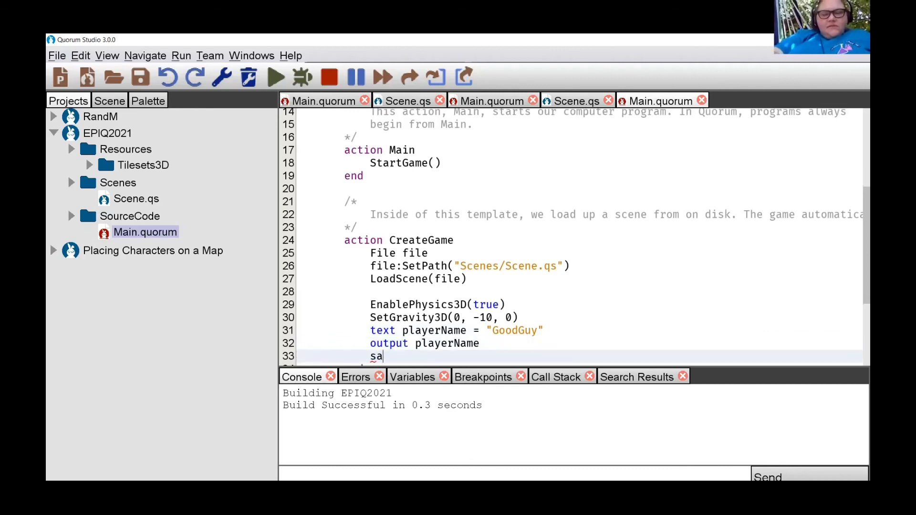
type("y")
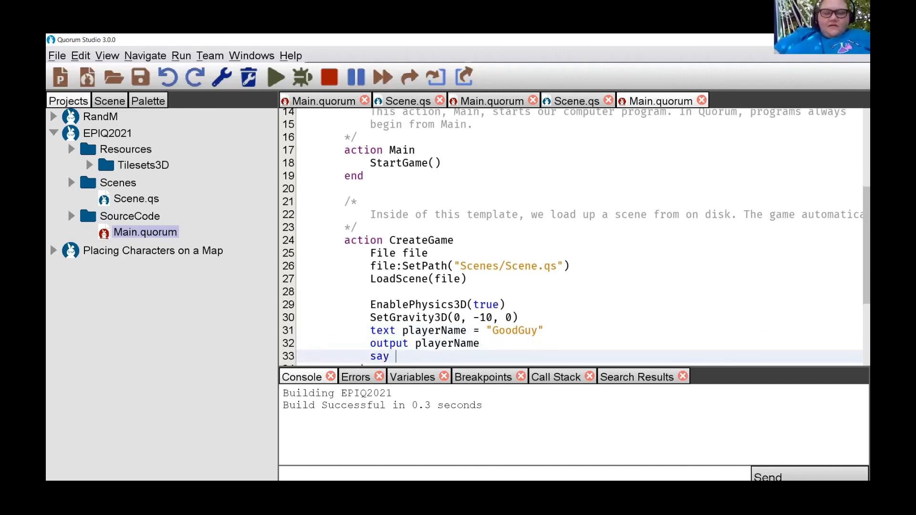
type("playerName")
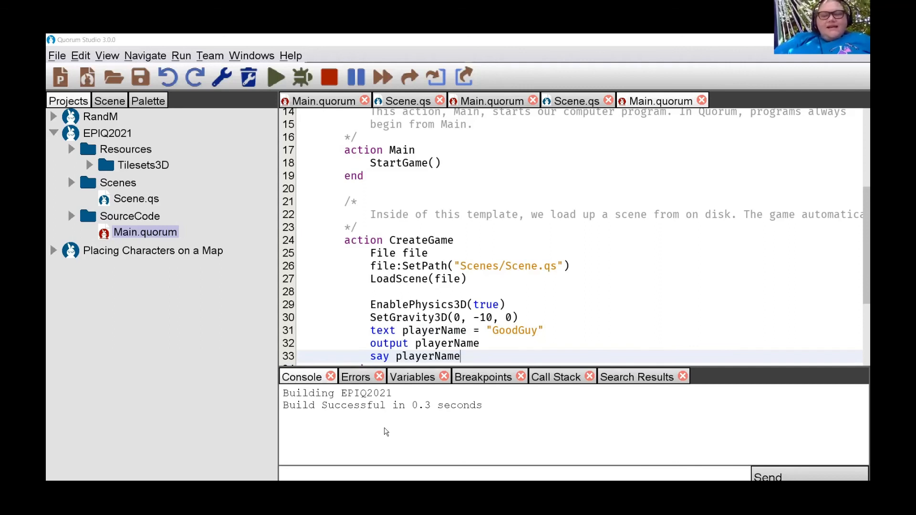
mouse_move(227, 150)
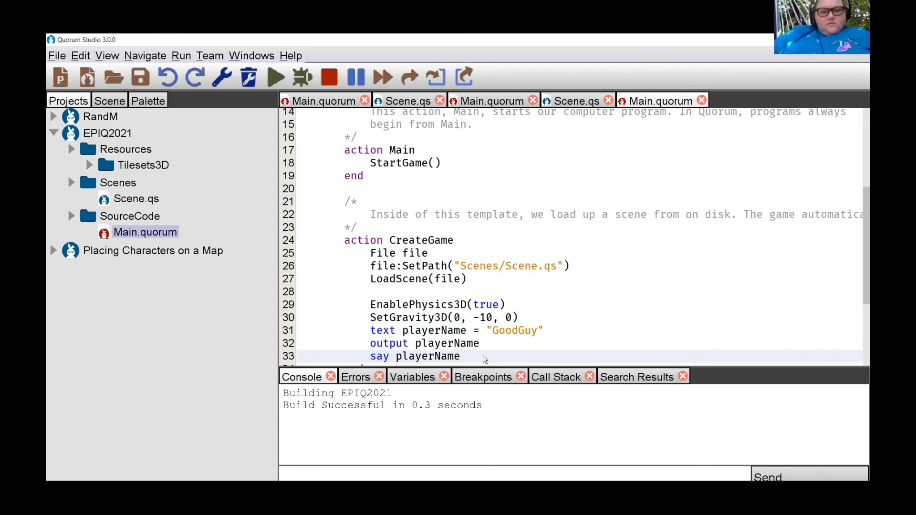
Run the EPIQ2021 game so the console prints GoodGuy after a successful build.
left_click(274, 76)
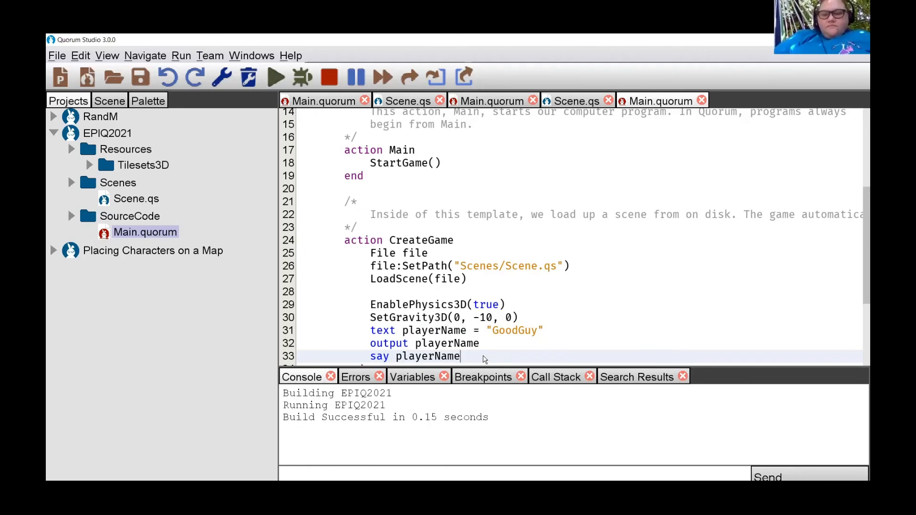
left_click(275, 76)
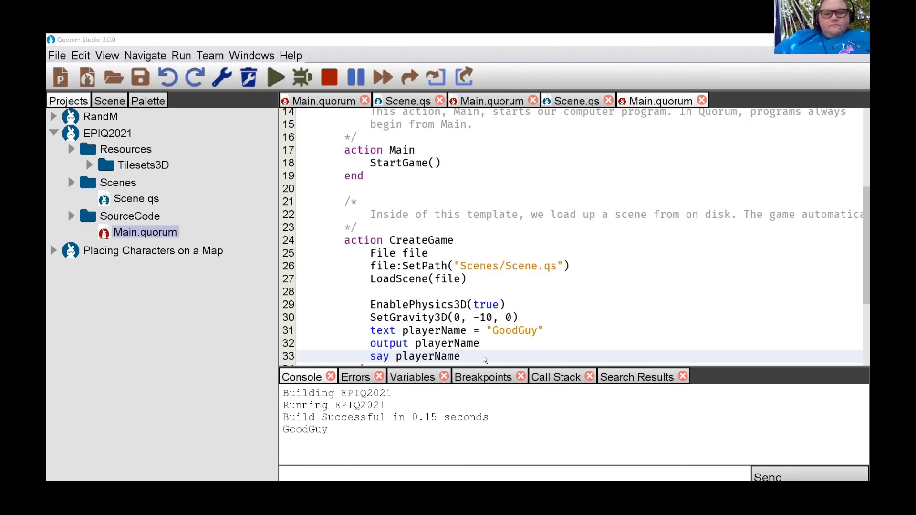
mouse_move(476, 355)
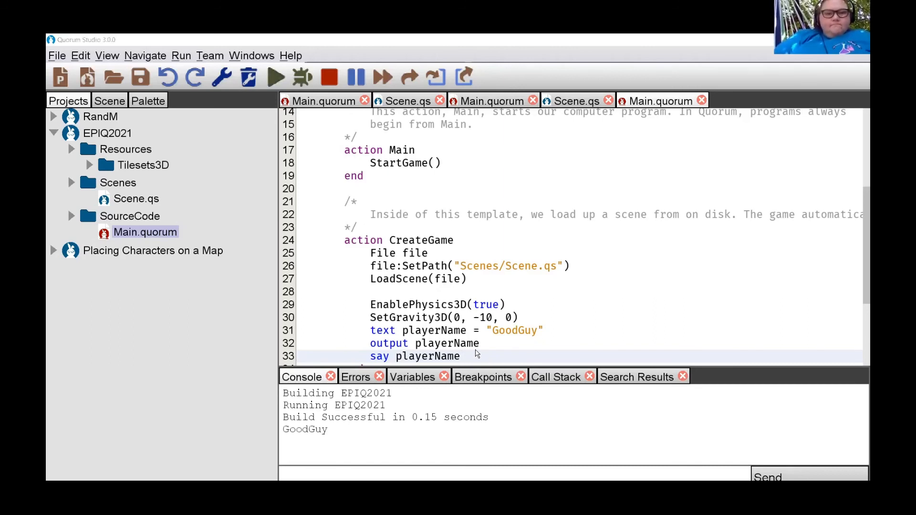